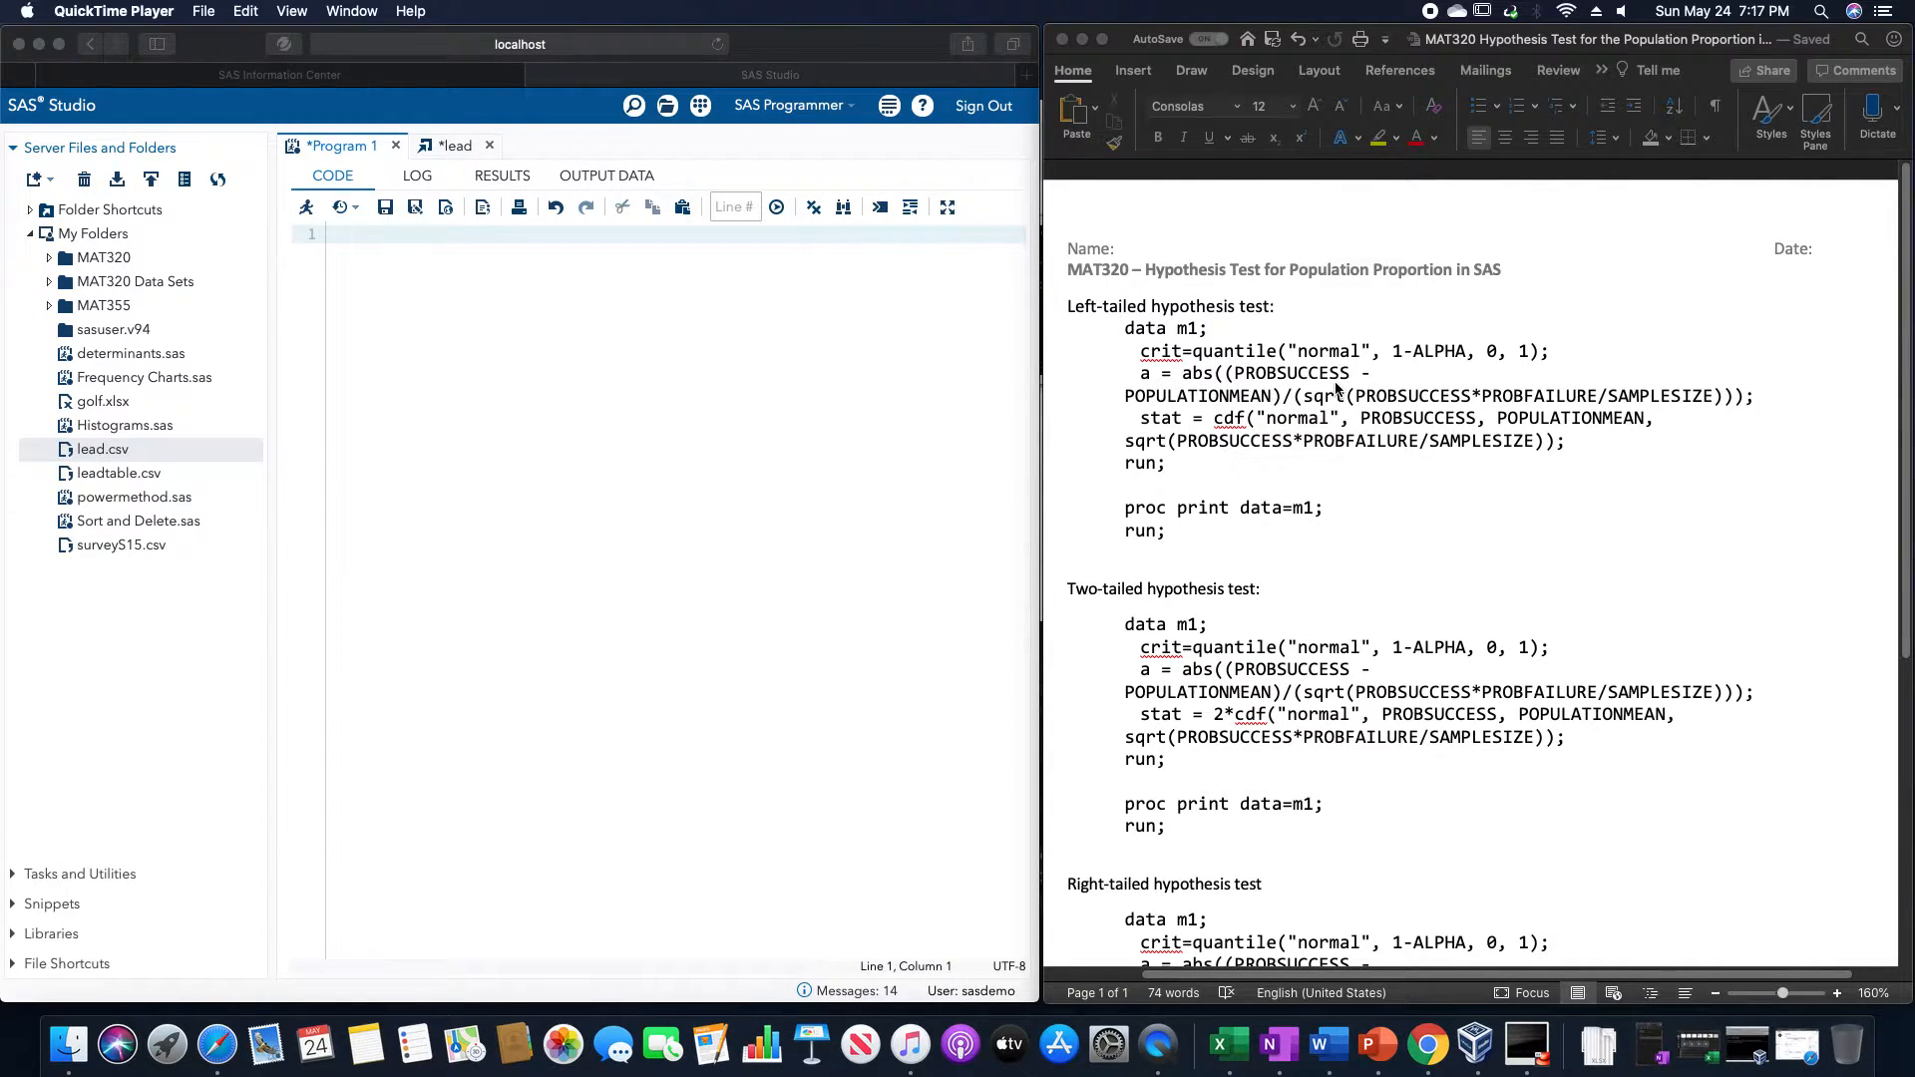
{"action": "mouse_move", "coordinate": [1263, 407]}
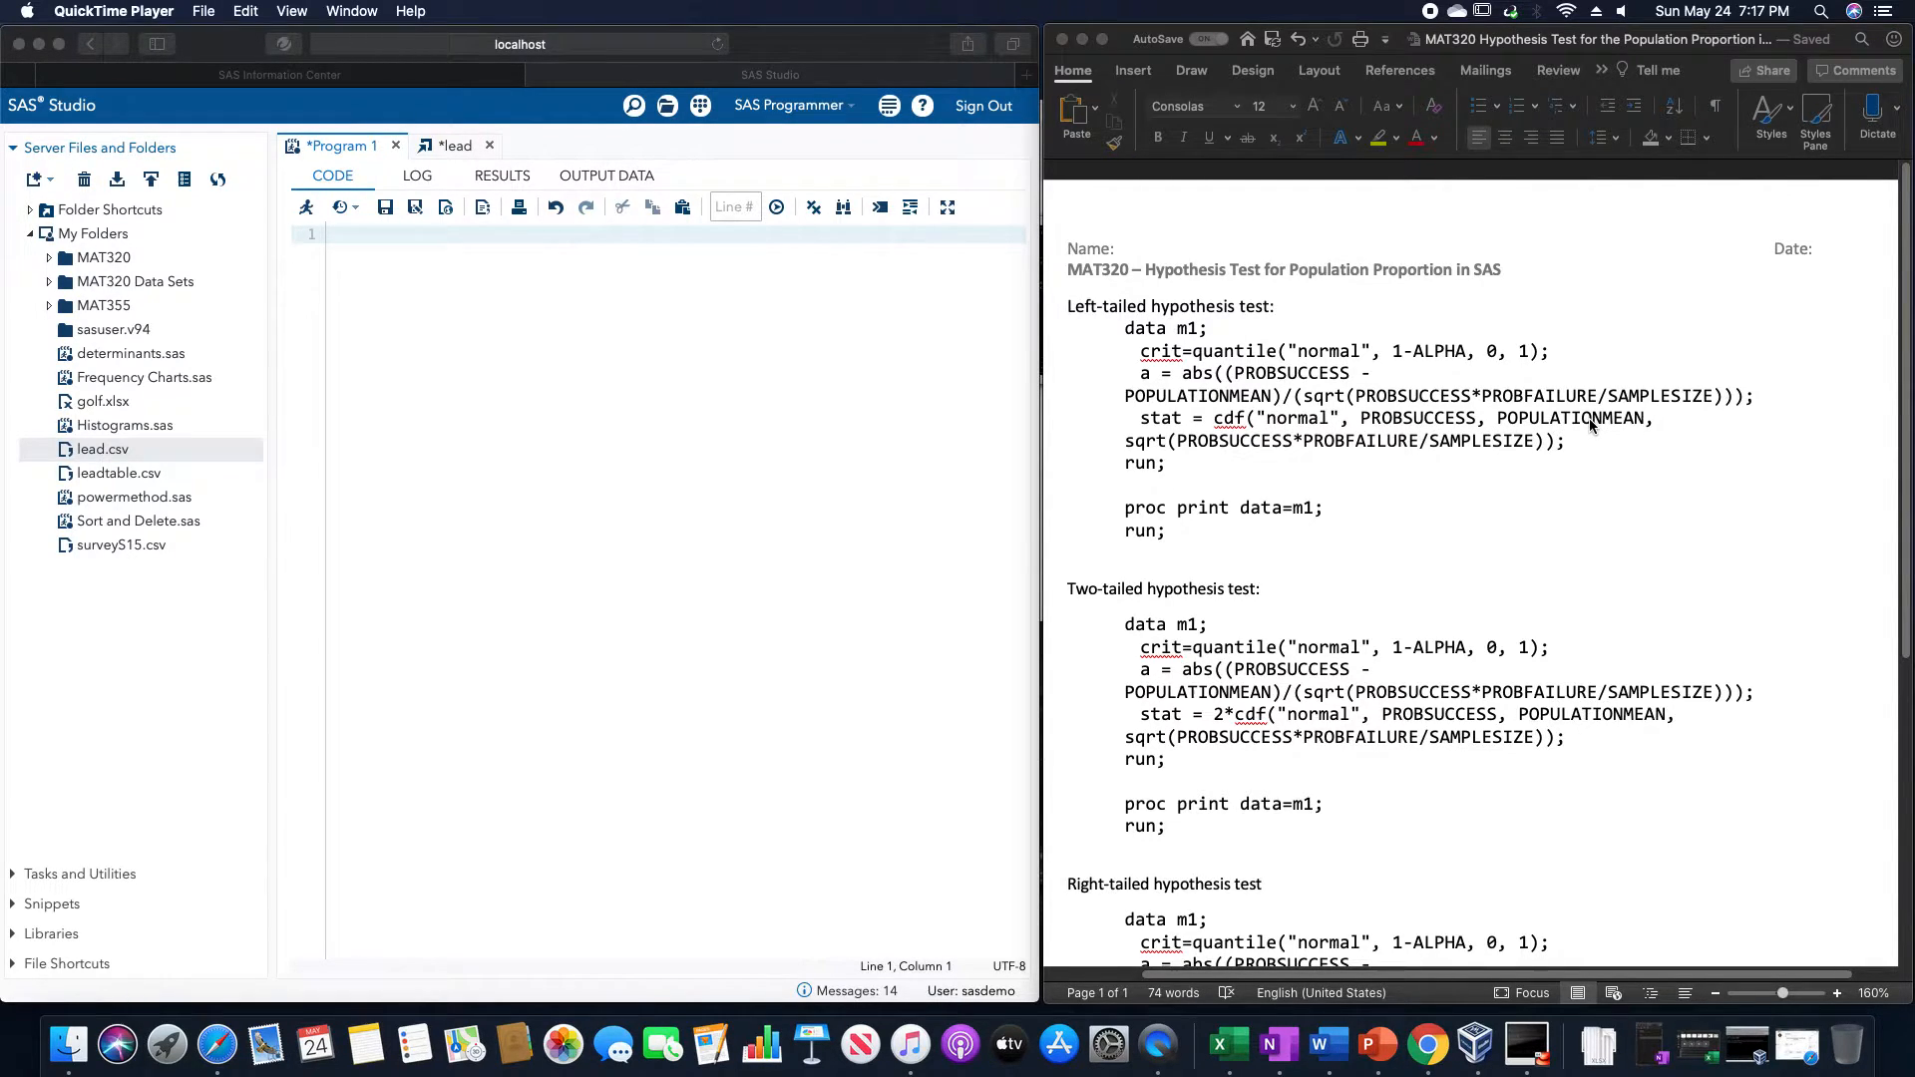
{"action": "mouse_move", "coordinate": [1180, 459]}
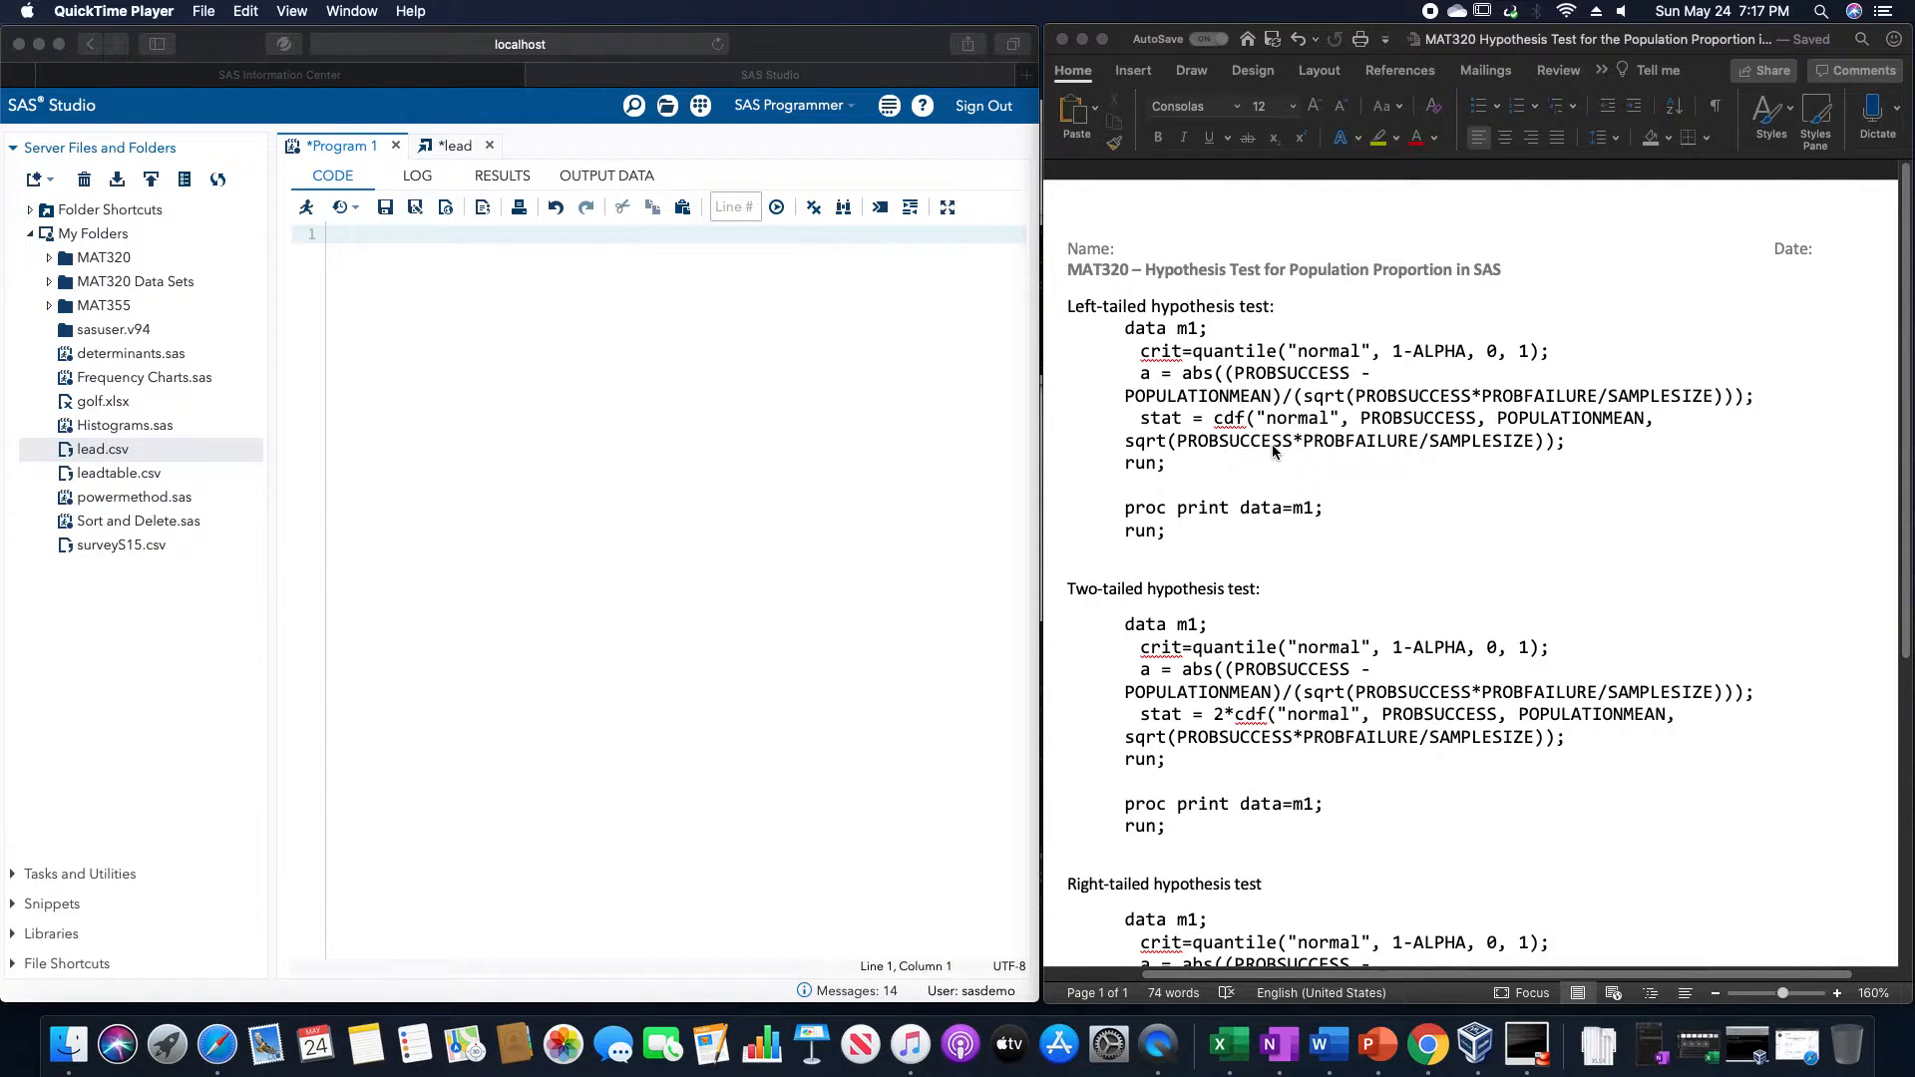
{"action": "mouse_move", "coordinate": [1475, 459]}
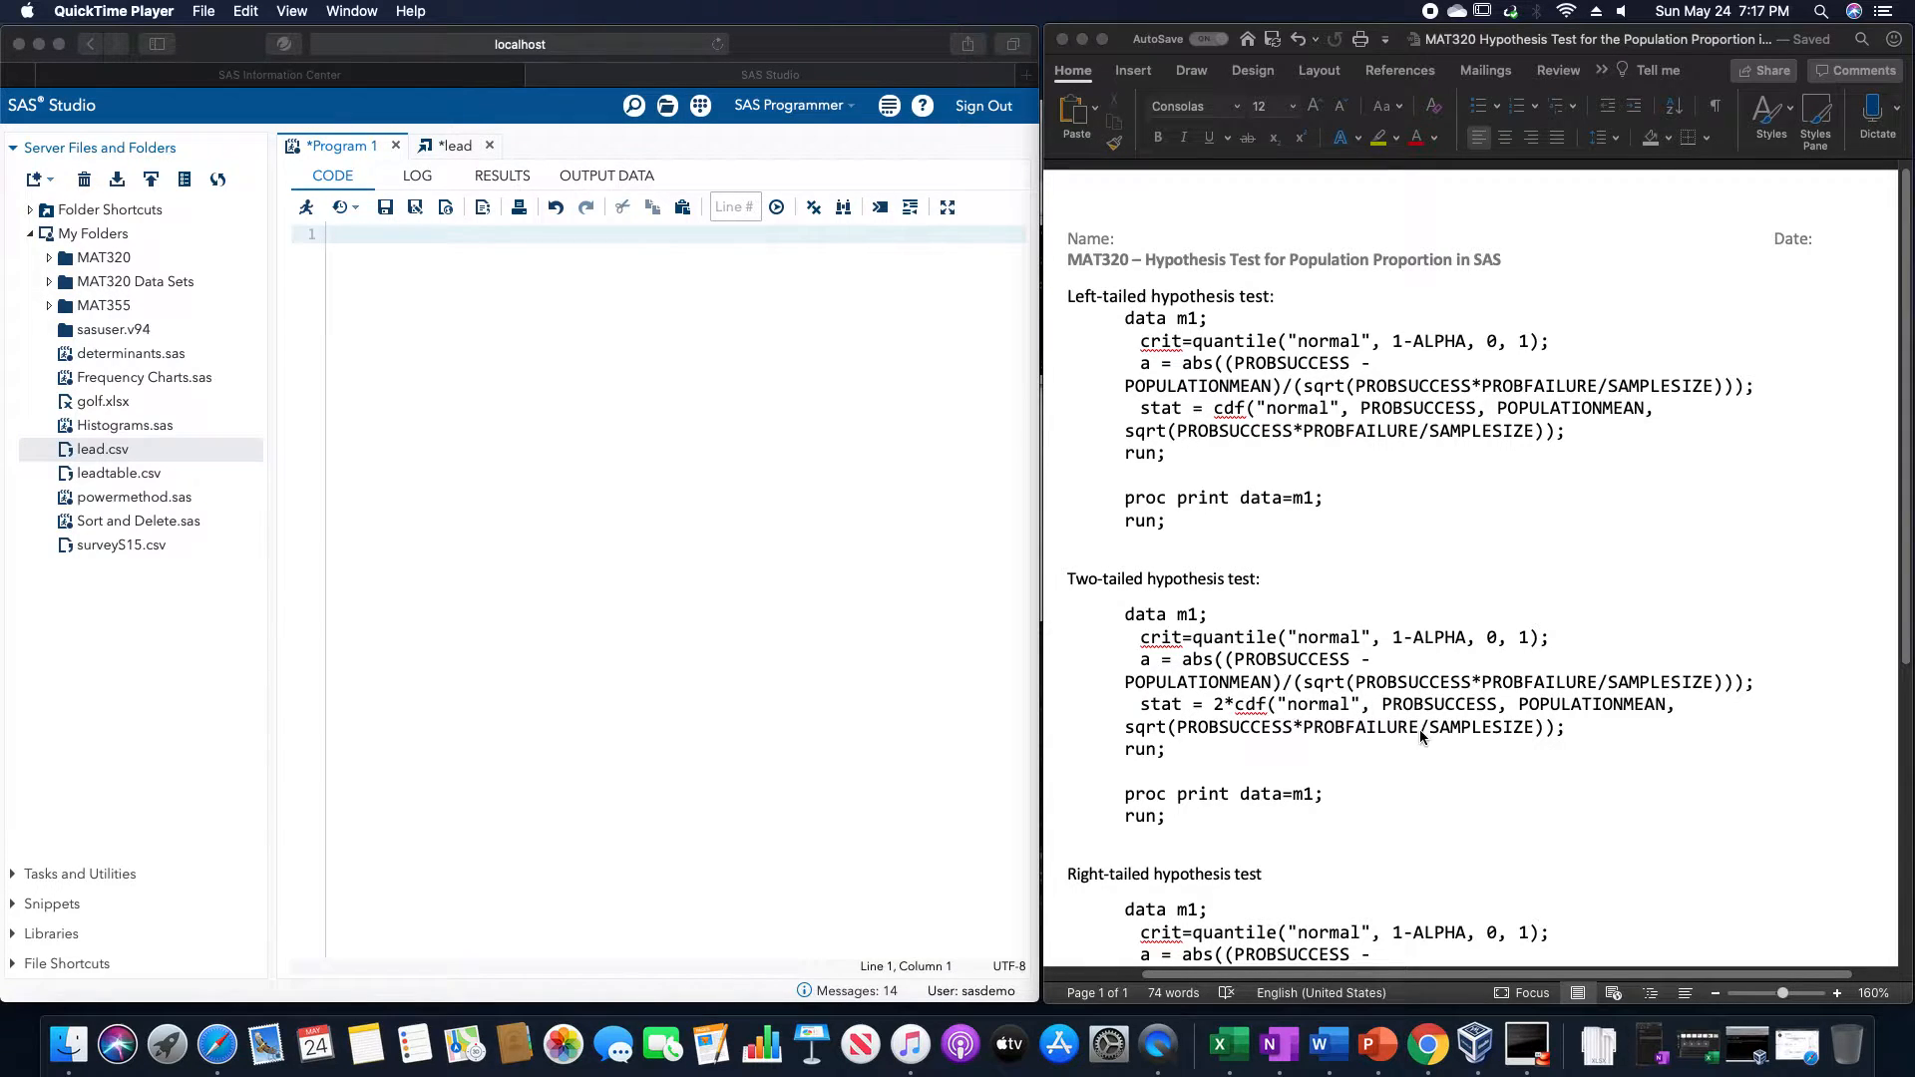
{"action": "mouse_move", "coordinate": [1139, 750]}
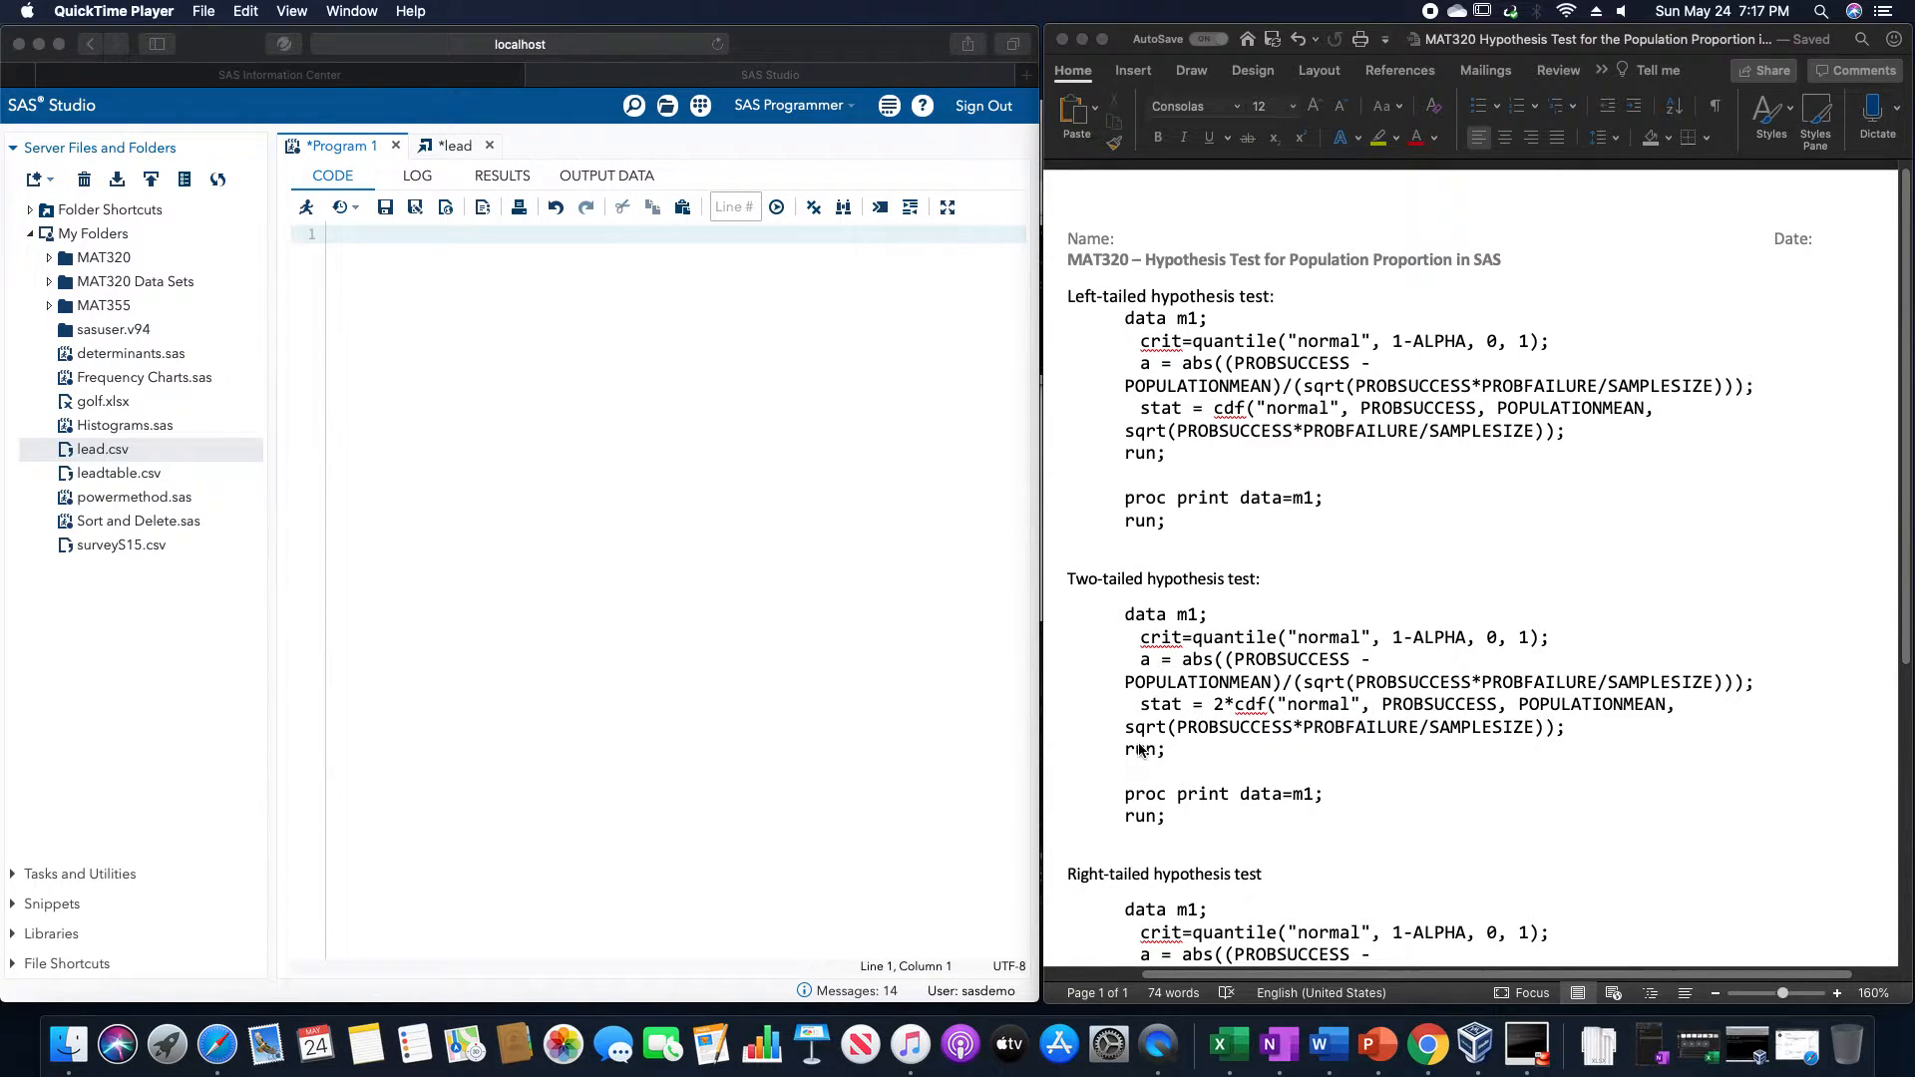
{"action": "mouse_move", "coordinate": [1356, 743]}
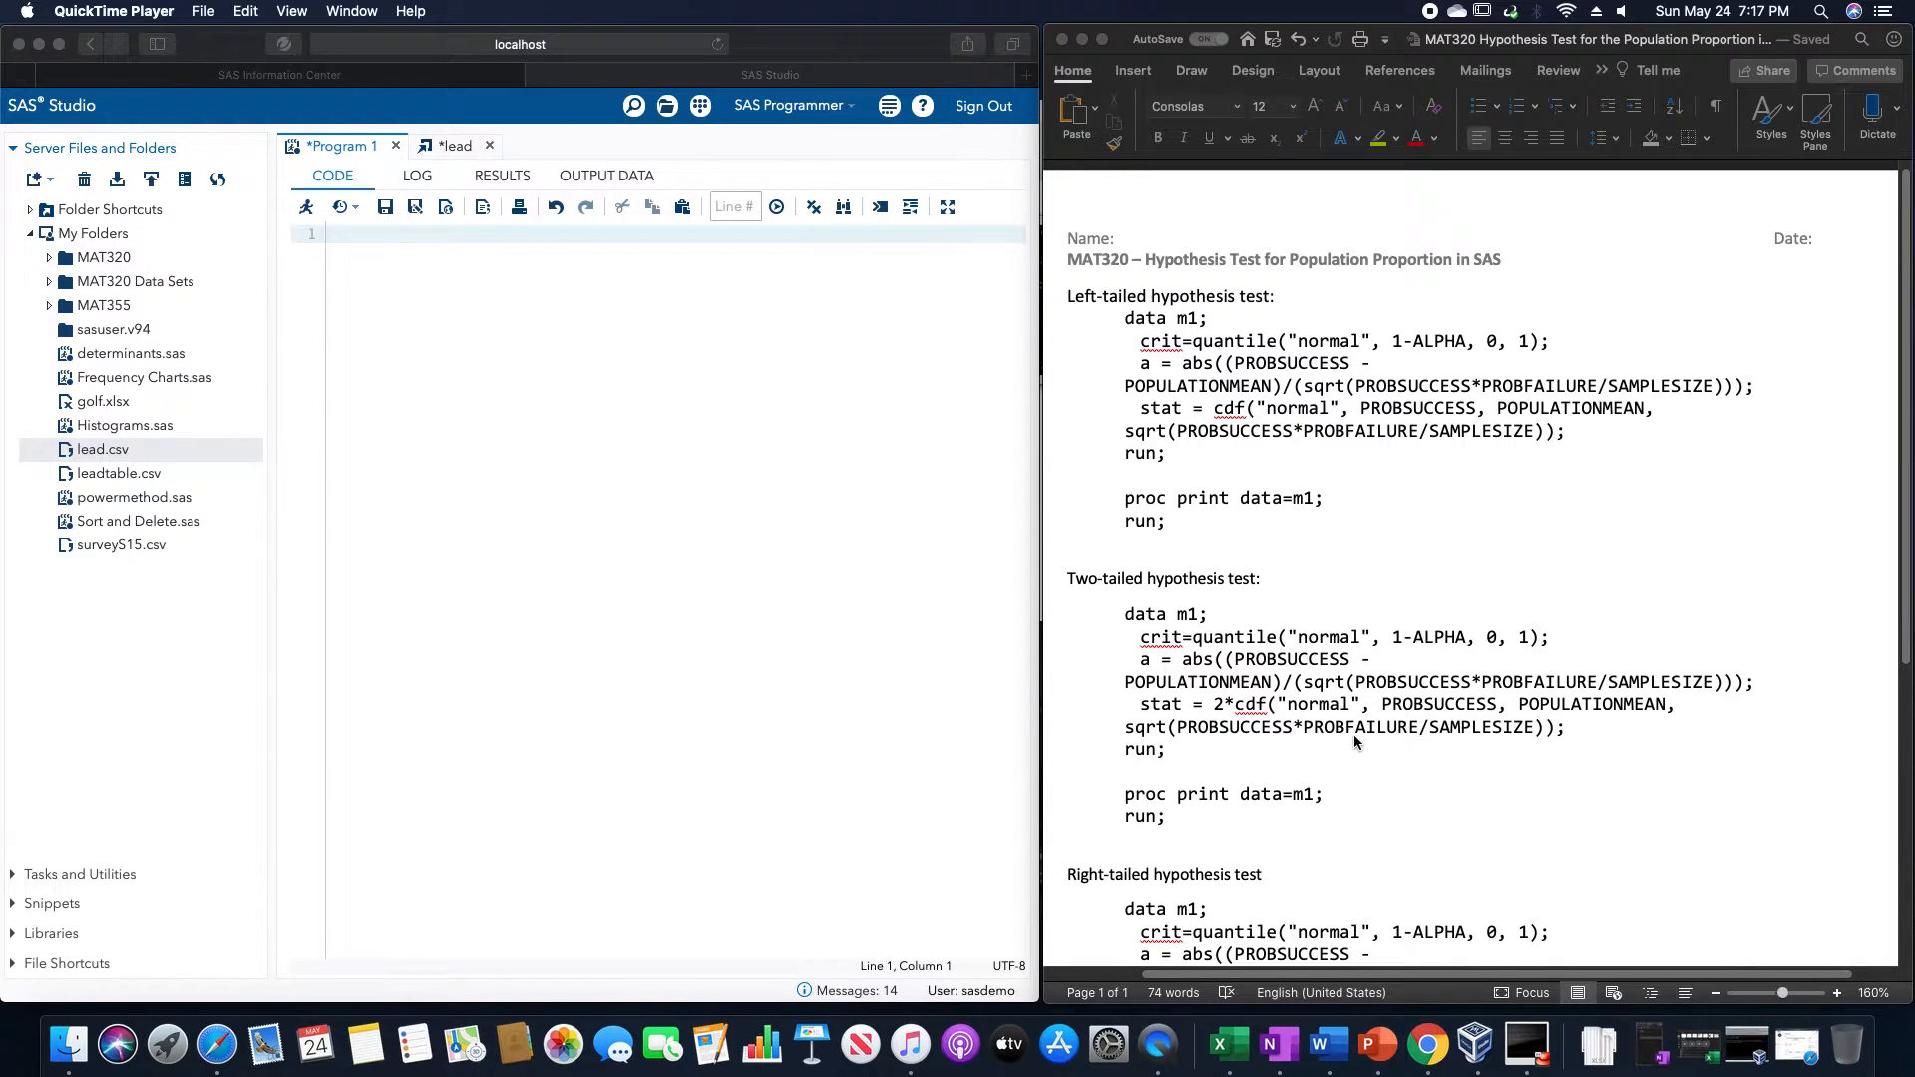
{"action": "mouse_move", "coordinate": [1475, 741]}
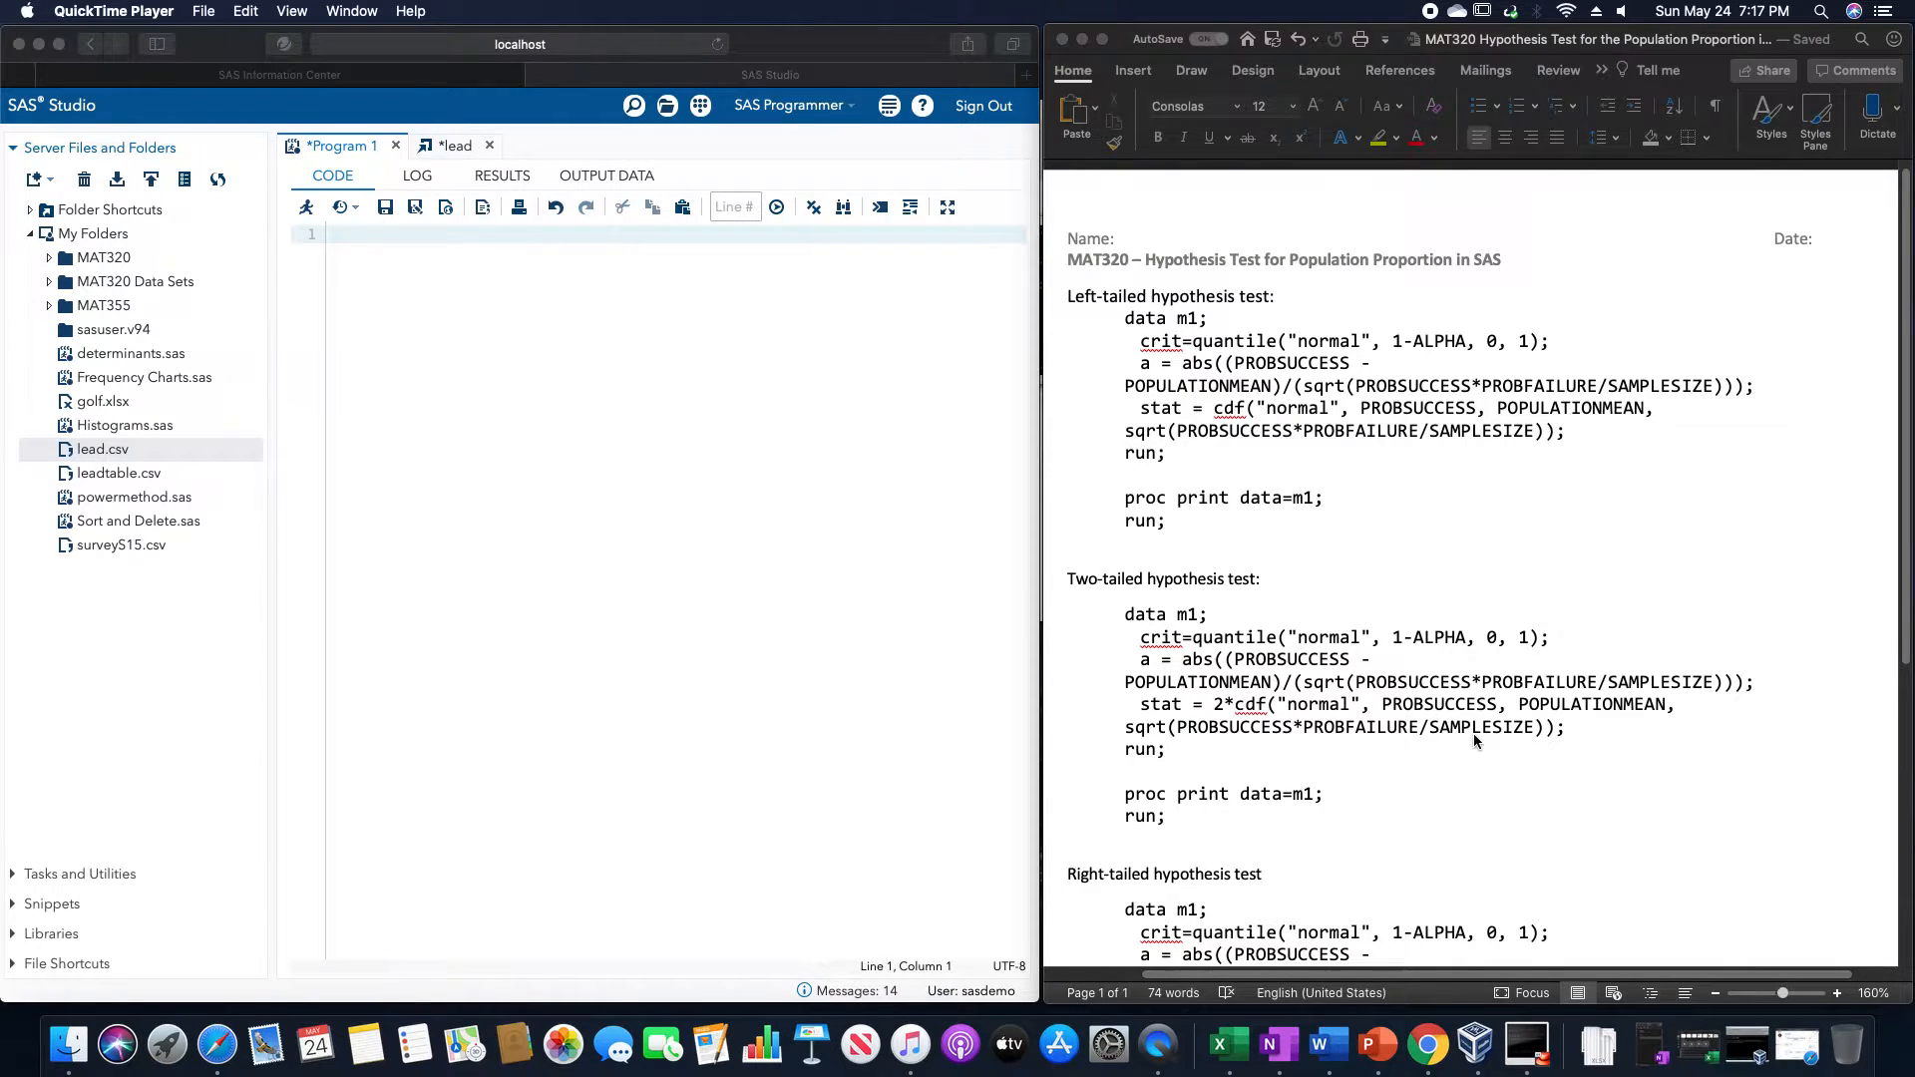
- Scroll down to bring the right-tailed hypothesis test code into view
{"action": "scroll", "scroll_direction": "down", "scroll_amount": 3}
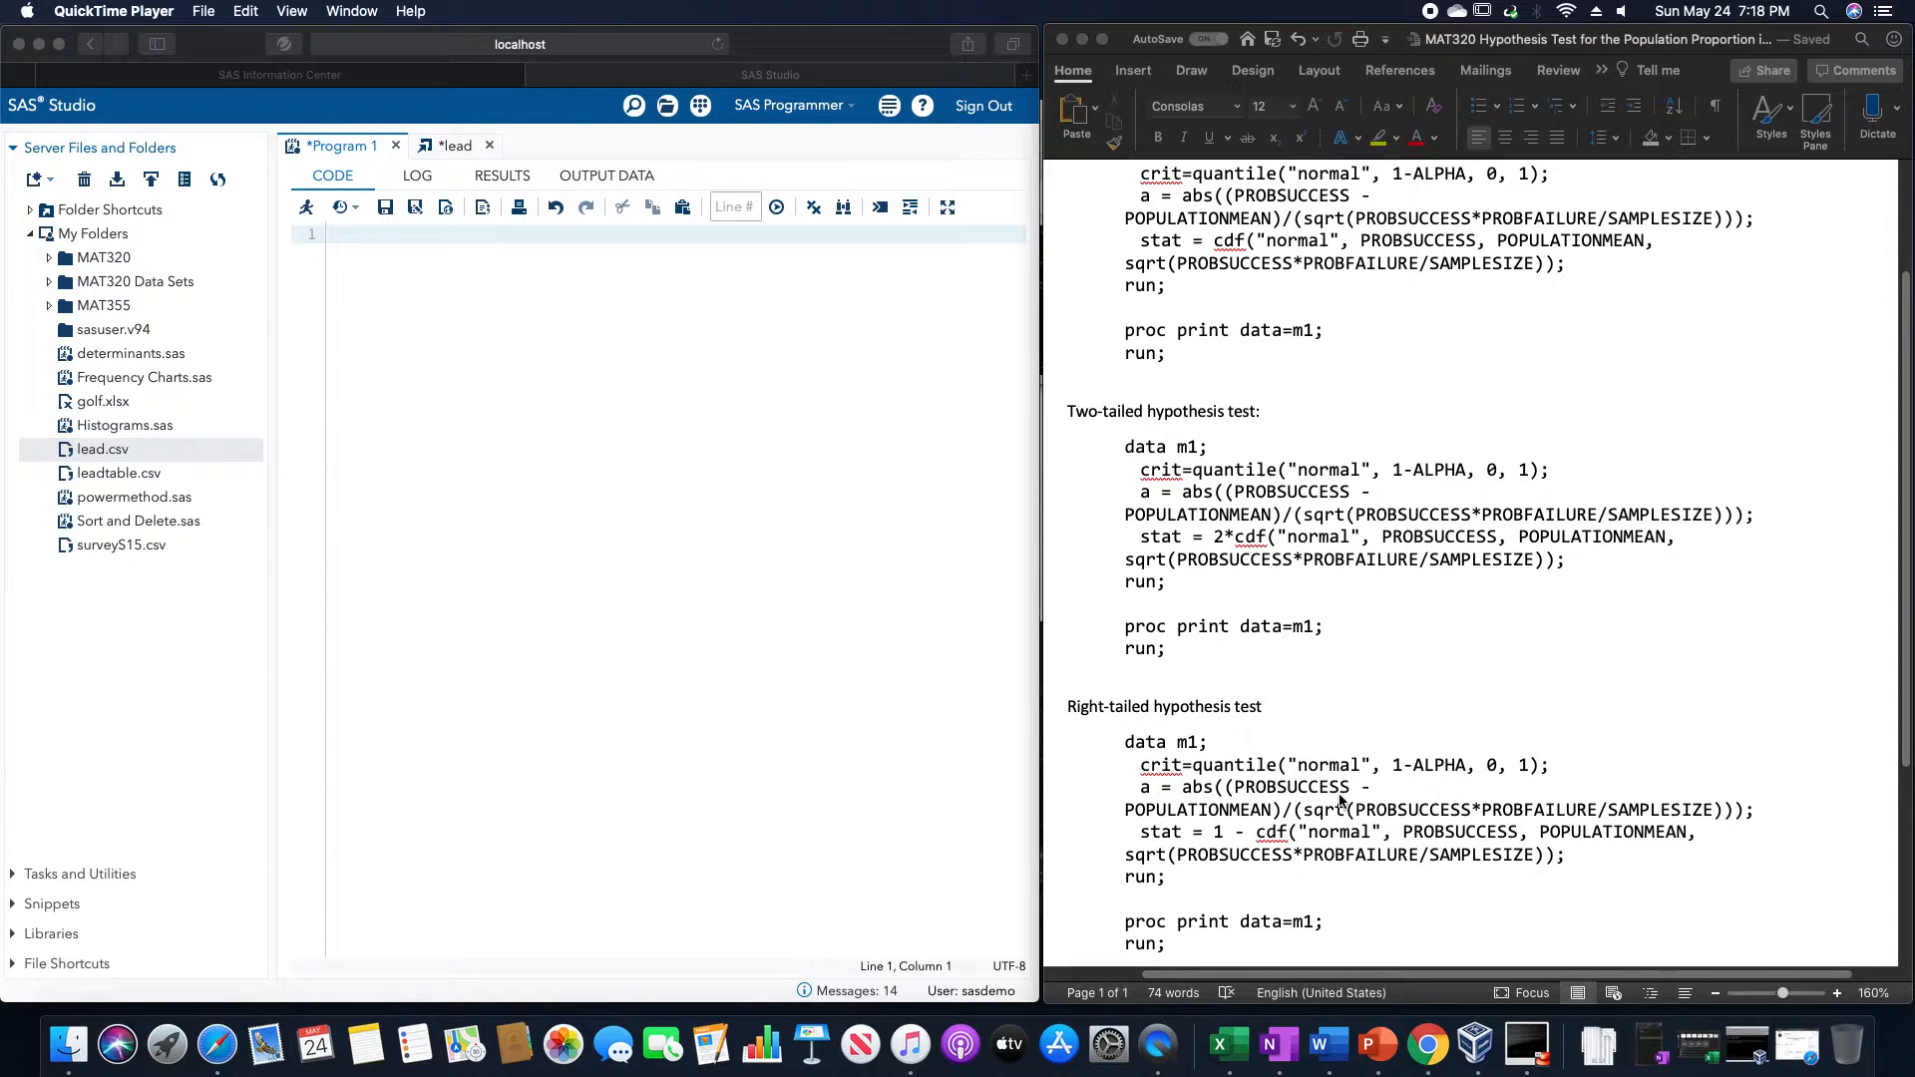
{"action": "mouse_move", "coordinate": [1371, 823]}
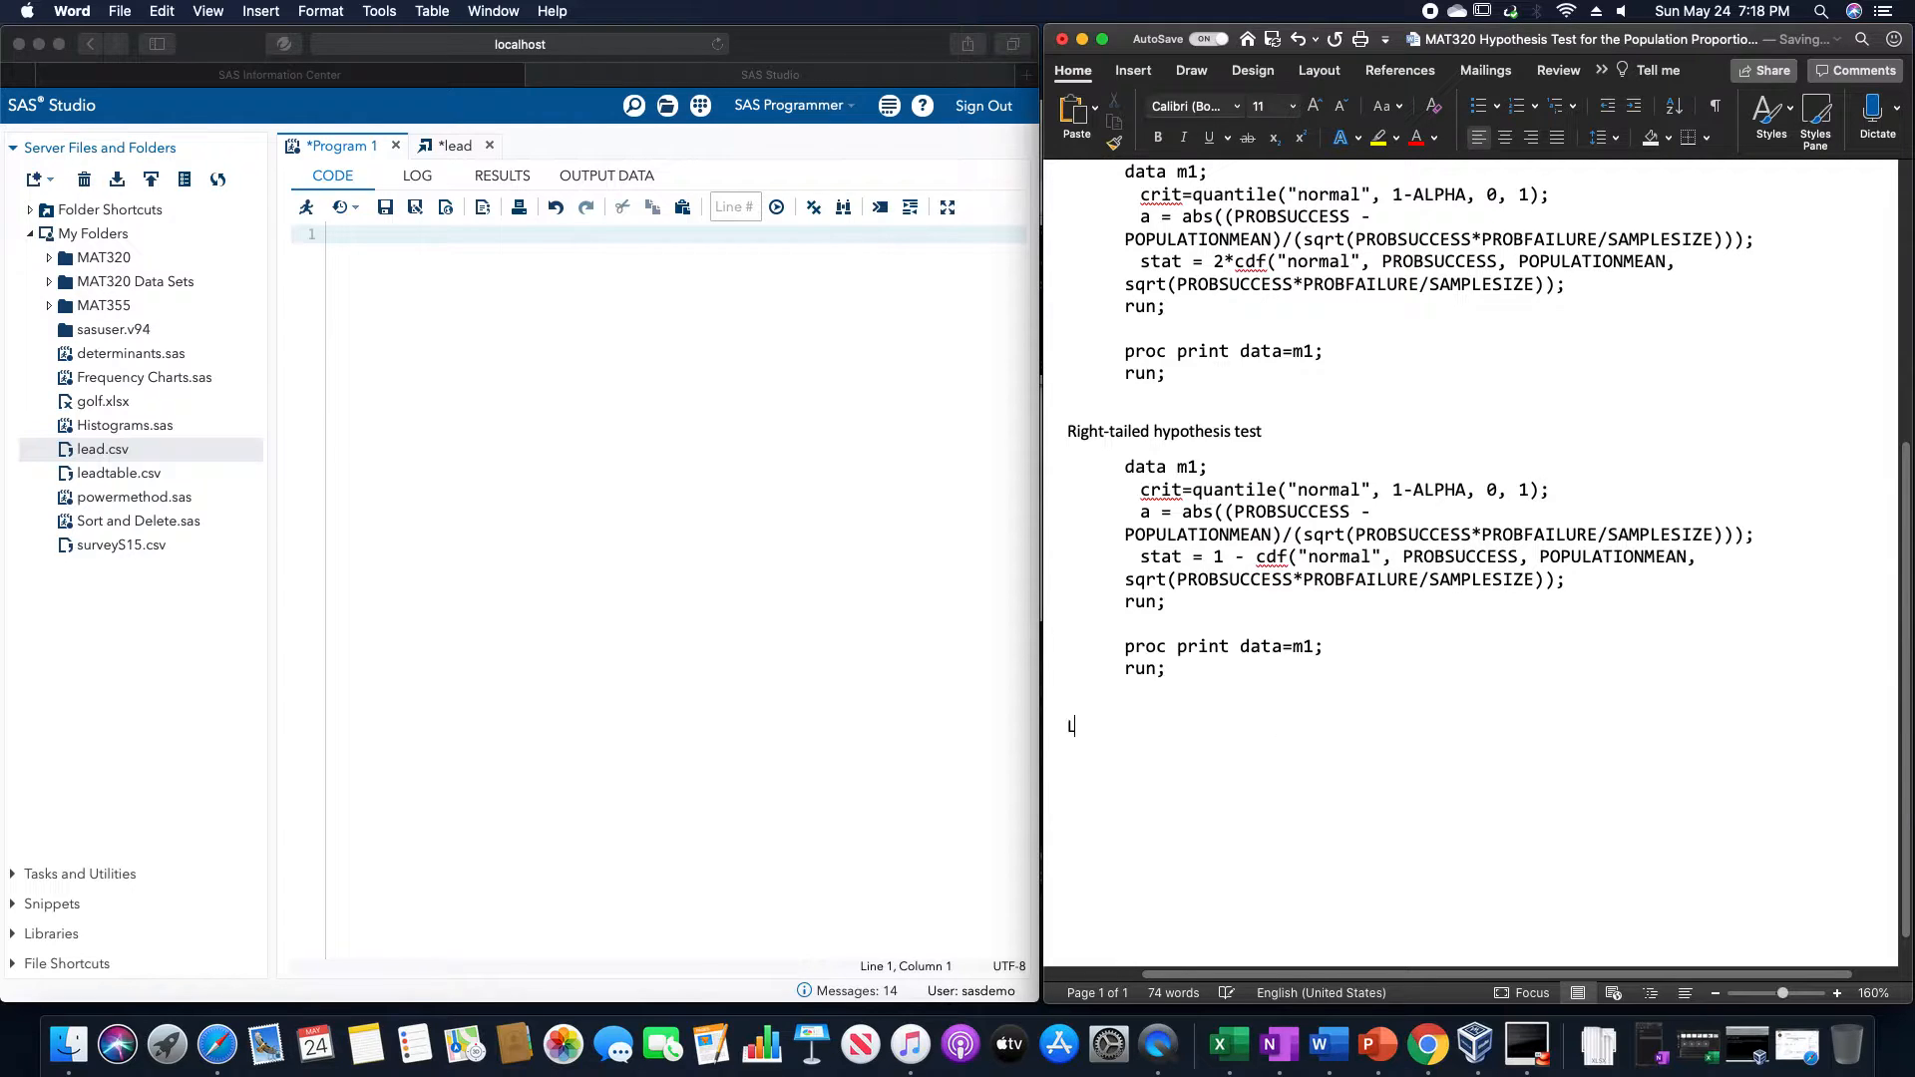
- Write 'Let us run a left-tailed, two-tailed, right-tailed hypothesis at alpha 5%, success probability 43%'
{"action": "type", "text": "et us run"}
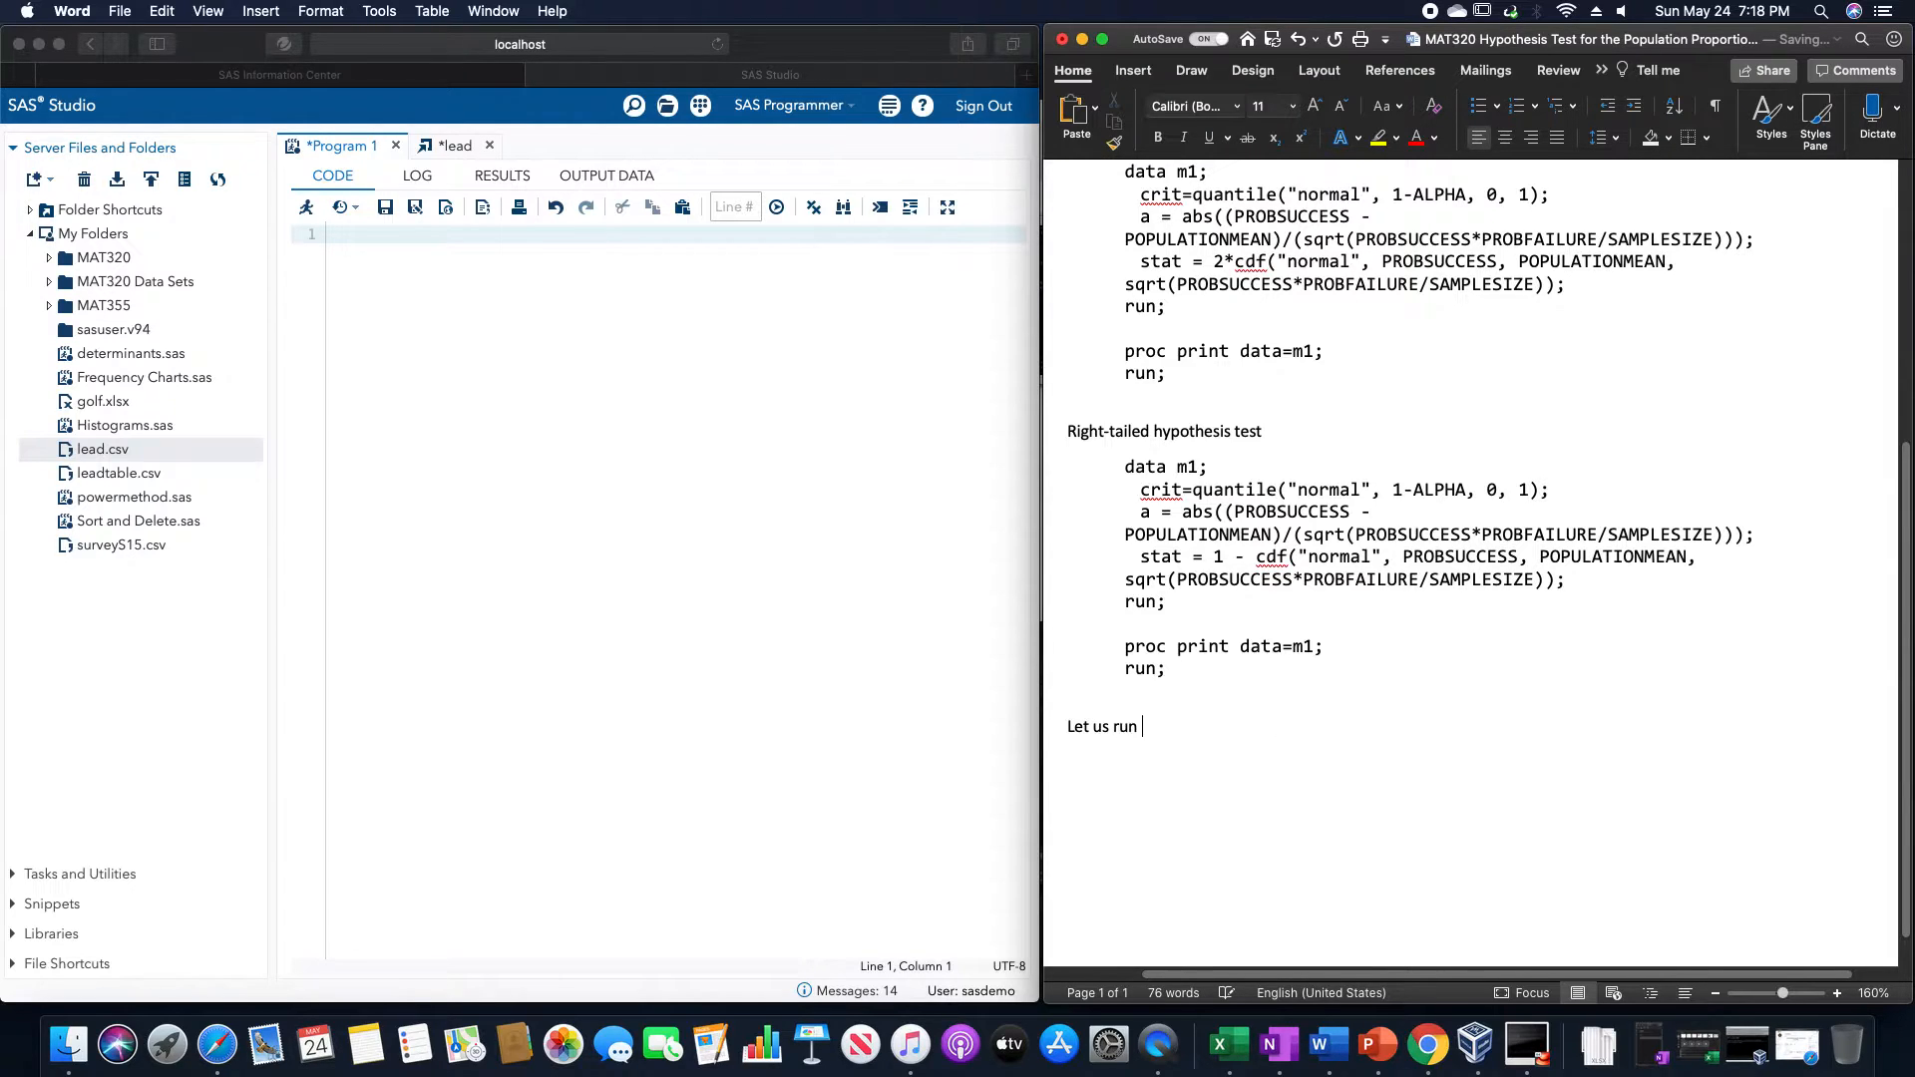
{"action": "type", "text": "a rig"}
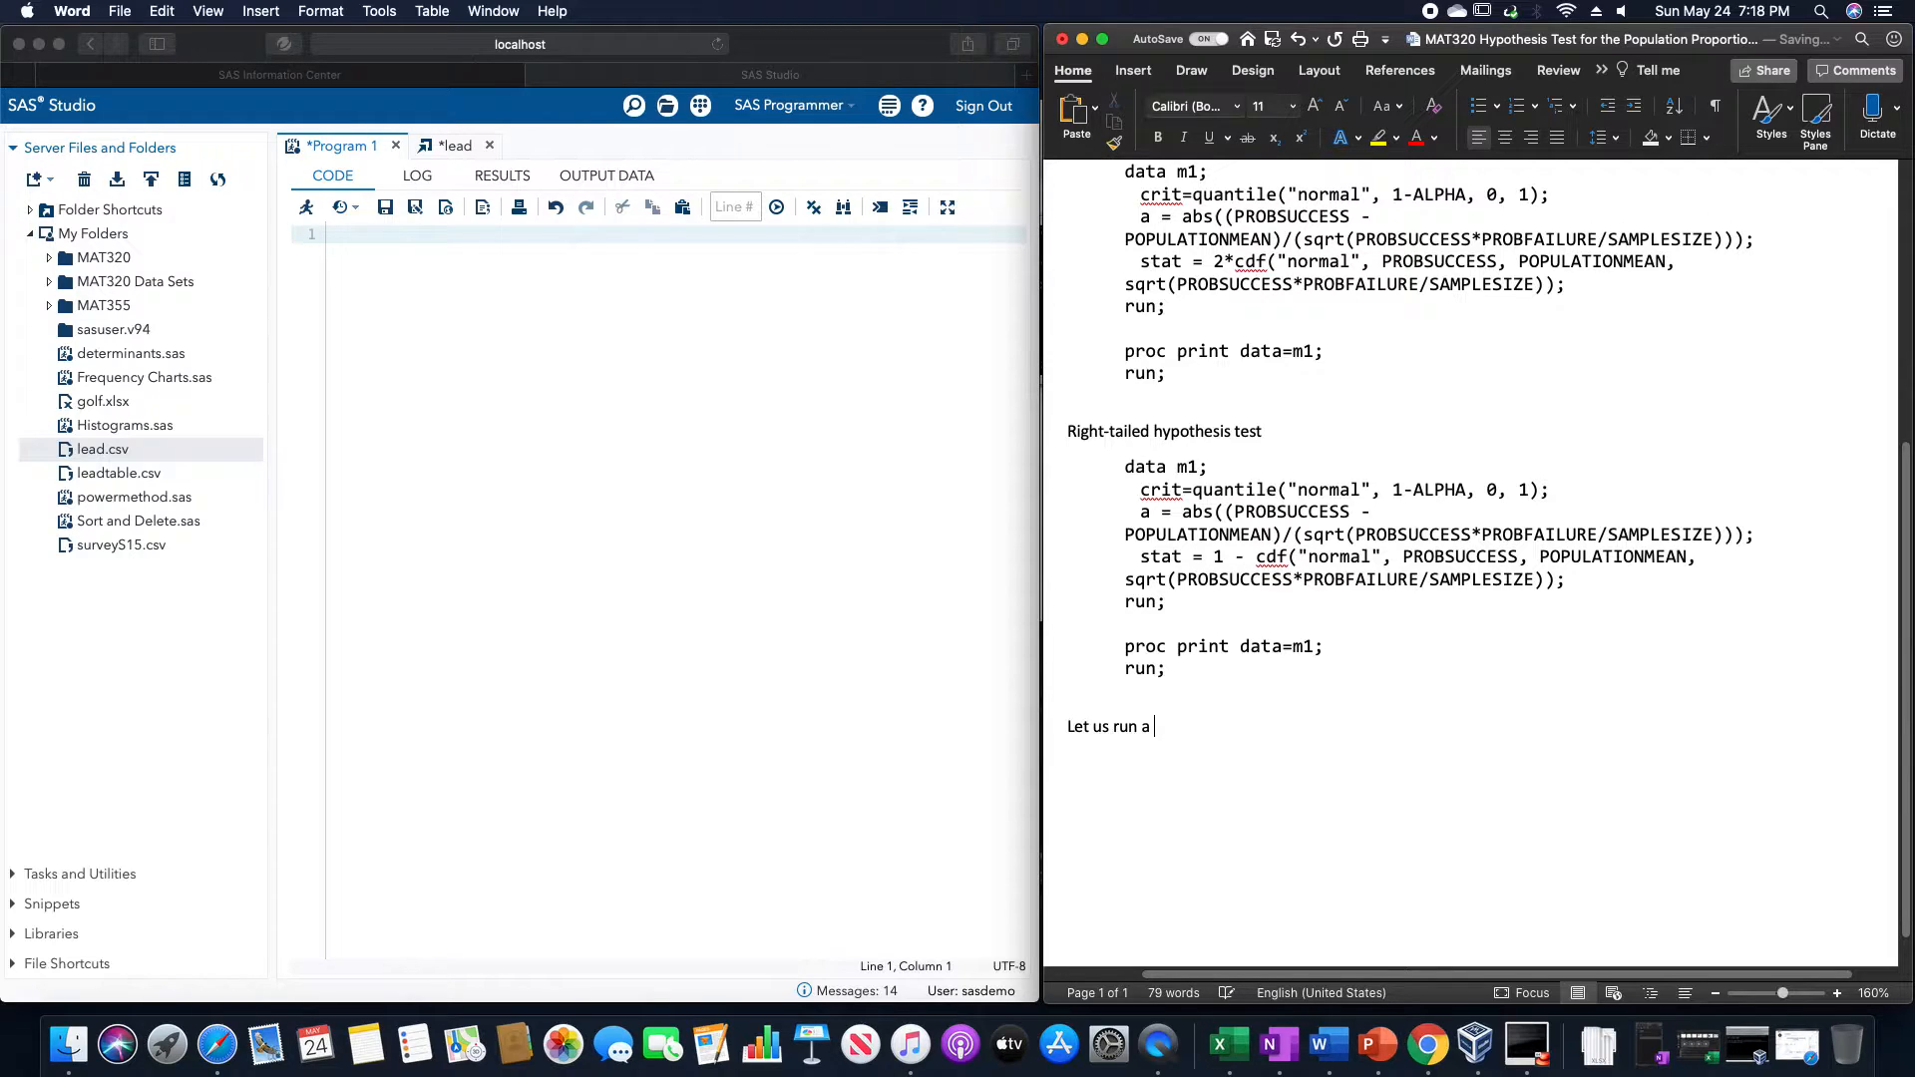
{"action": "type", "text": "left-tai"}
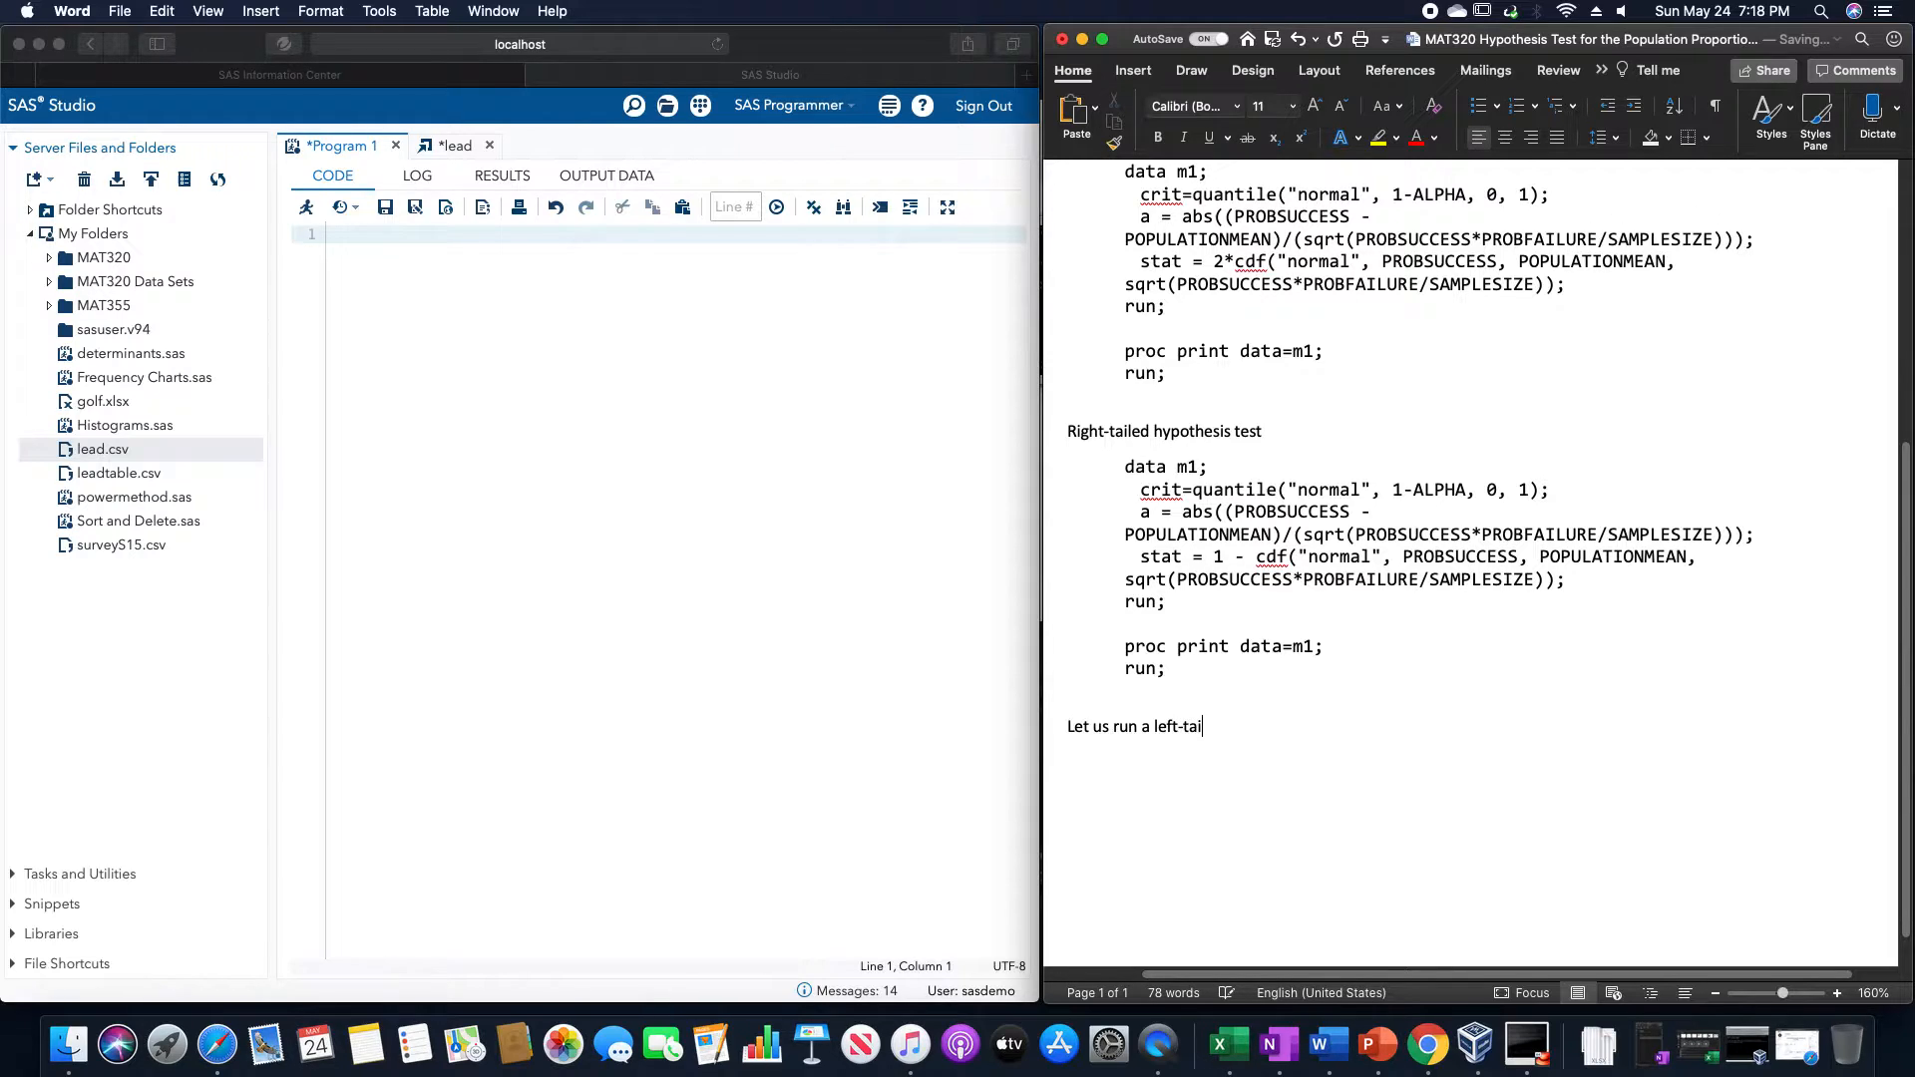
{"action": "type", "text": "led, two-twi"}
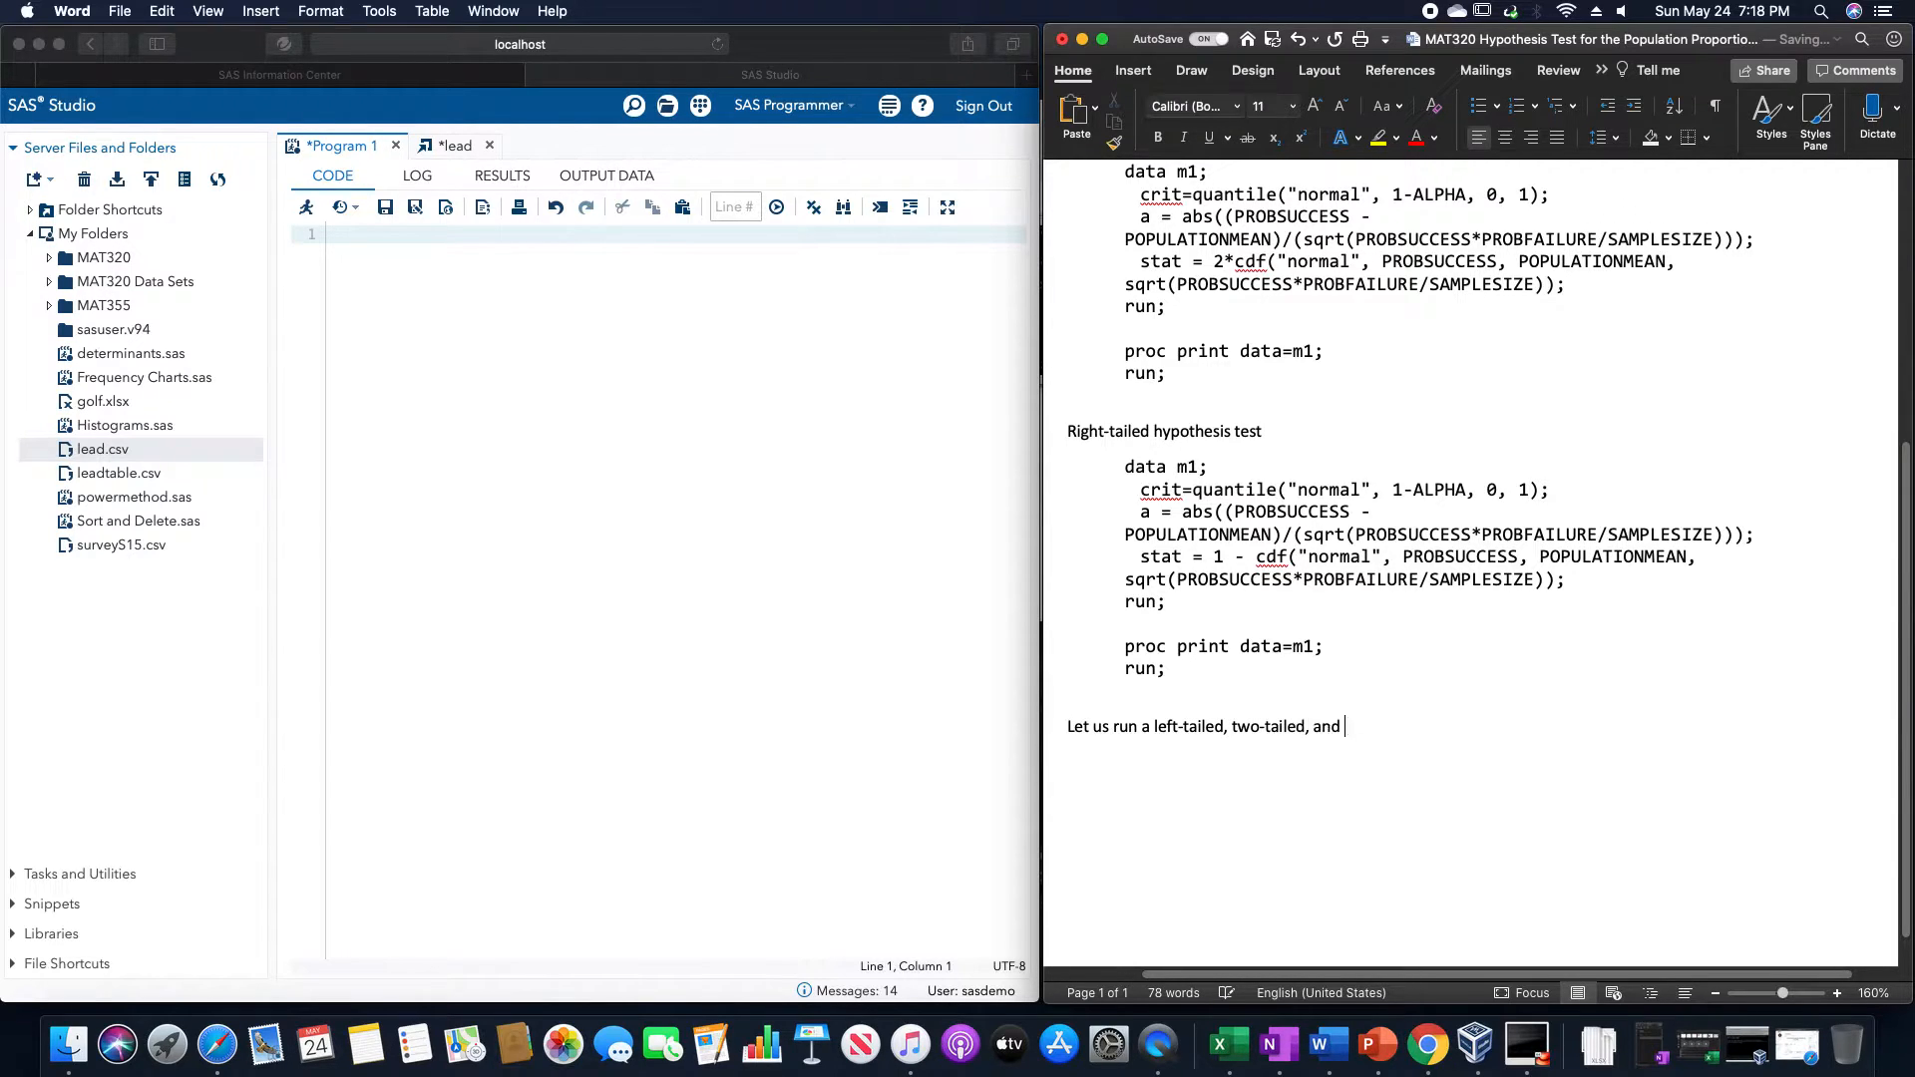
{"action": "type", "text": "right-tail"}
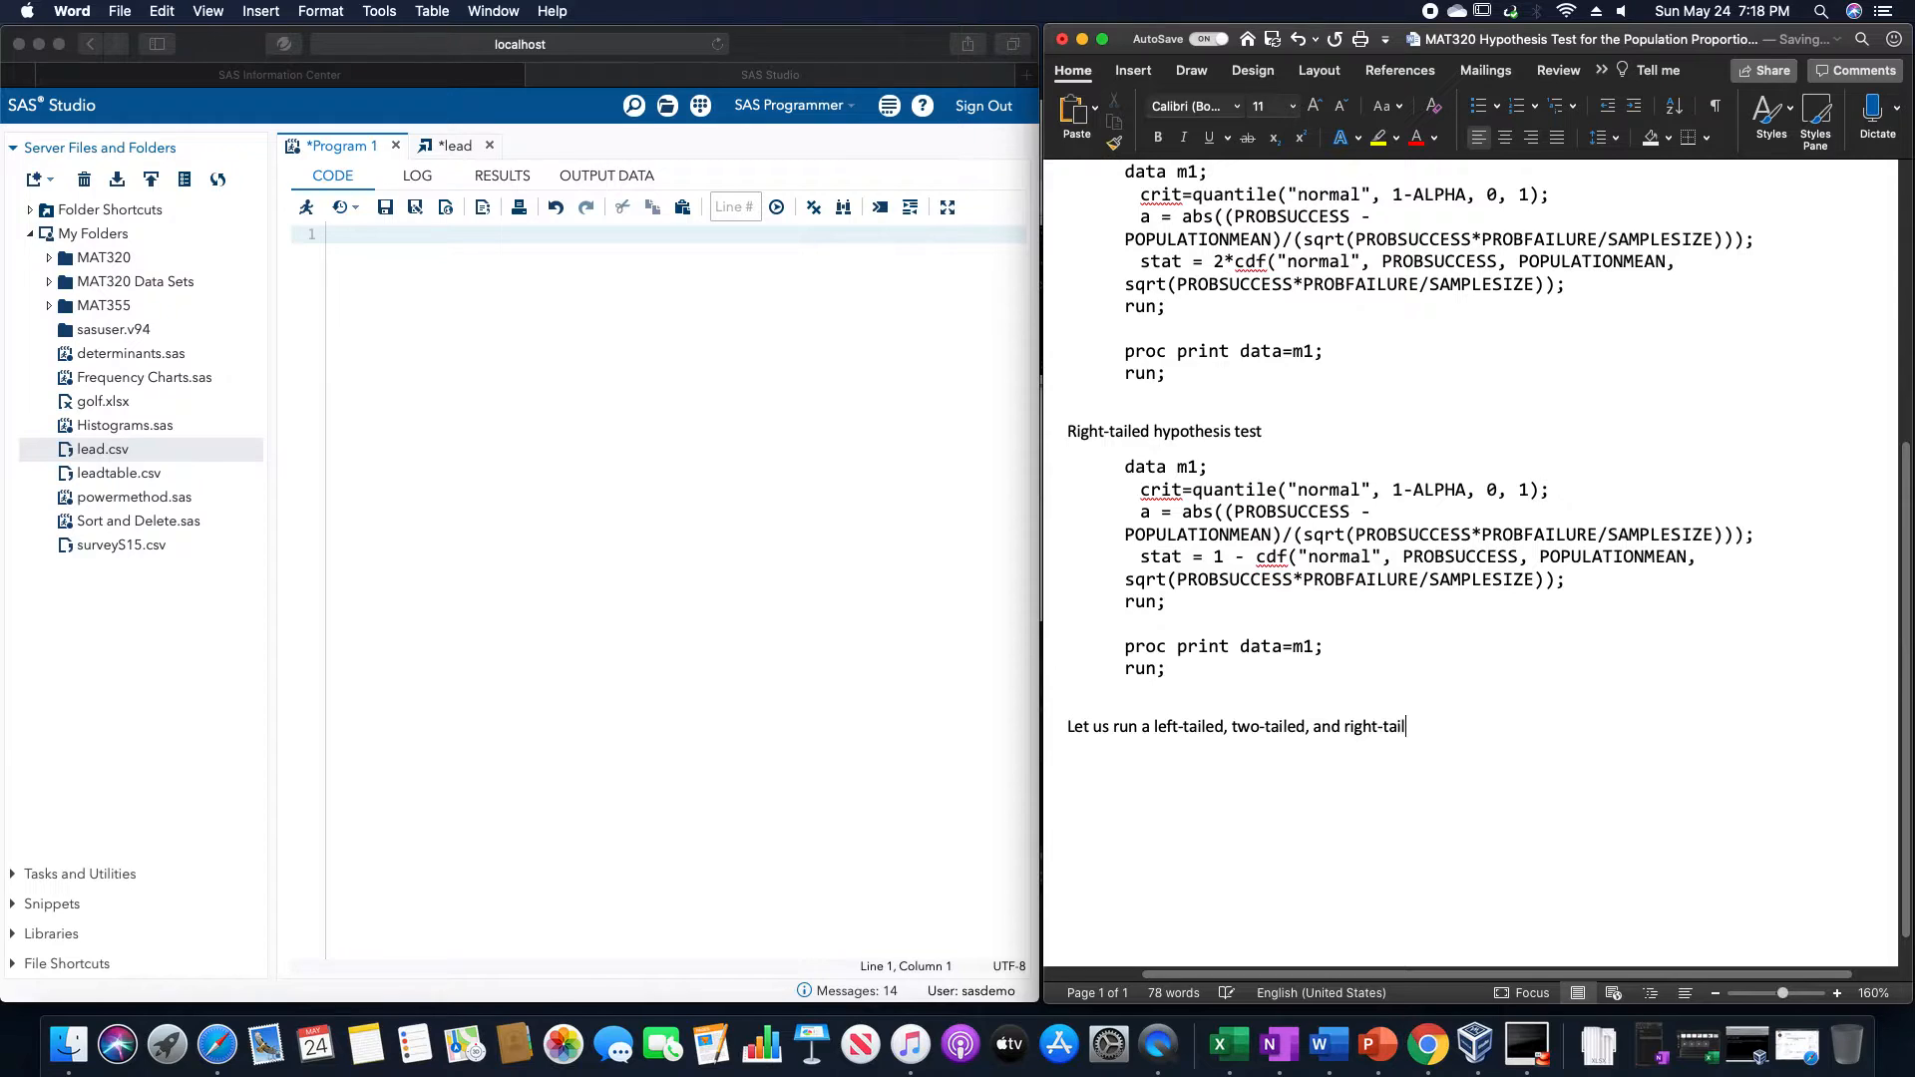
{"action": "type", "text": "ed hypothesis test for"}
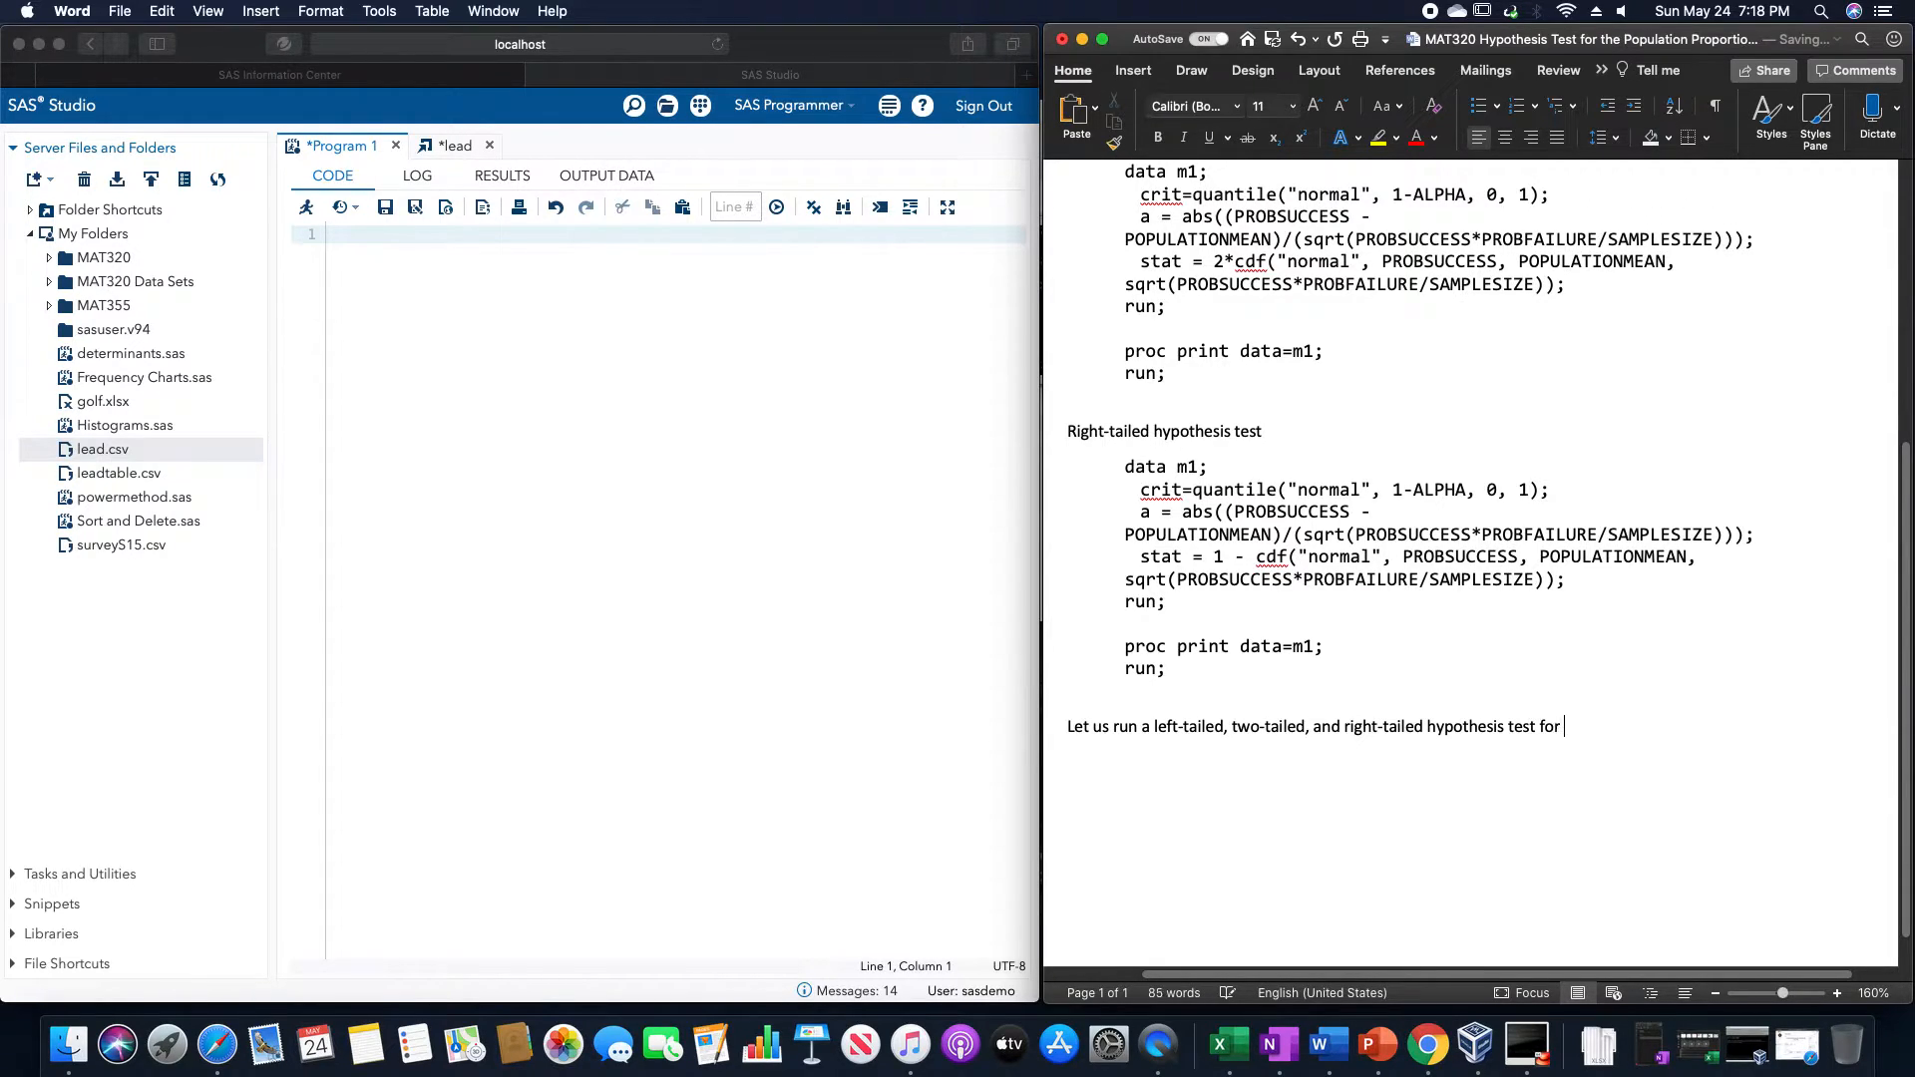
{"action": "type", "text": "a"}
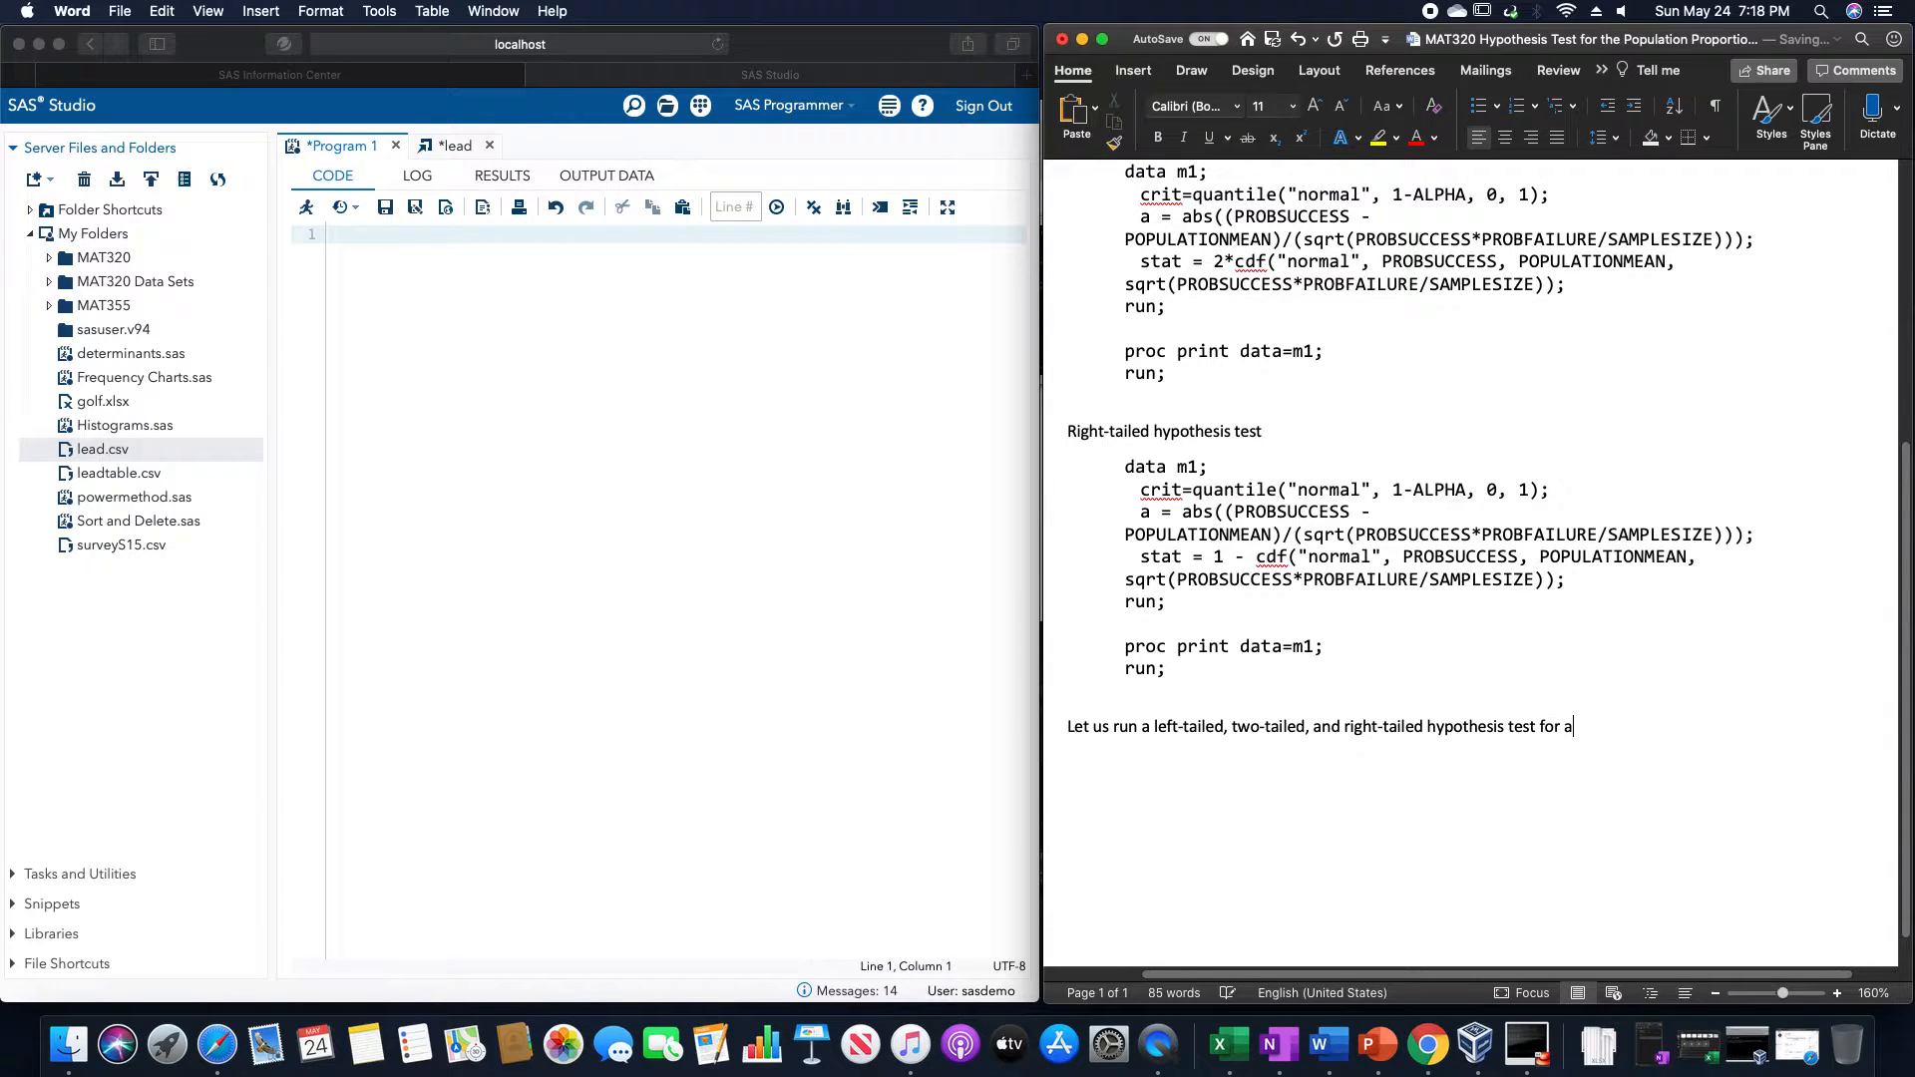
{"action": "type", "text": "n alpha of"}
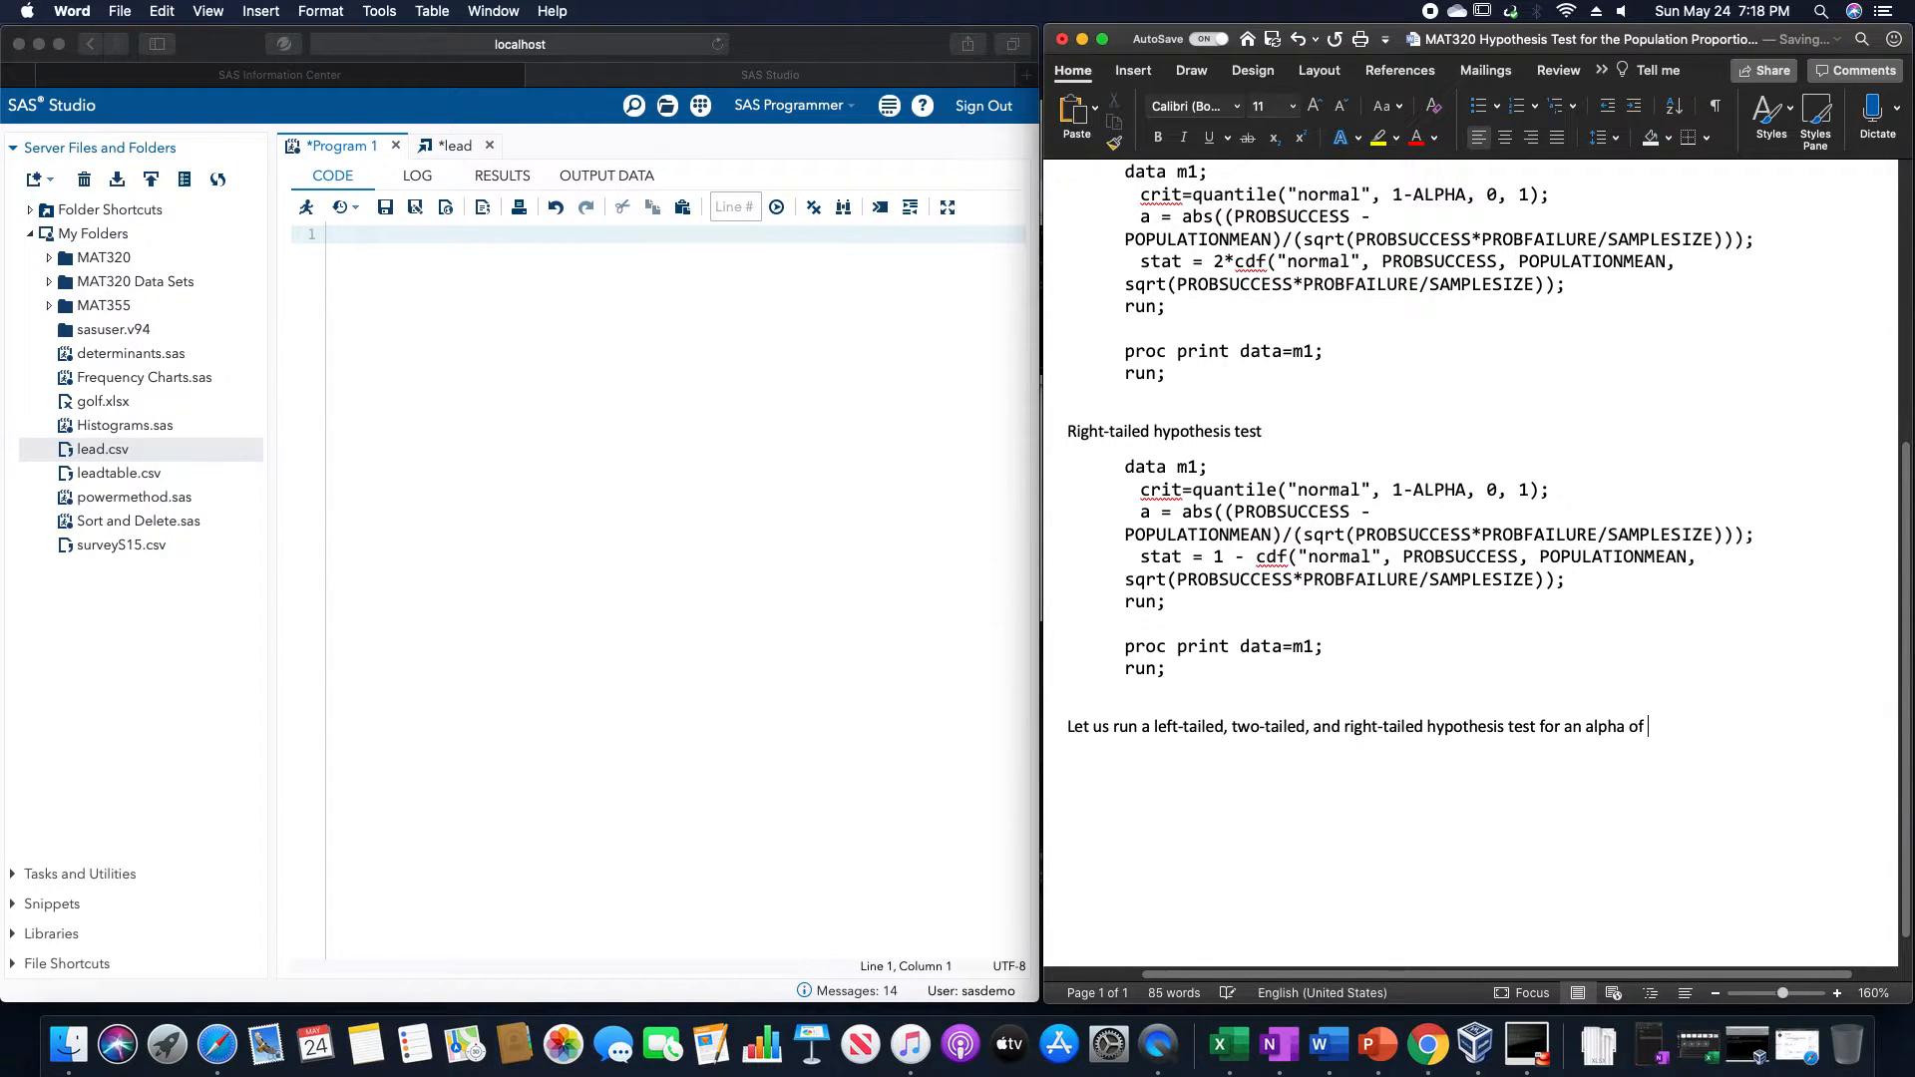
{"action": "type", "text": "5%,"}
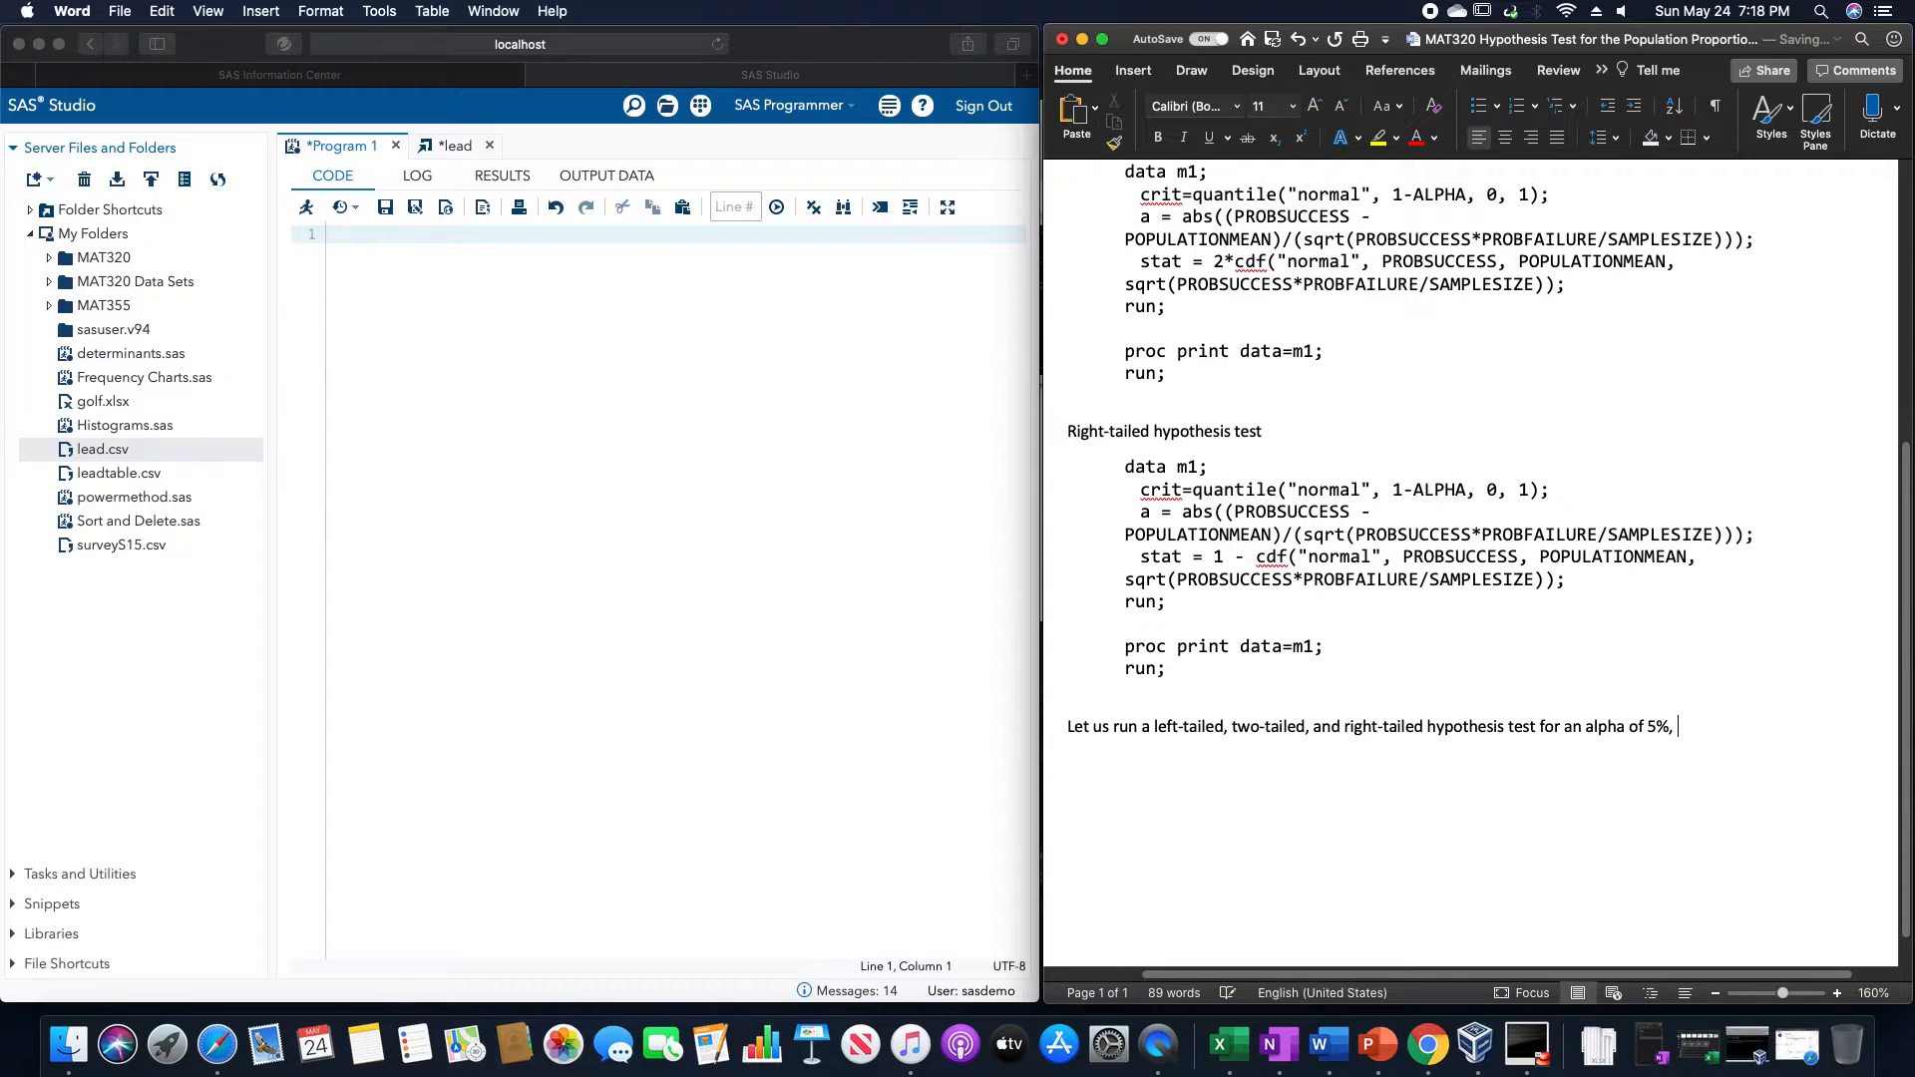
{"action": "type", "text": "probab"}
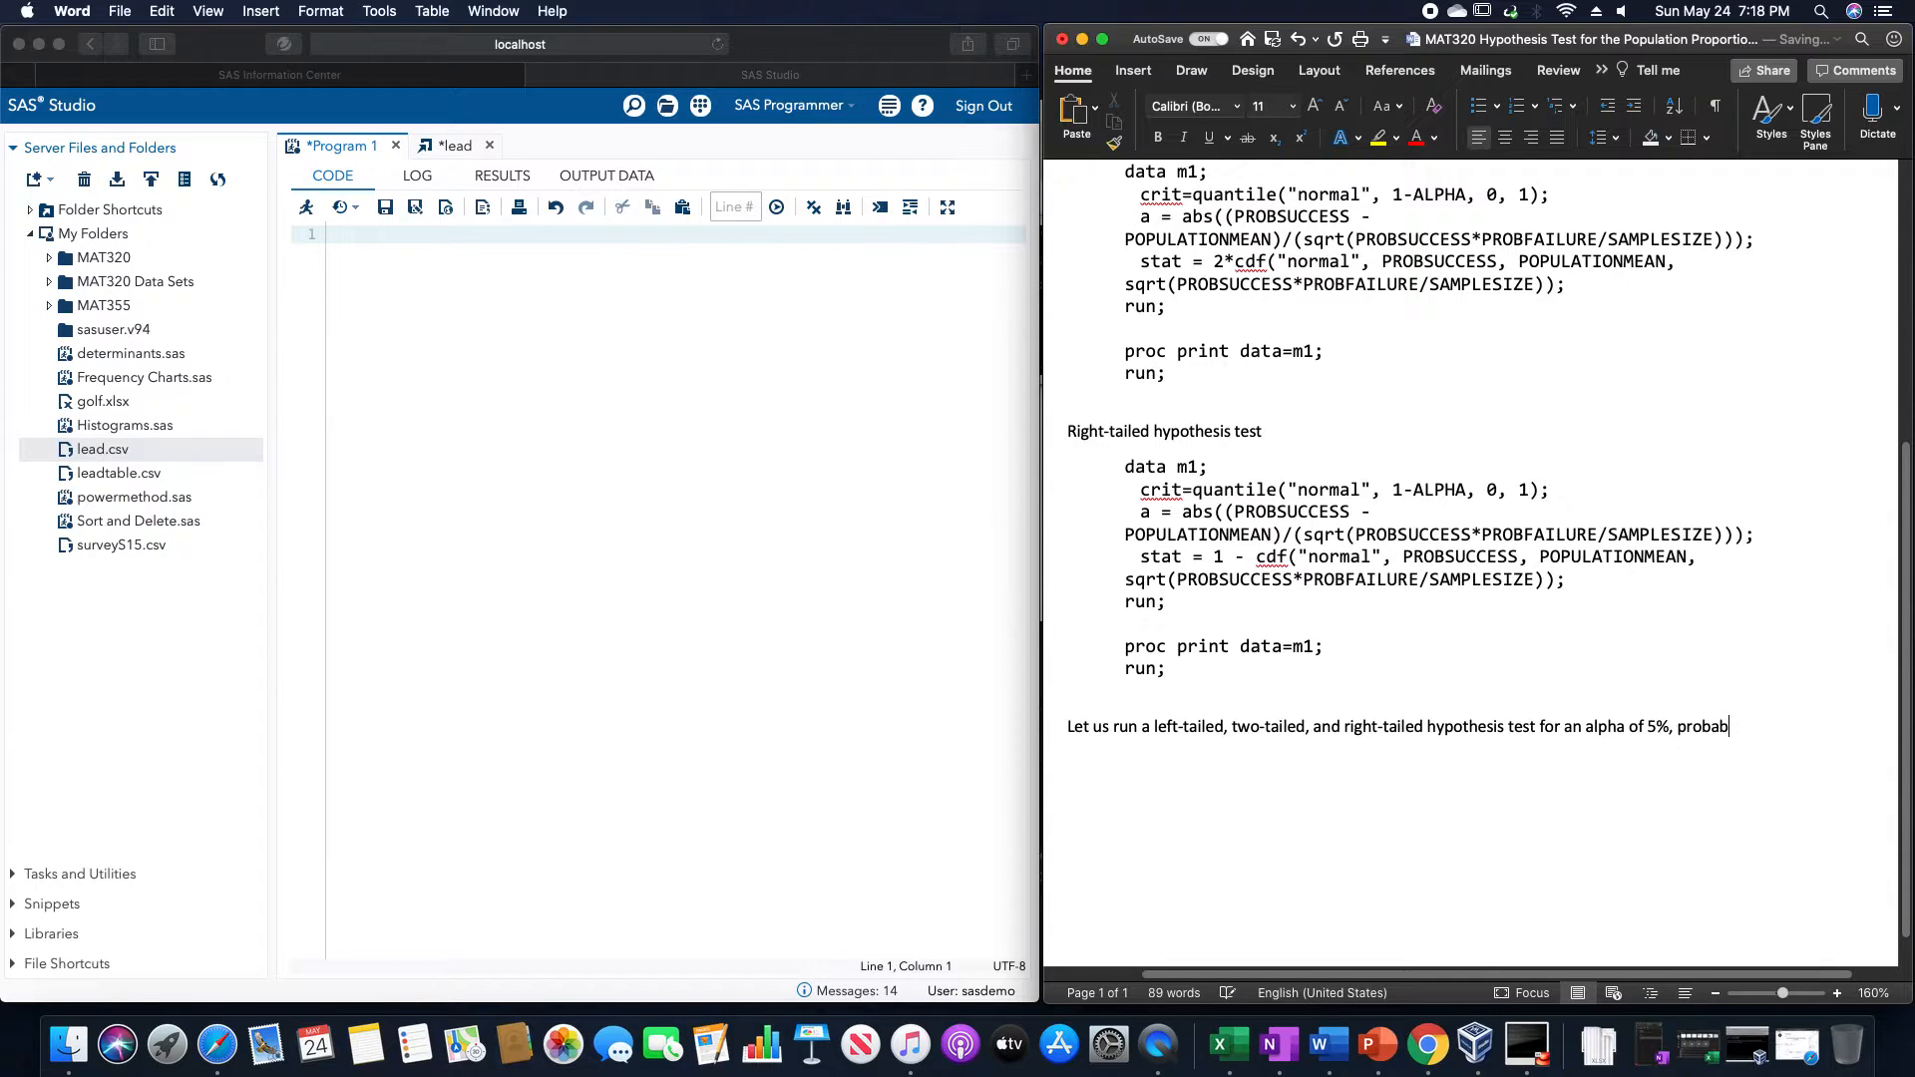
{"action": "type", "text": "ility of succ"}
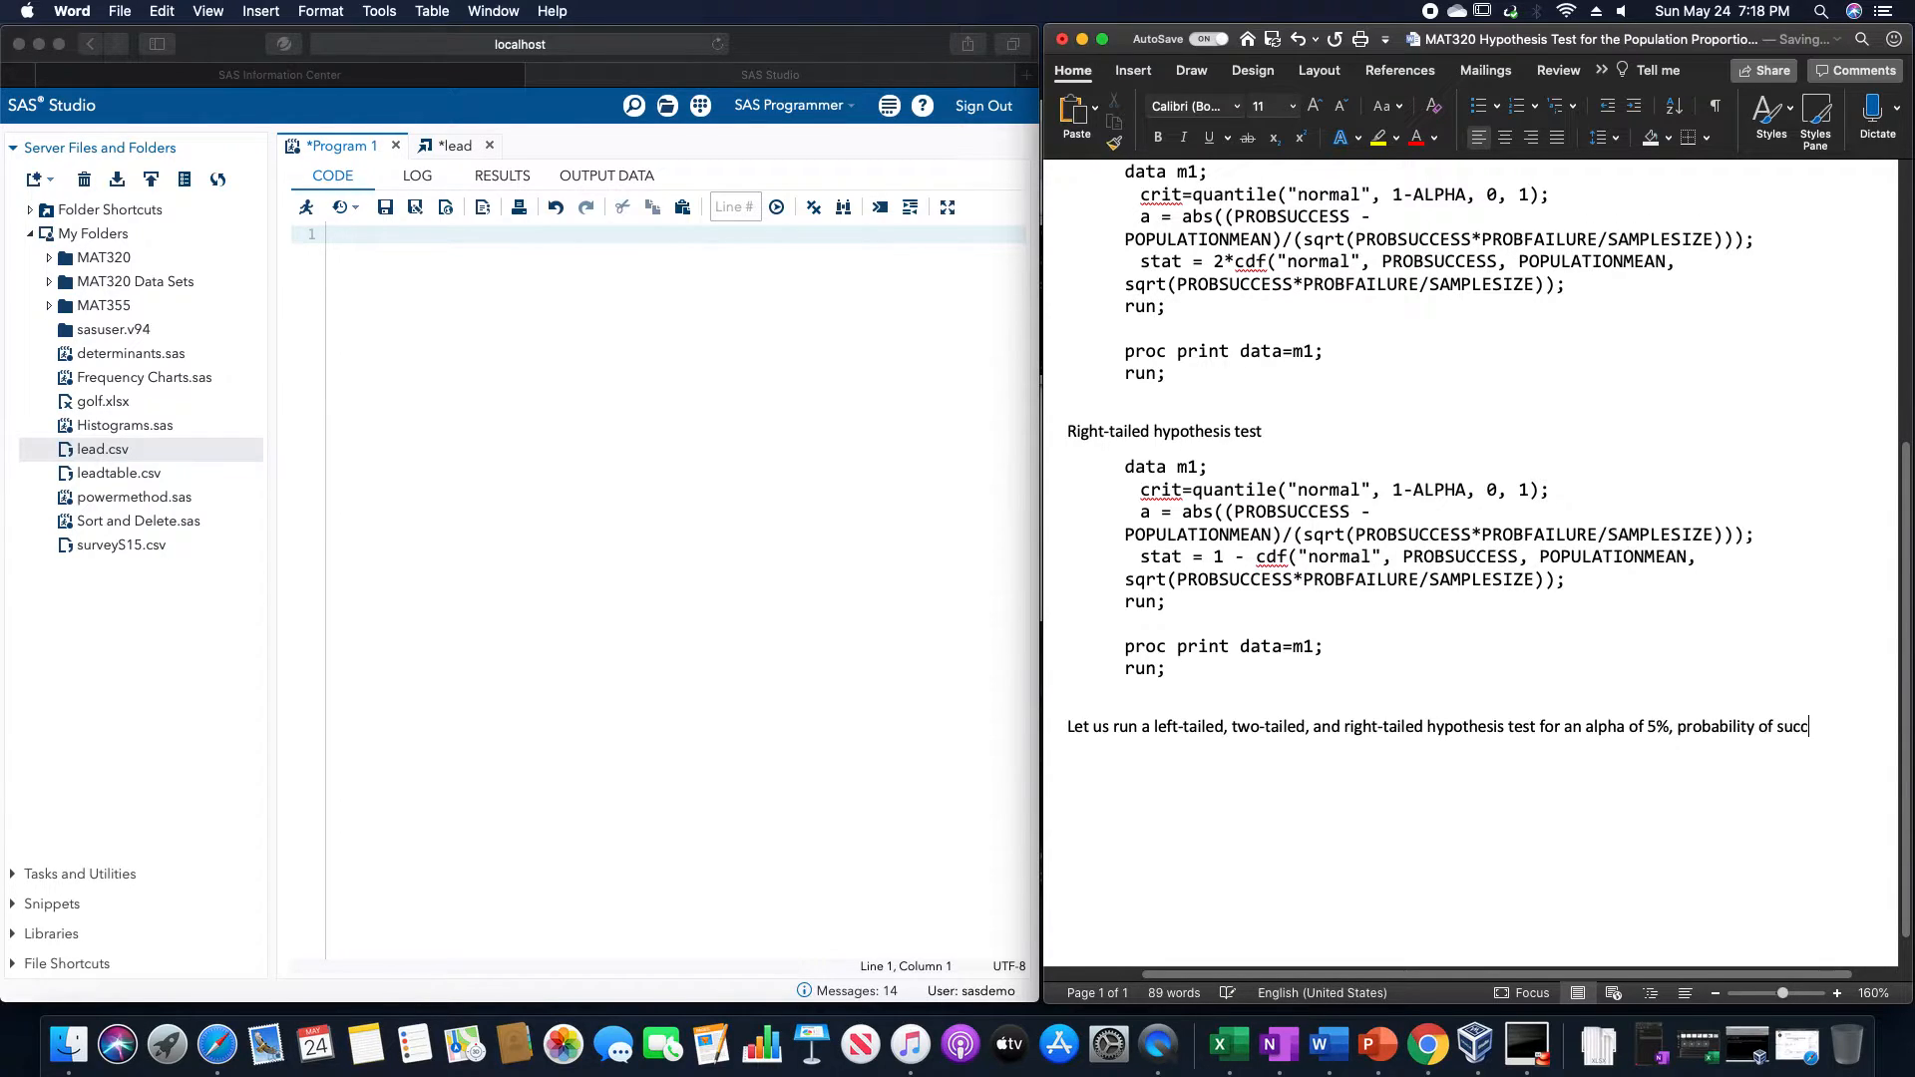
{"action": "type", "text": "ess of"}
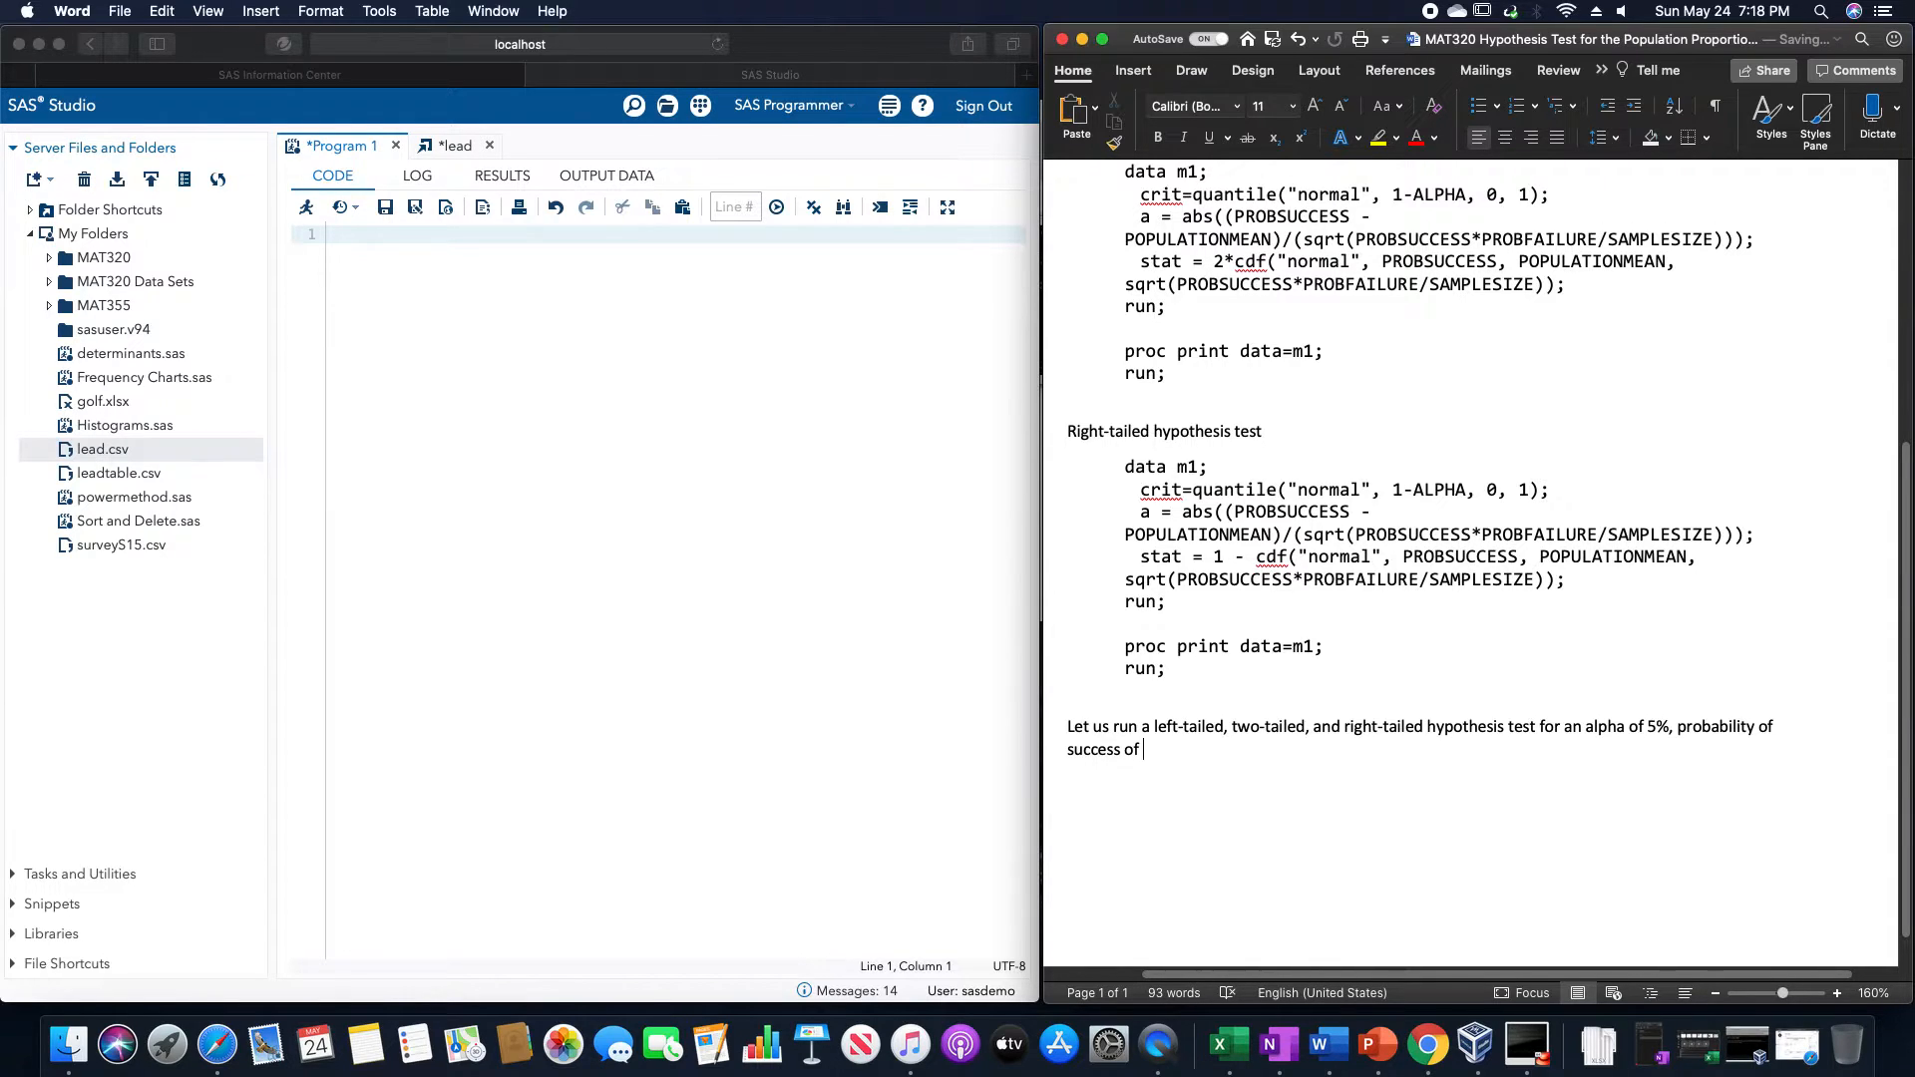
{"action": "type", "text": "43%"}
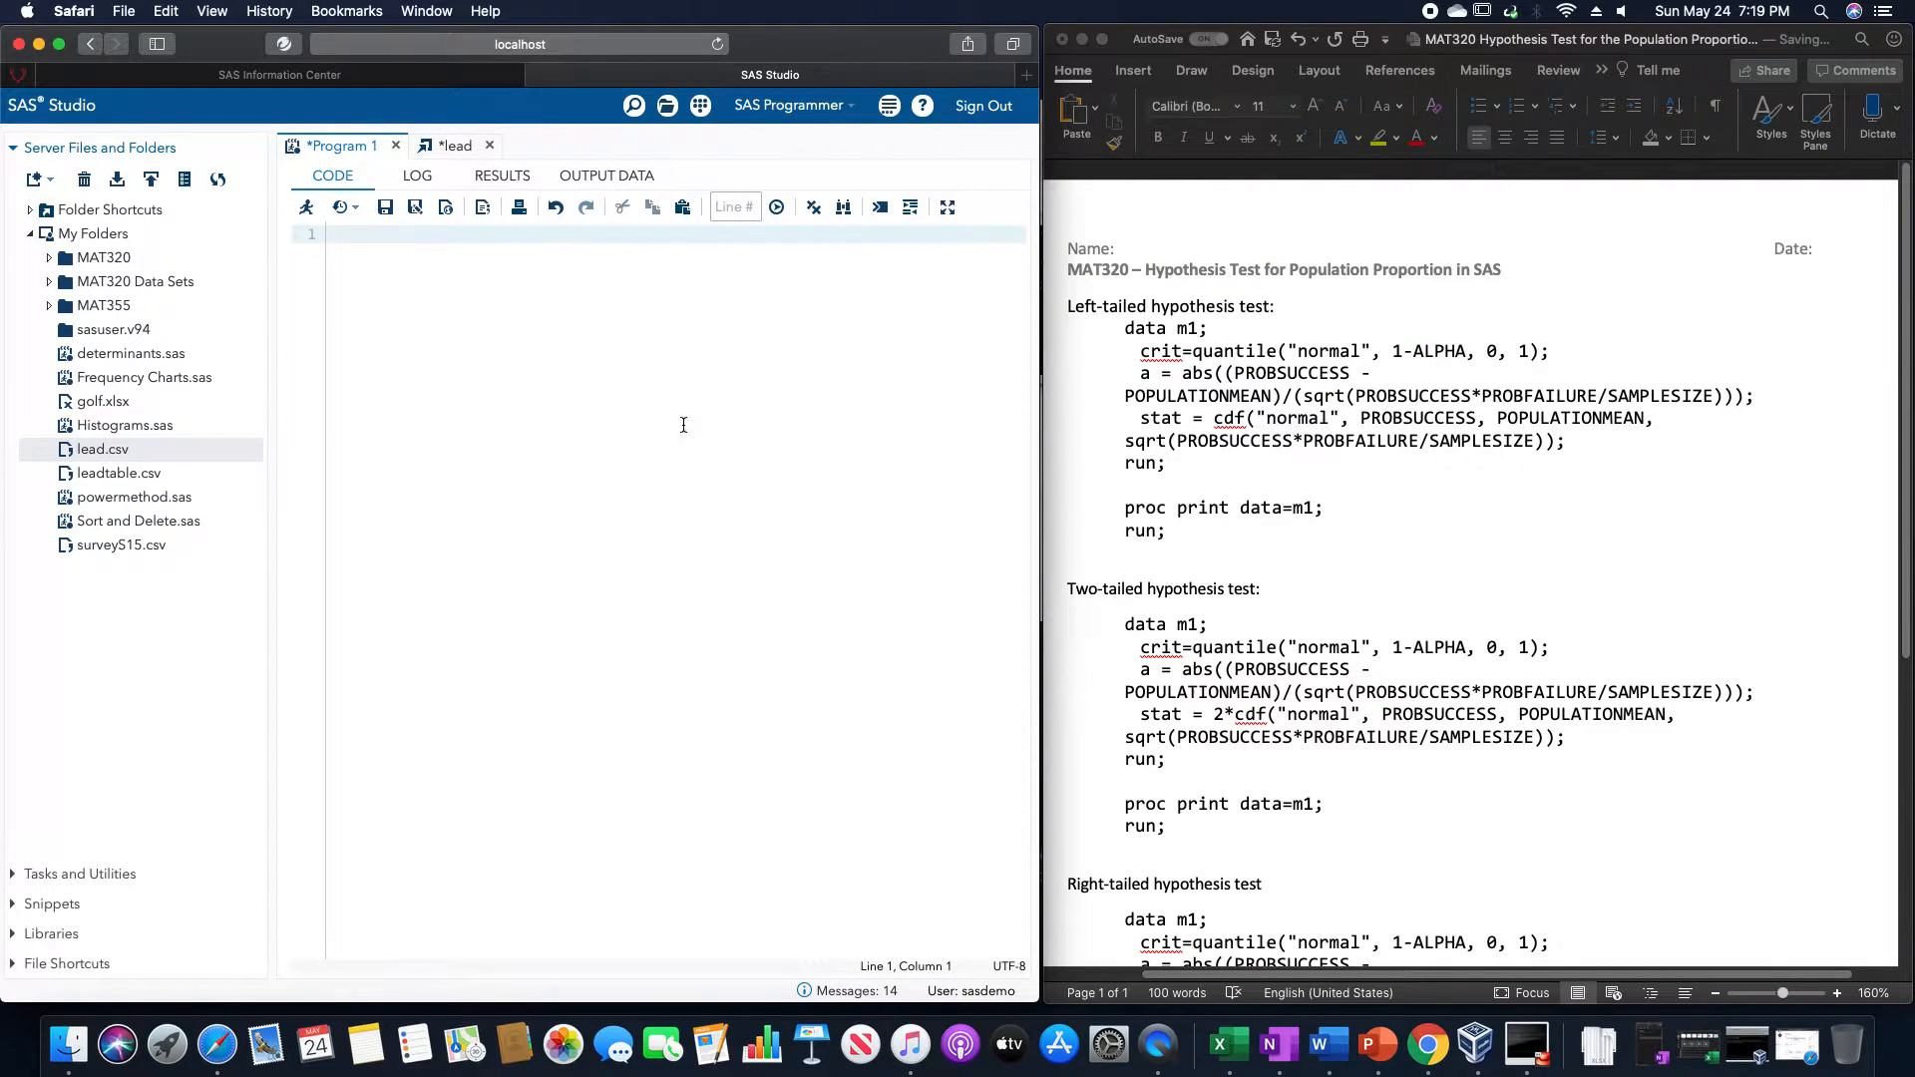
- Start the data step and compute crit = quantile("normal", 1-0.05, 0, 1)
{"action": "type", "text": "data ma"}
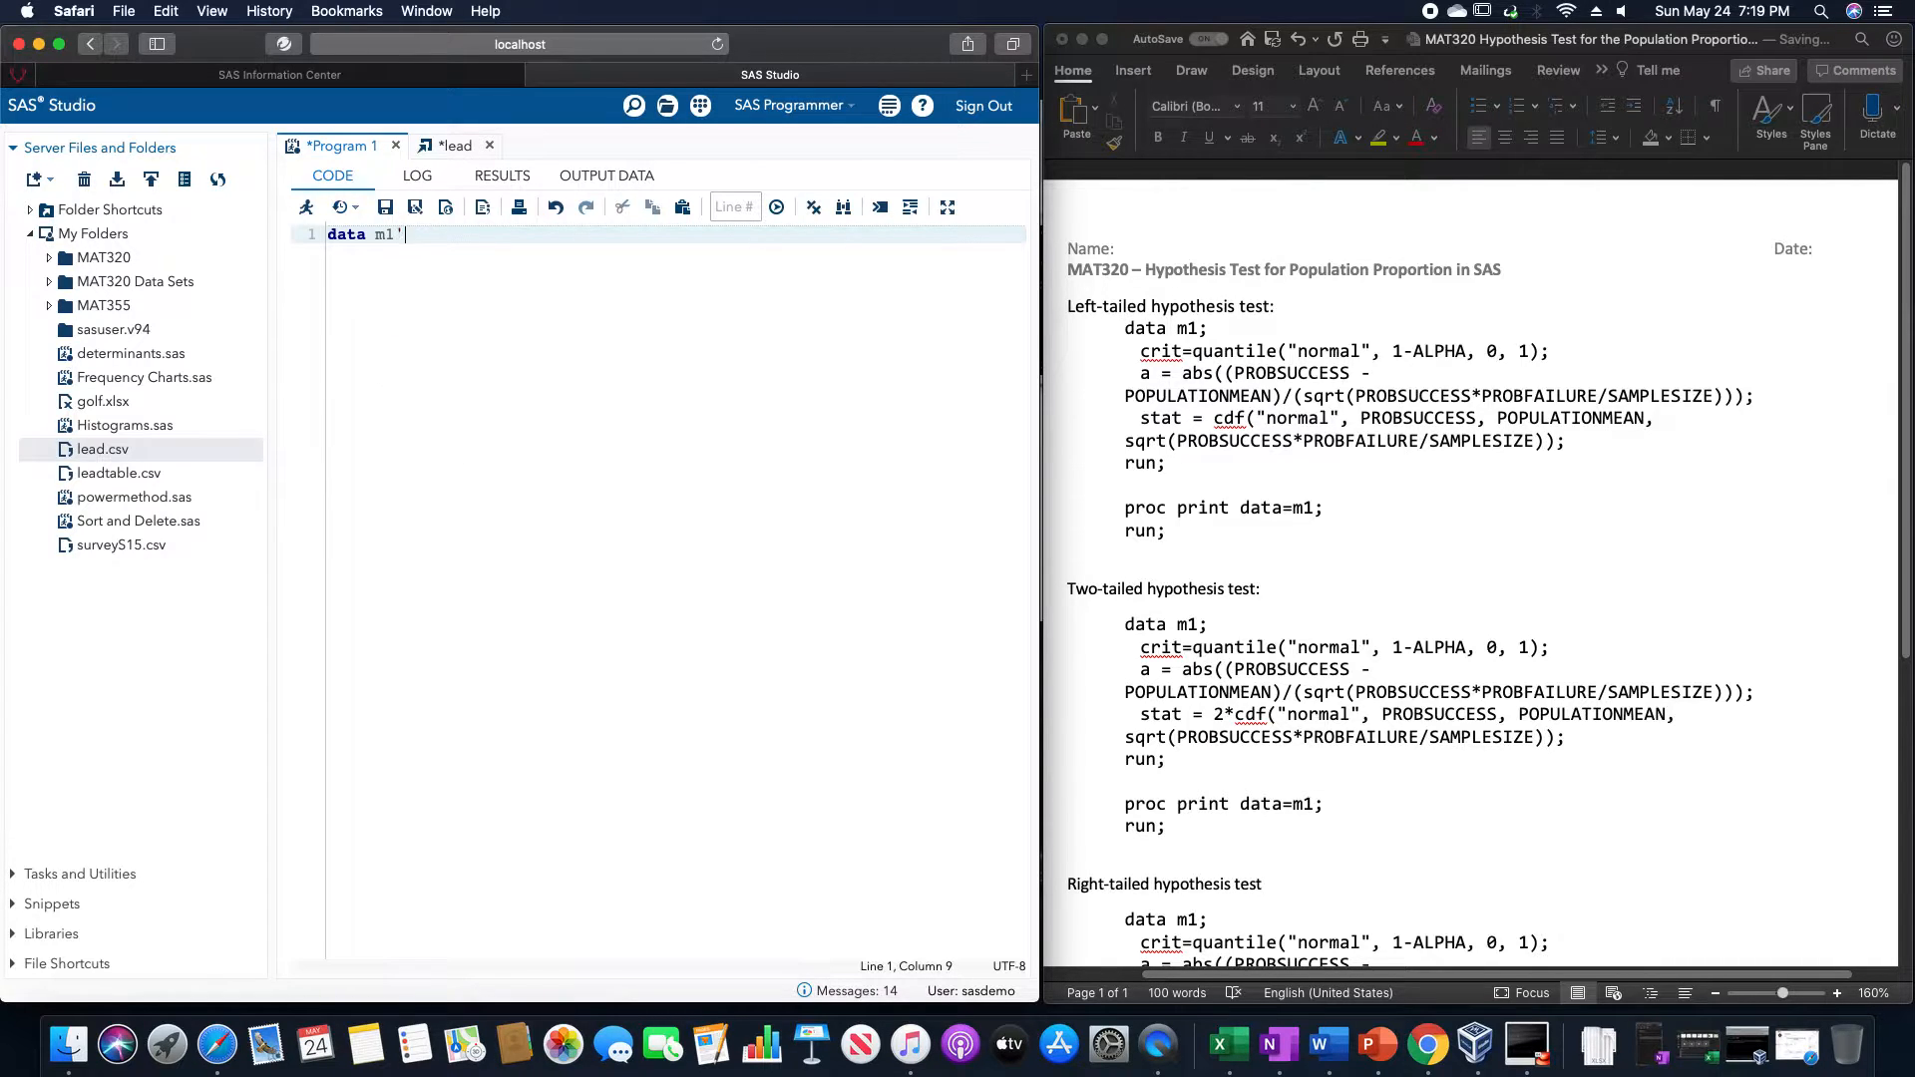
{"action": "key", "text": "Enter"}
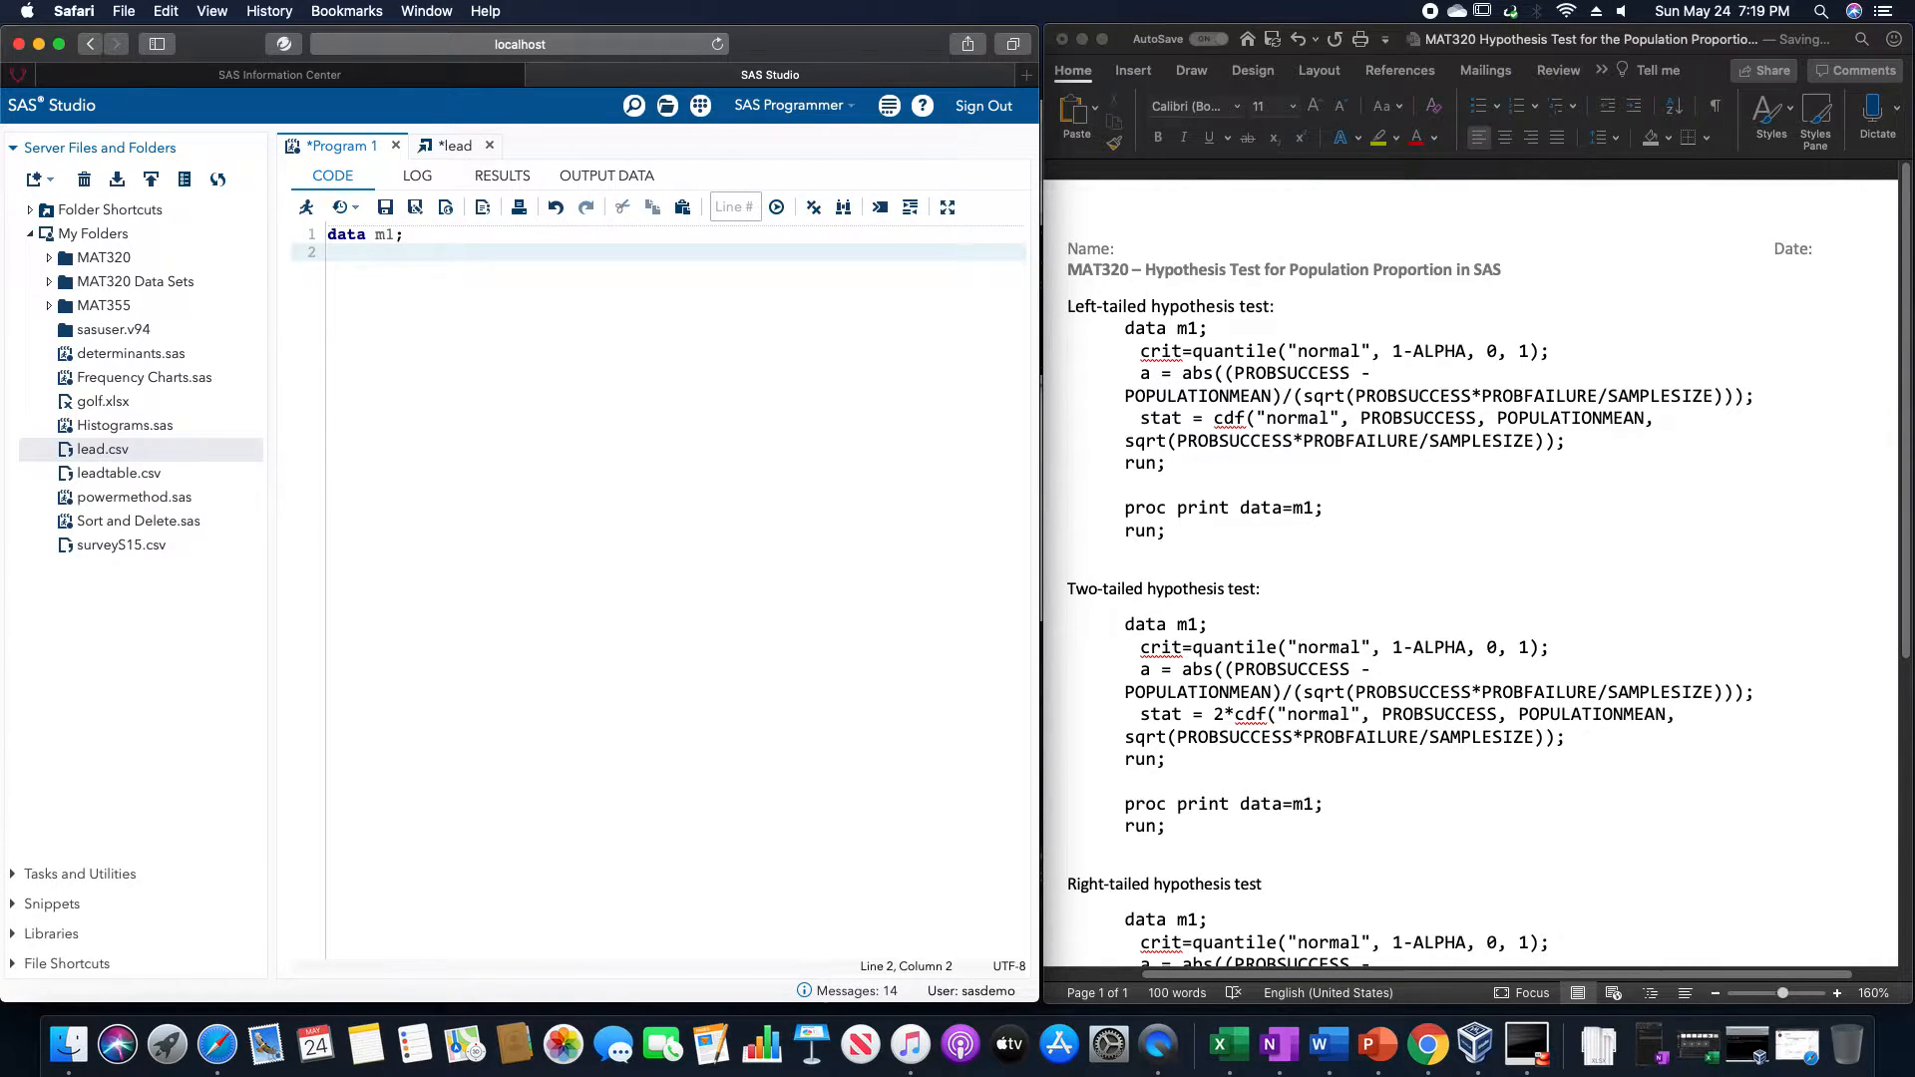
{"action": "type", "text": "crit"}
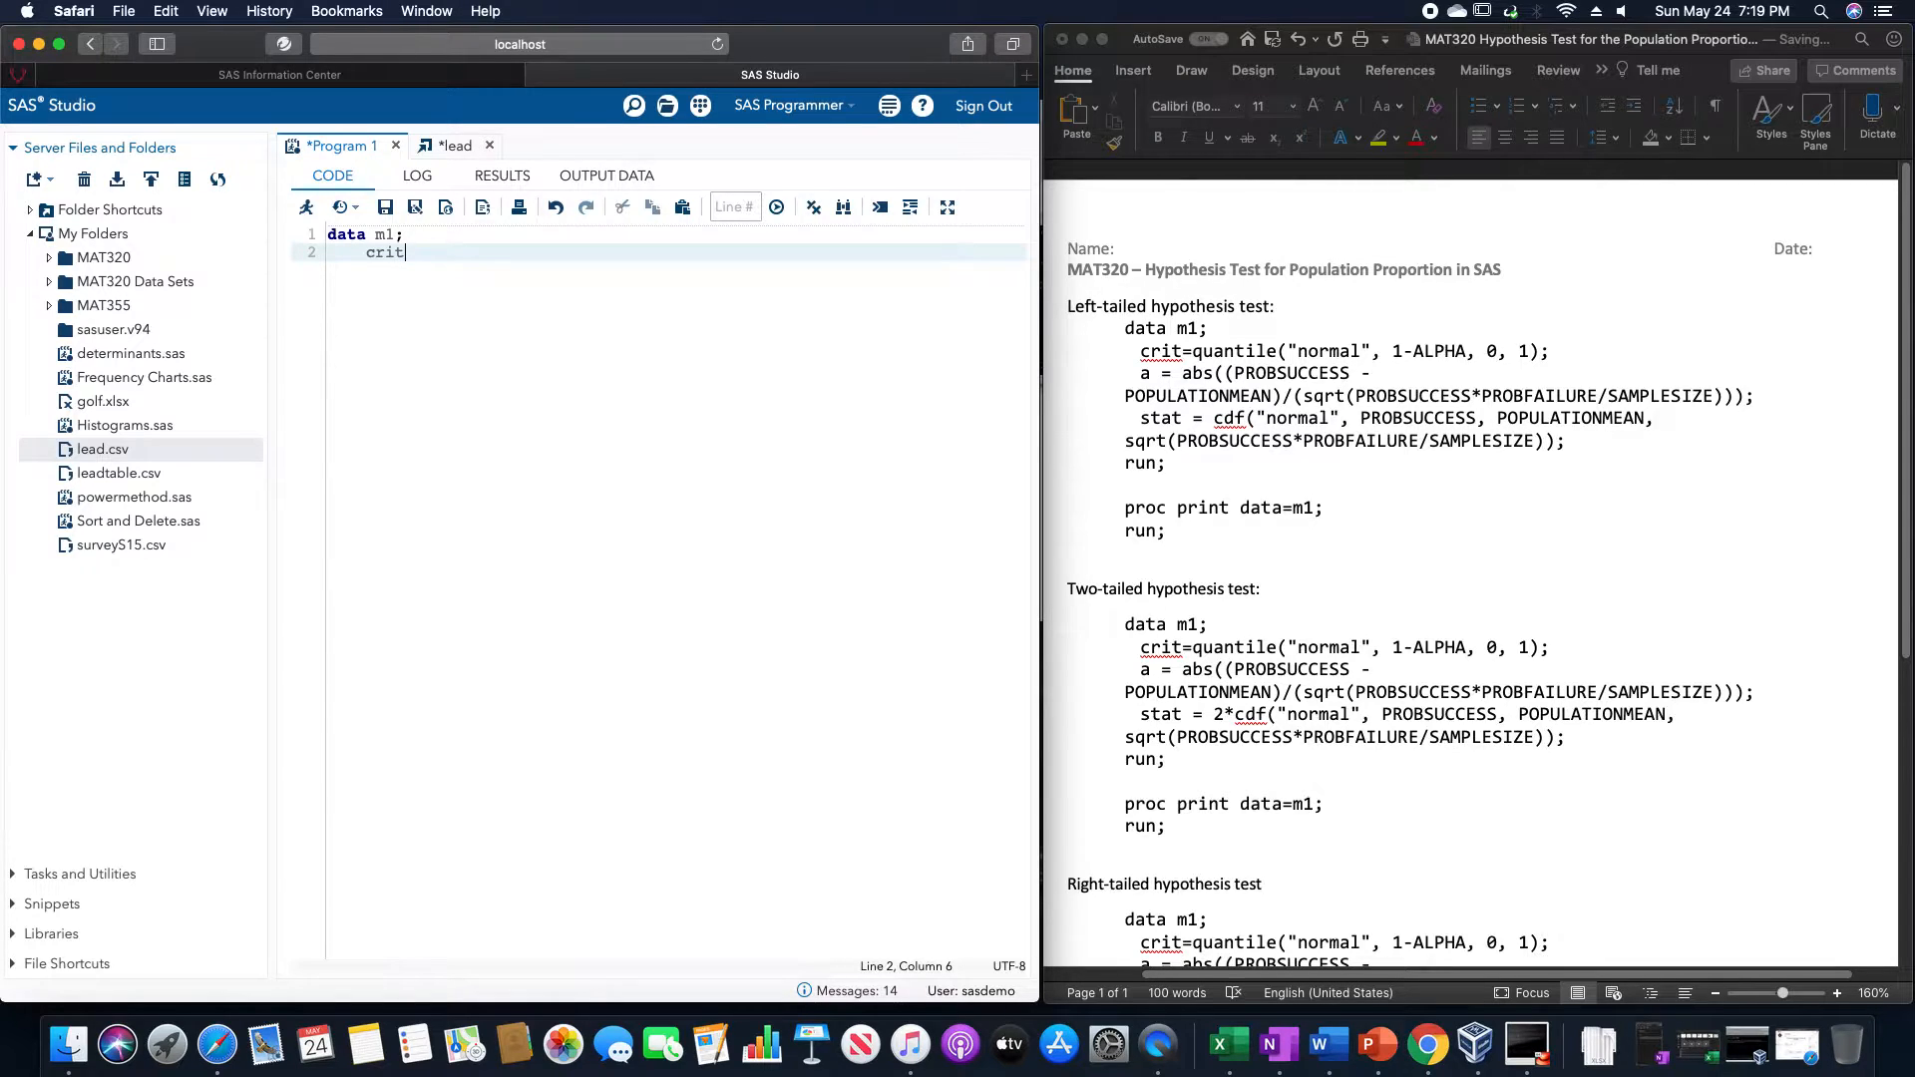
{"action": "type", "text": "= quya"}
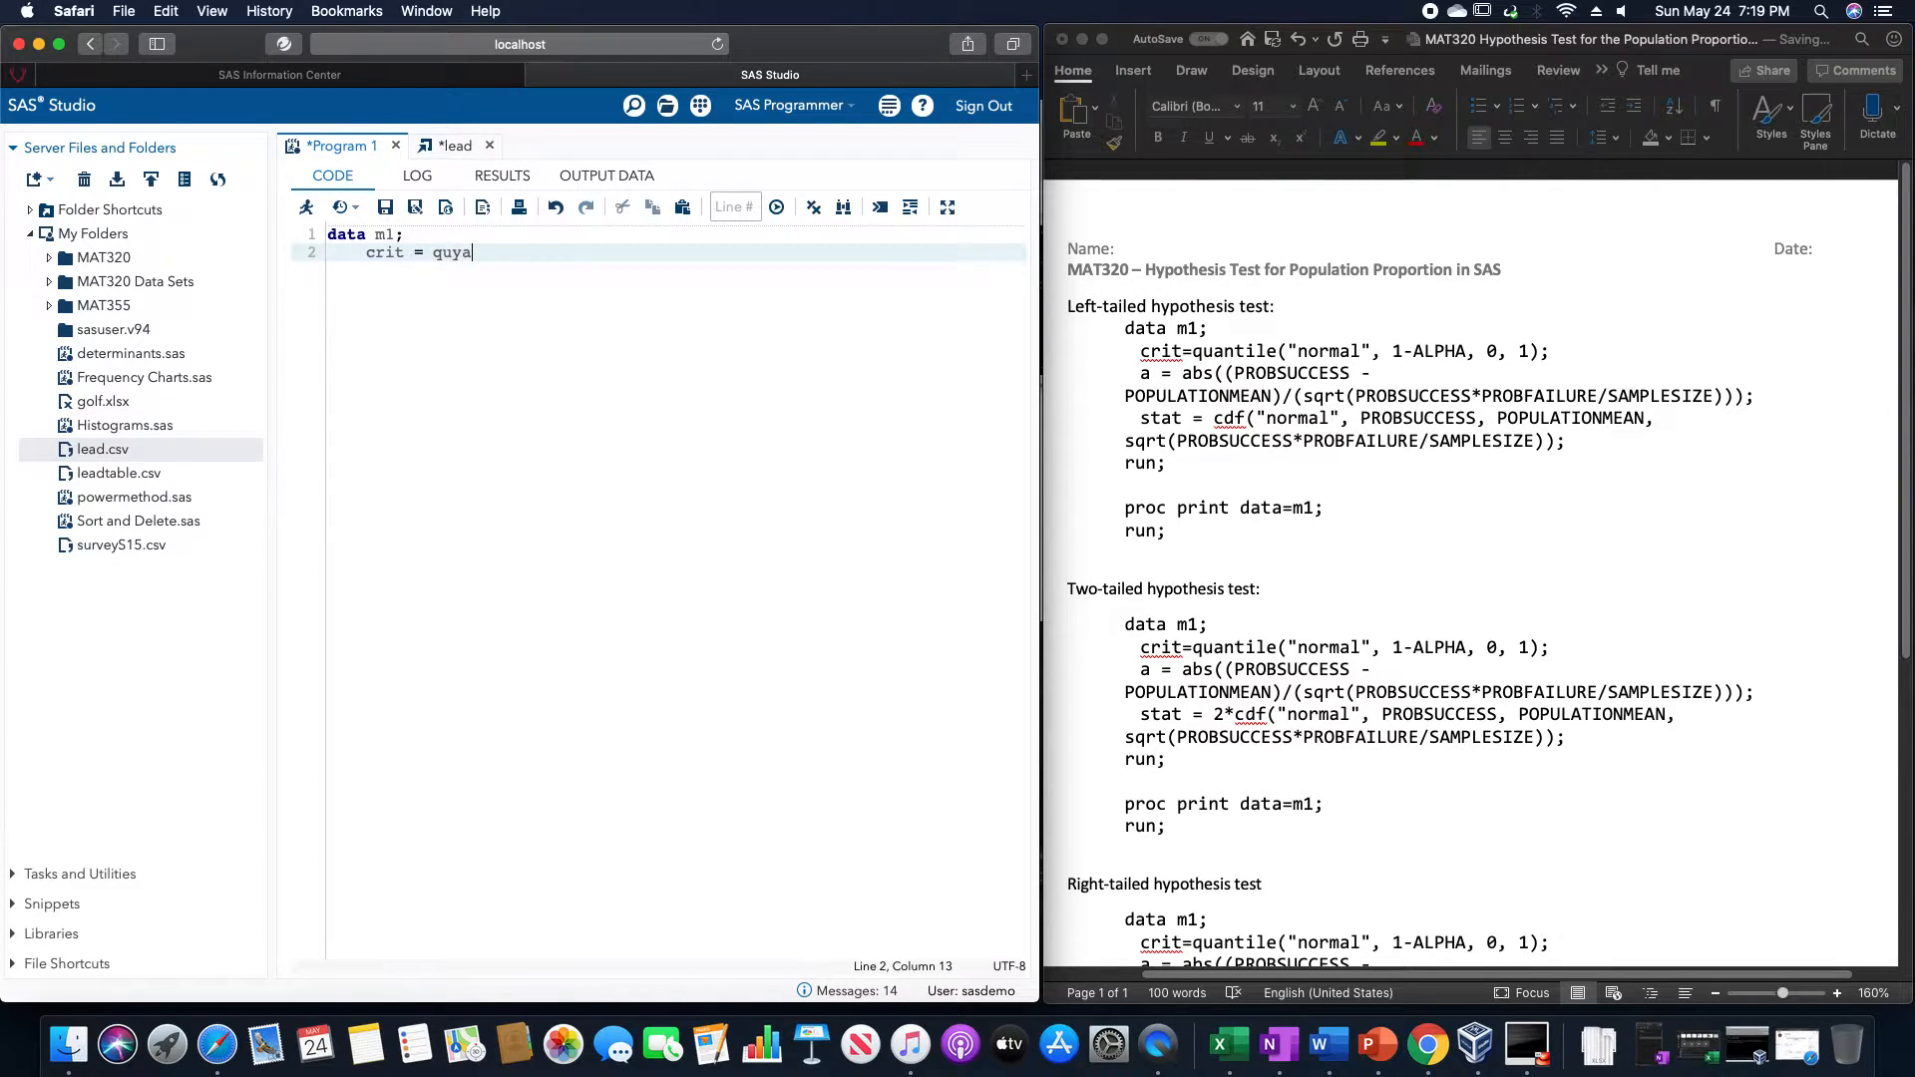
{"action": "type", "text": "quantile("}
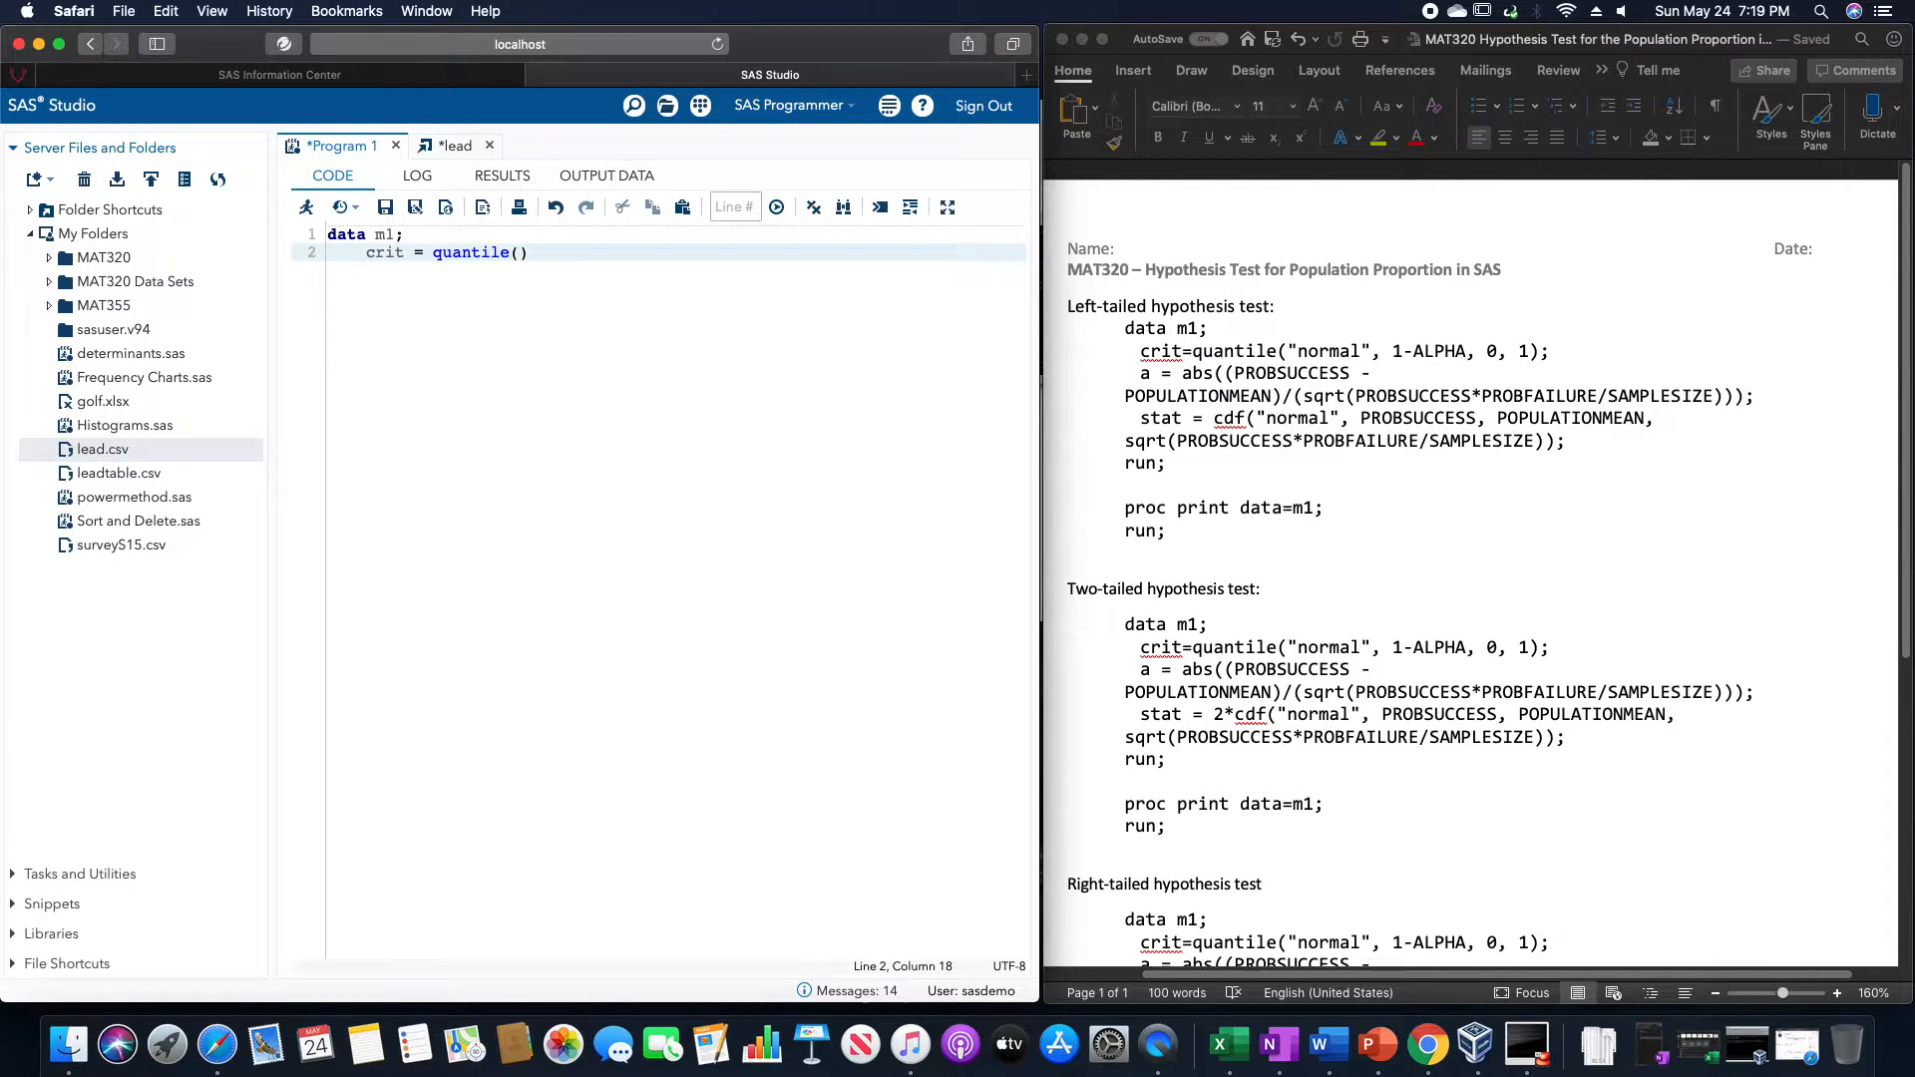
{"action": "type", "text": "\"\""}
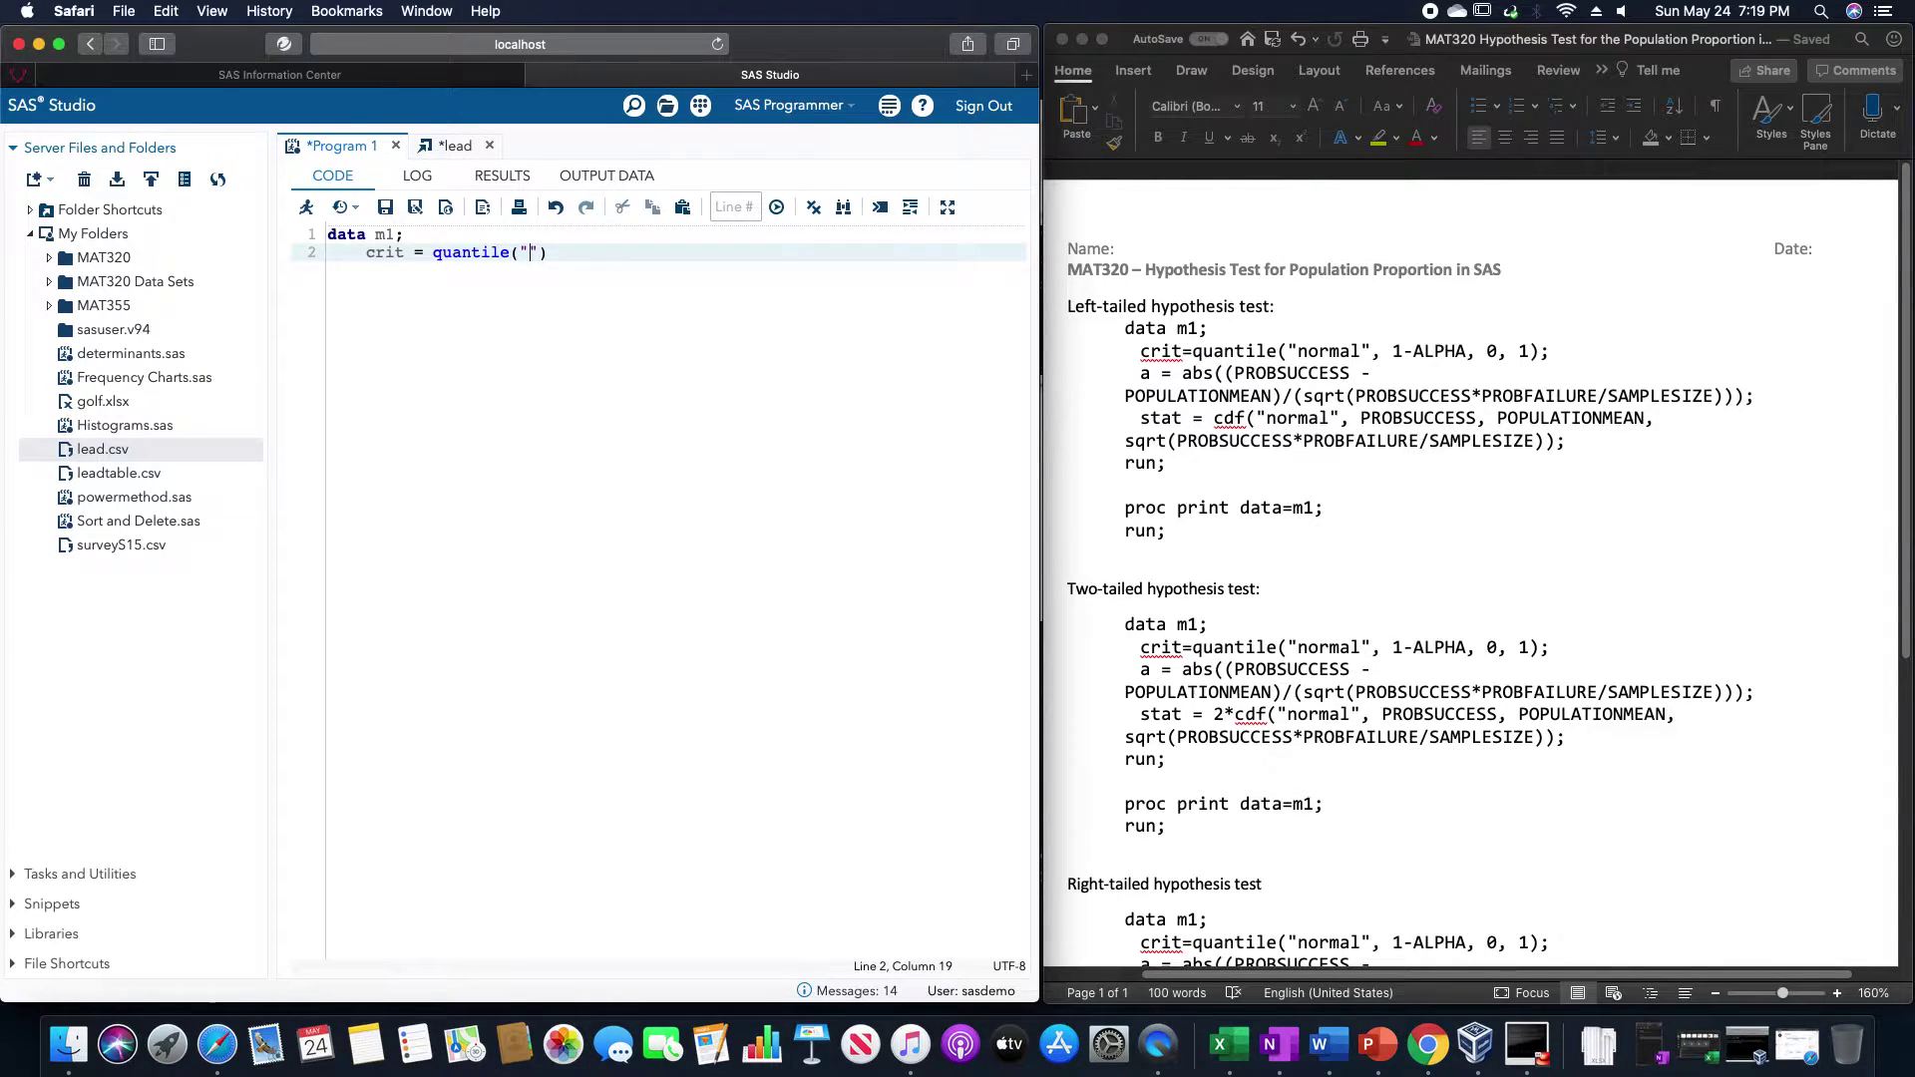
{"action": "type", "text": "normal"}
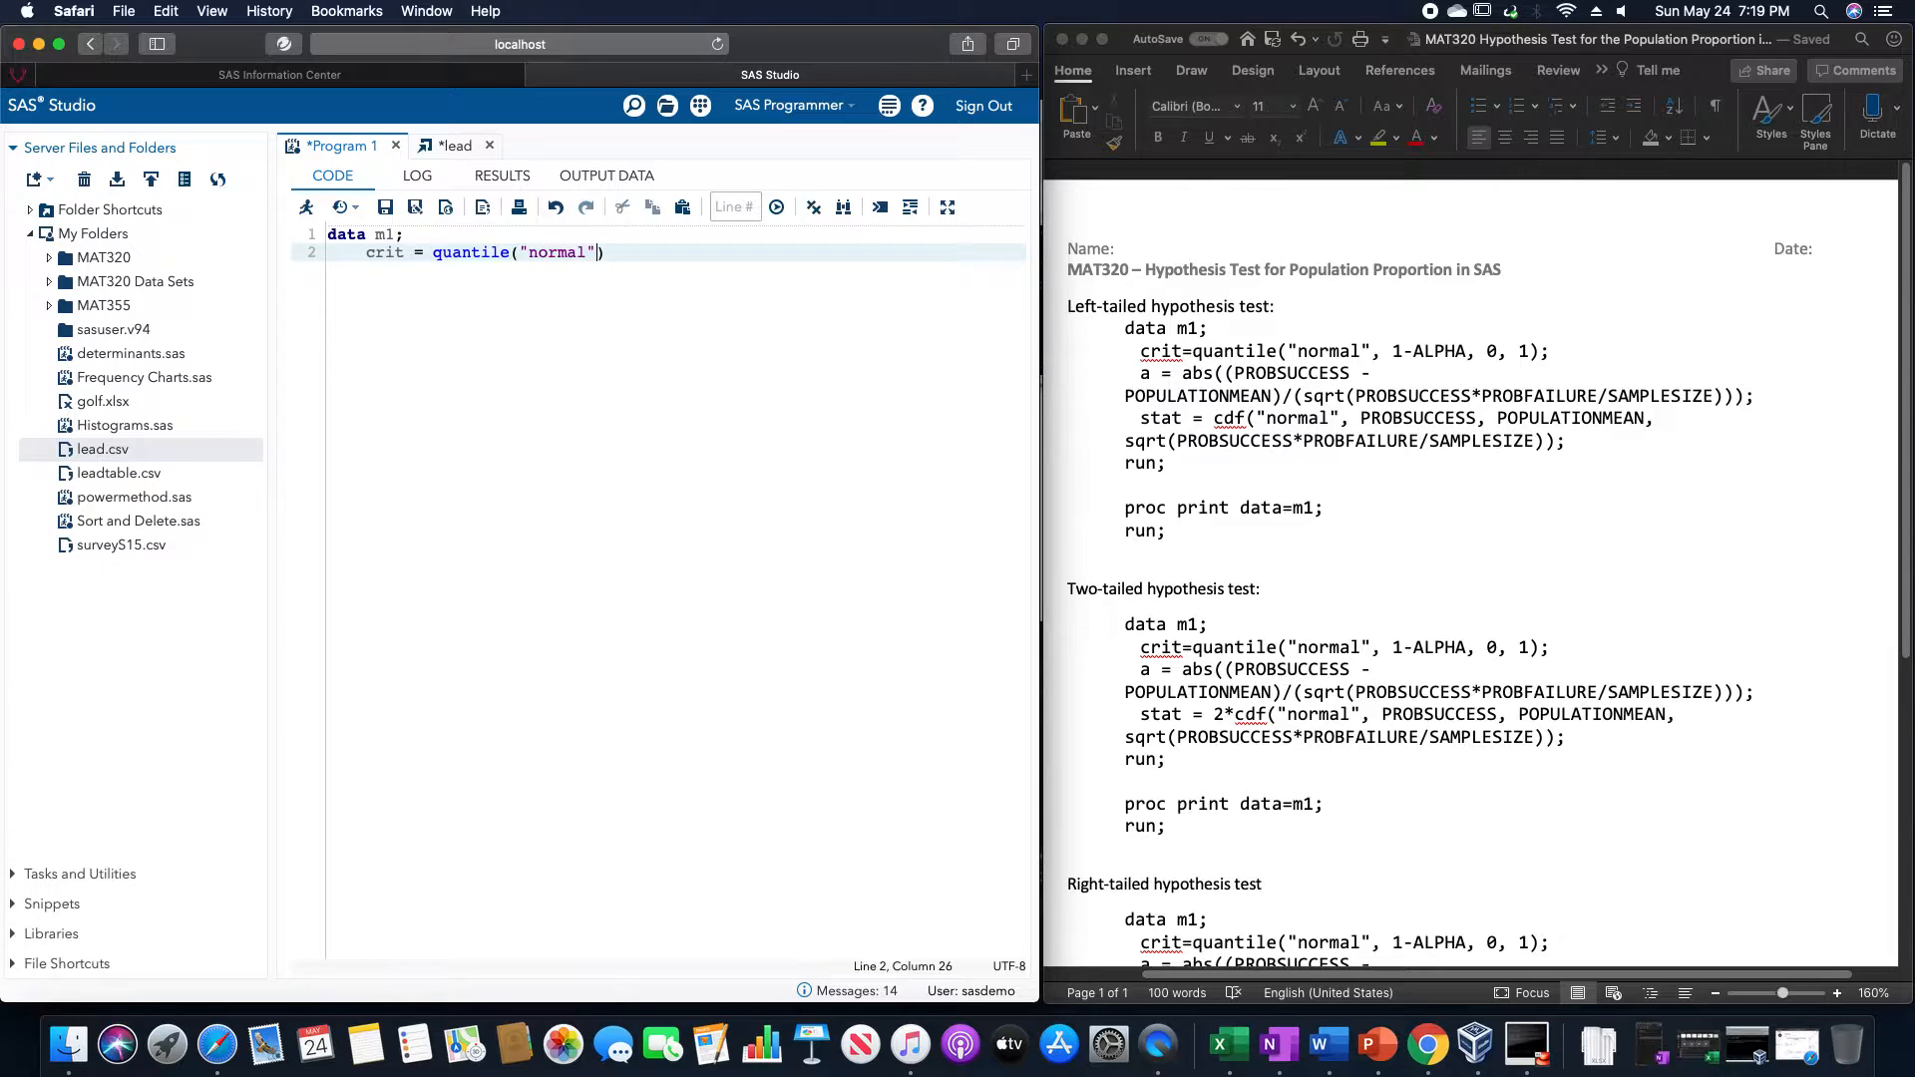
{"action": "type", "text": ","}
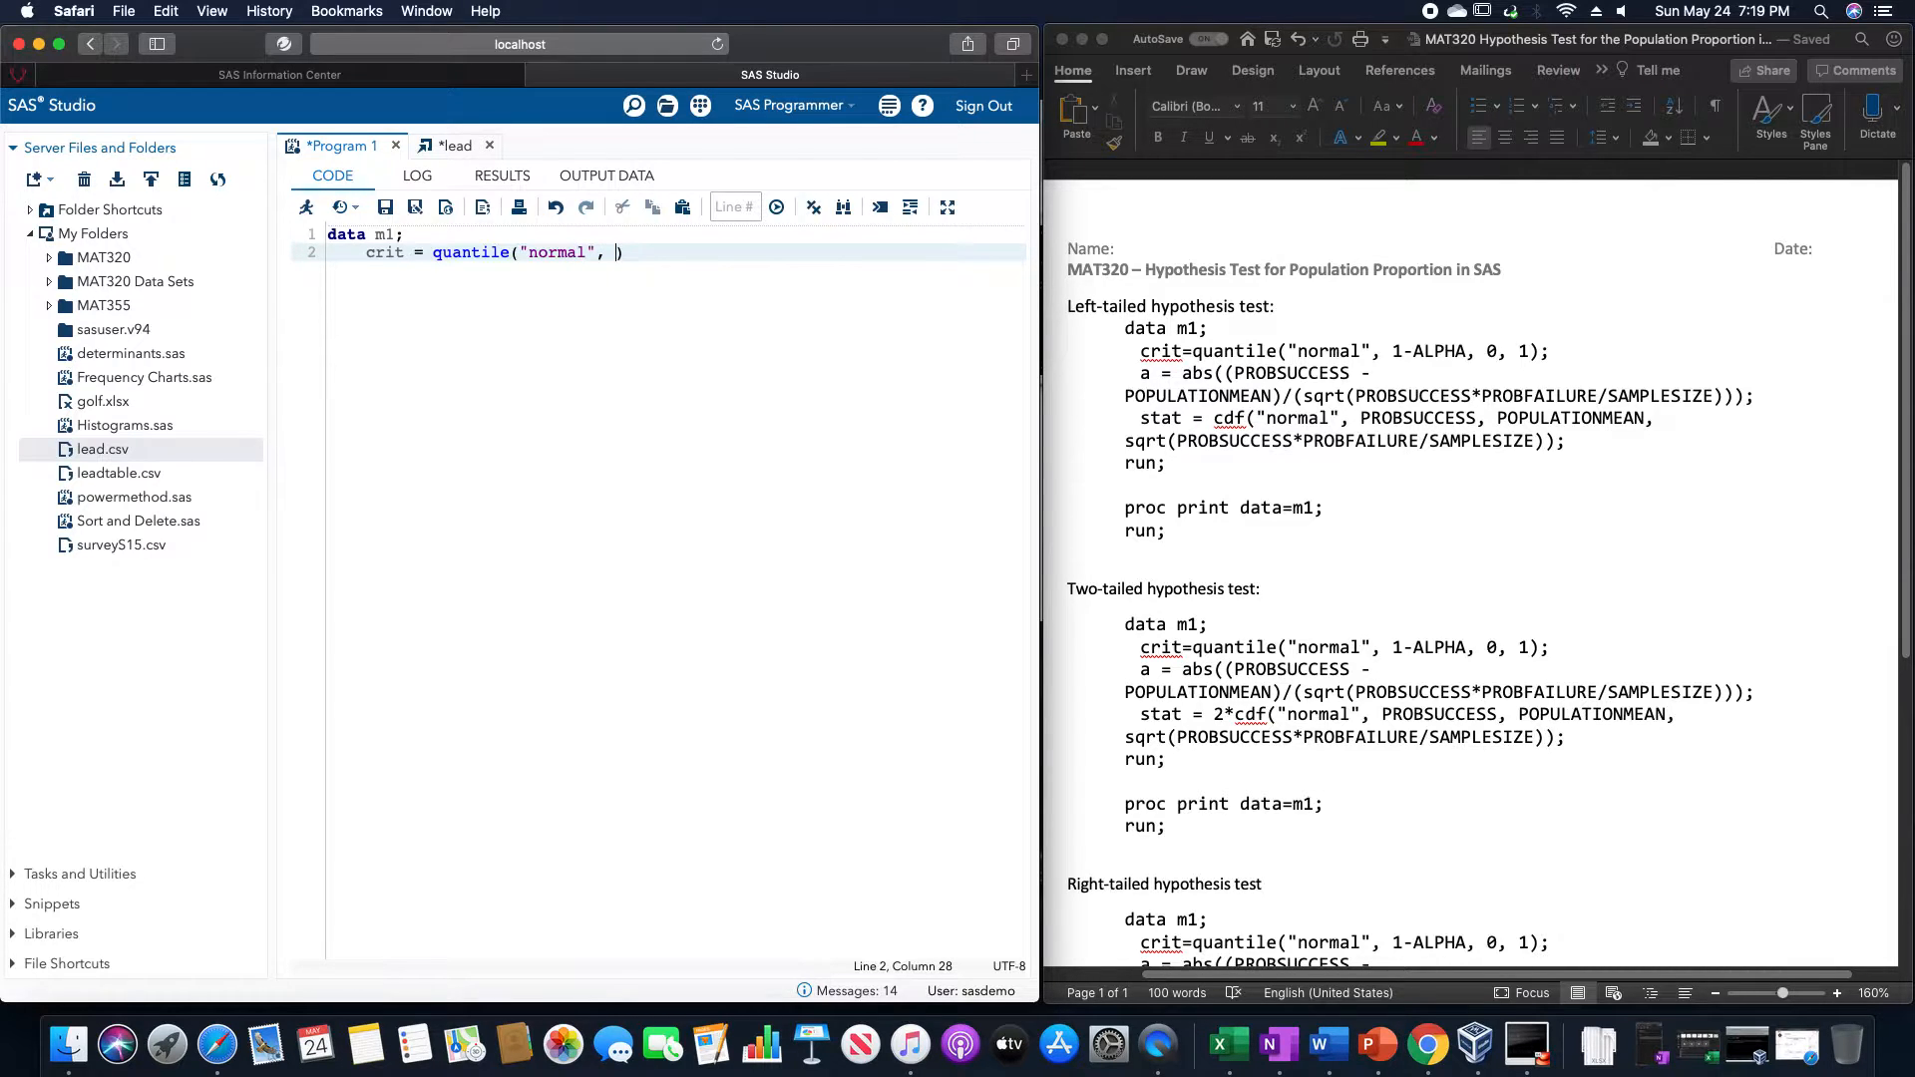
{"action": "type", "text": "1"}
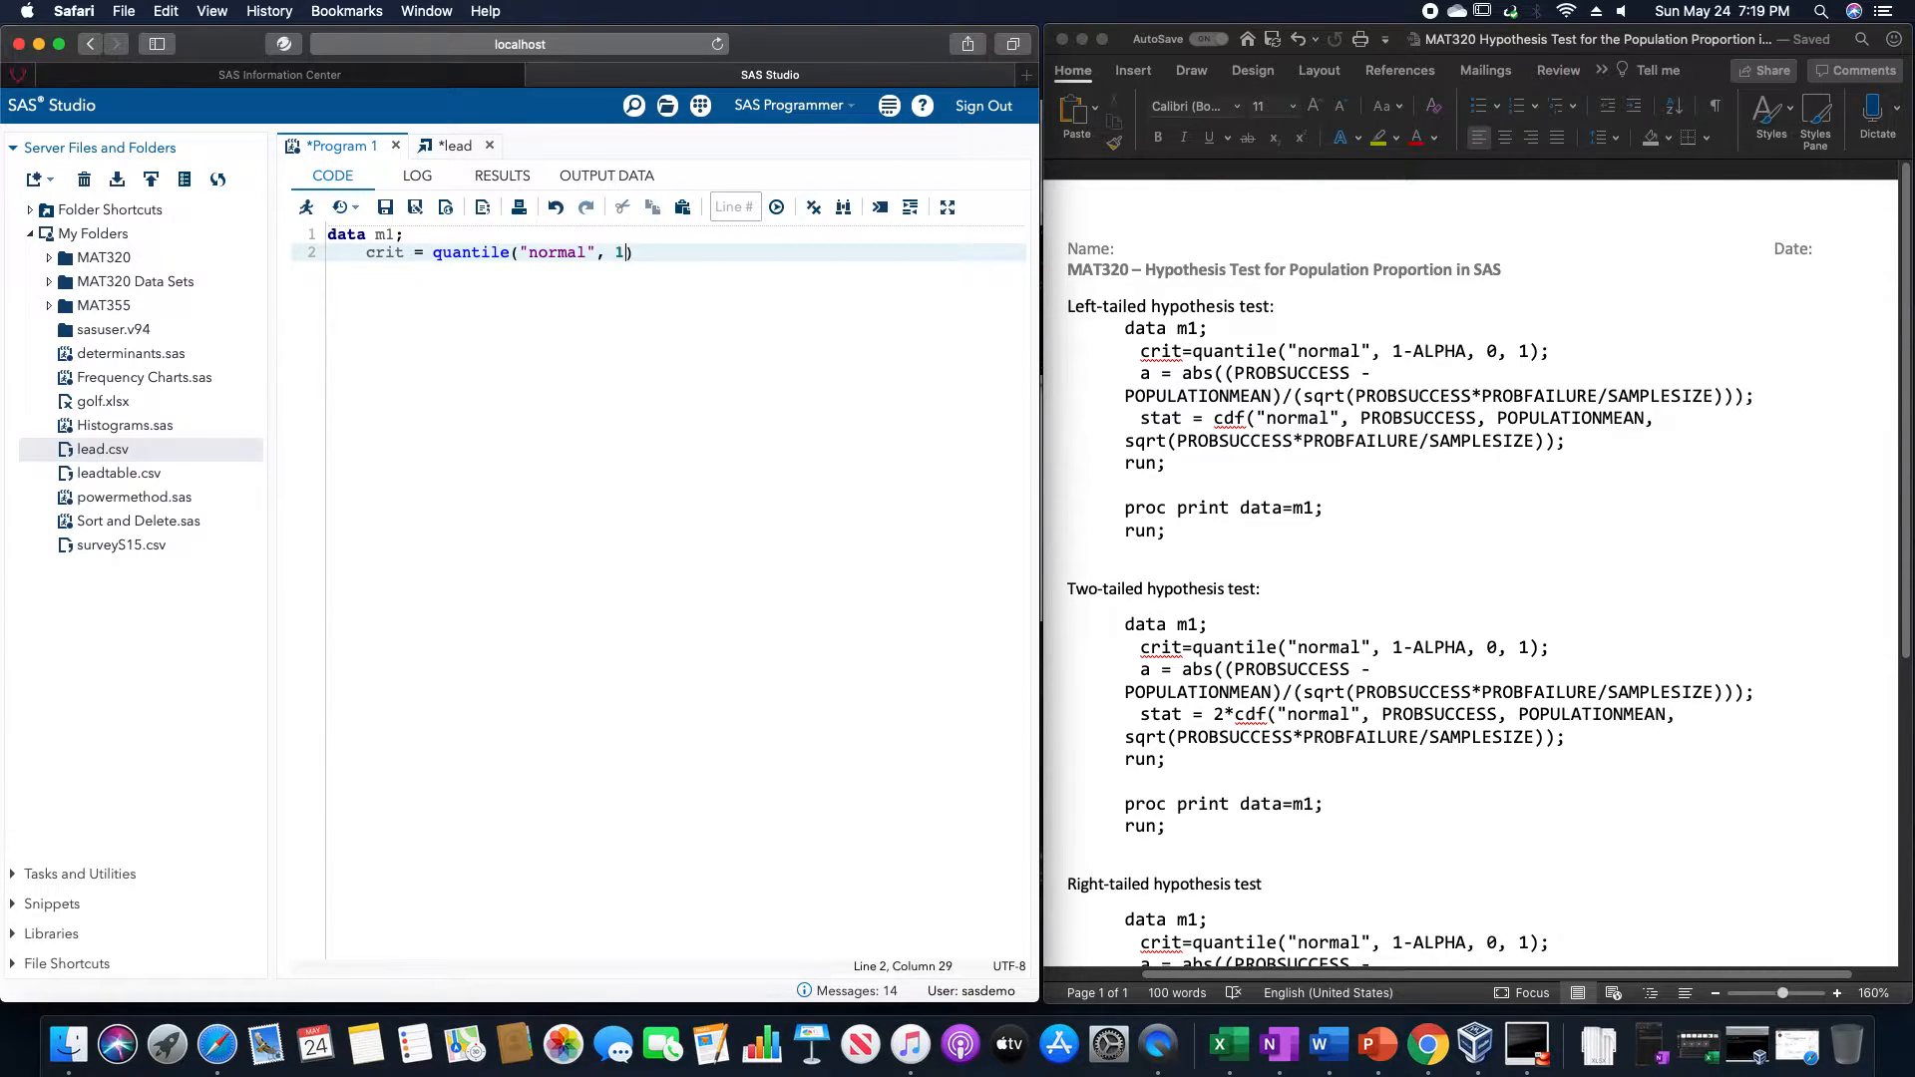
{"action": "type", "text": "-0.05"}
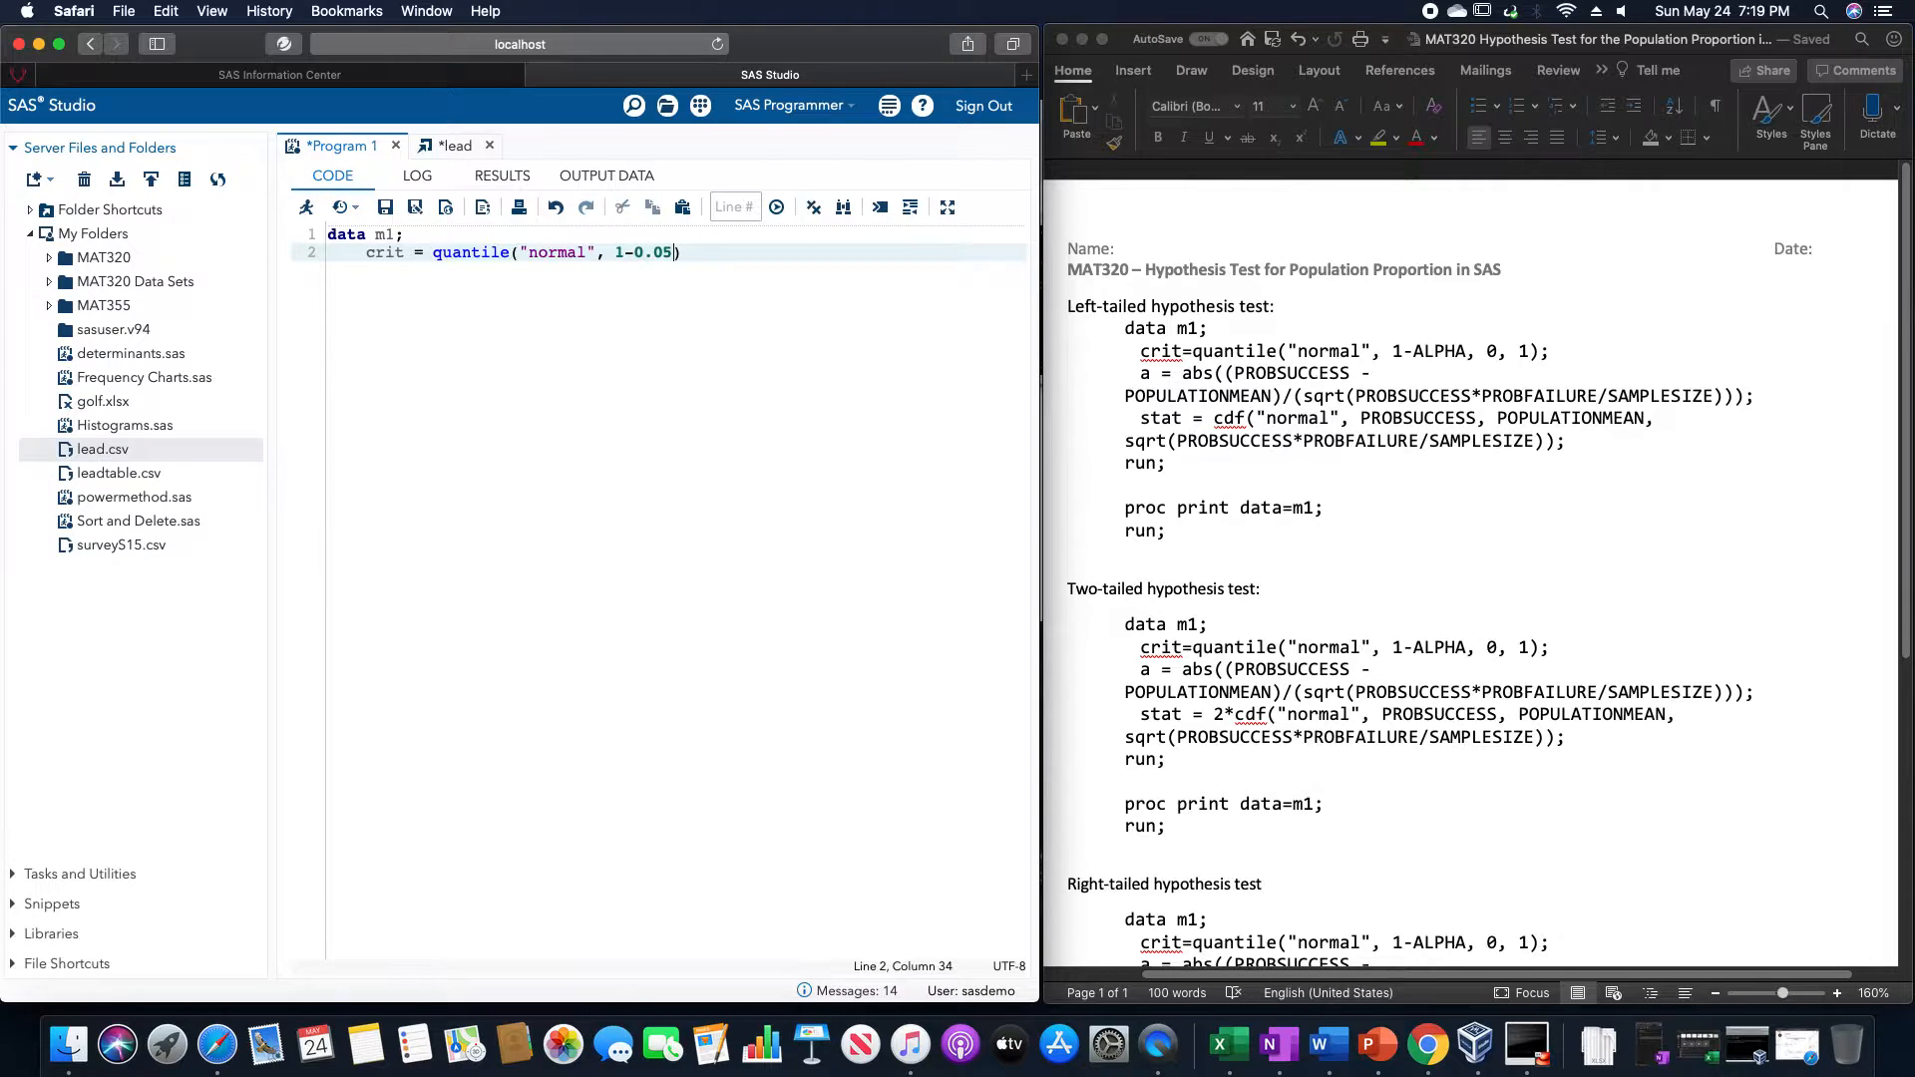
{"action": "type", "text": ", 0"}
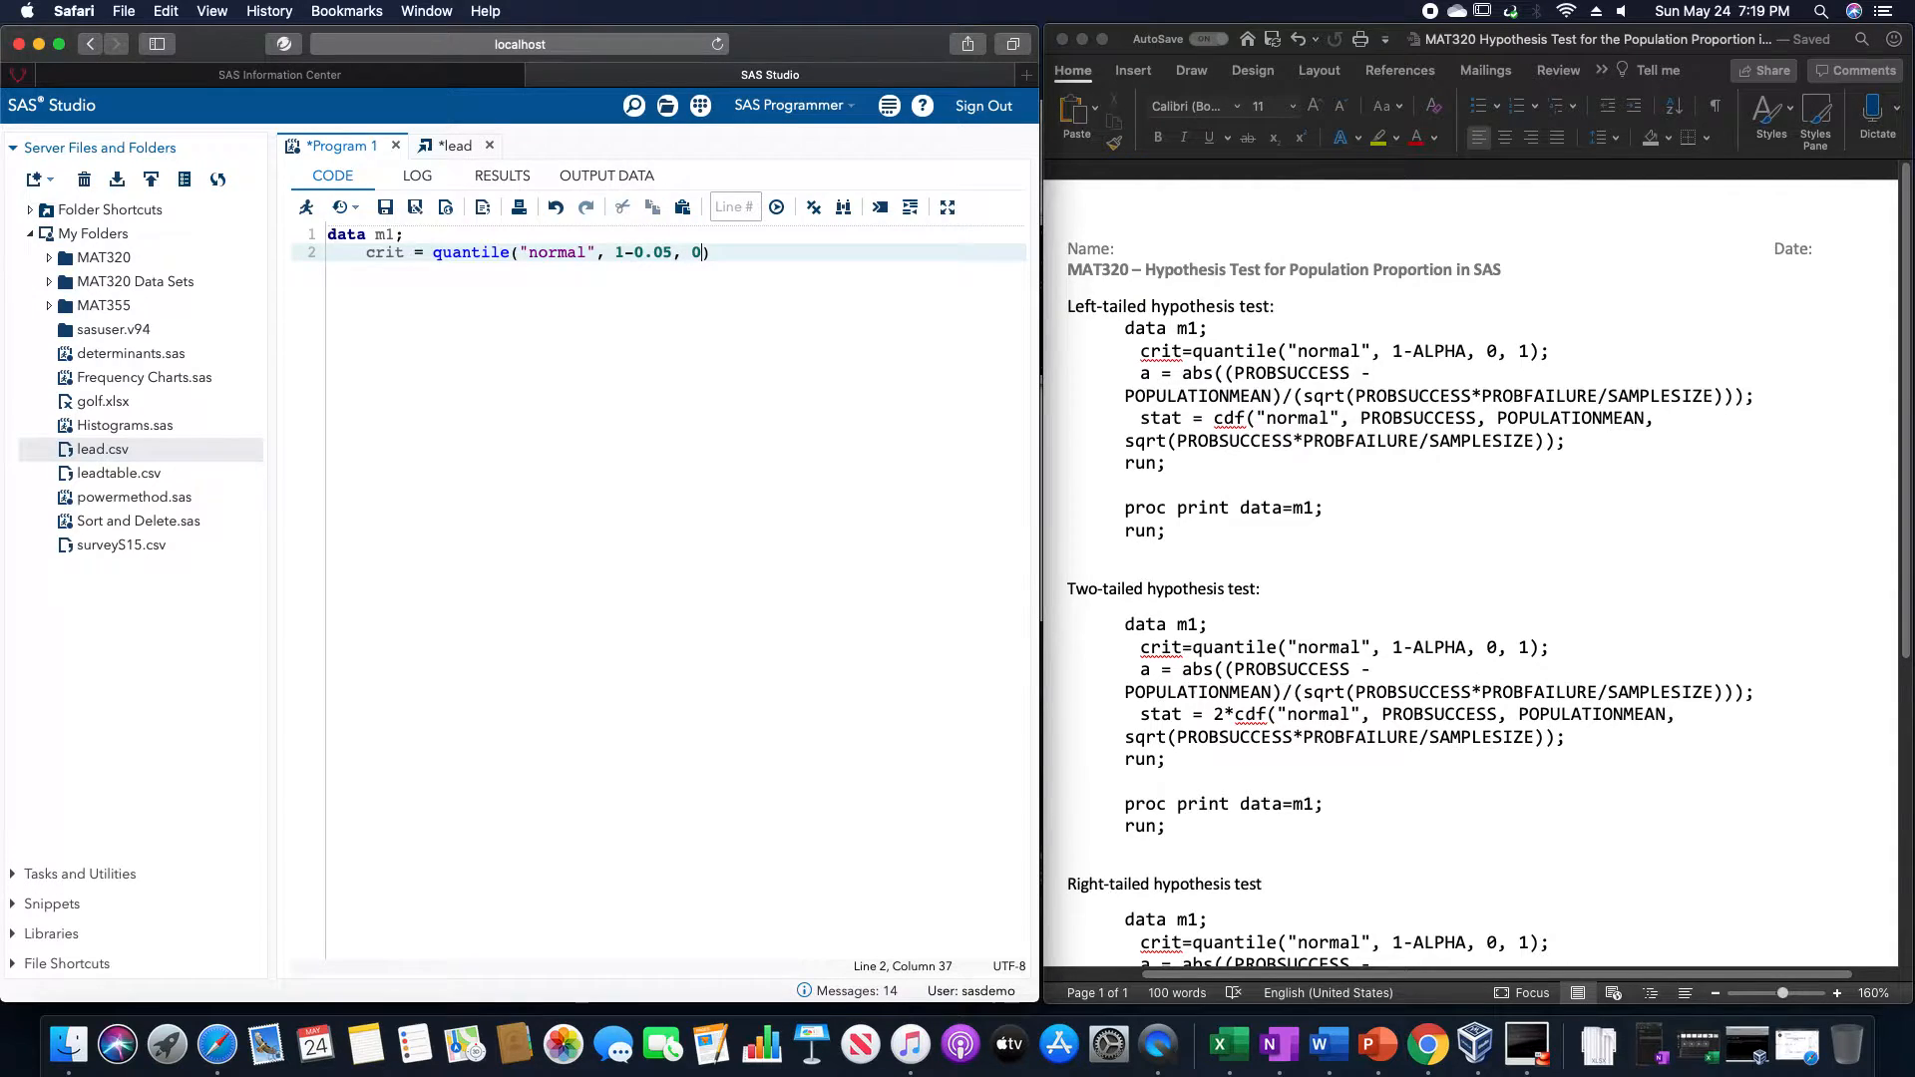
{"action": "type", "text": ", 1)"}
{"action": "type", "text": "a"}
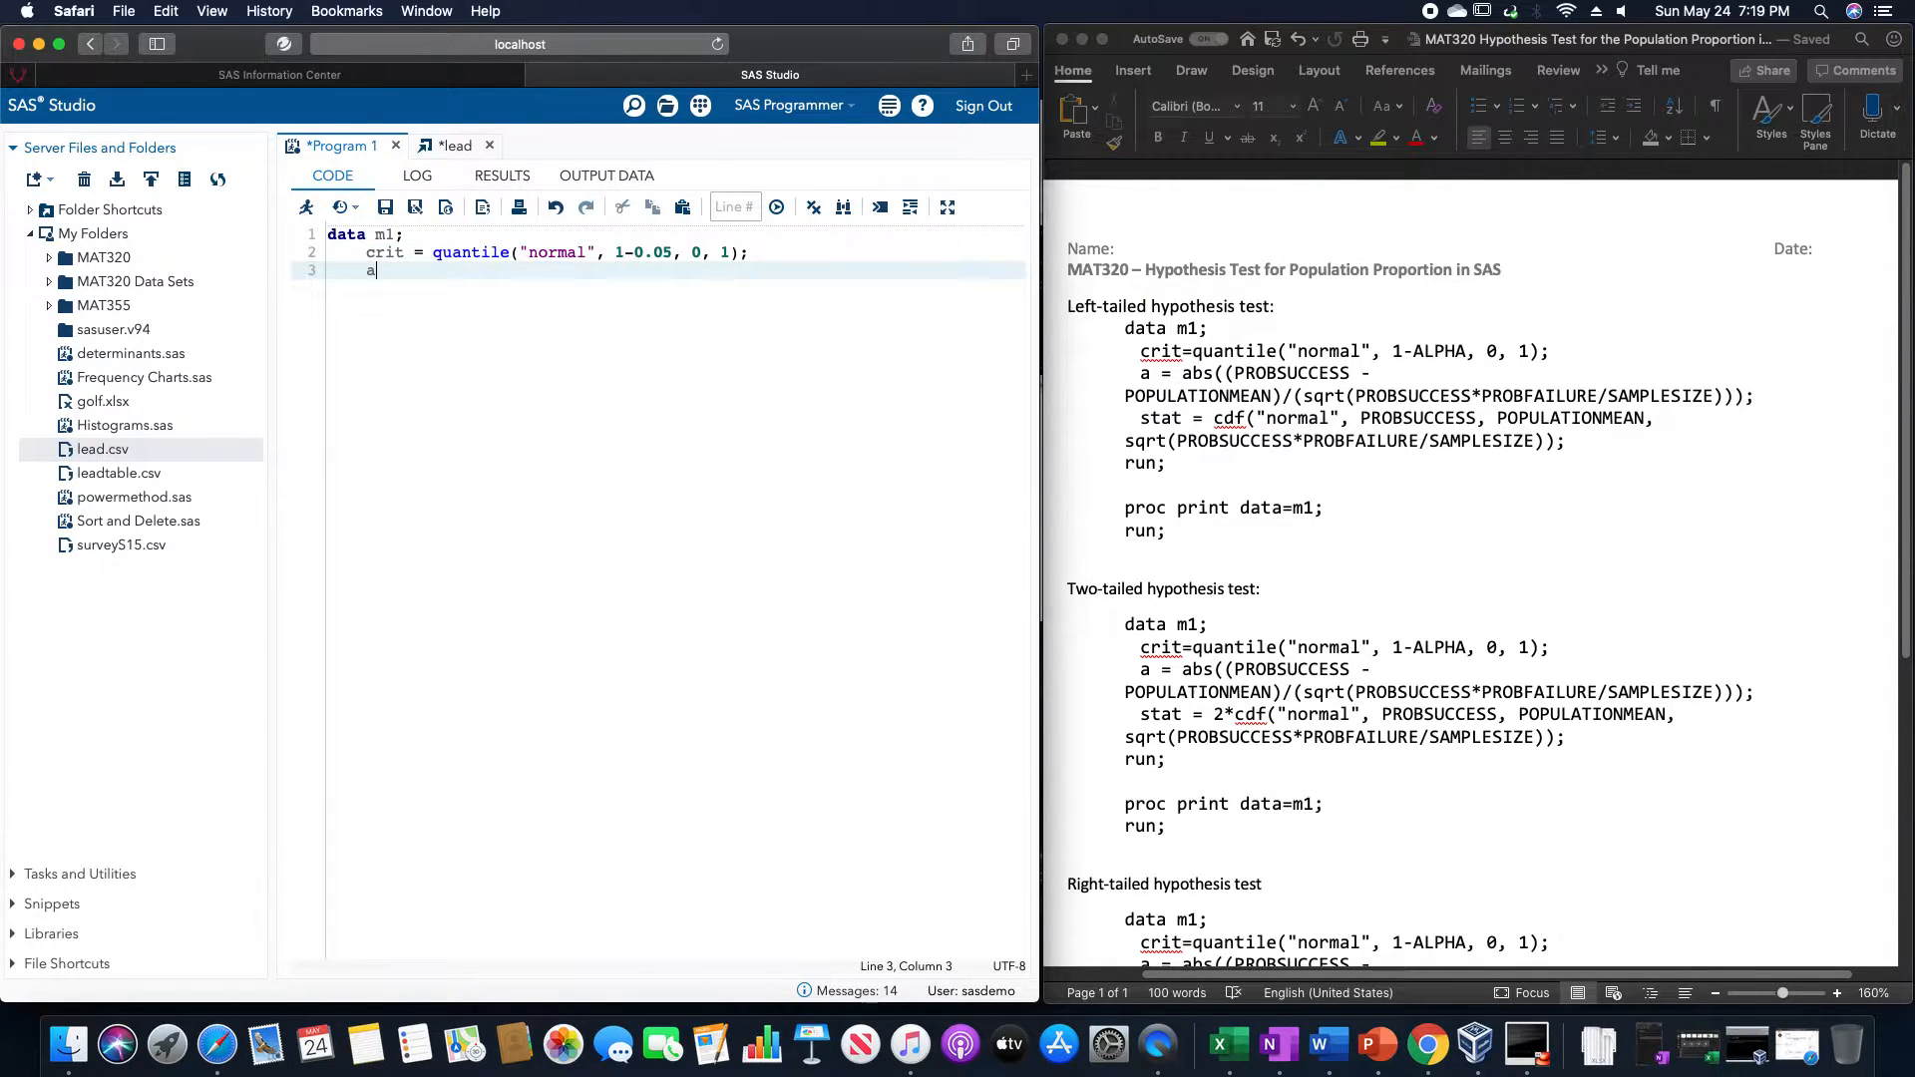
- Begin the test statistic line as a = abs((0.43 -
{"action": "type", "text": "= abs"}
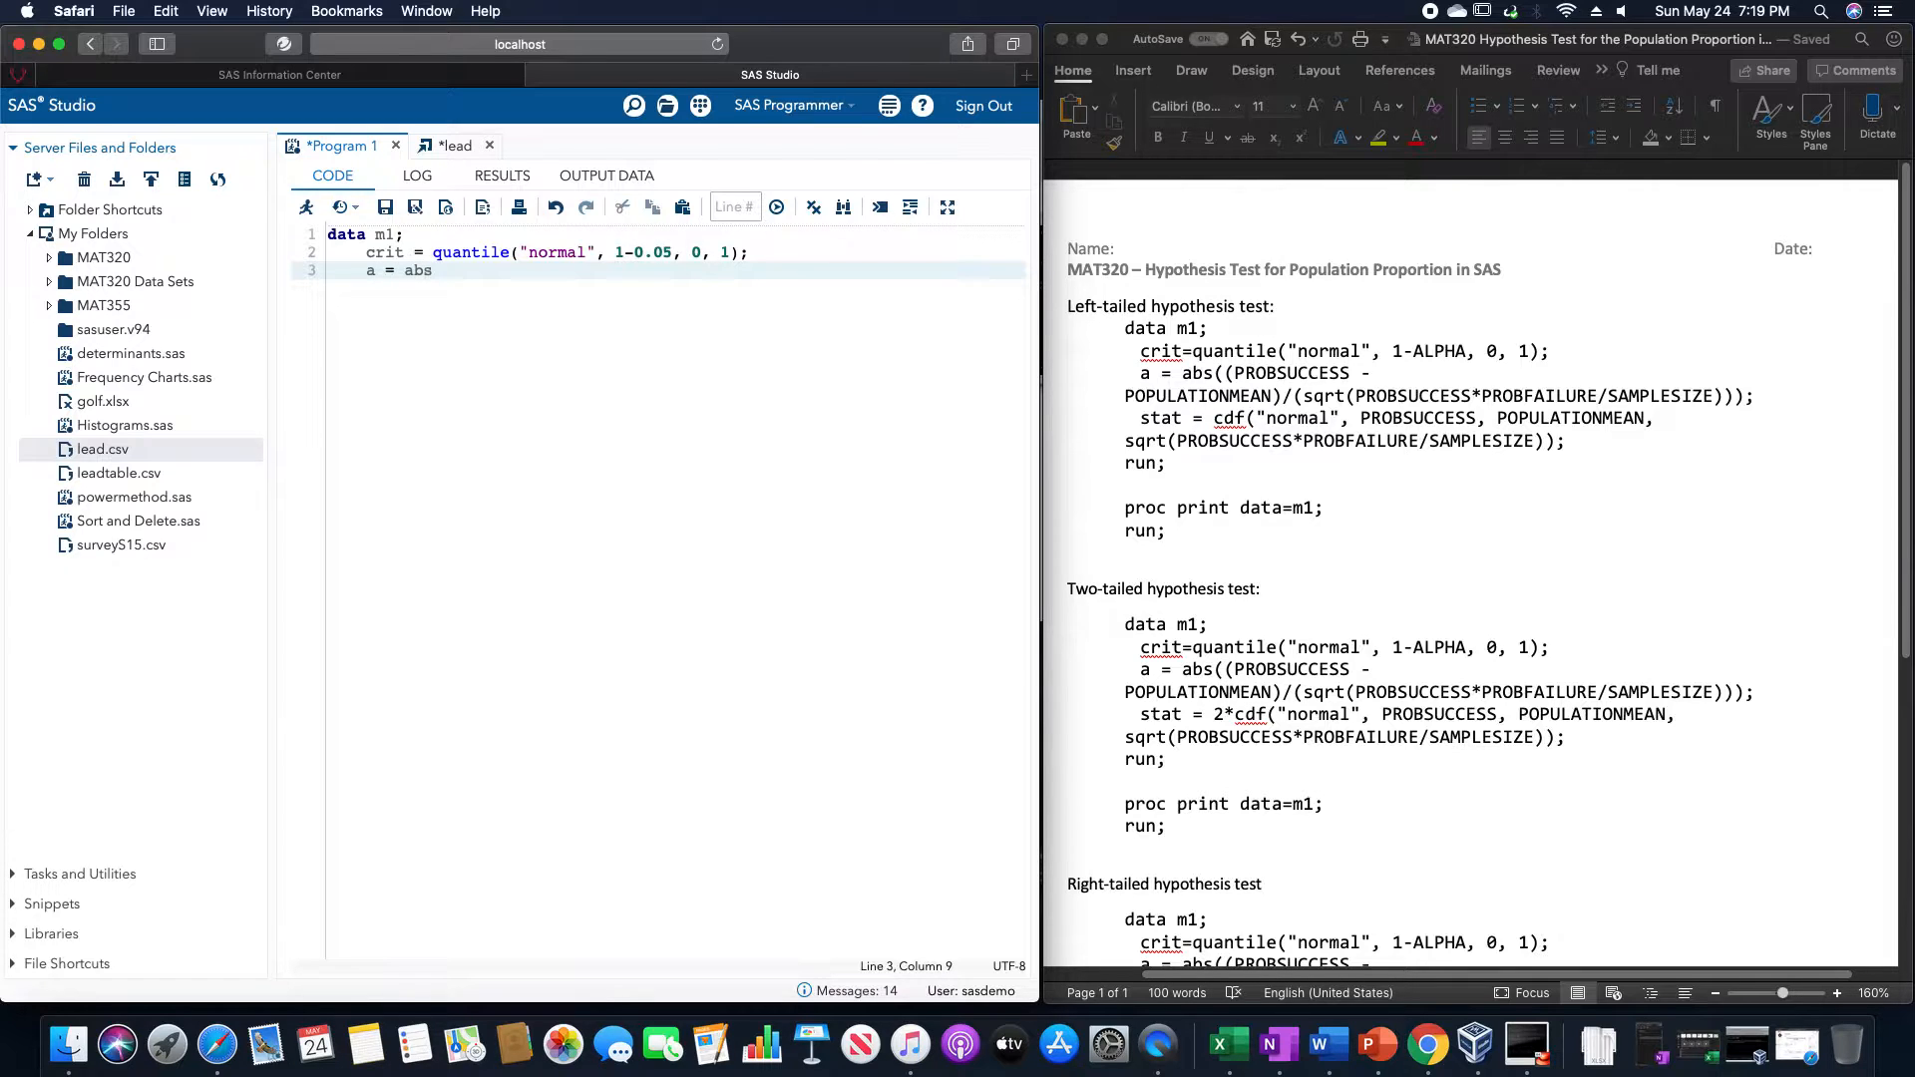
{"action": "type", "text": "(("}
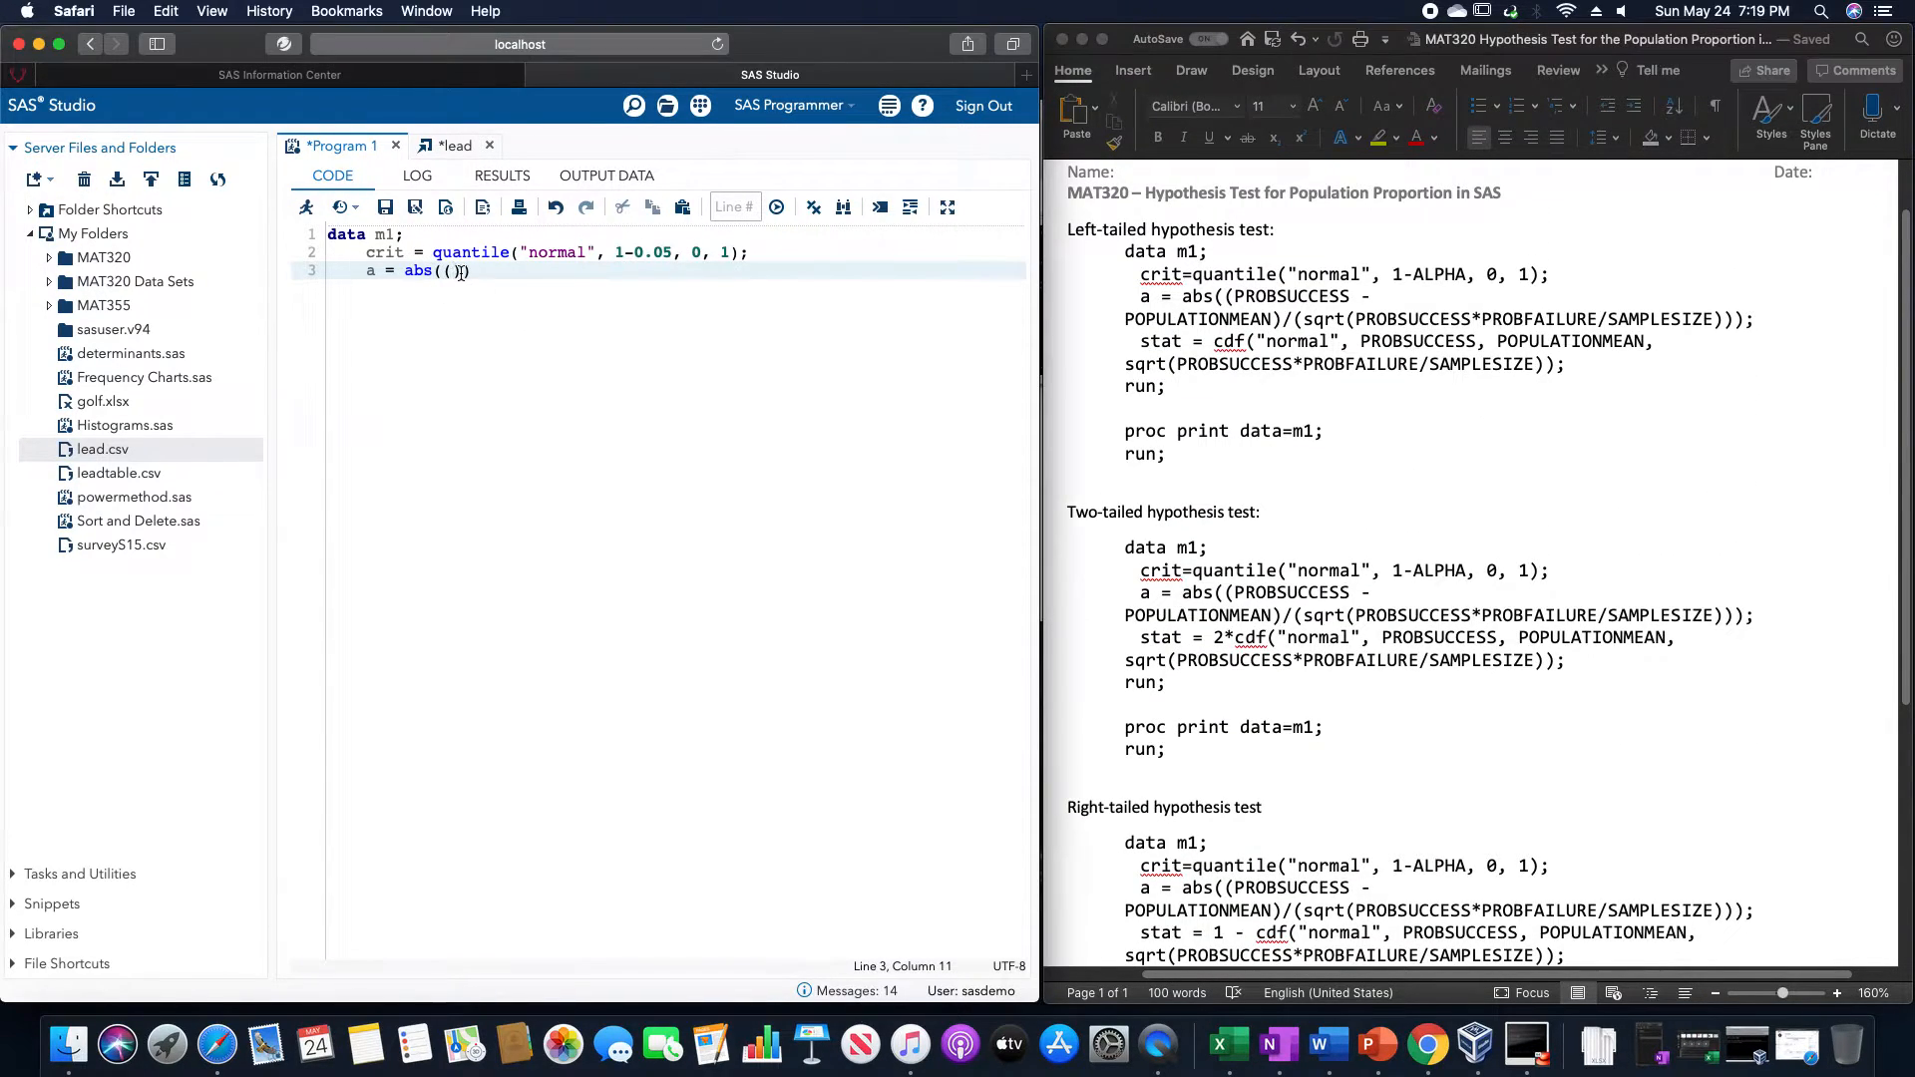
{"action": "type", "text": "0.4"}
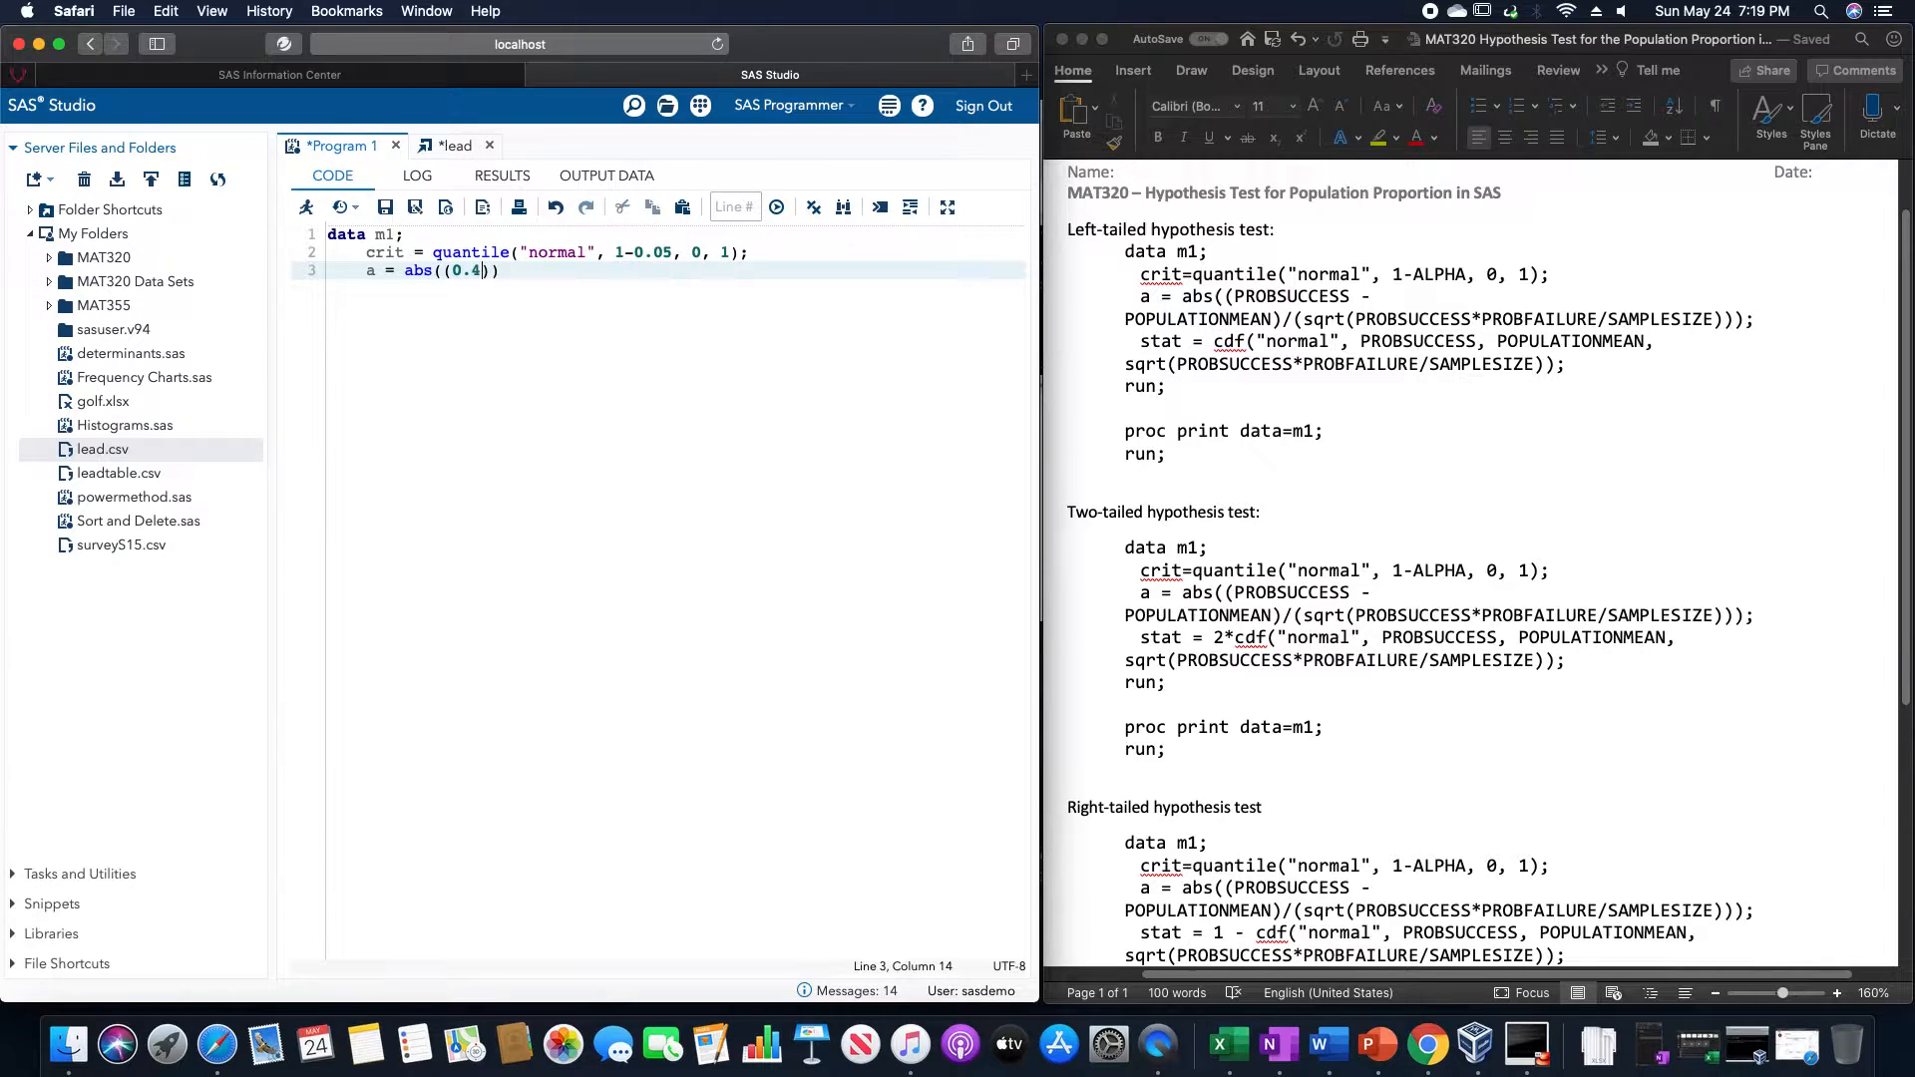
{"action": "type", "text": "3"}
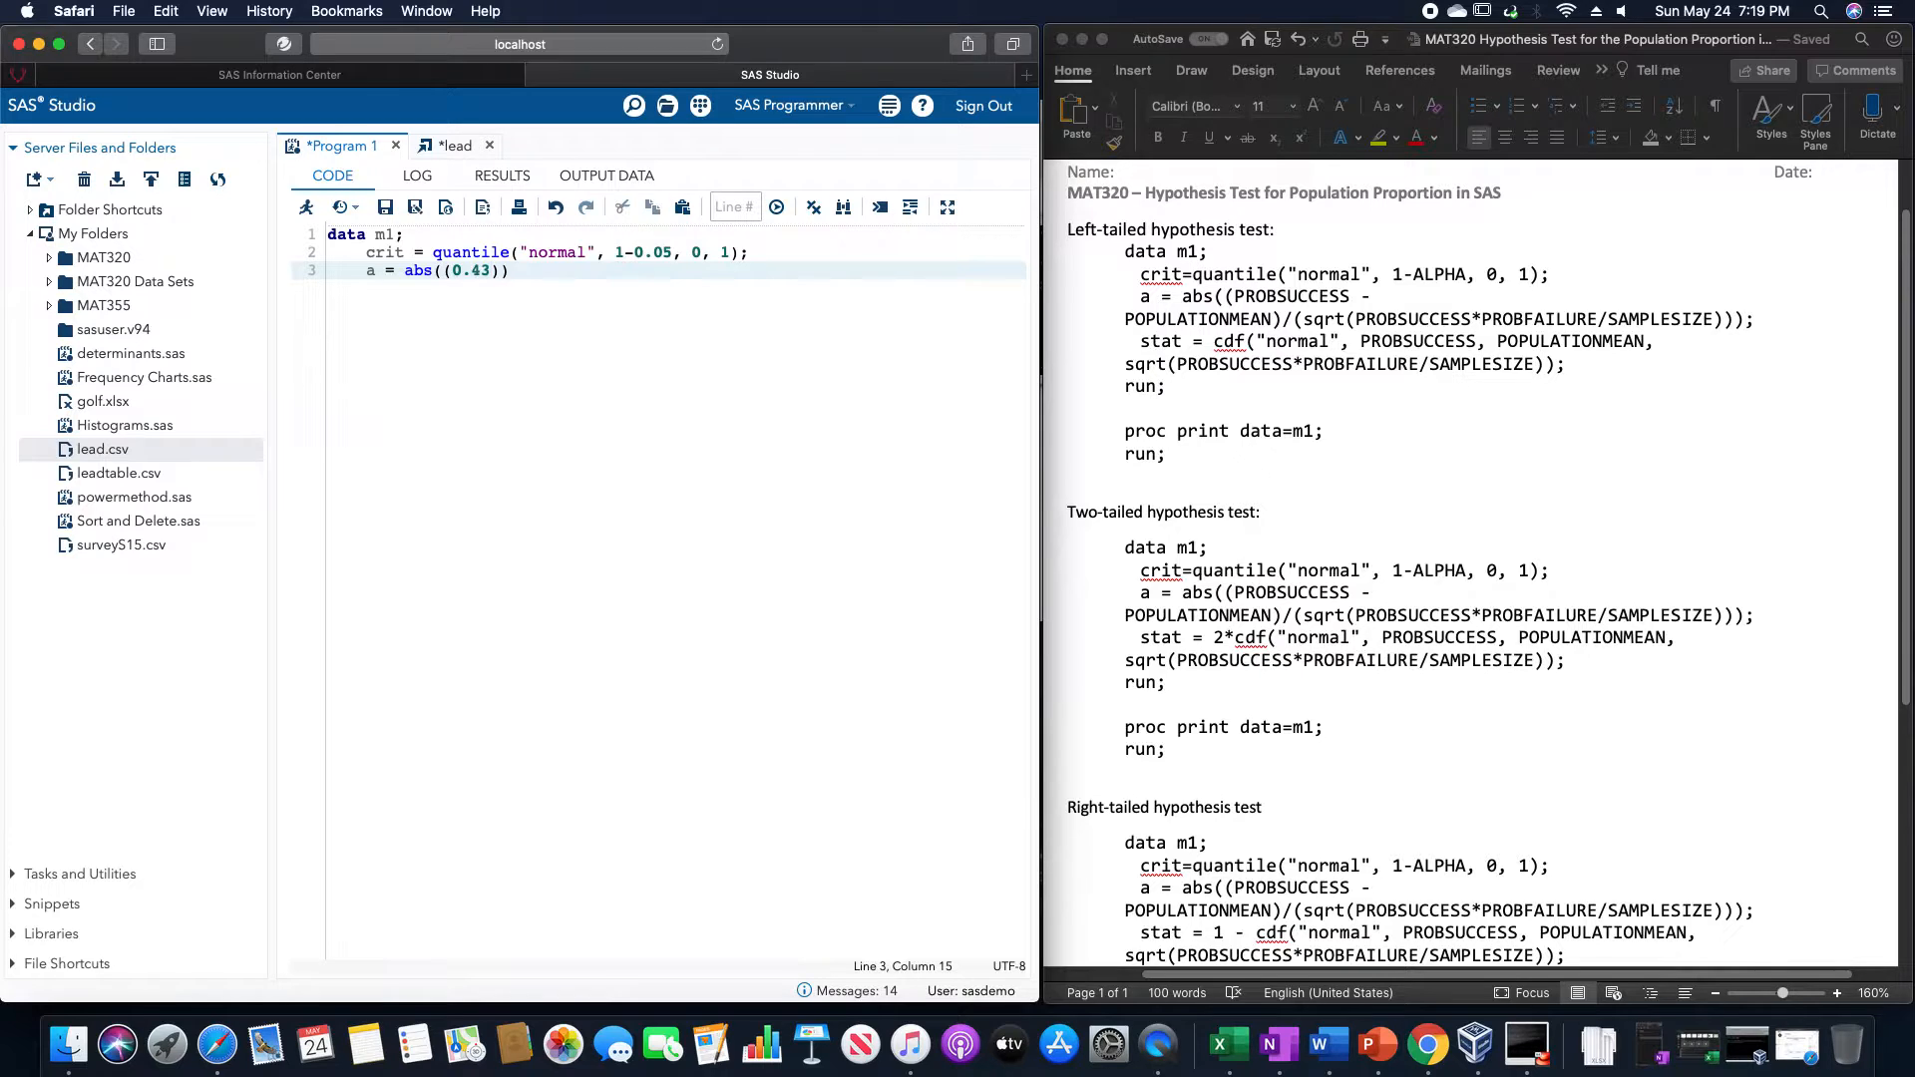
{"action": "type", "text": "-"}
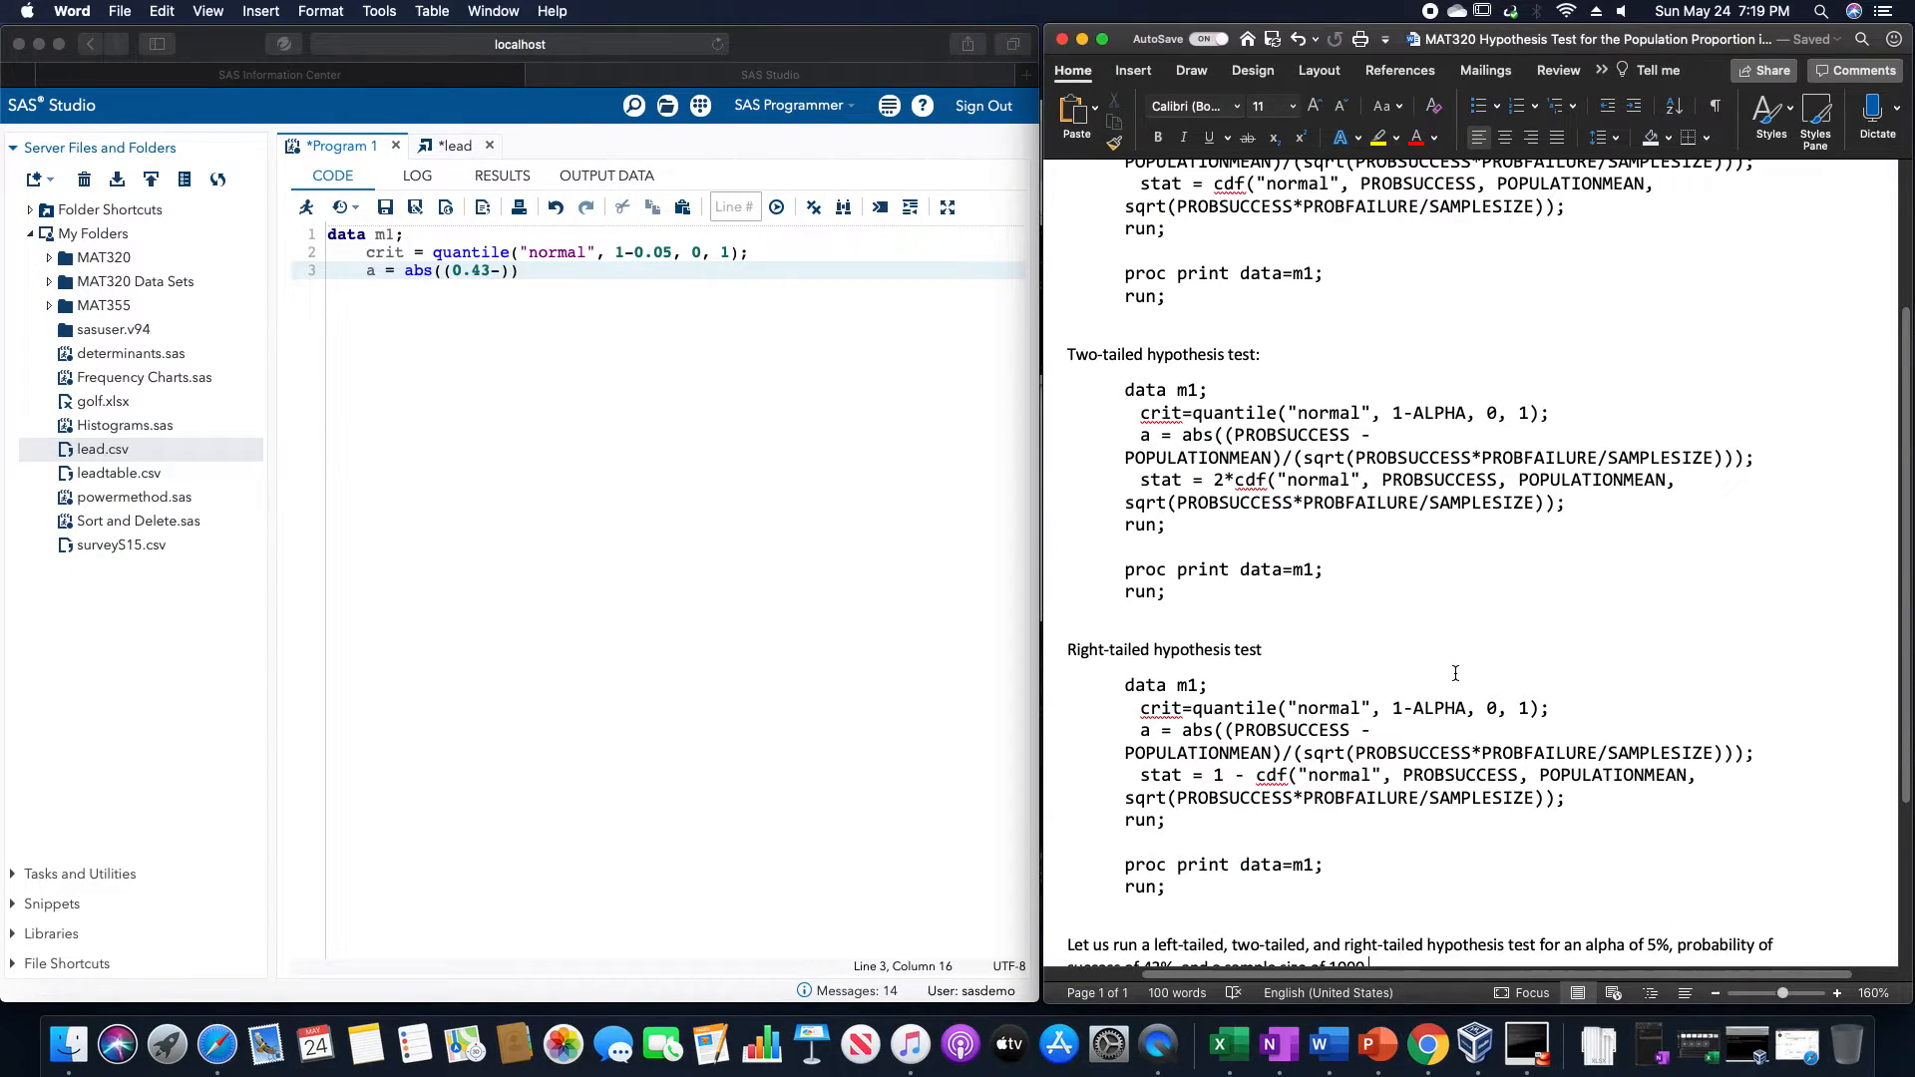
- Scroll down and add the null hypothesis wording 'mean of ... equal 50%'
{"action": "scroll", "scroll_direction": "down", "scroll_amount": 3}
{"action": "type", "text": " and a null hypothesis"}
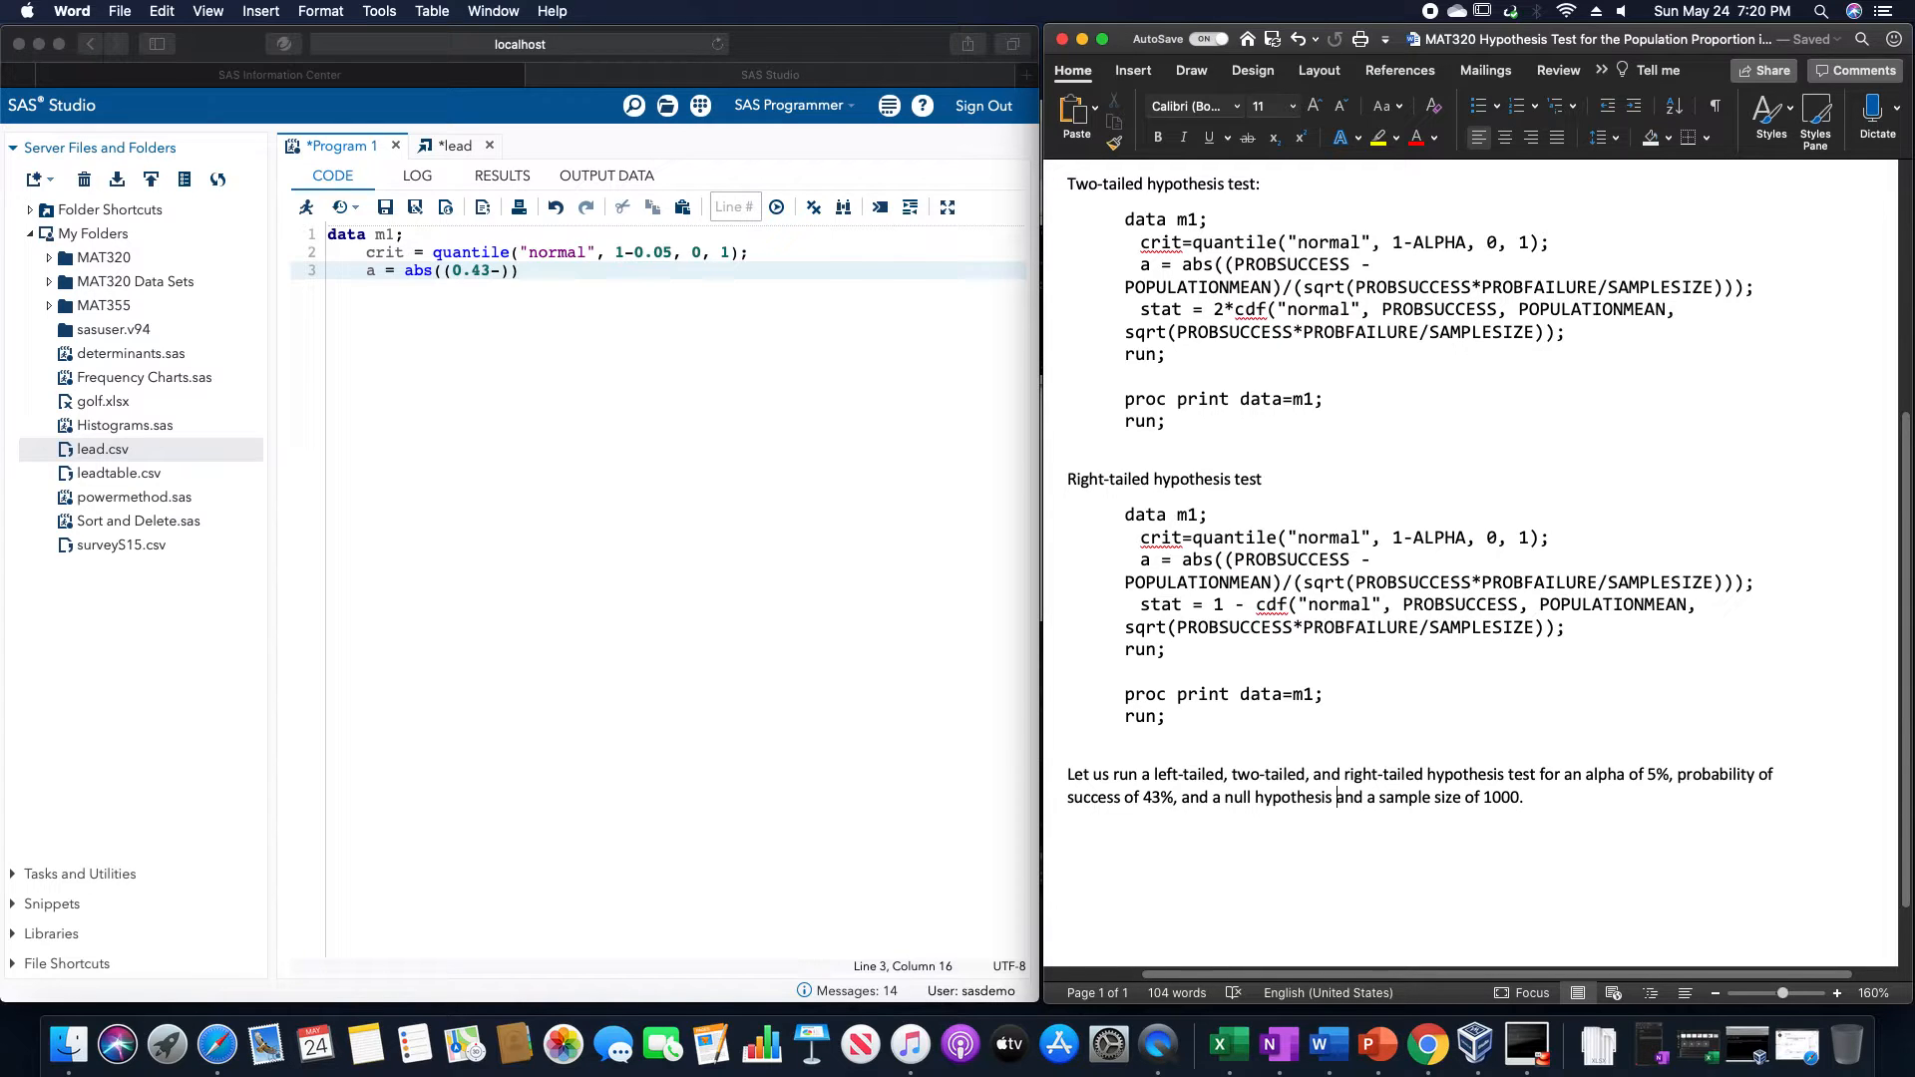
{"action": "type", "text": "mean of"}
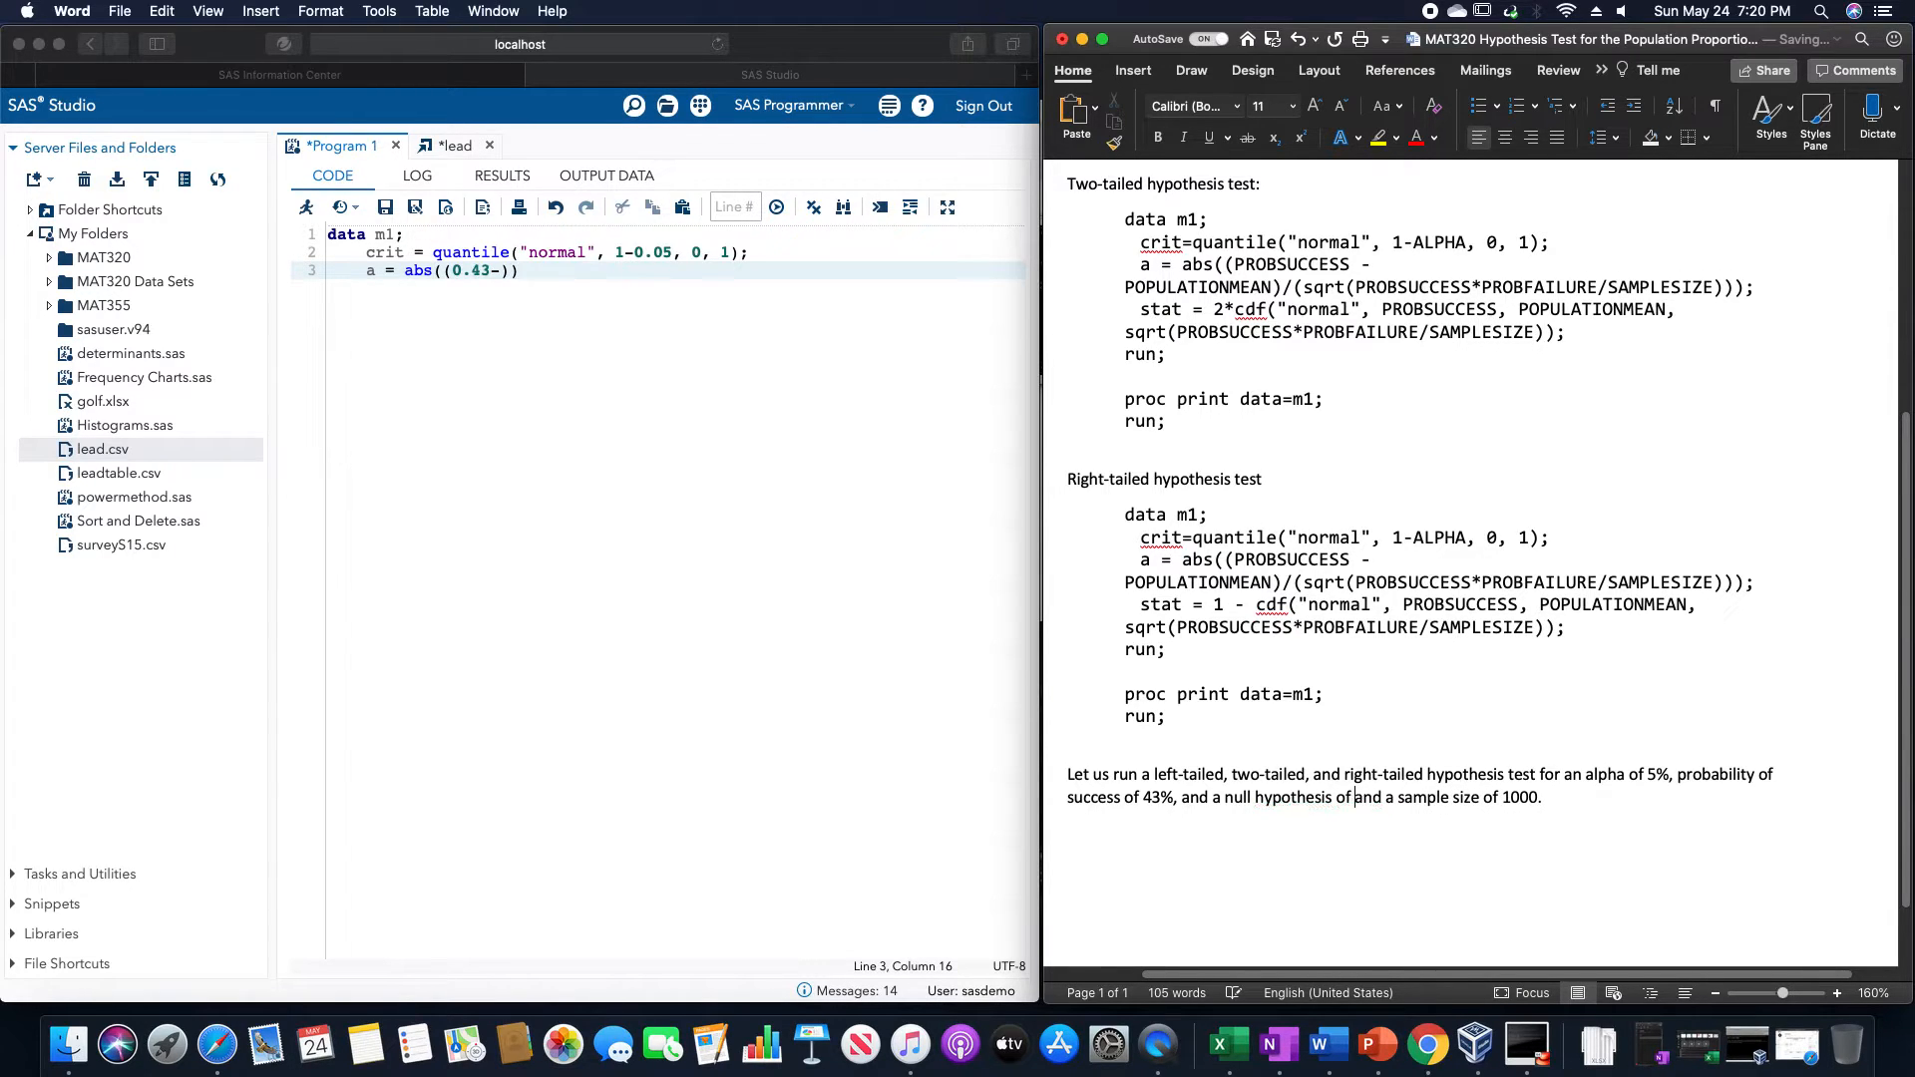
{"action": "type", "text": "equal t"}
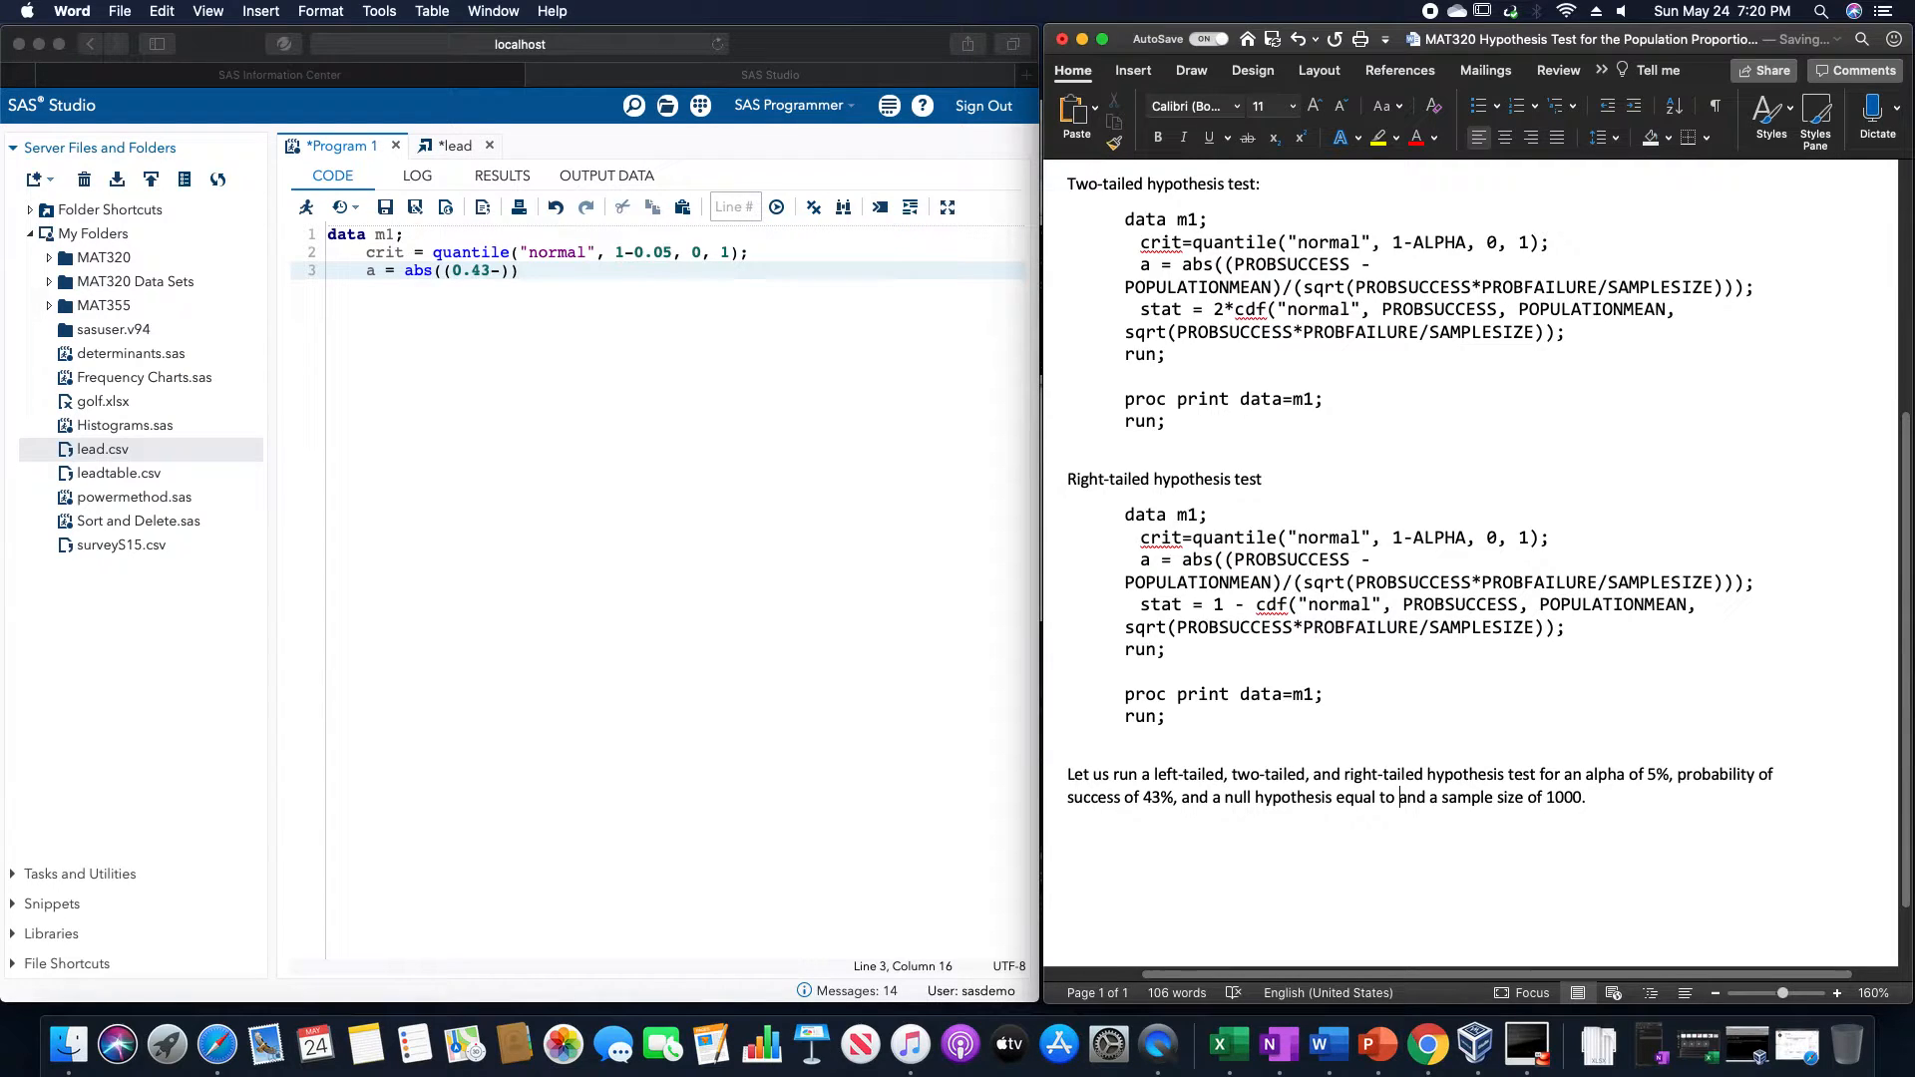
{"action": "type", "text": "50%"}
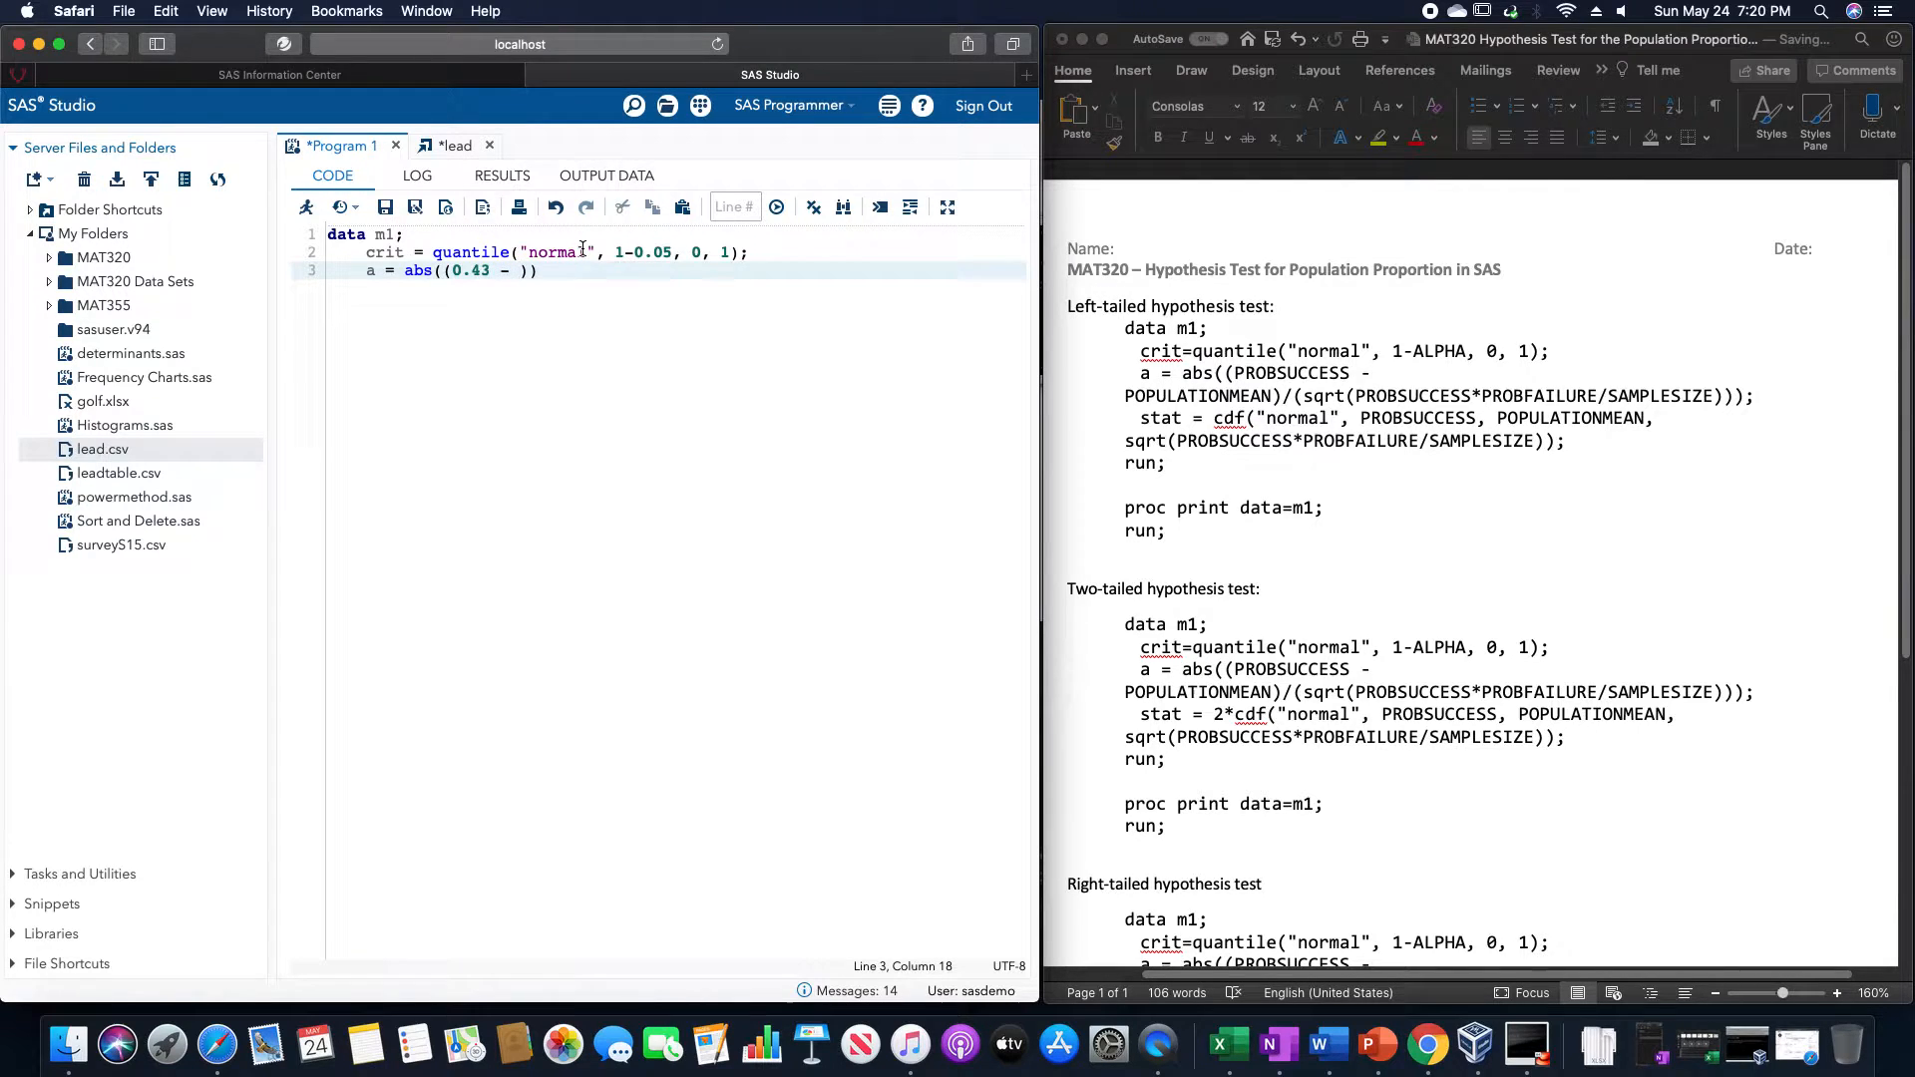
- Complete the statistic line with 0.5)/sqrt(0.43*0.57/1000))
{"action": "type", "text": "0.5)"}
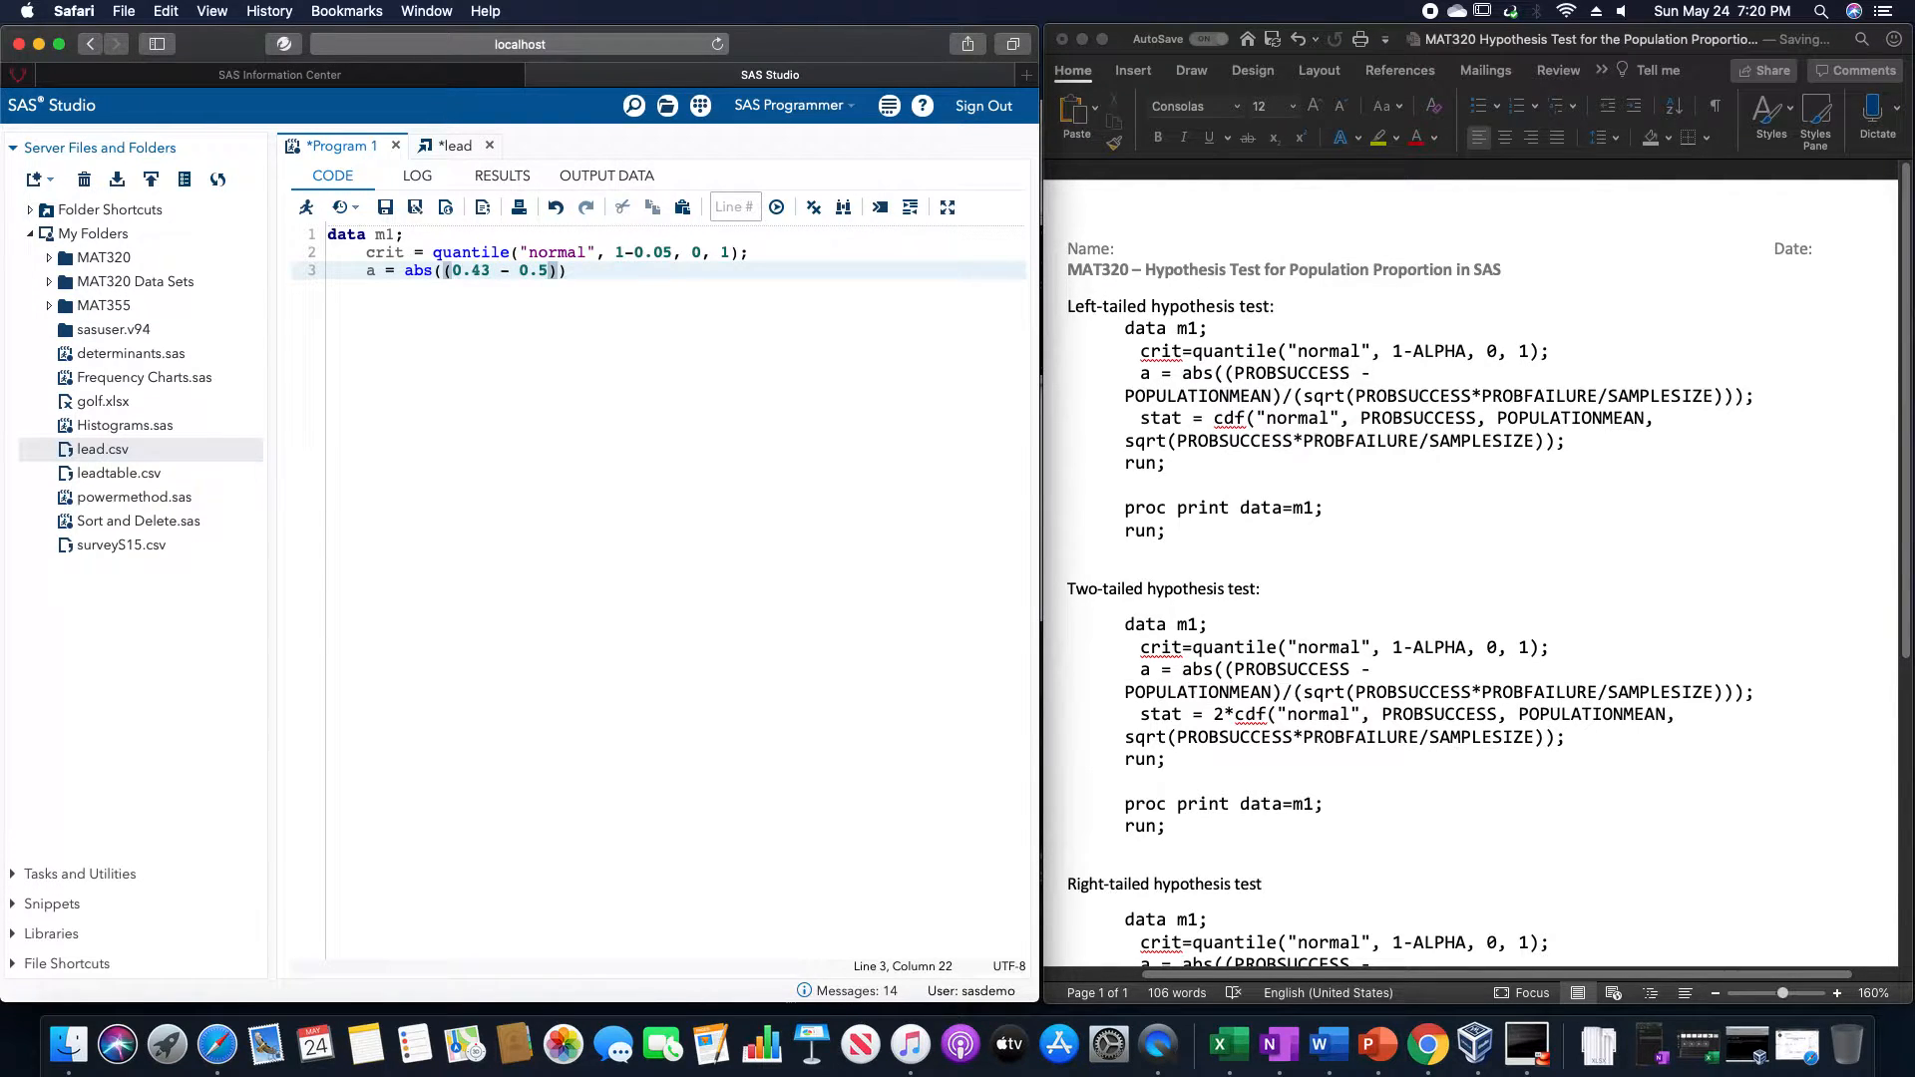
{"action": "type", "text": ")/sqr"}
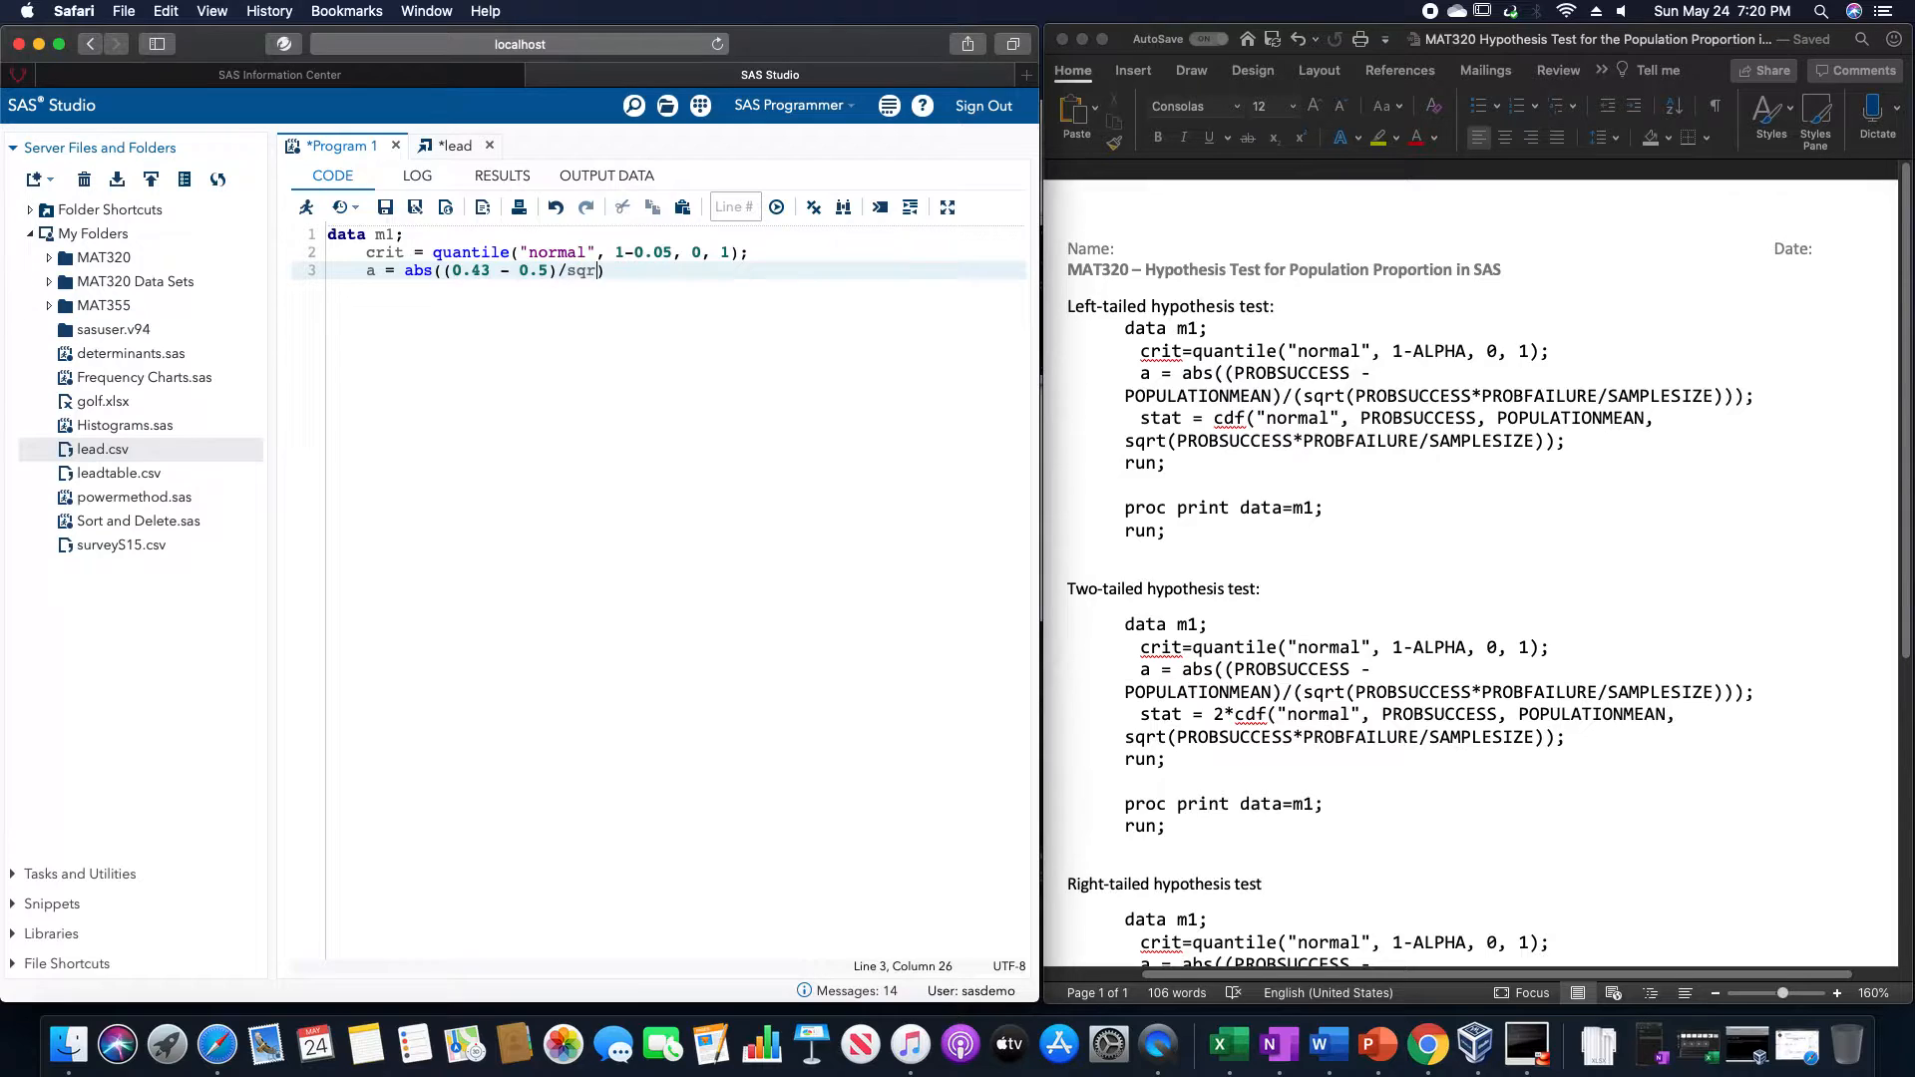
{"action": "type", "text": "()"}
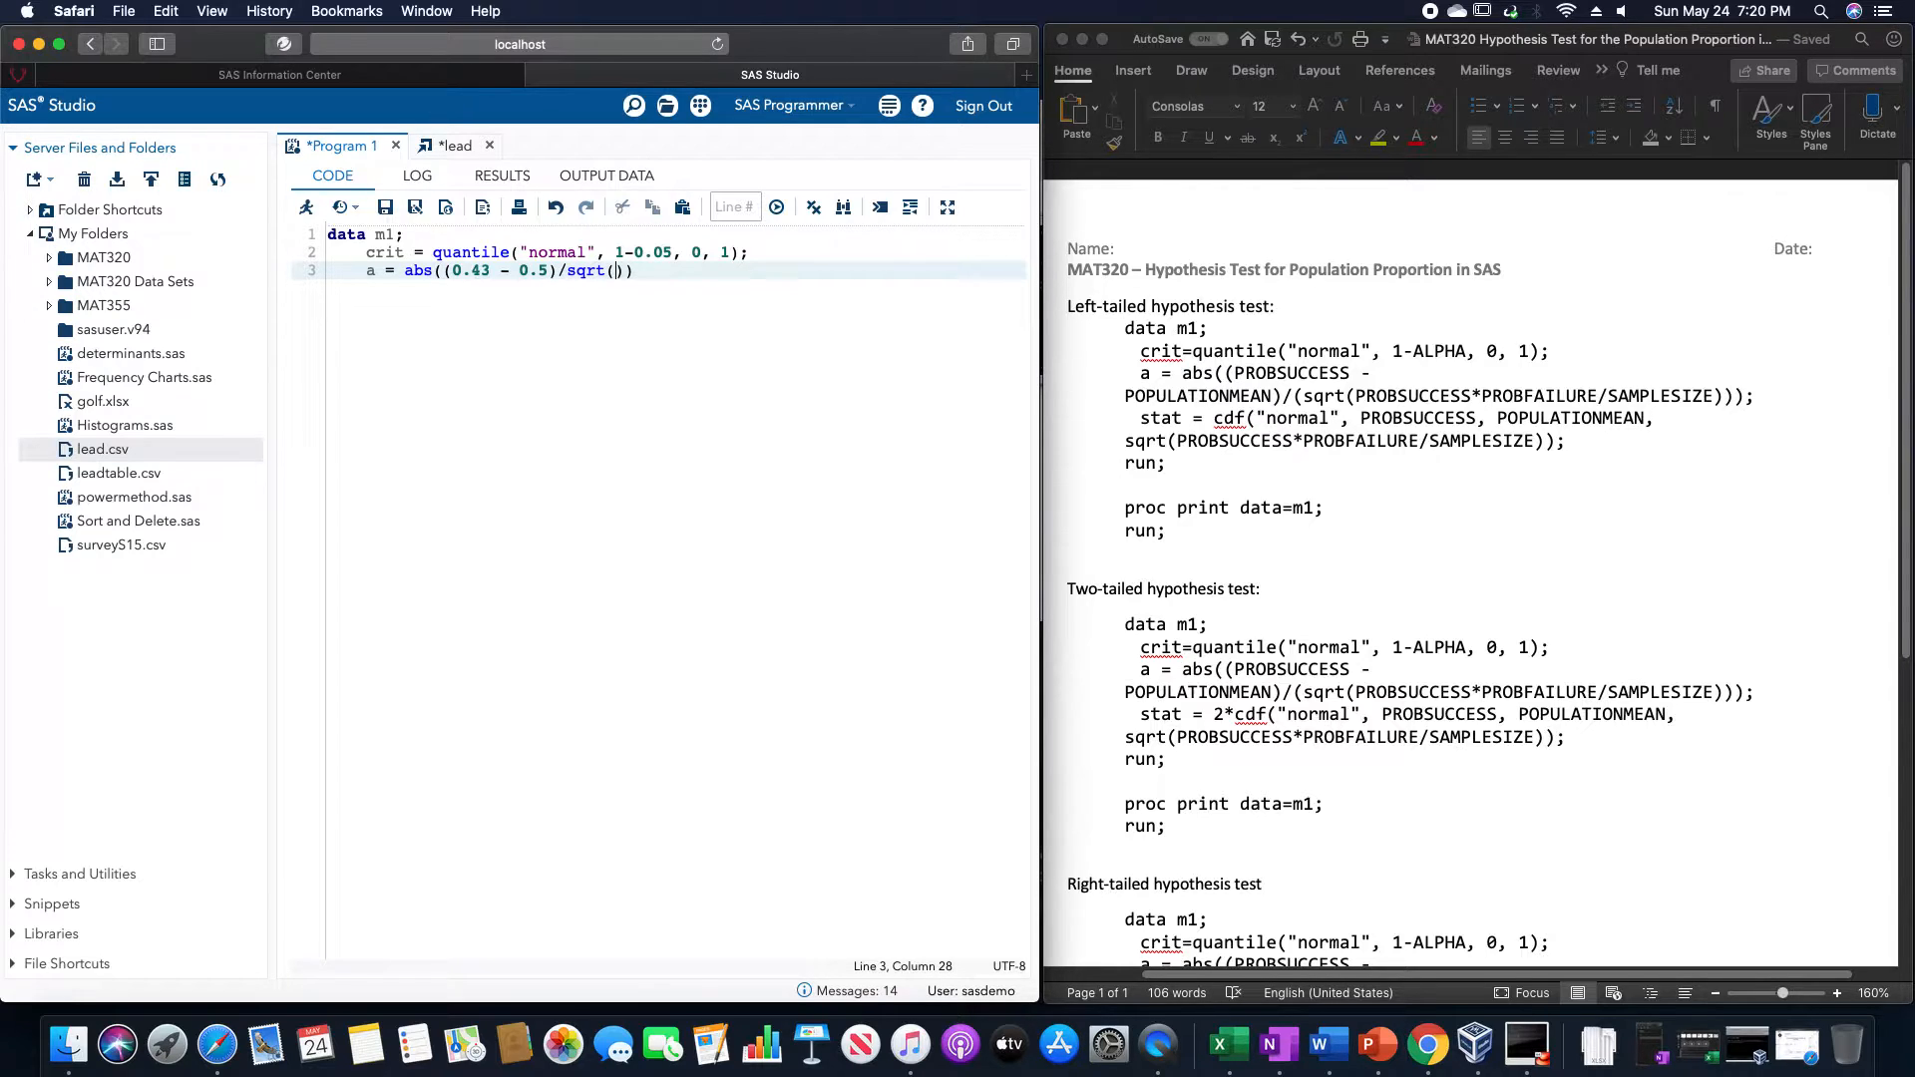
{"action": "type", "text": "0.43"}
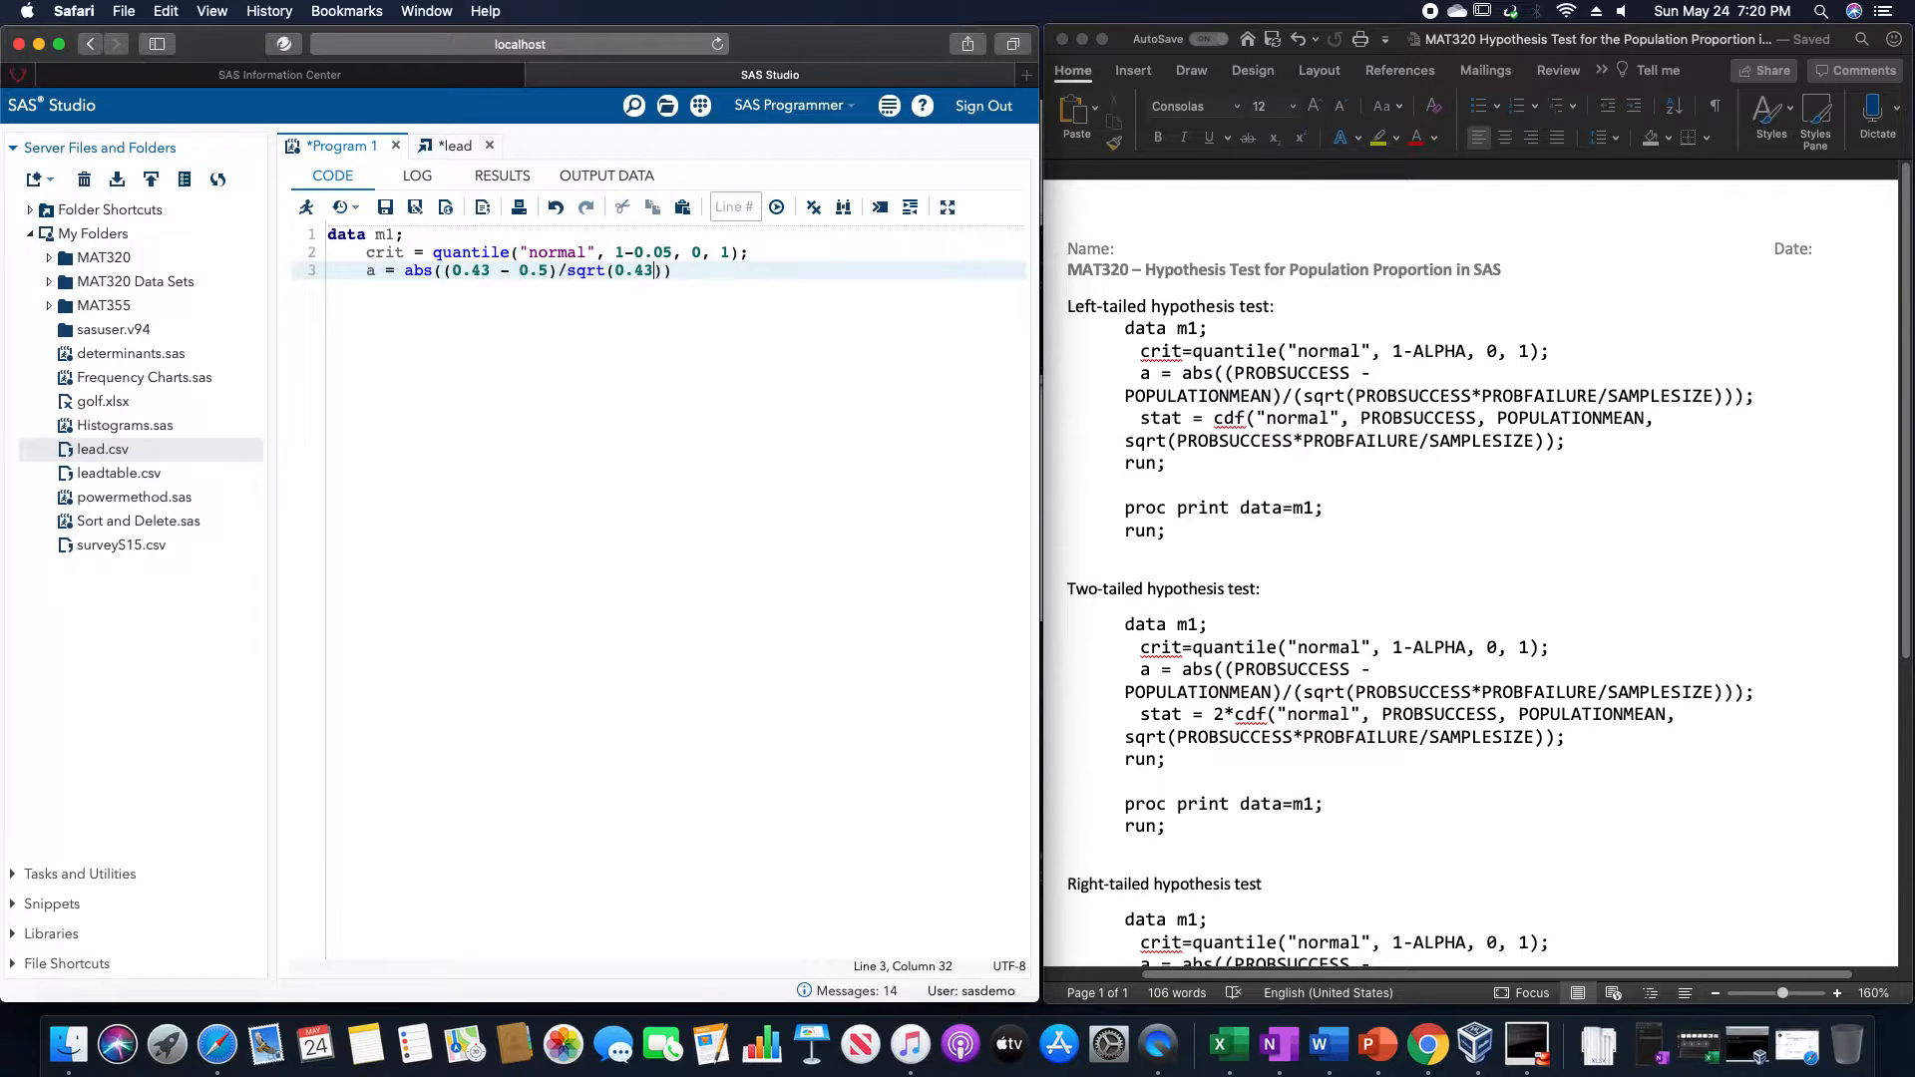
{"action": "type", "text": "*"}
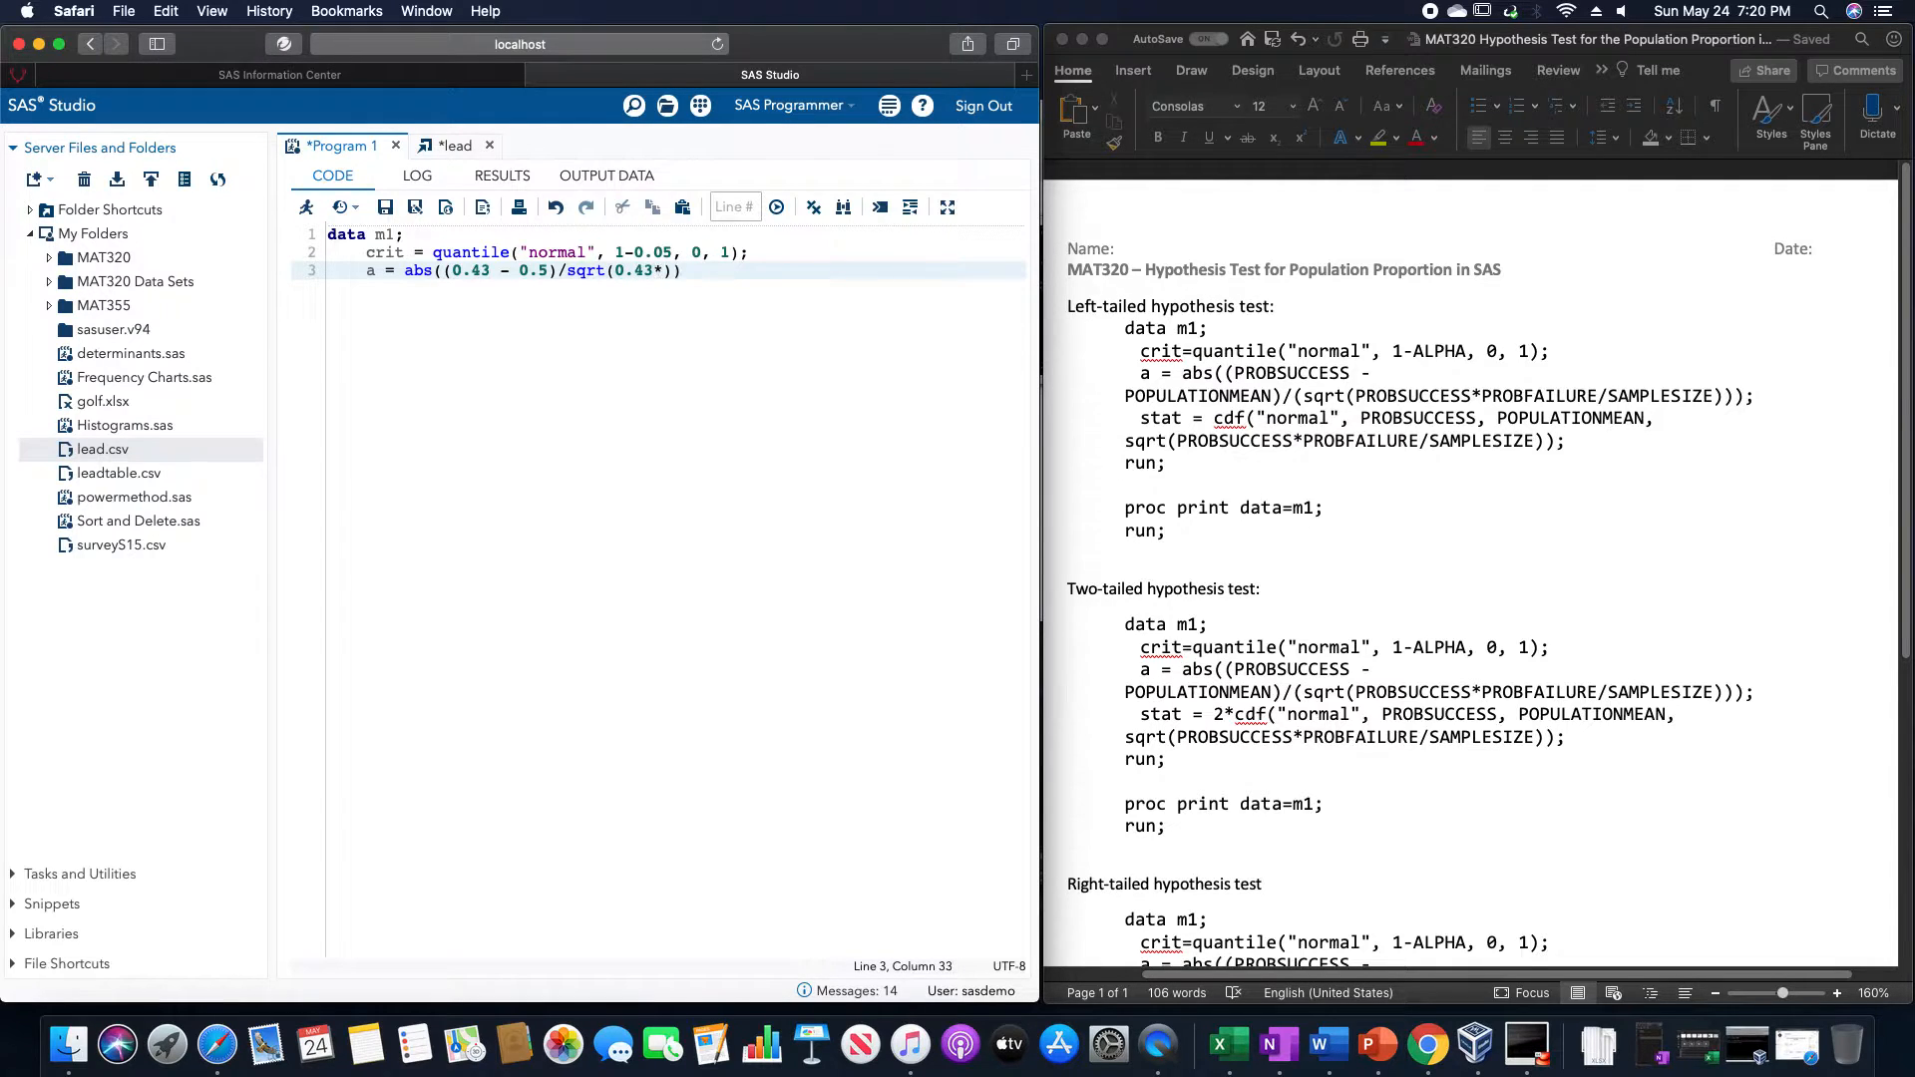
{"action": "type", "text": "0.5"}
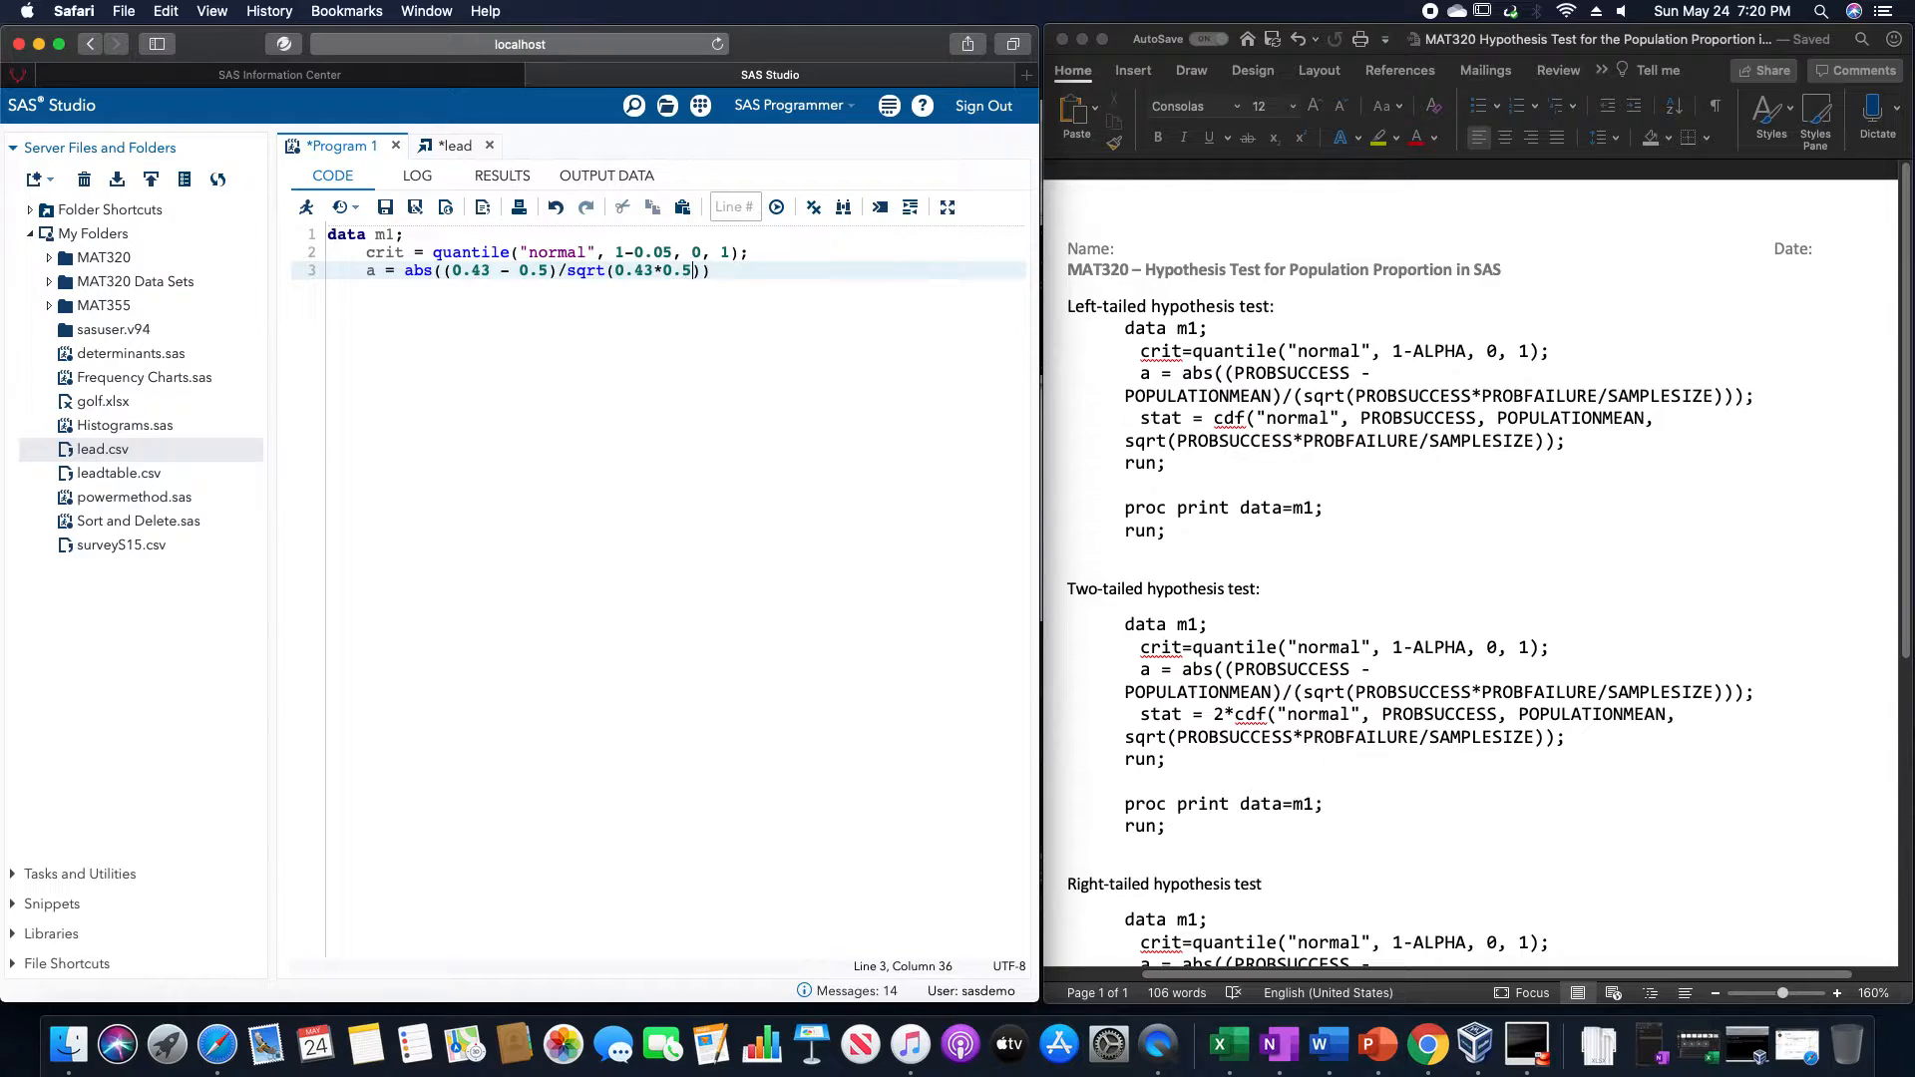
{"action": "type", "text": "7"}
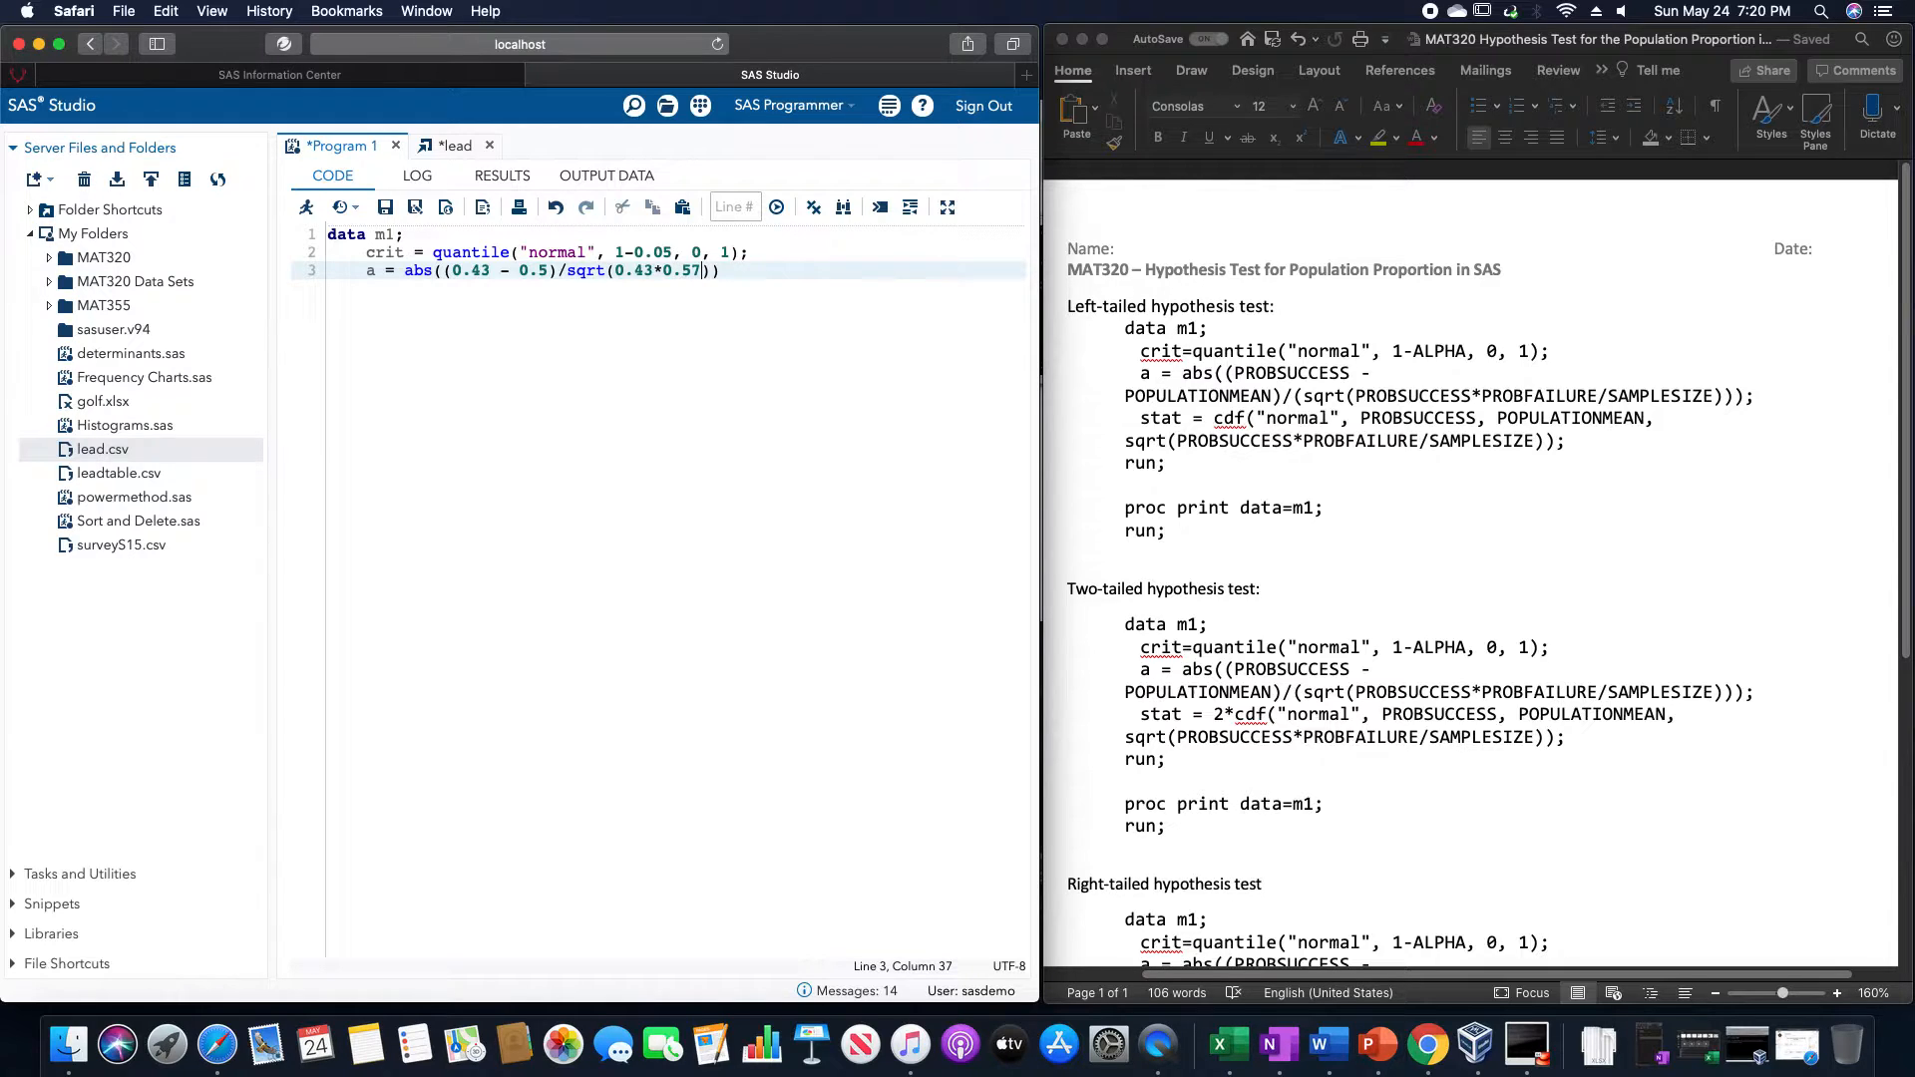
{"action": "type", "text": "/1000"}
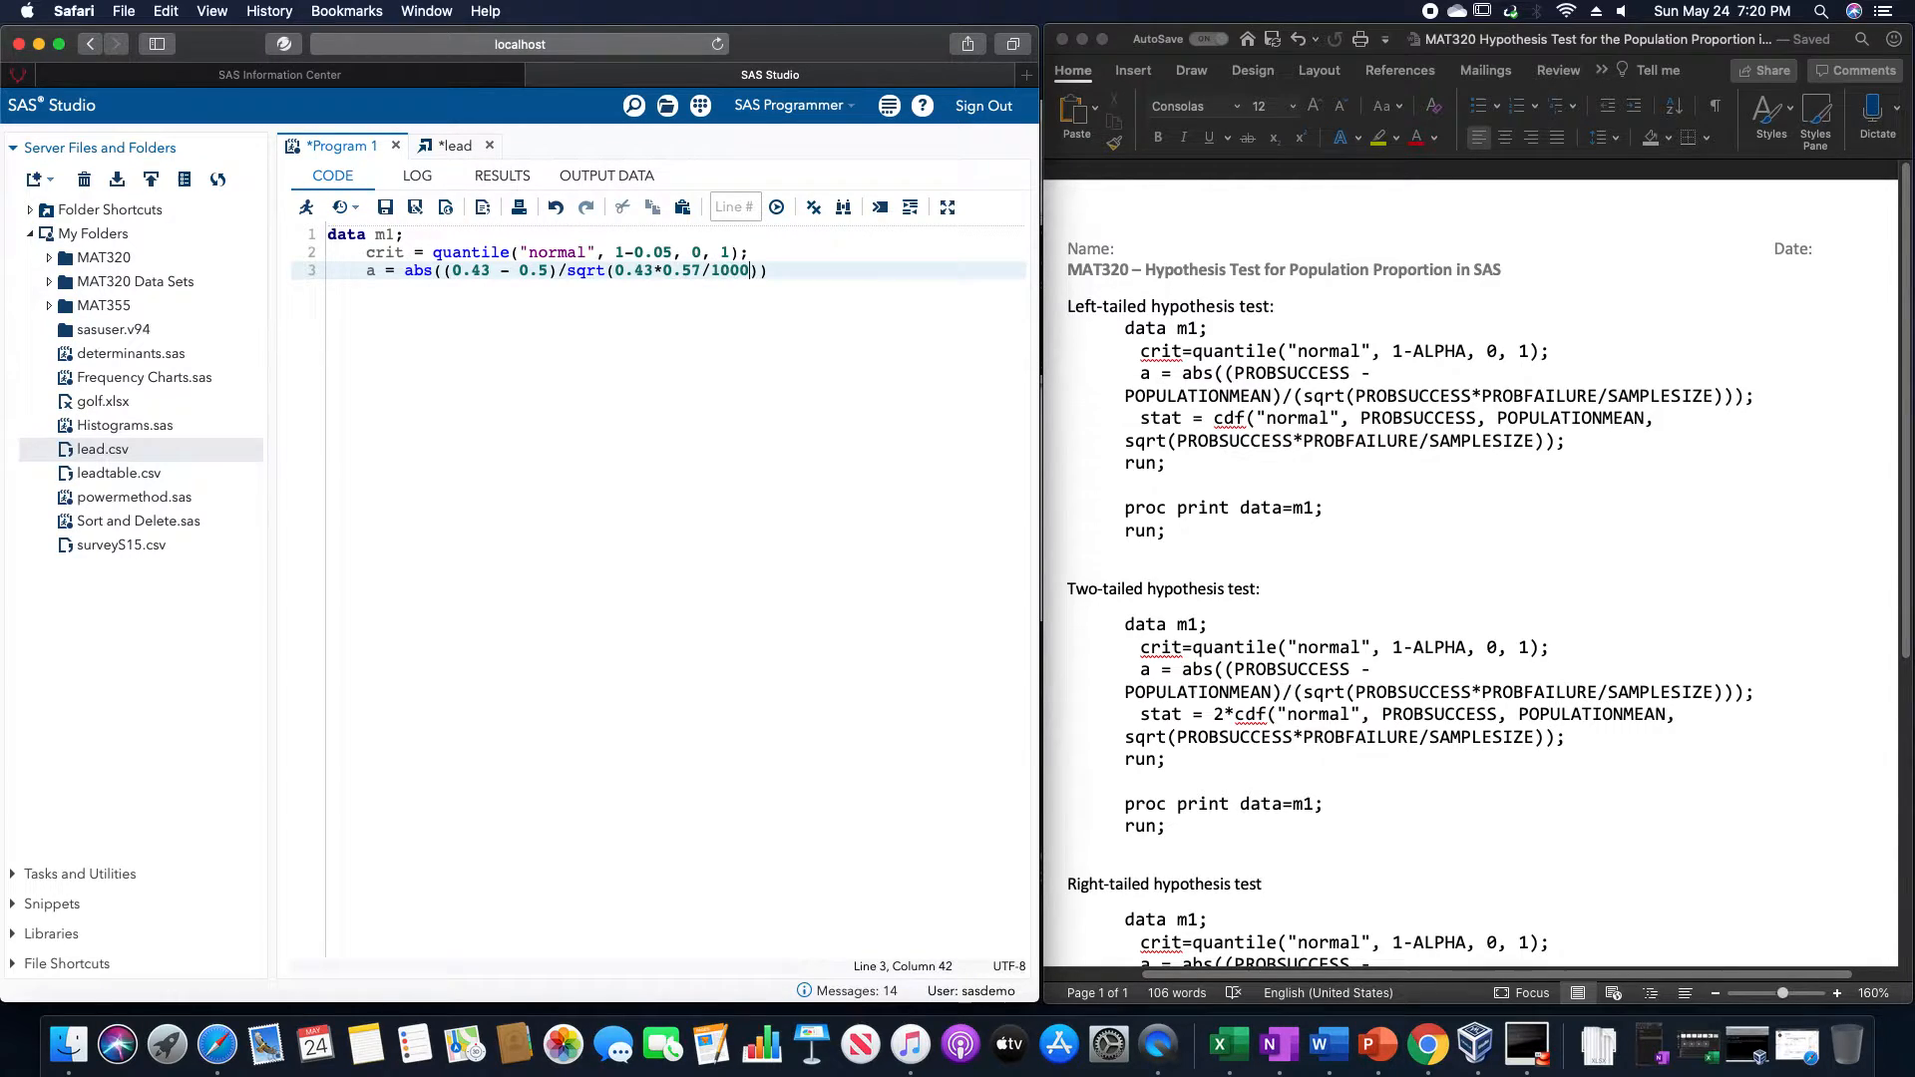
{"action": "type", "text": ")"}
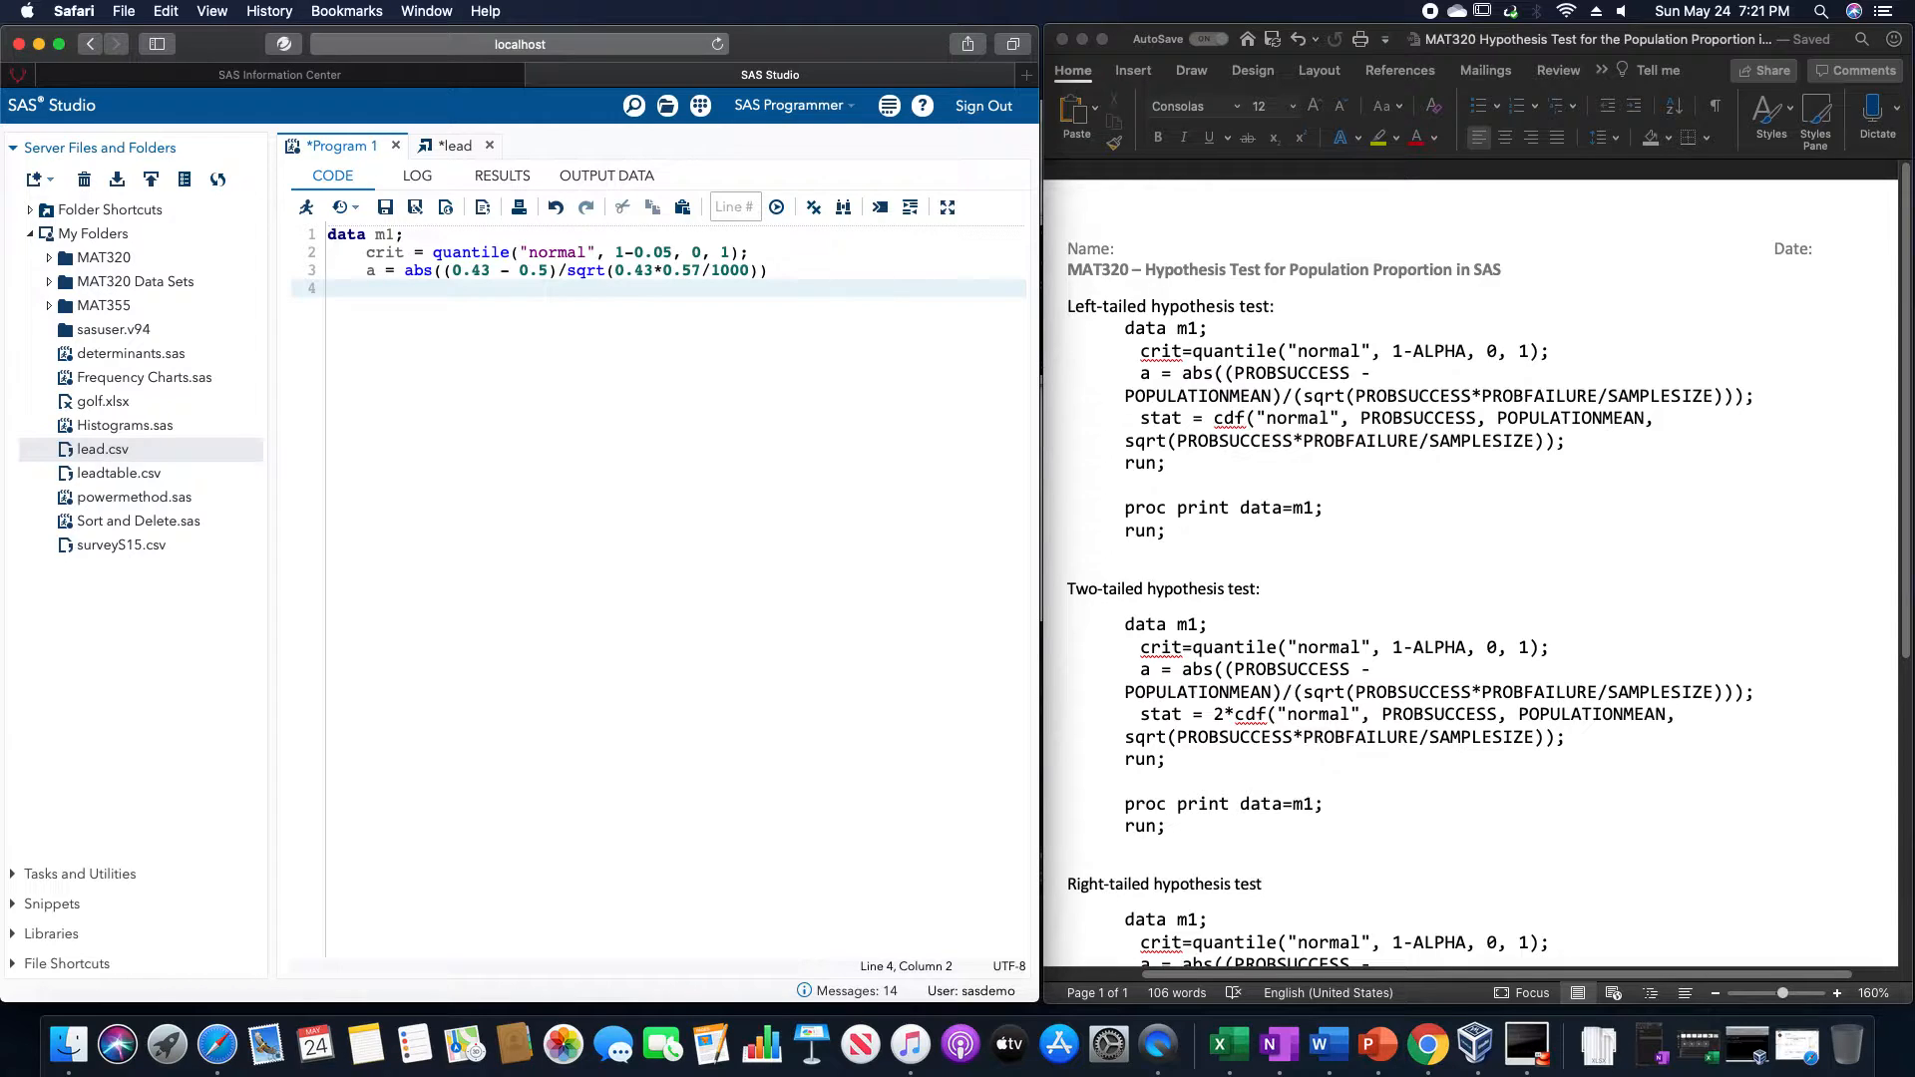
- Type left stat = cdf("normal", 0.43, 0.5, sqrt(0.43*0.57/1000))
{"action": "type", "text": "l"}
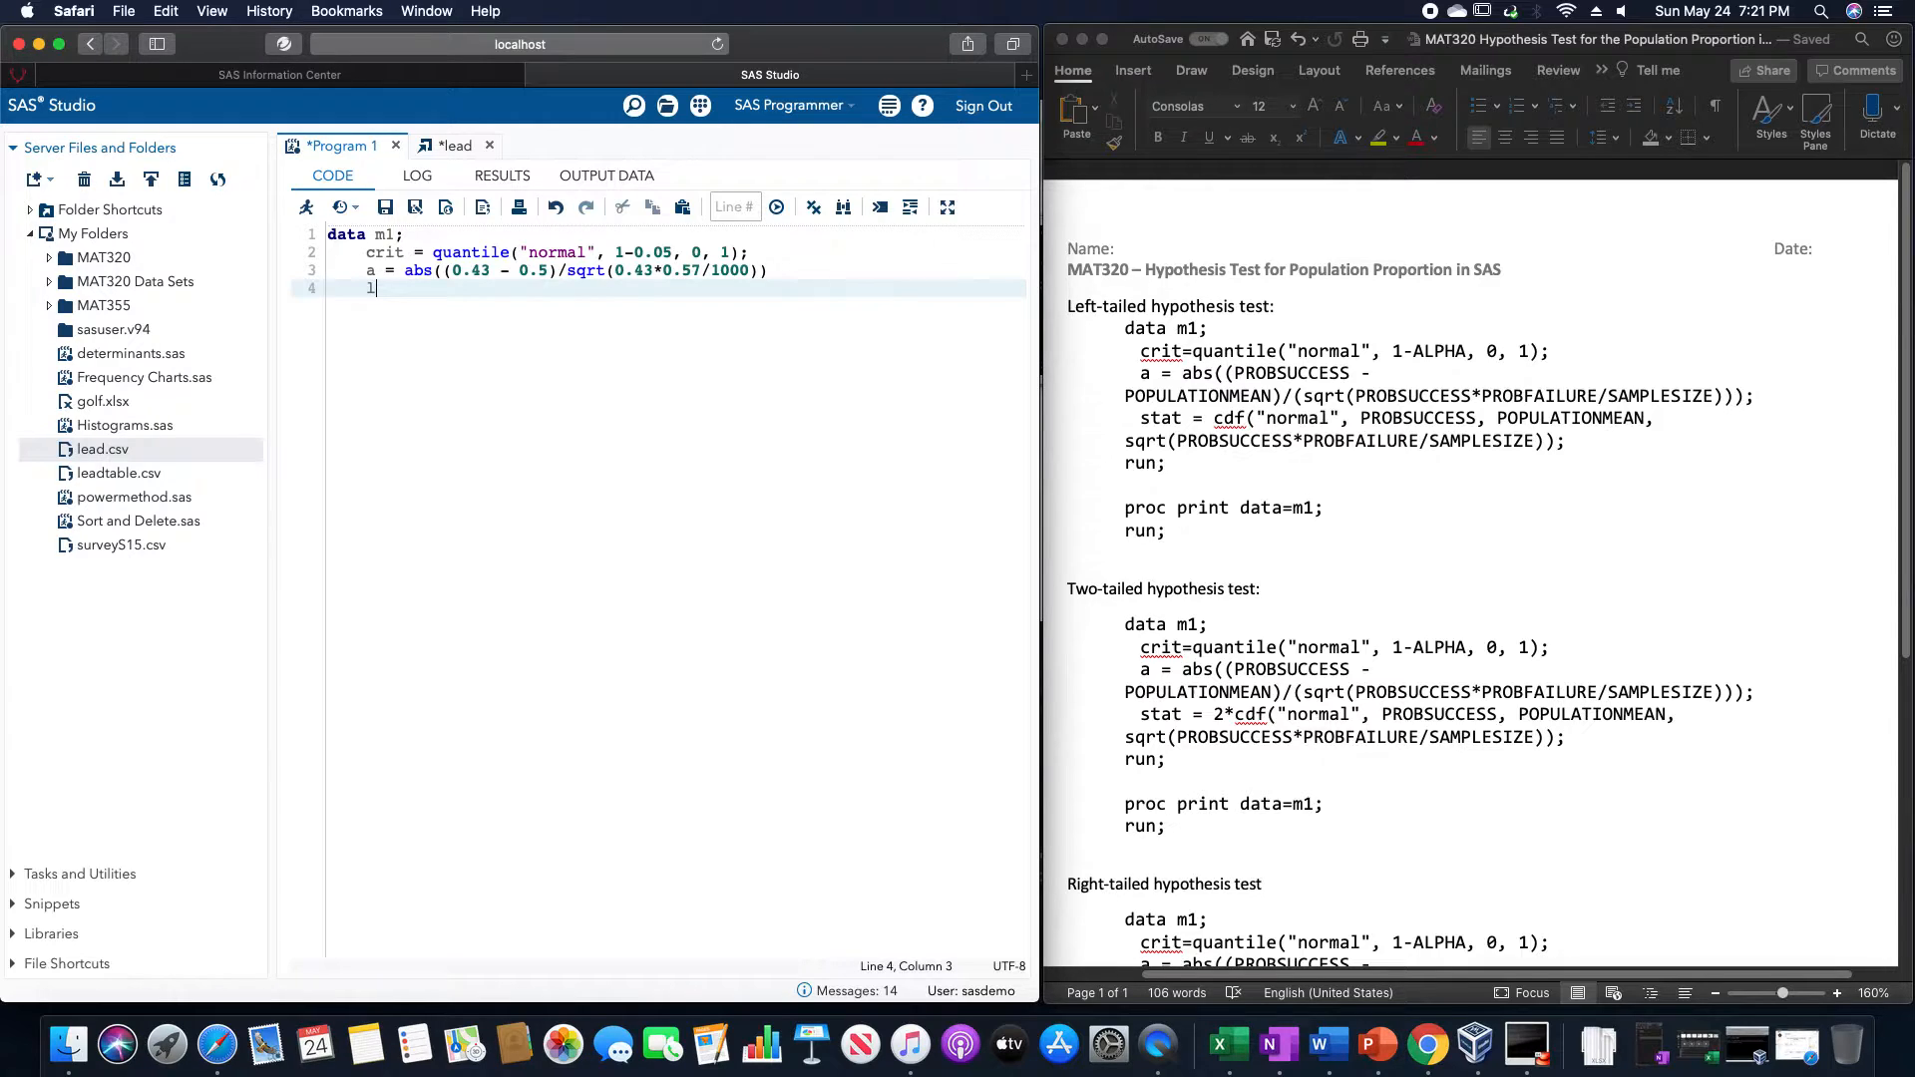
{"action": "type", "text": "eft stat"}
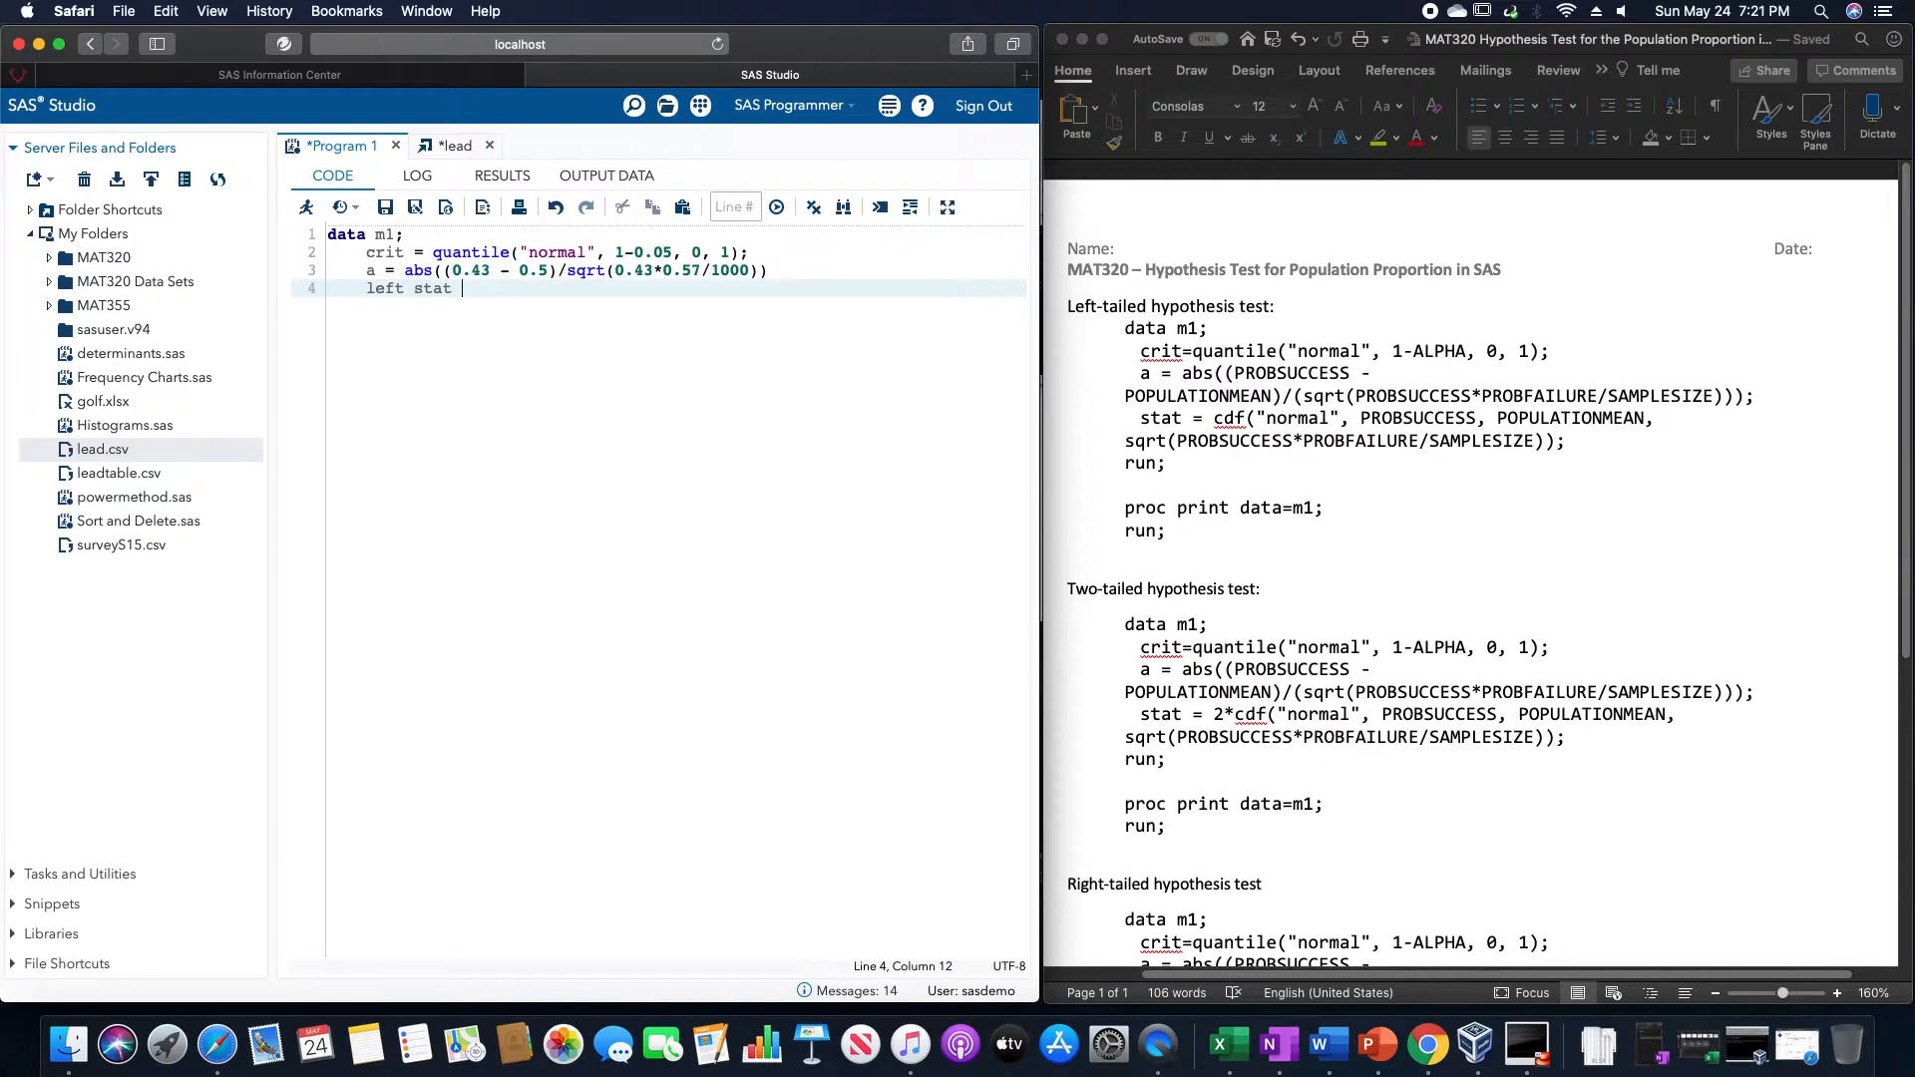
{"action": "type", "text": "="}
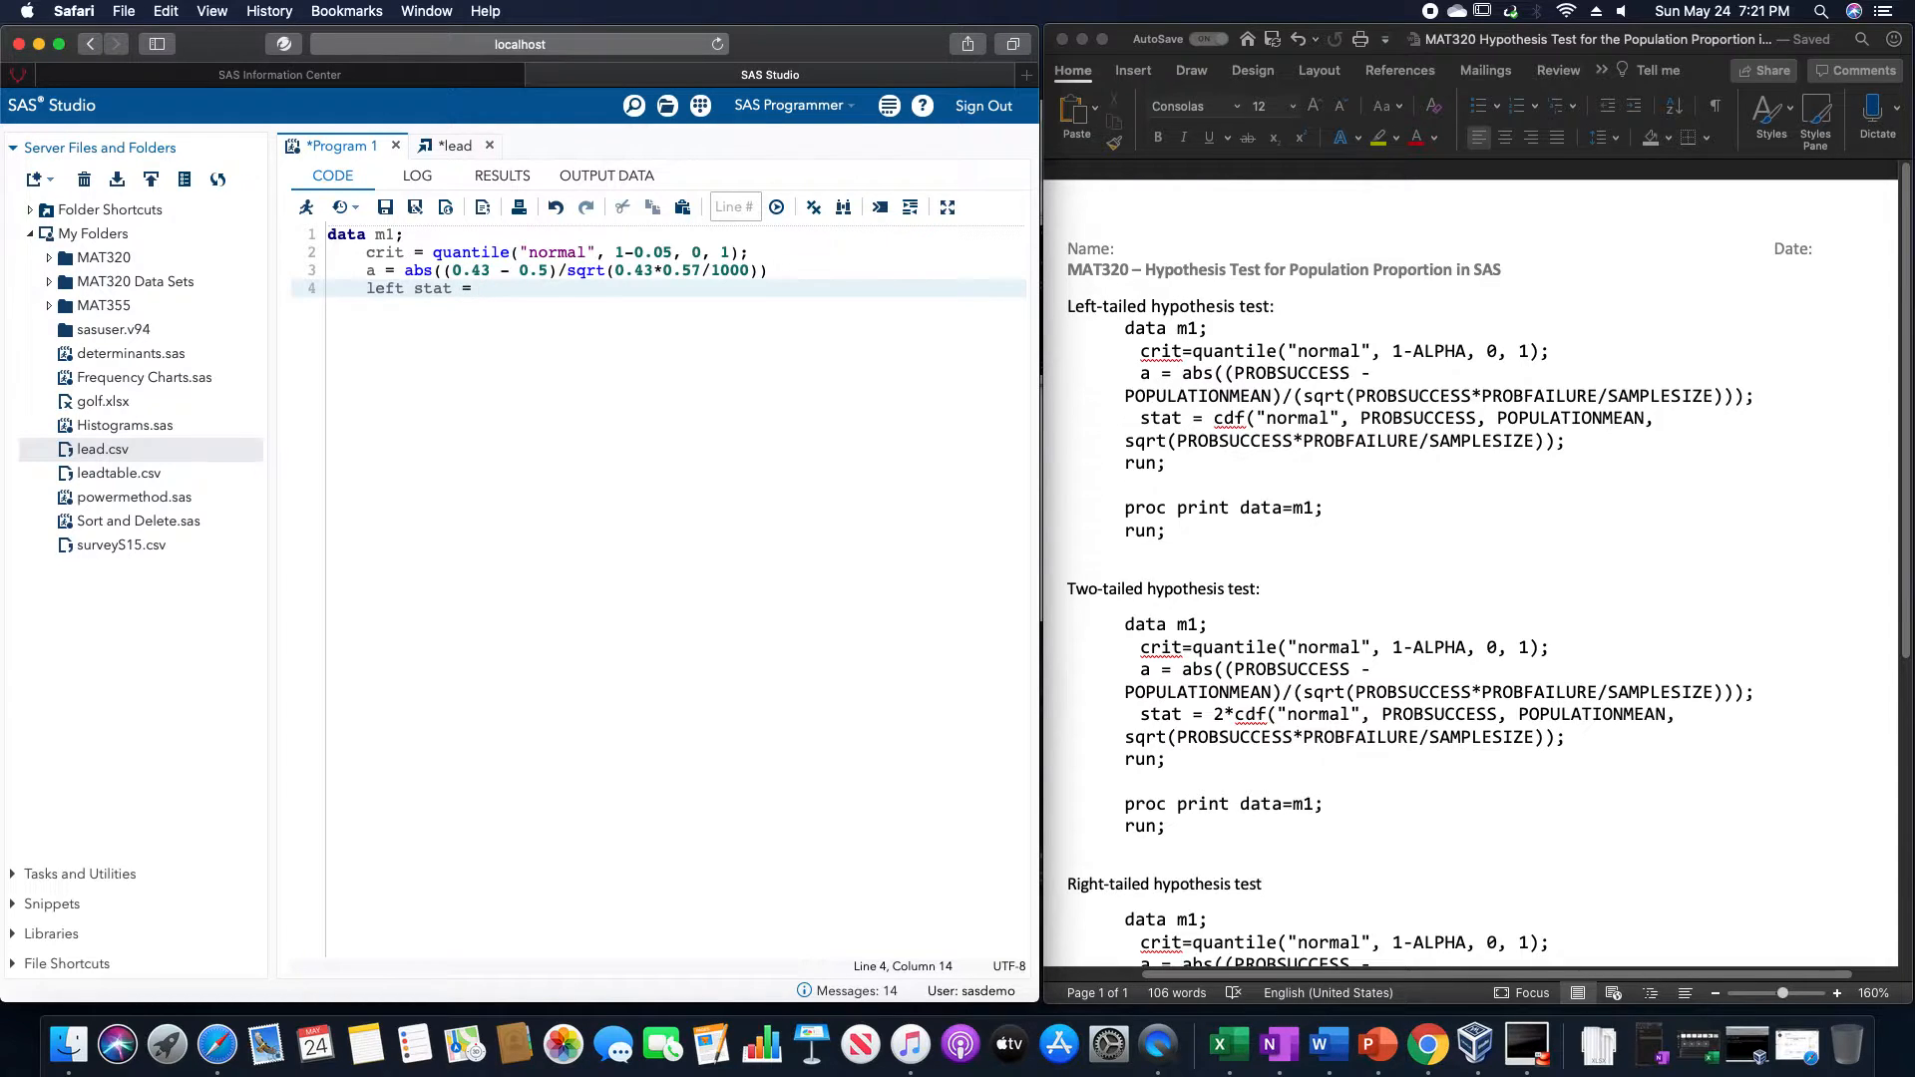
{"action": "type", "text": "cd"}
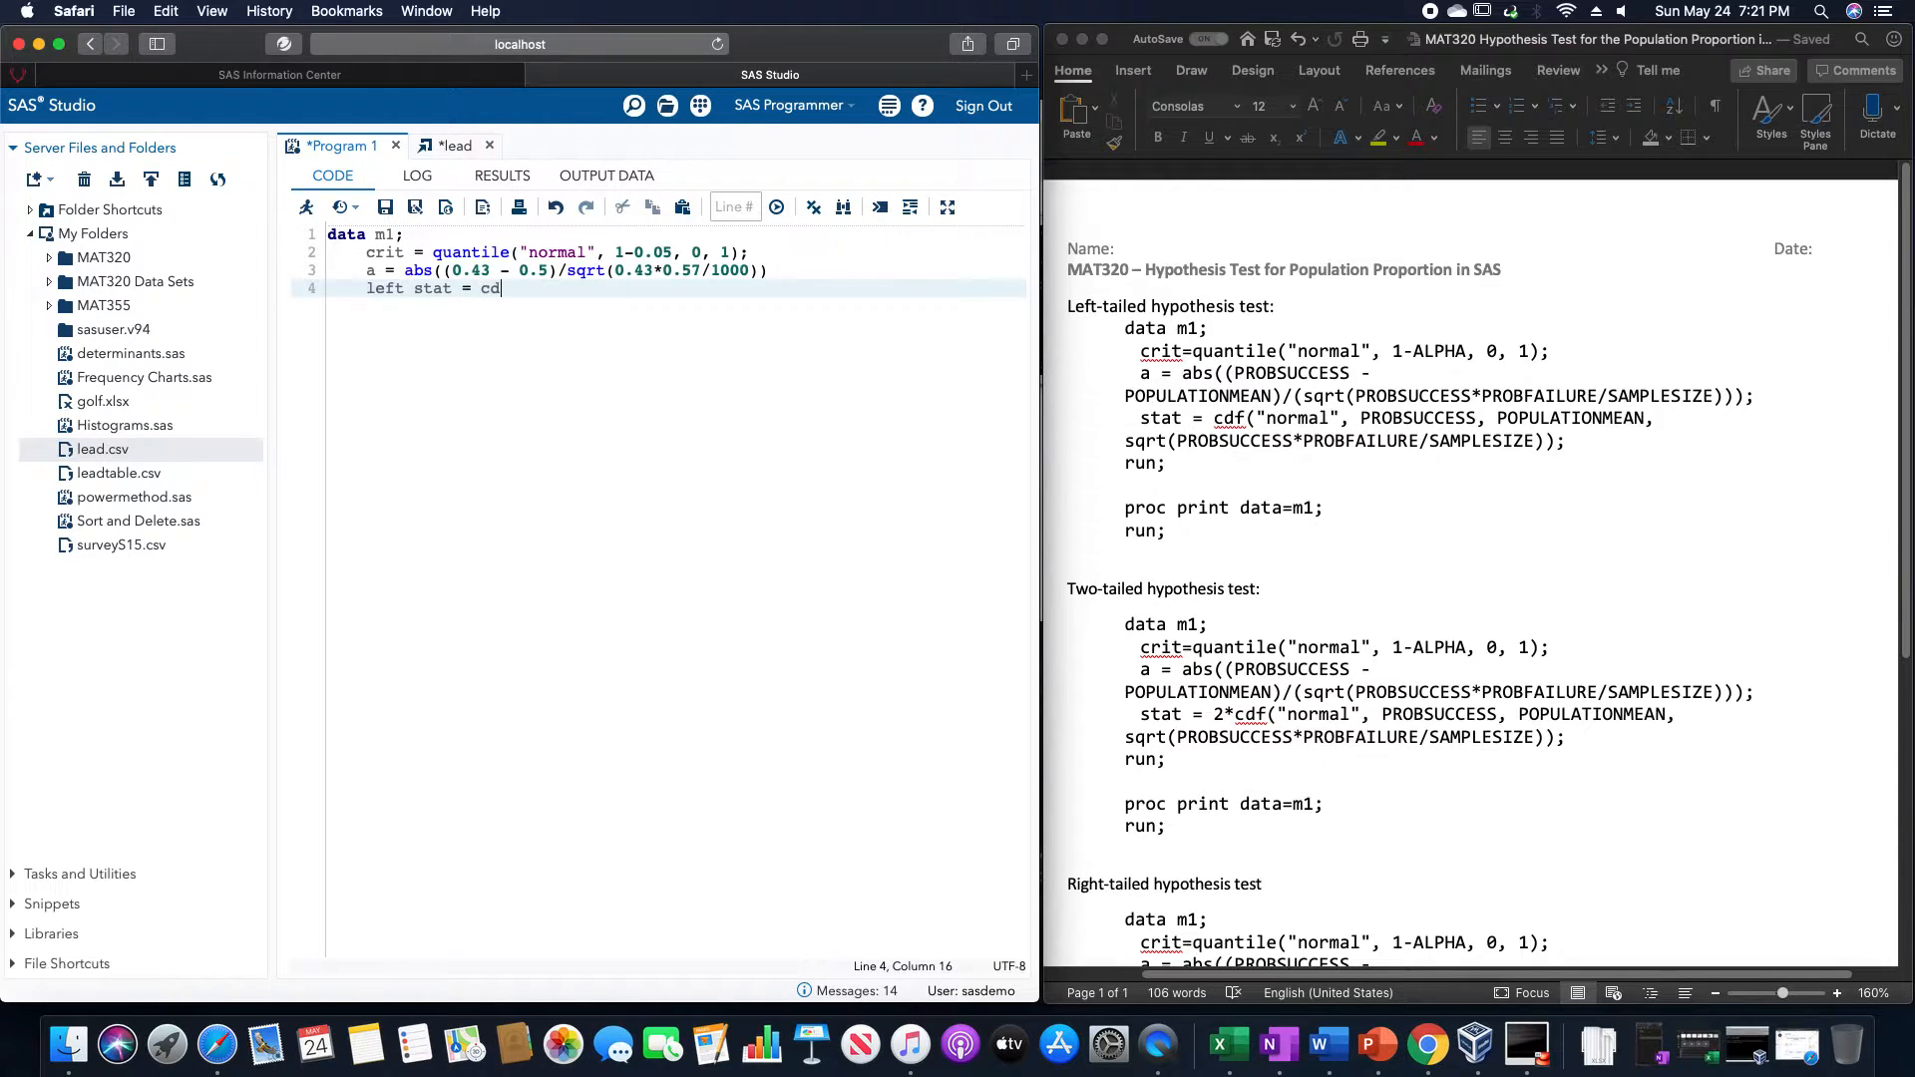
{"action": "type", "text": "f"}
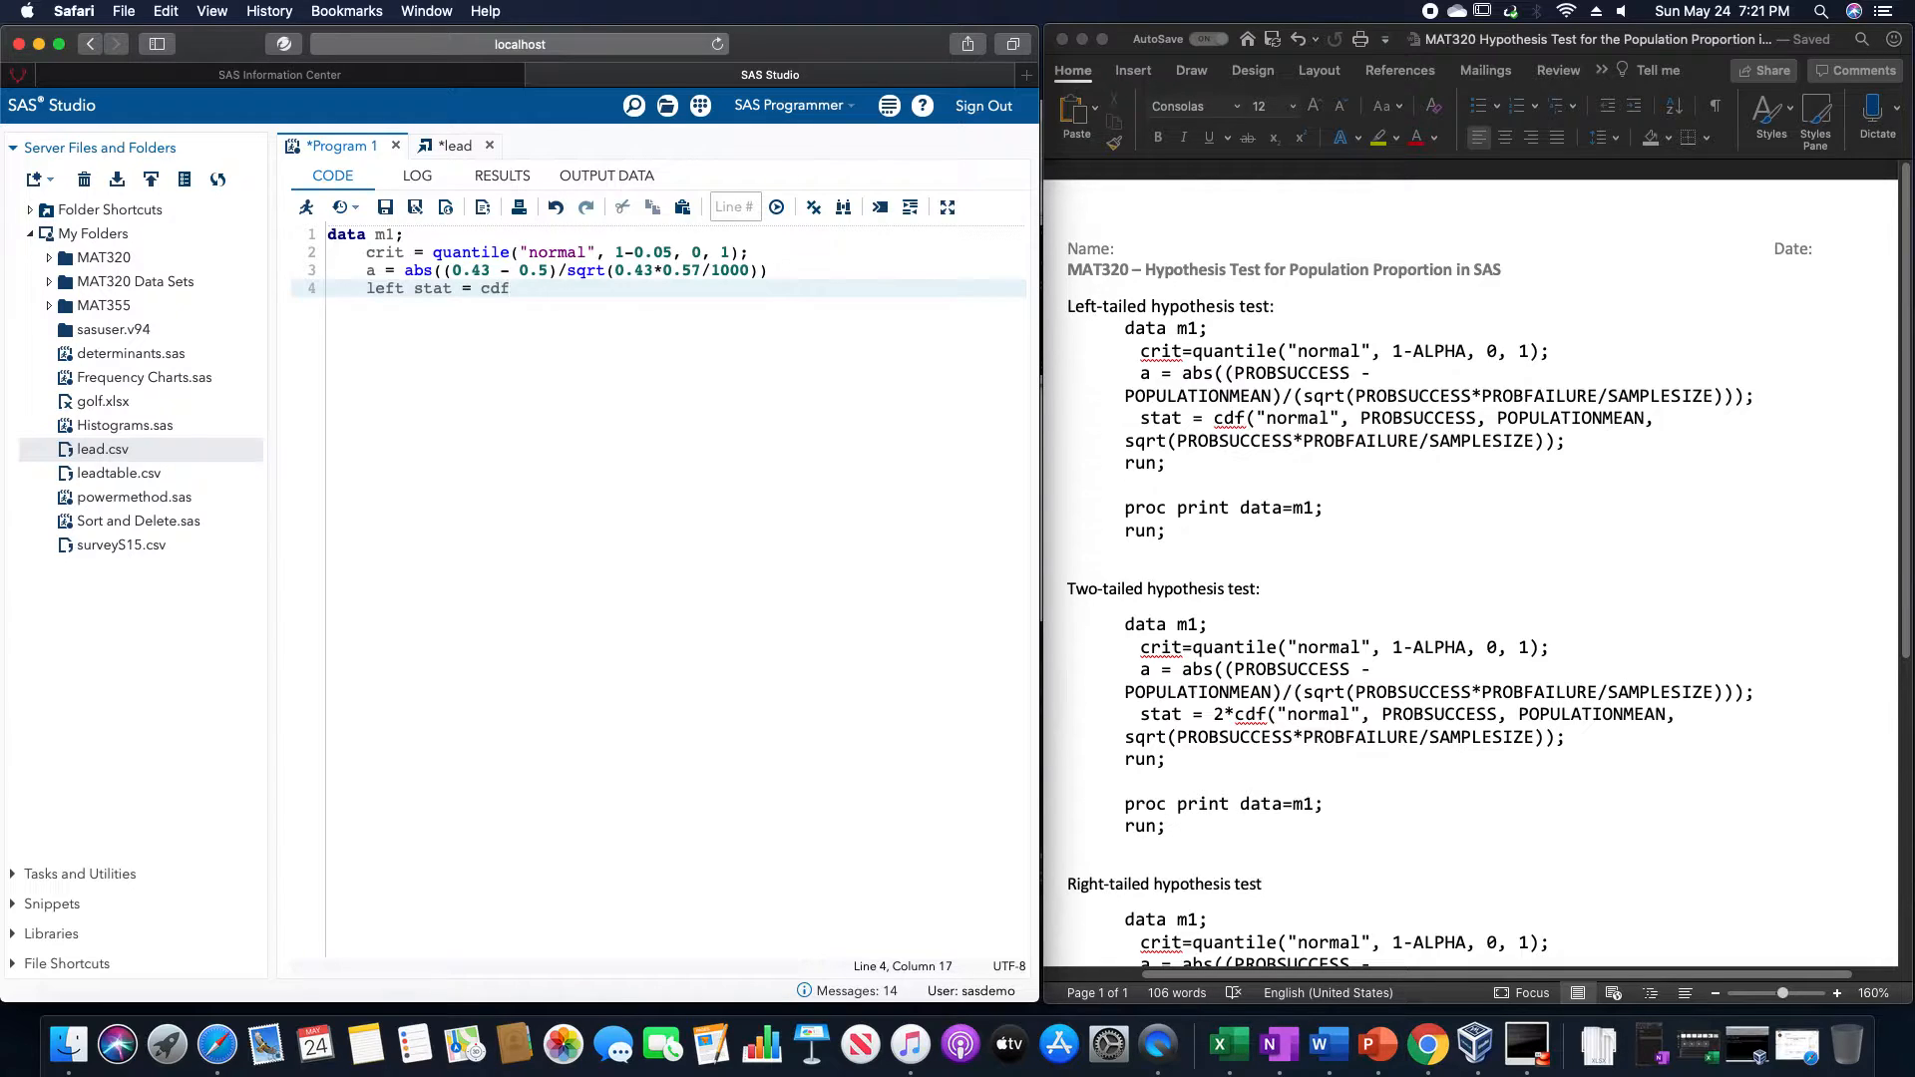
{"action": "type", "text": "(\"\")"}
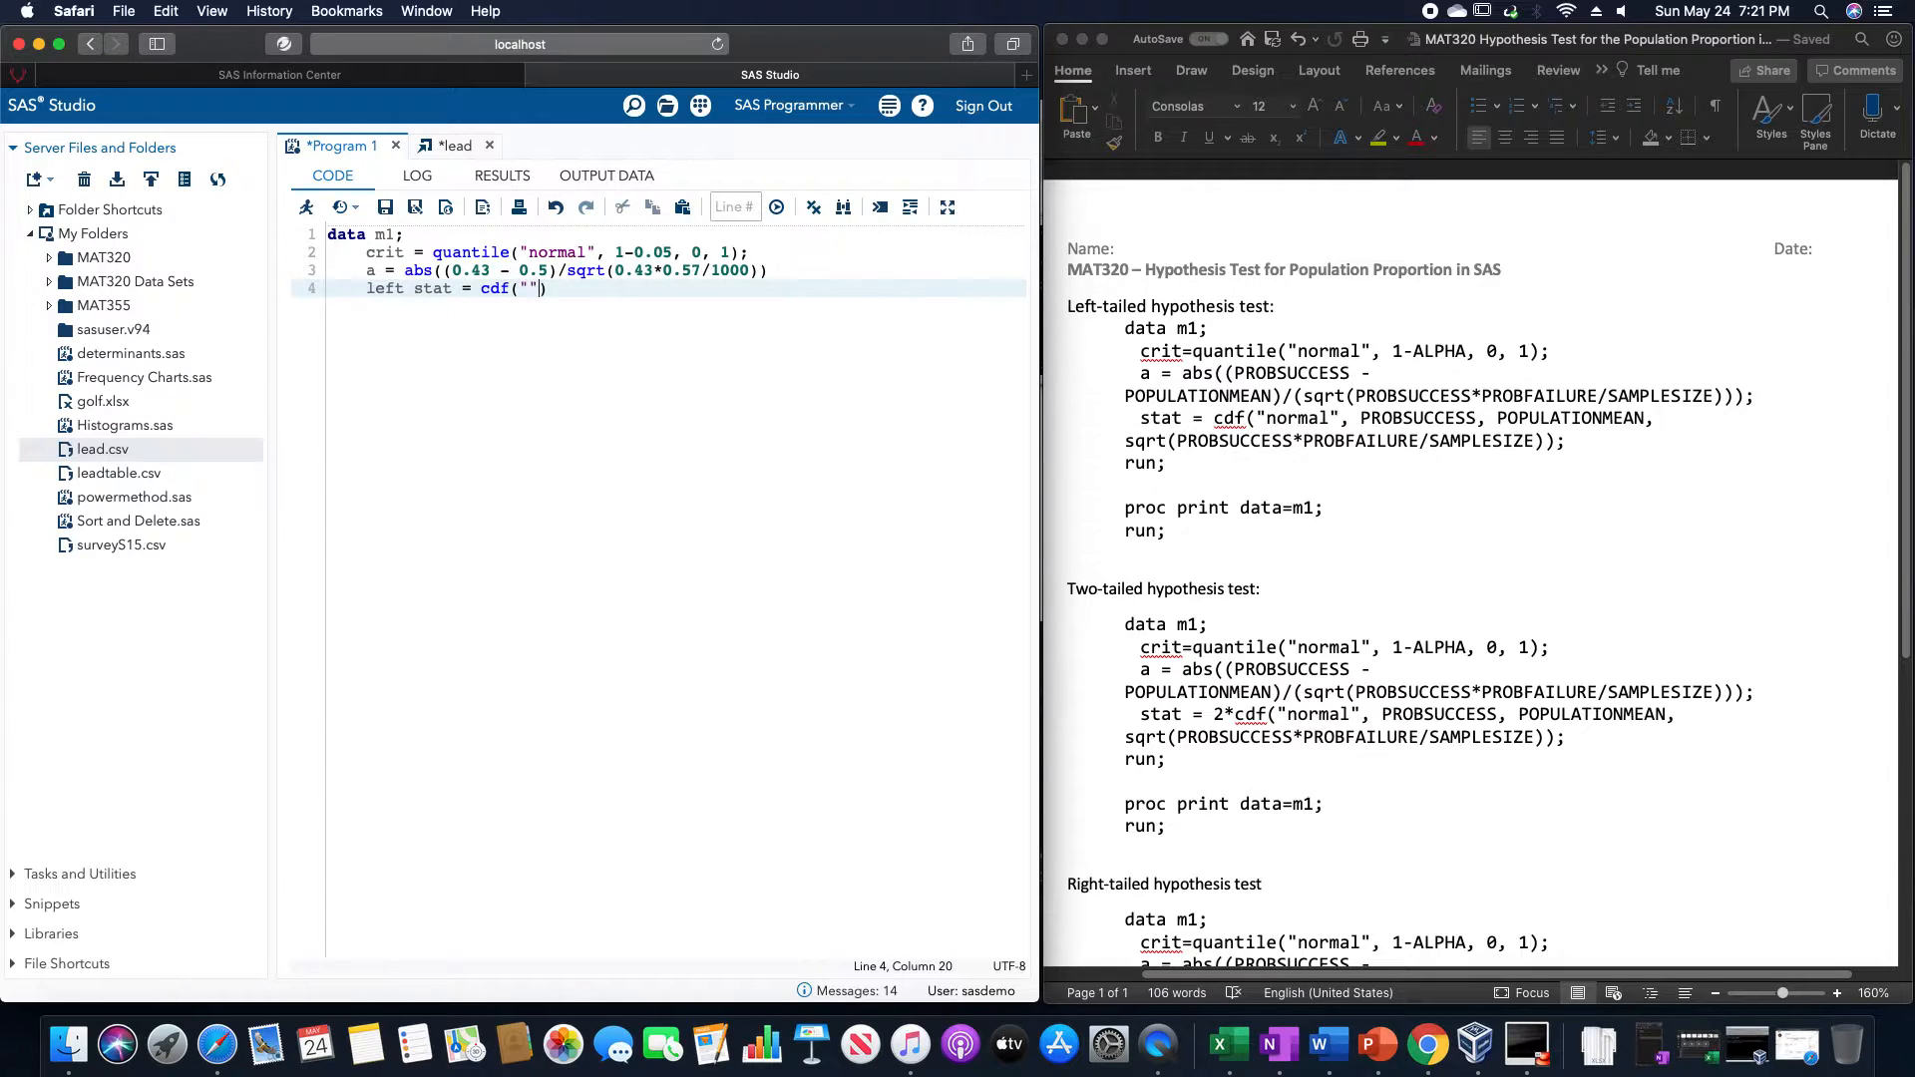
{"action": "type", "text": "normal"}
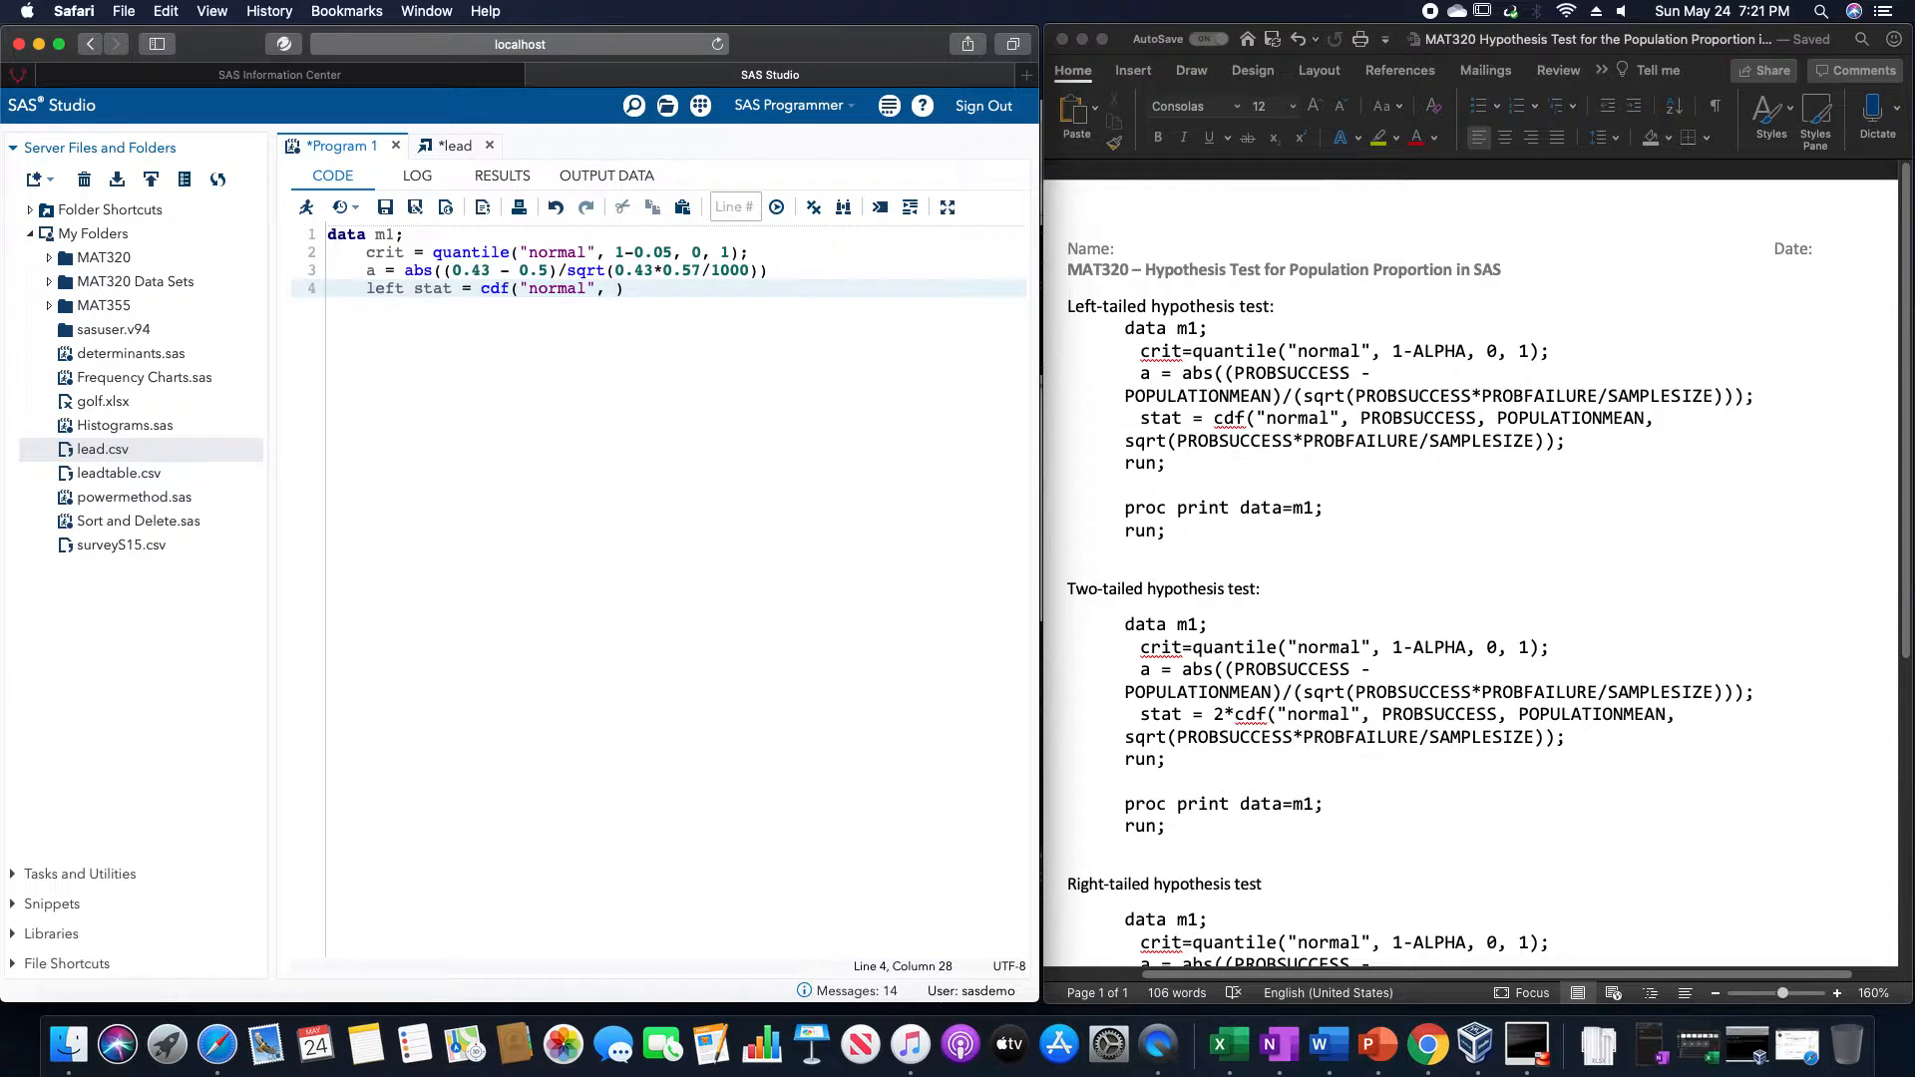
{"action": "type", "text": "0.43,"}
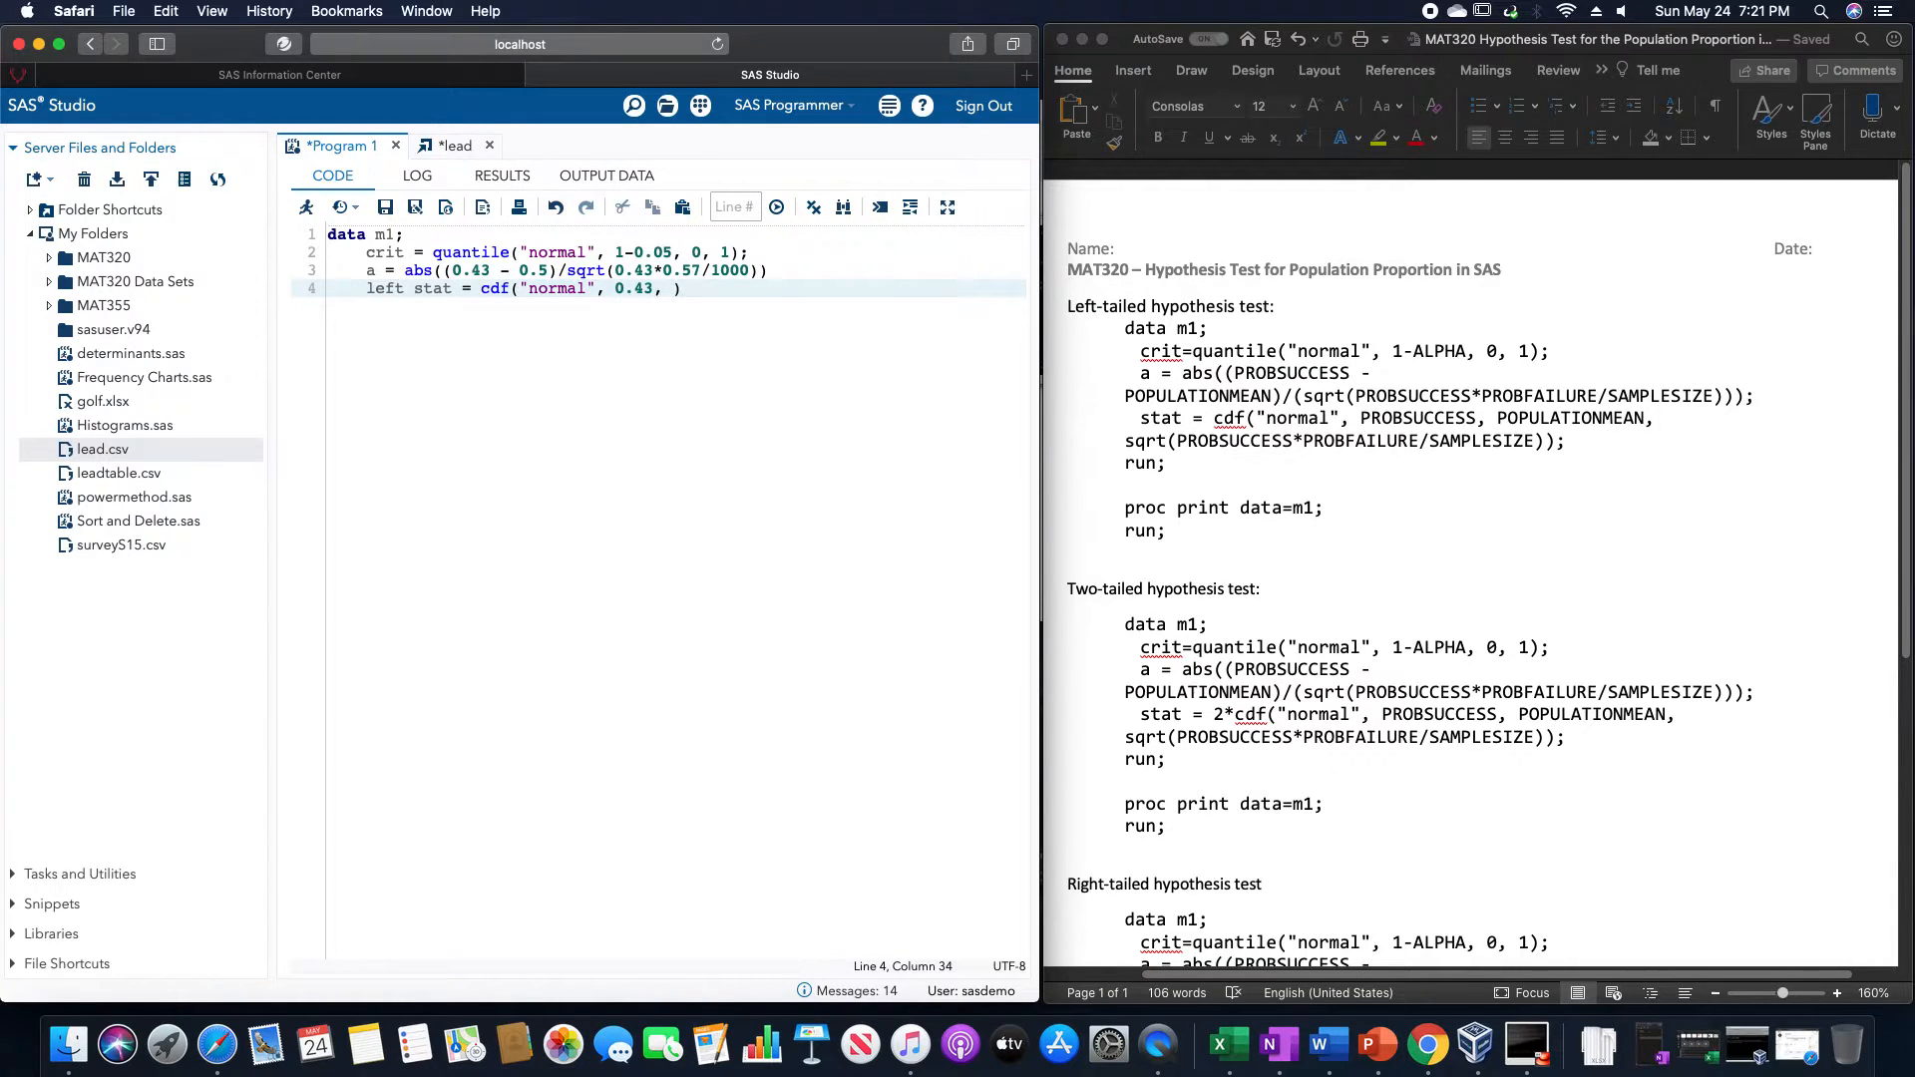
{"action": "type", "text": "0.5, s"}
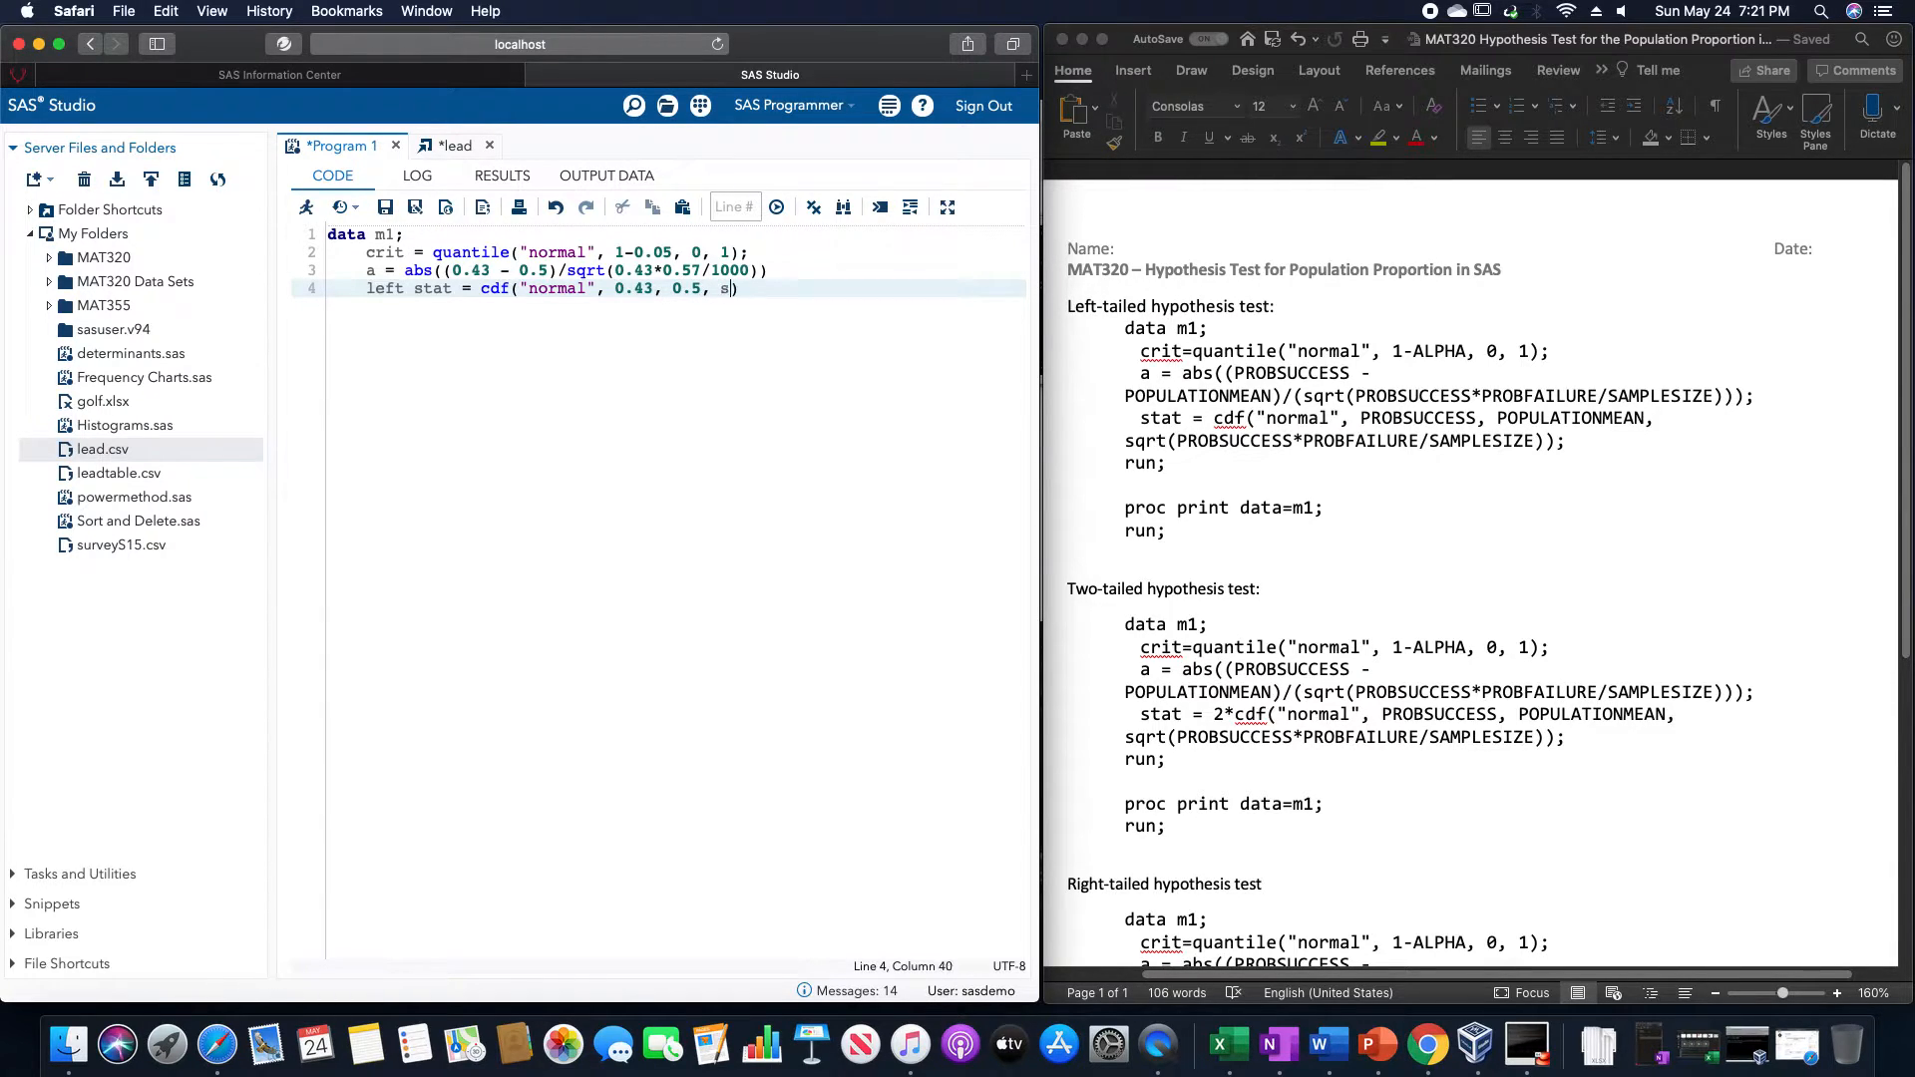
{"action": "type", "text": "qrt()"}
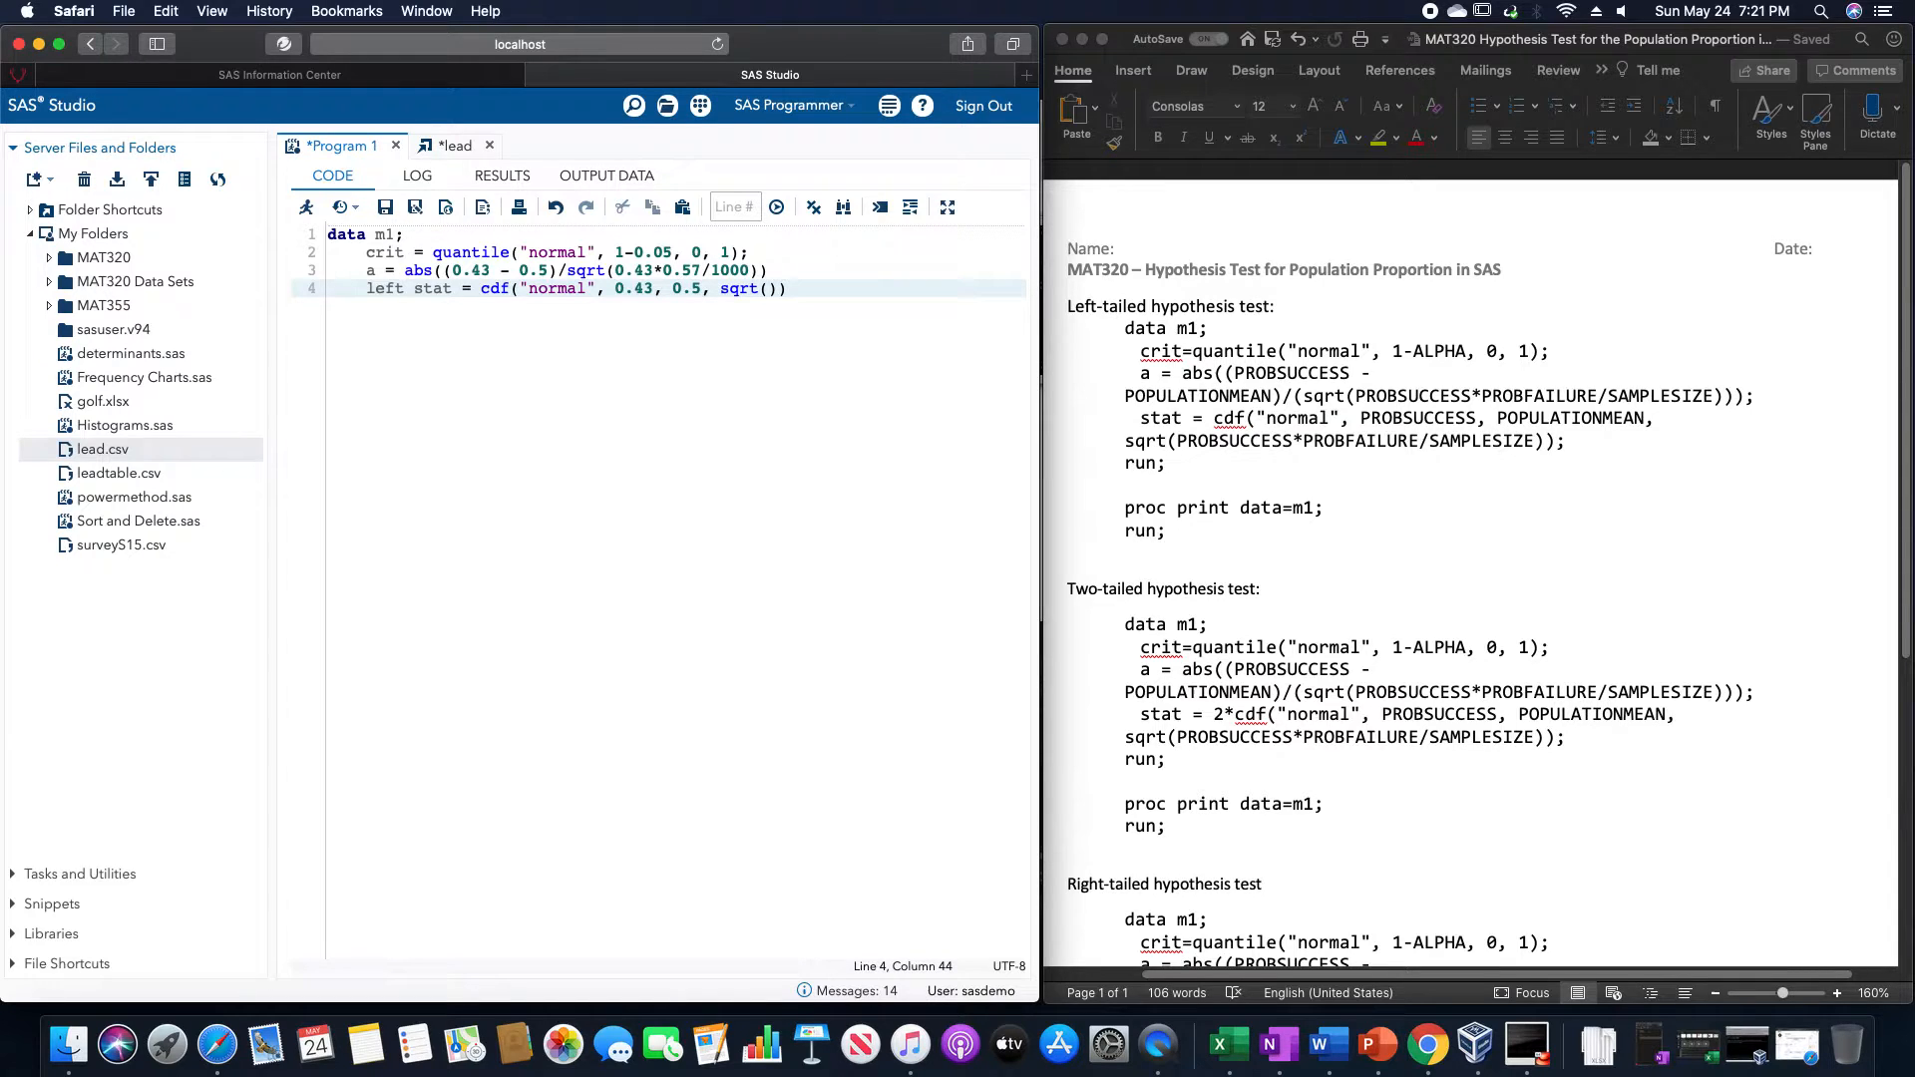
{"action": "type", "text": "0.43*"}
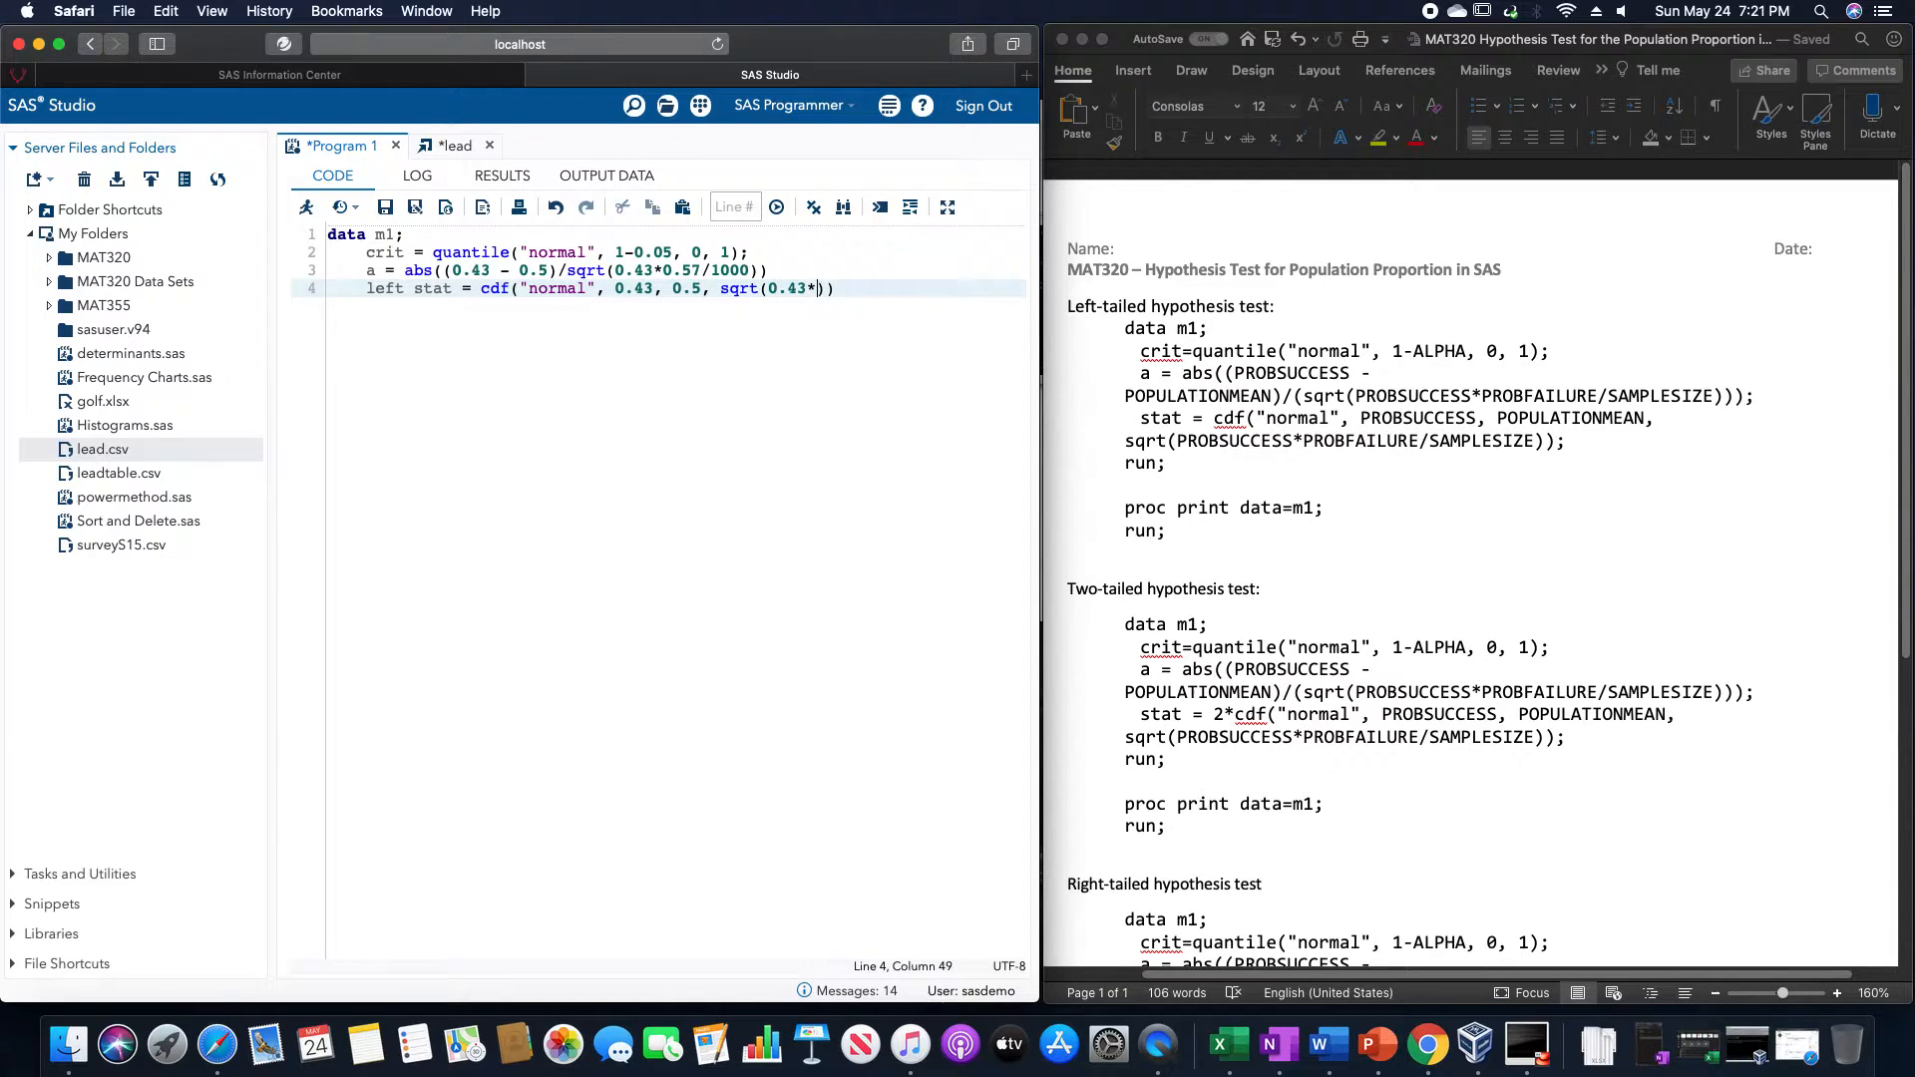
{"action": "type", "text": "0.57/"}
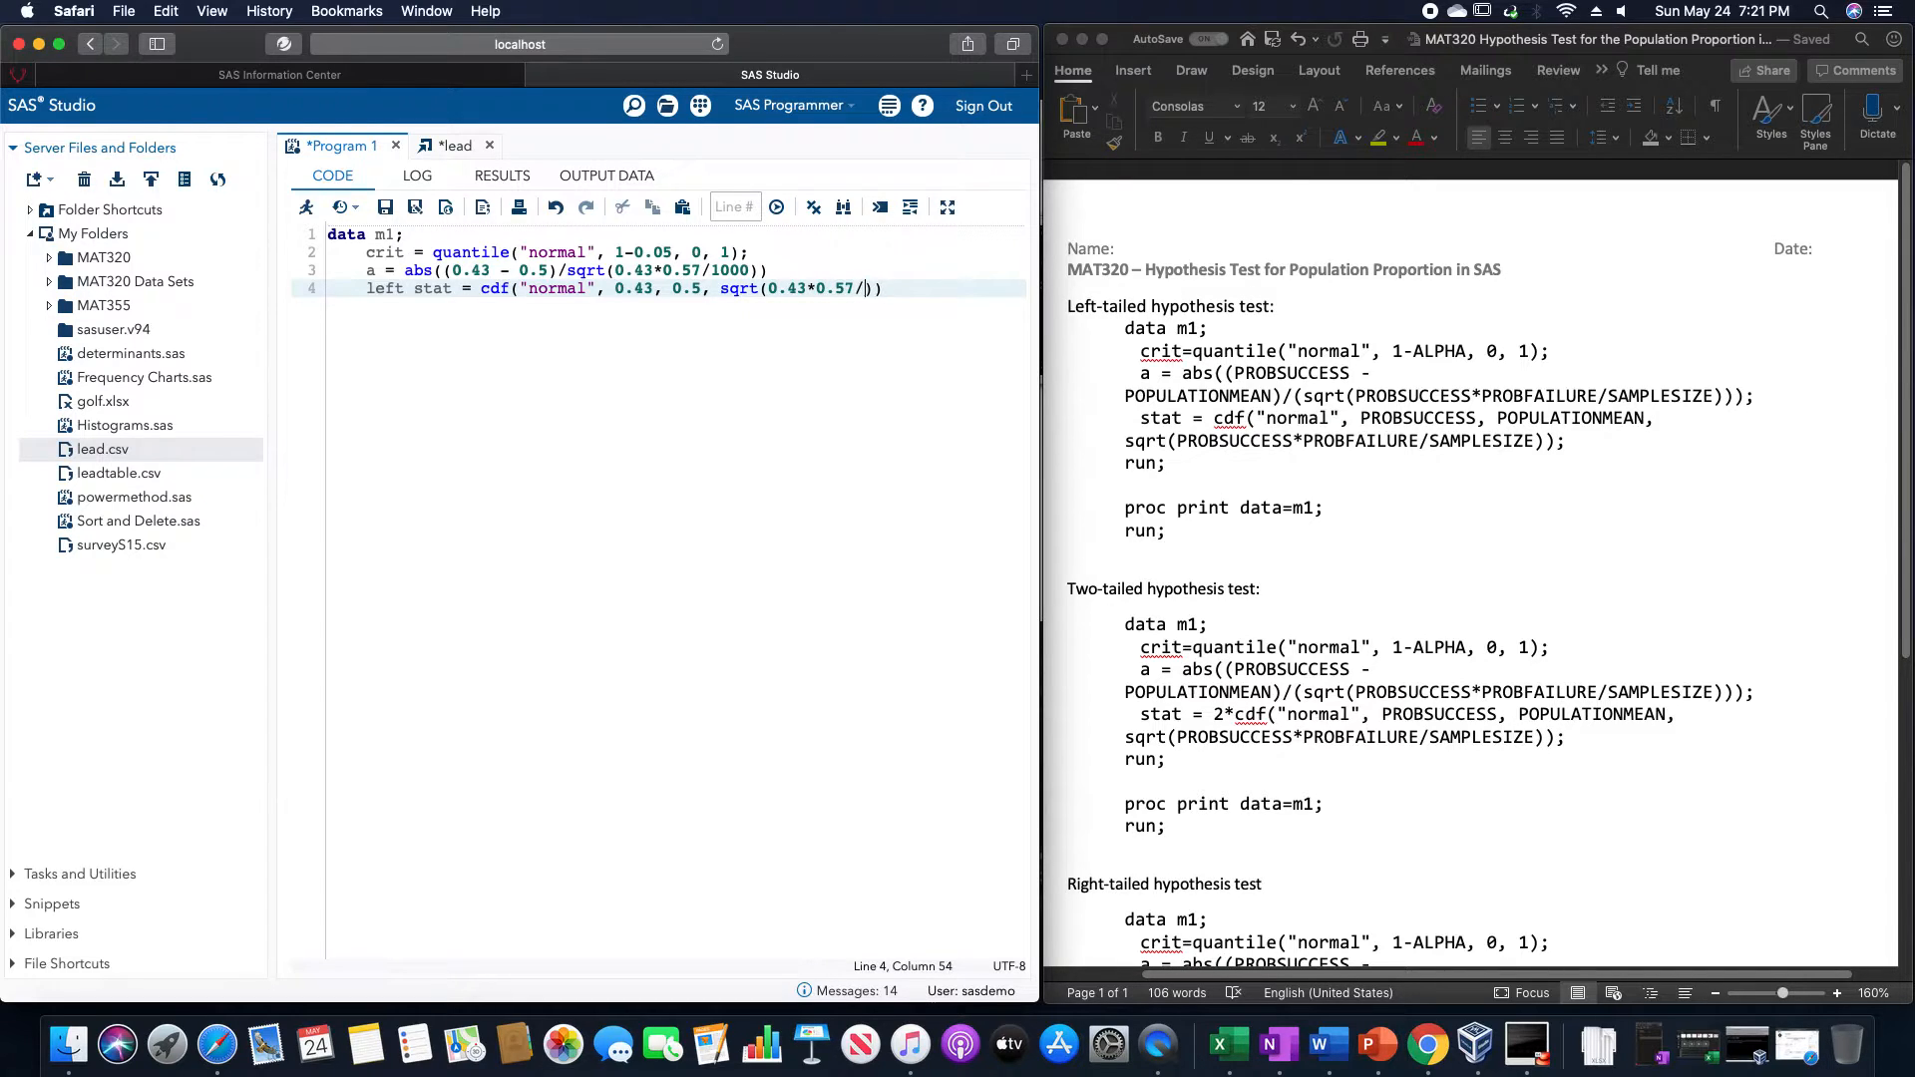
{"action": "type", "text": "1000"}
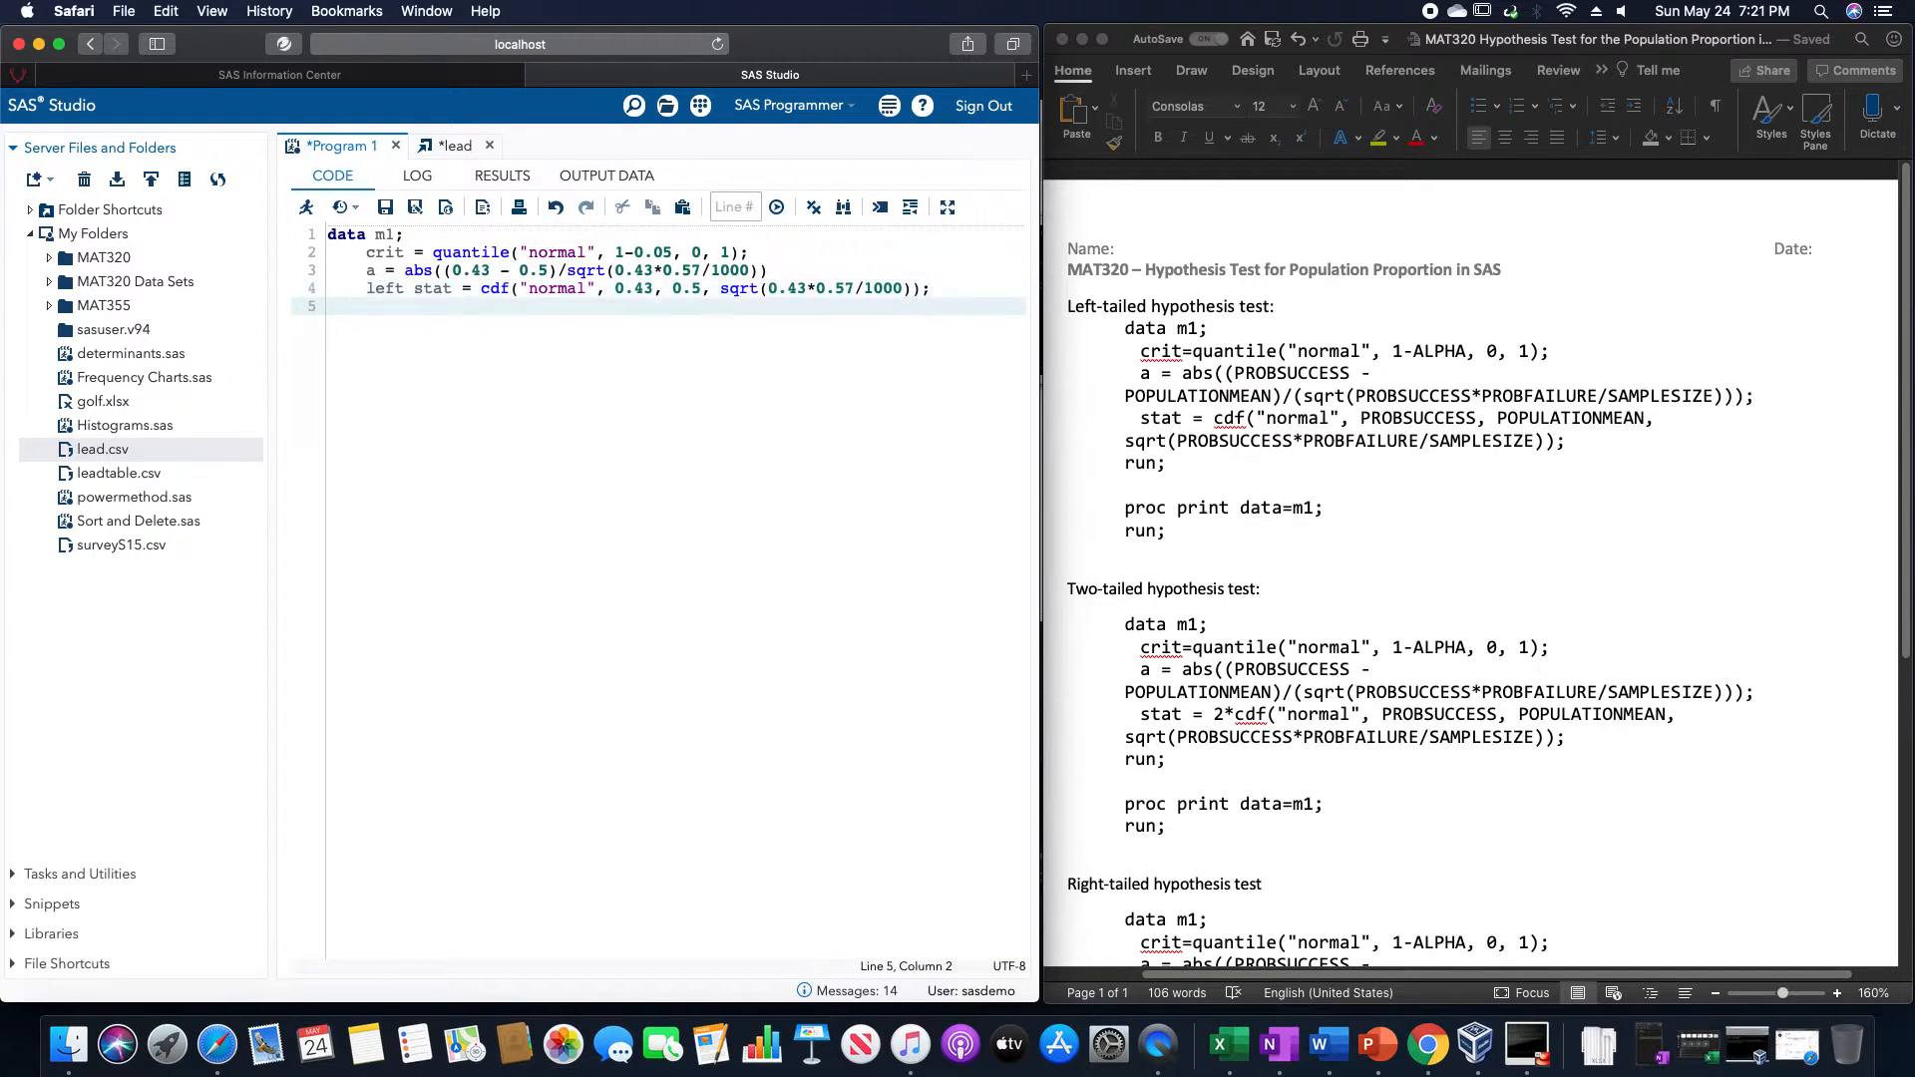
- Type two stat = 2*cdf("normal", 0.43, 0.5, sqrt(0.43*0.57/1000)), fixing a typo
{"action": "type", "text": "t"}
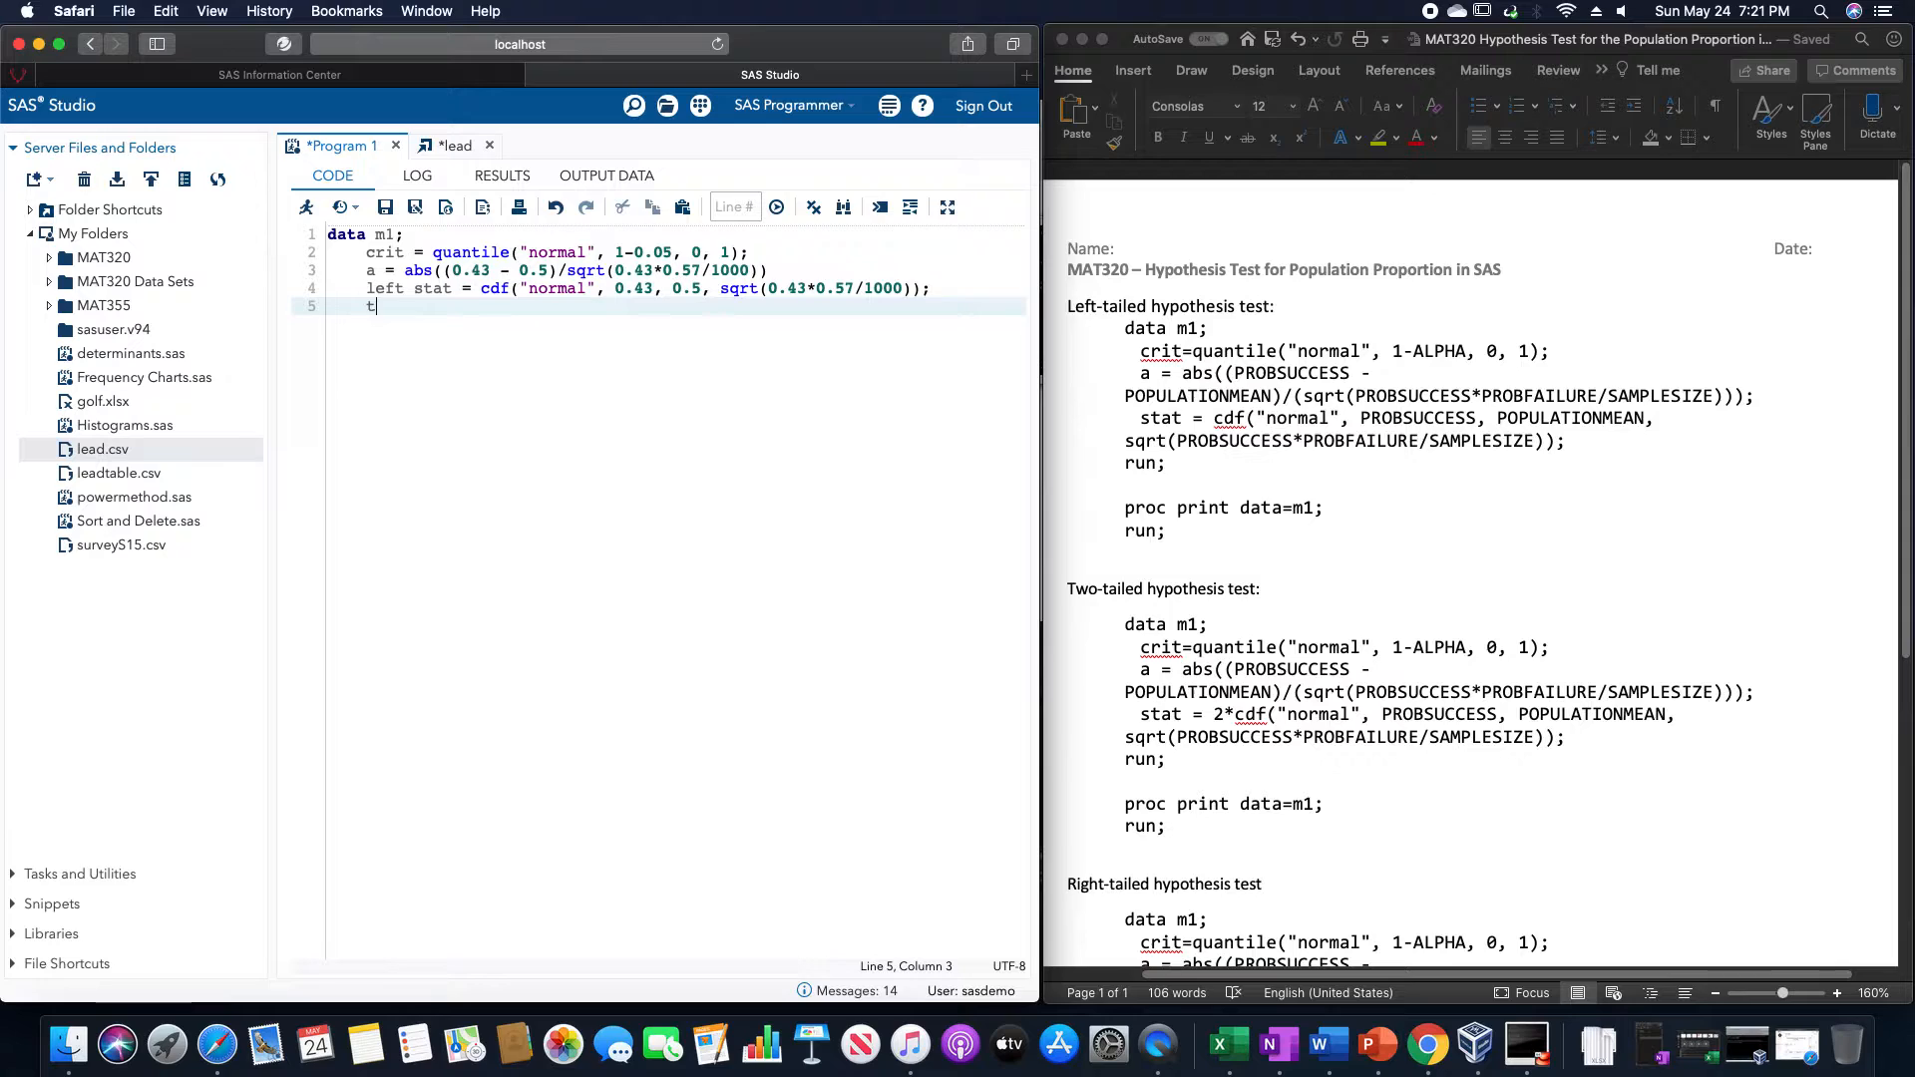
{"action": "type", "text": "wo stat ="}
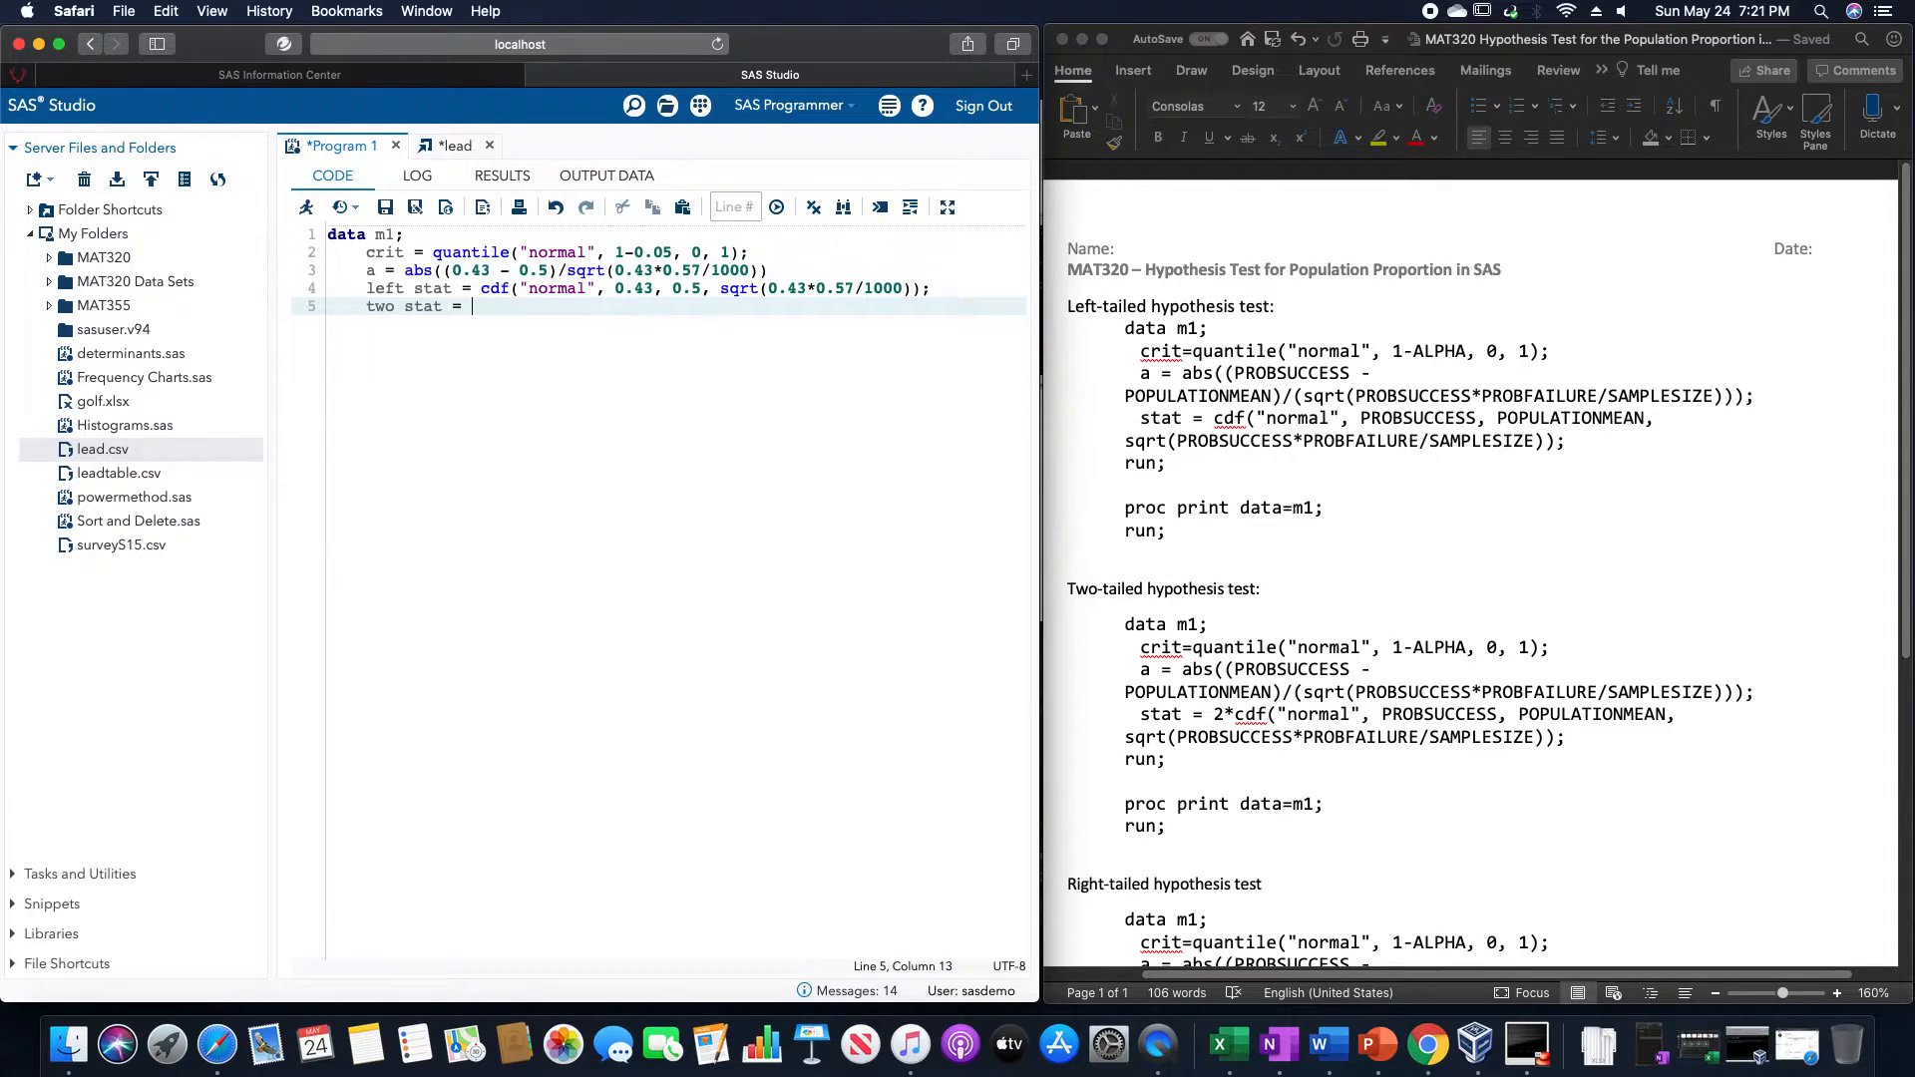
{"action": "type", "text": "2*cdf"}
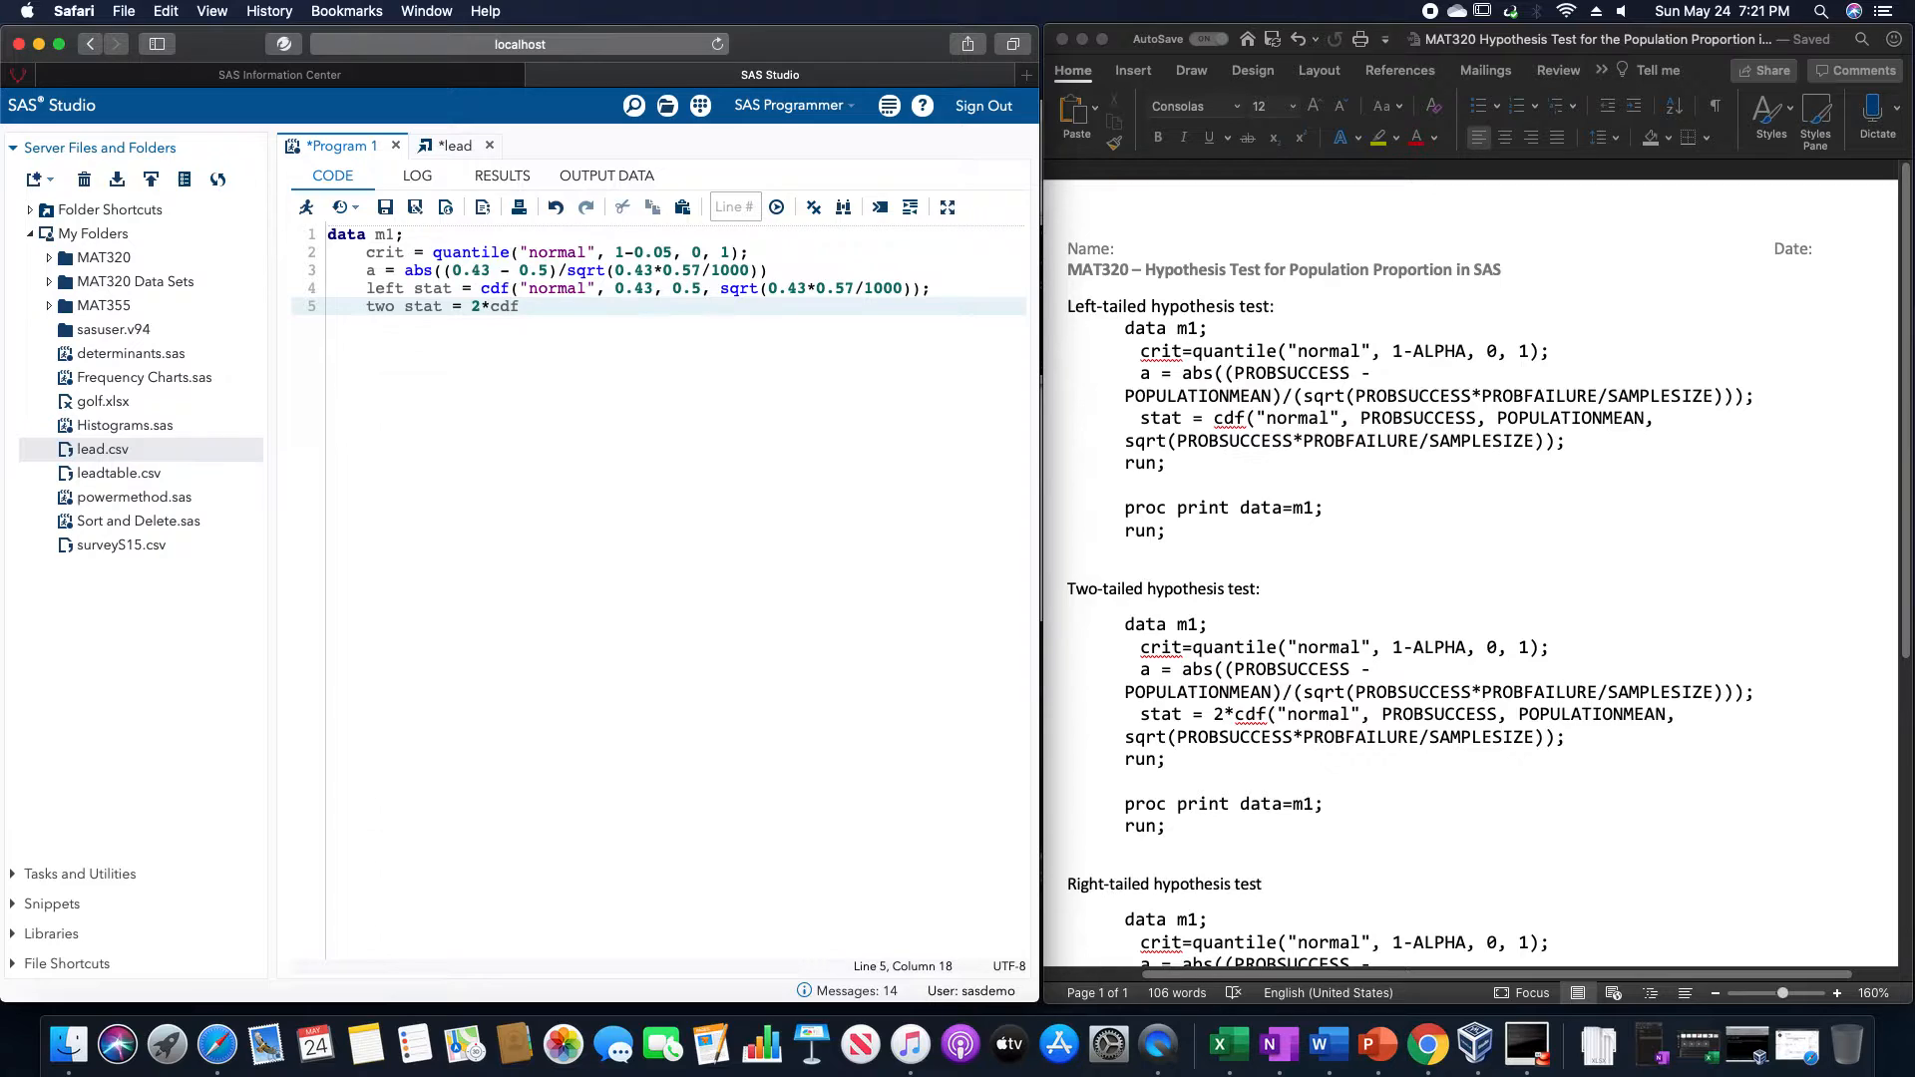
{"action": "type", "text": "()"}
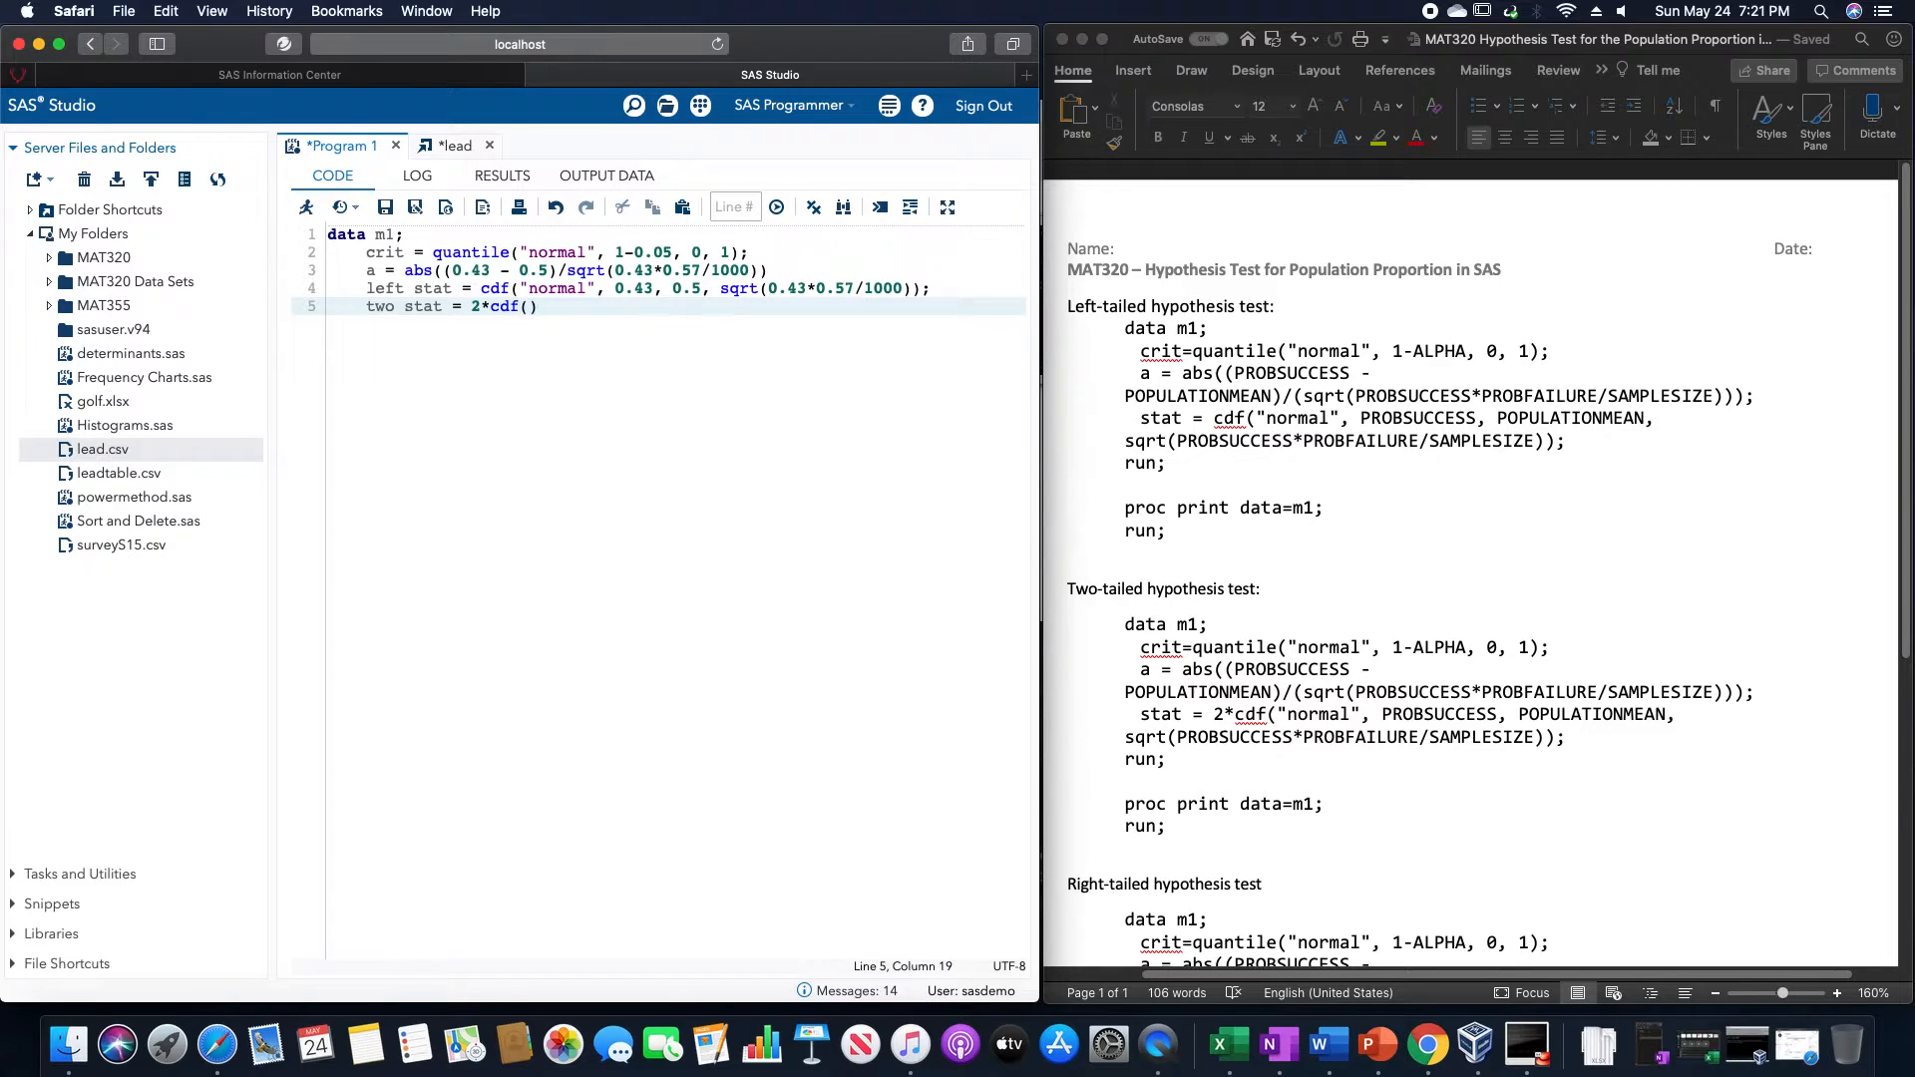
{"action": "type", "text": "\"nomr"}
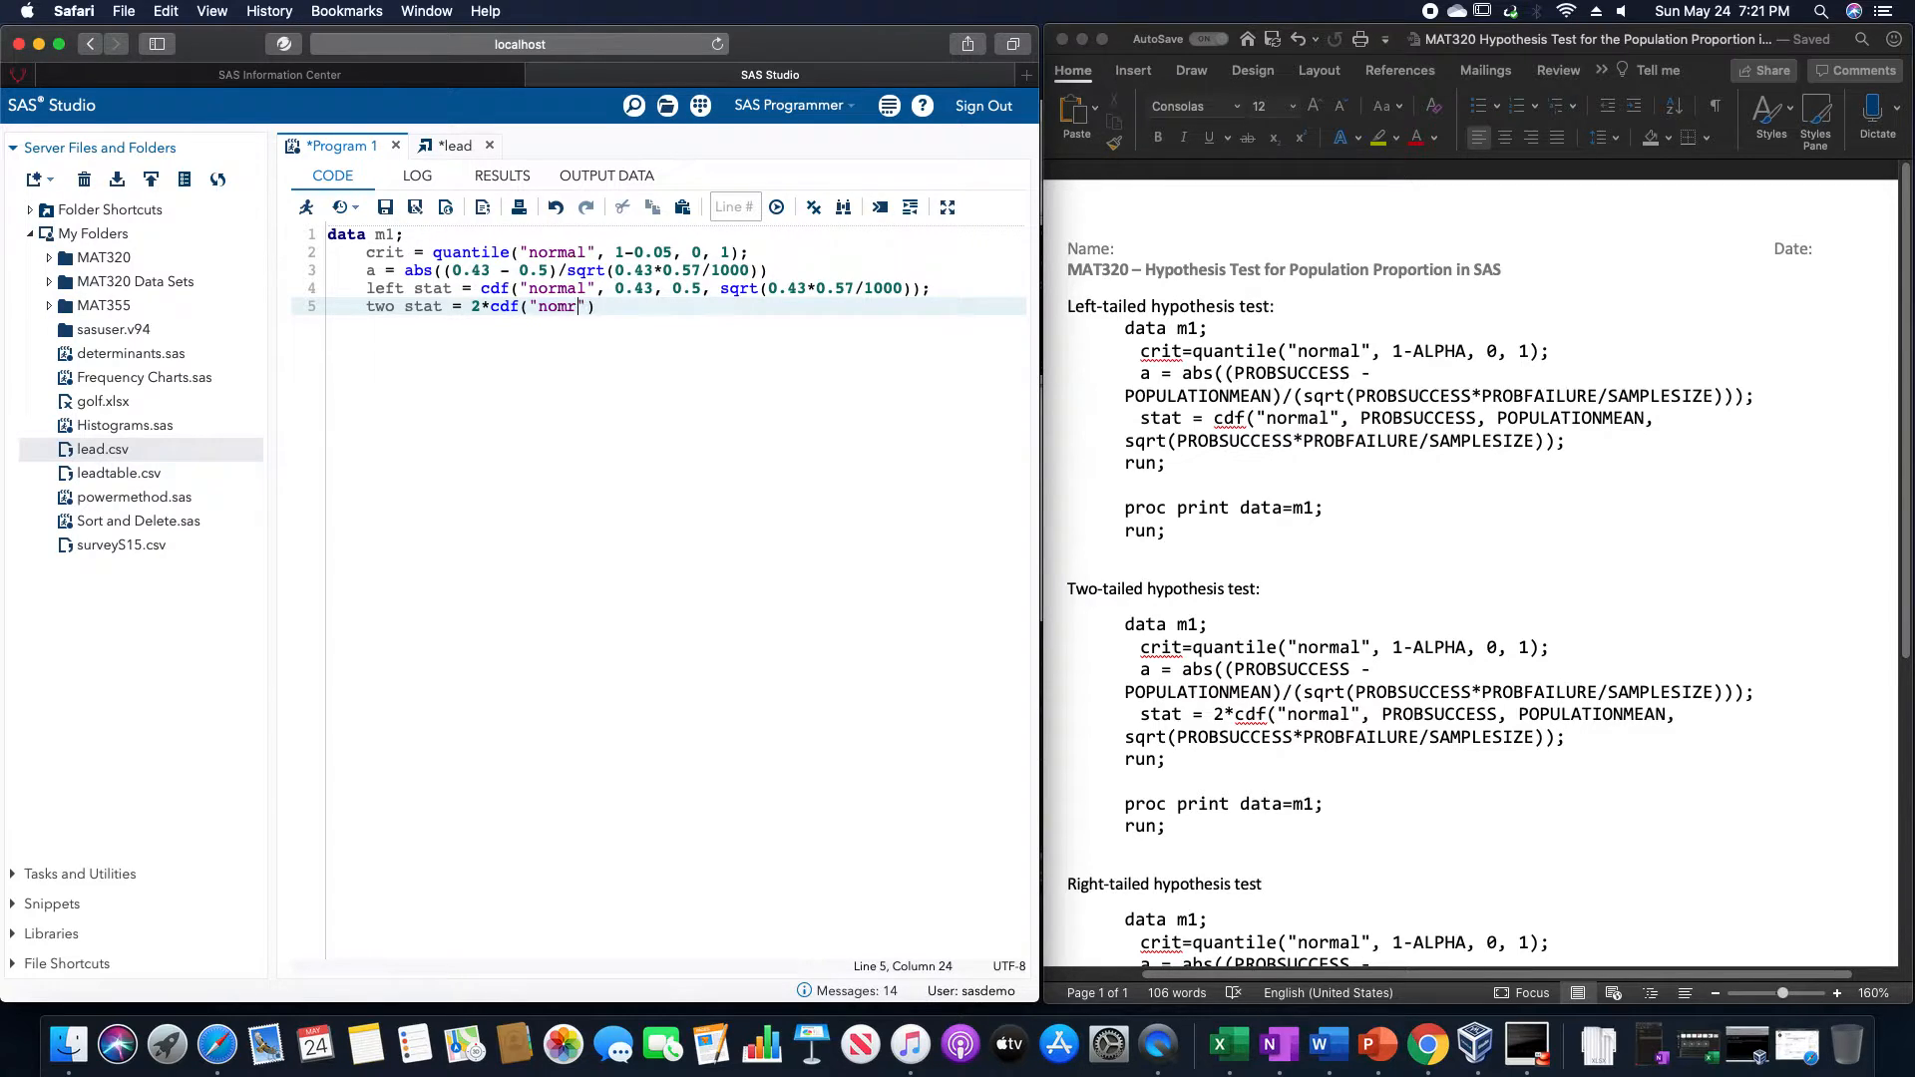
{"action": "key", "text": "Backspace"}
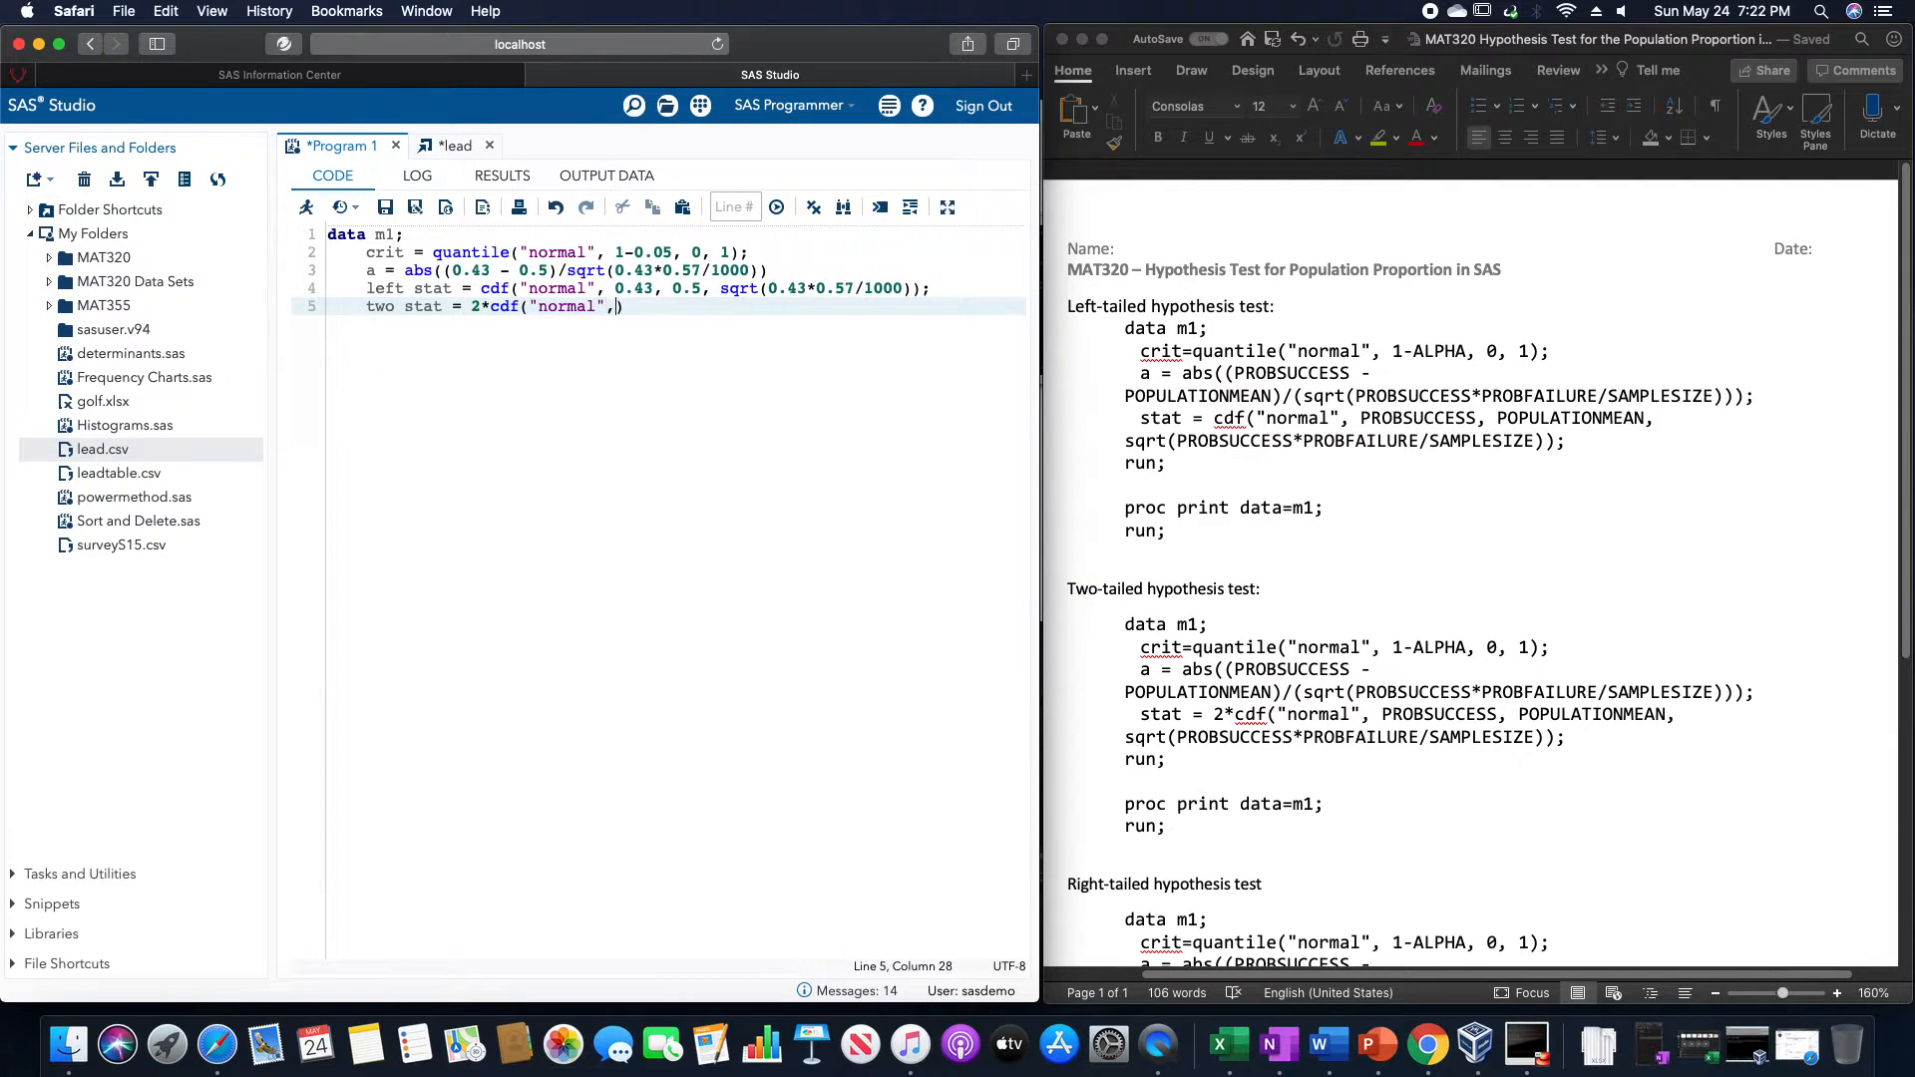
{"action": "type", "text": "0.43"}
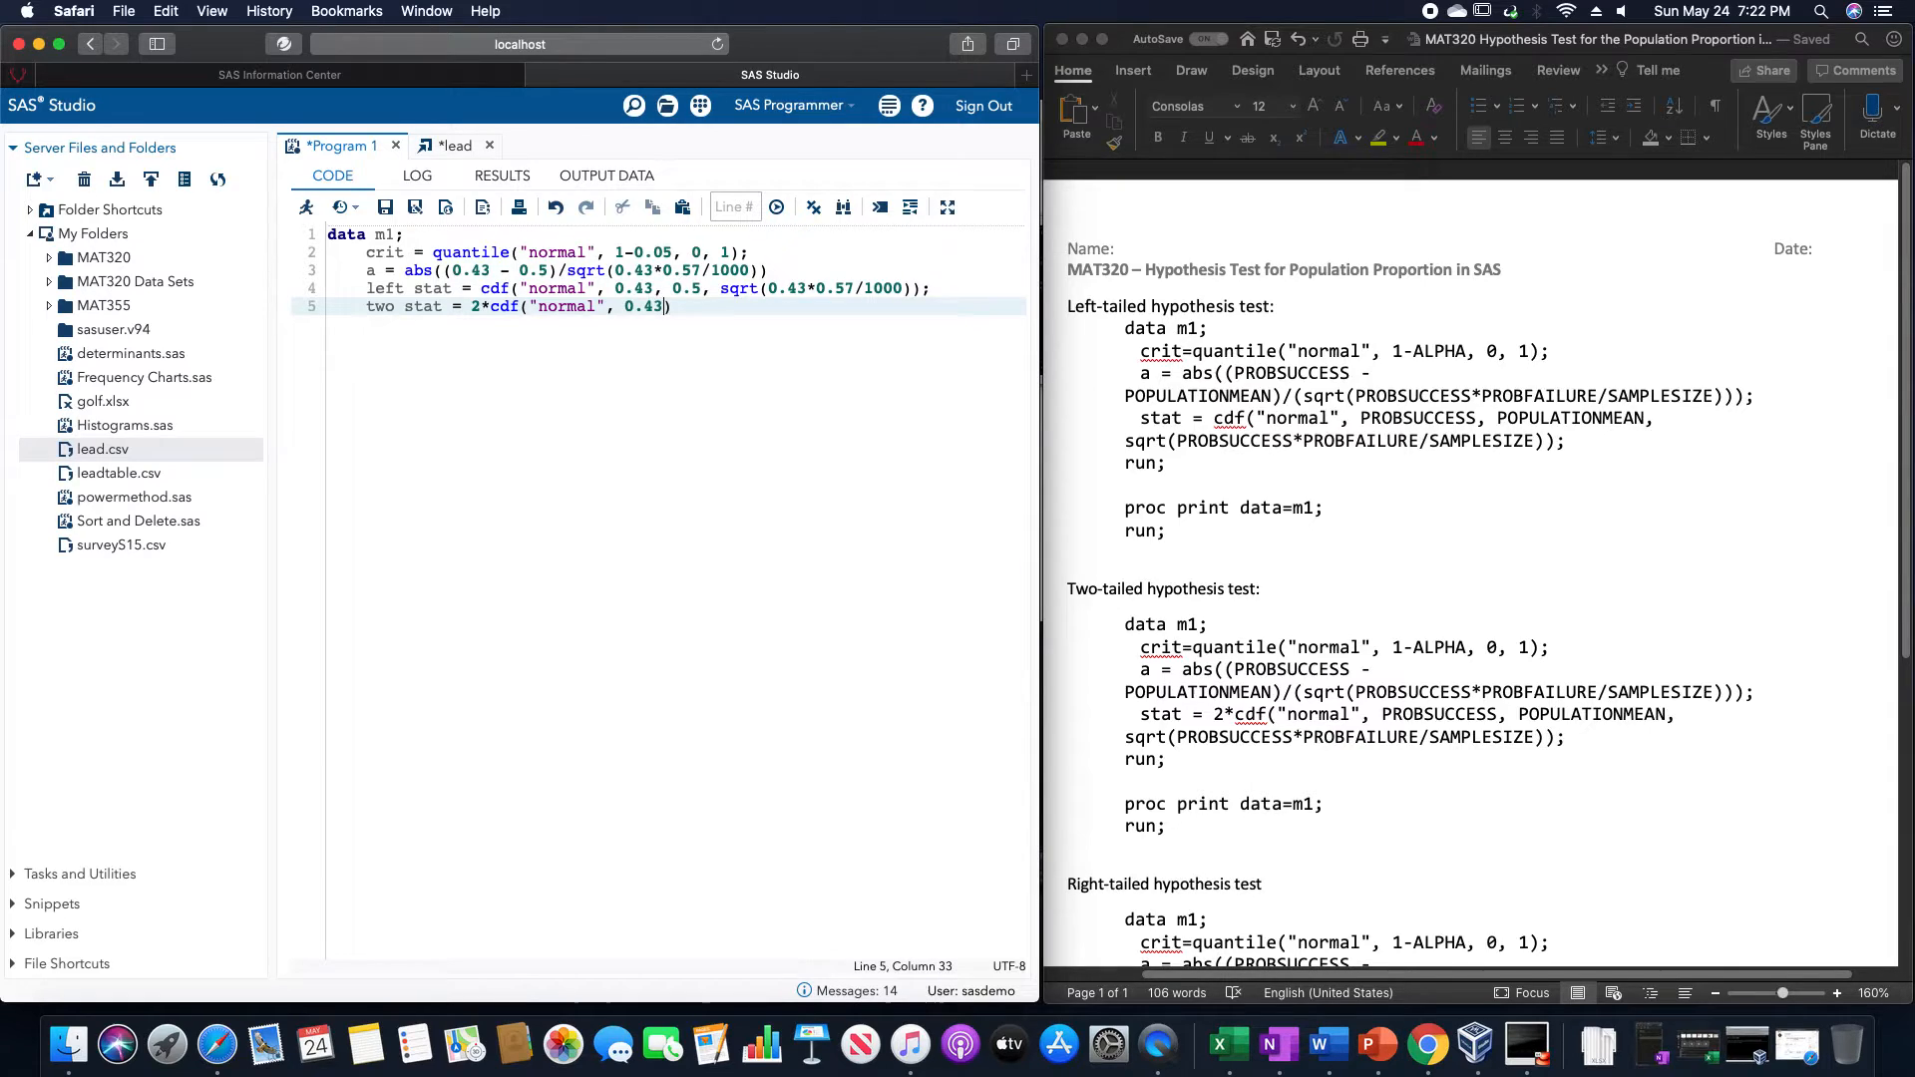
{"action": "type", "text": ", 0"}
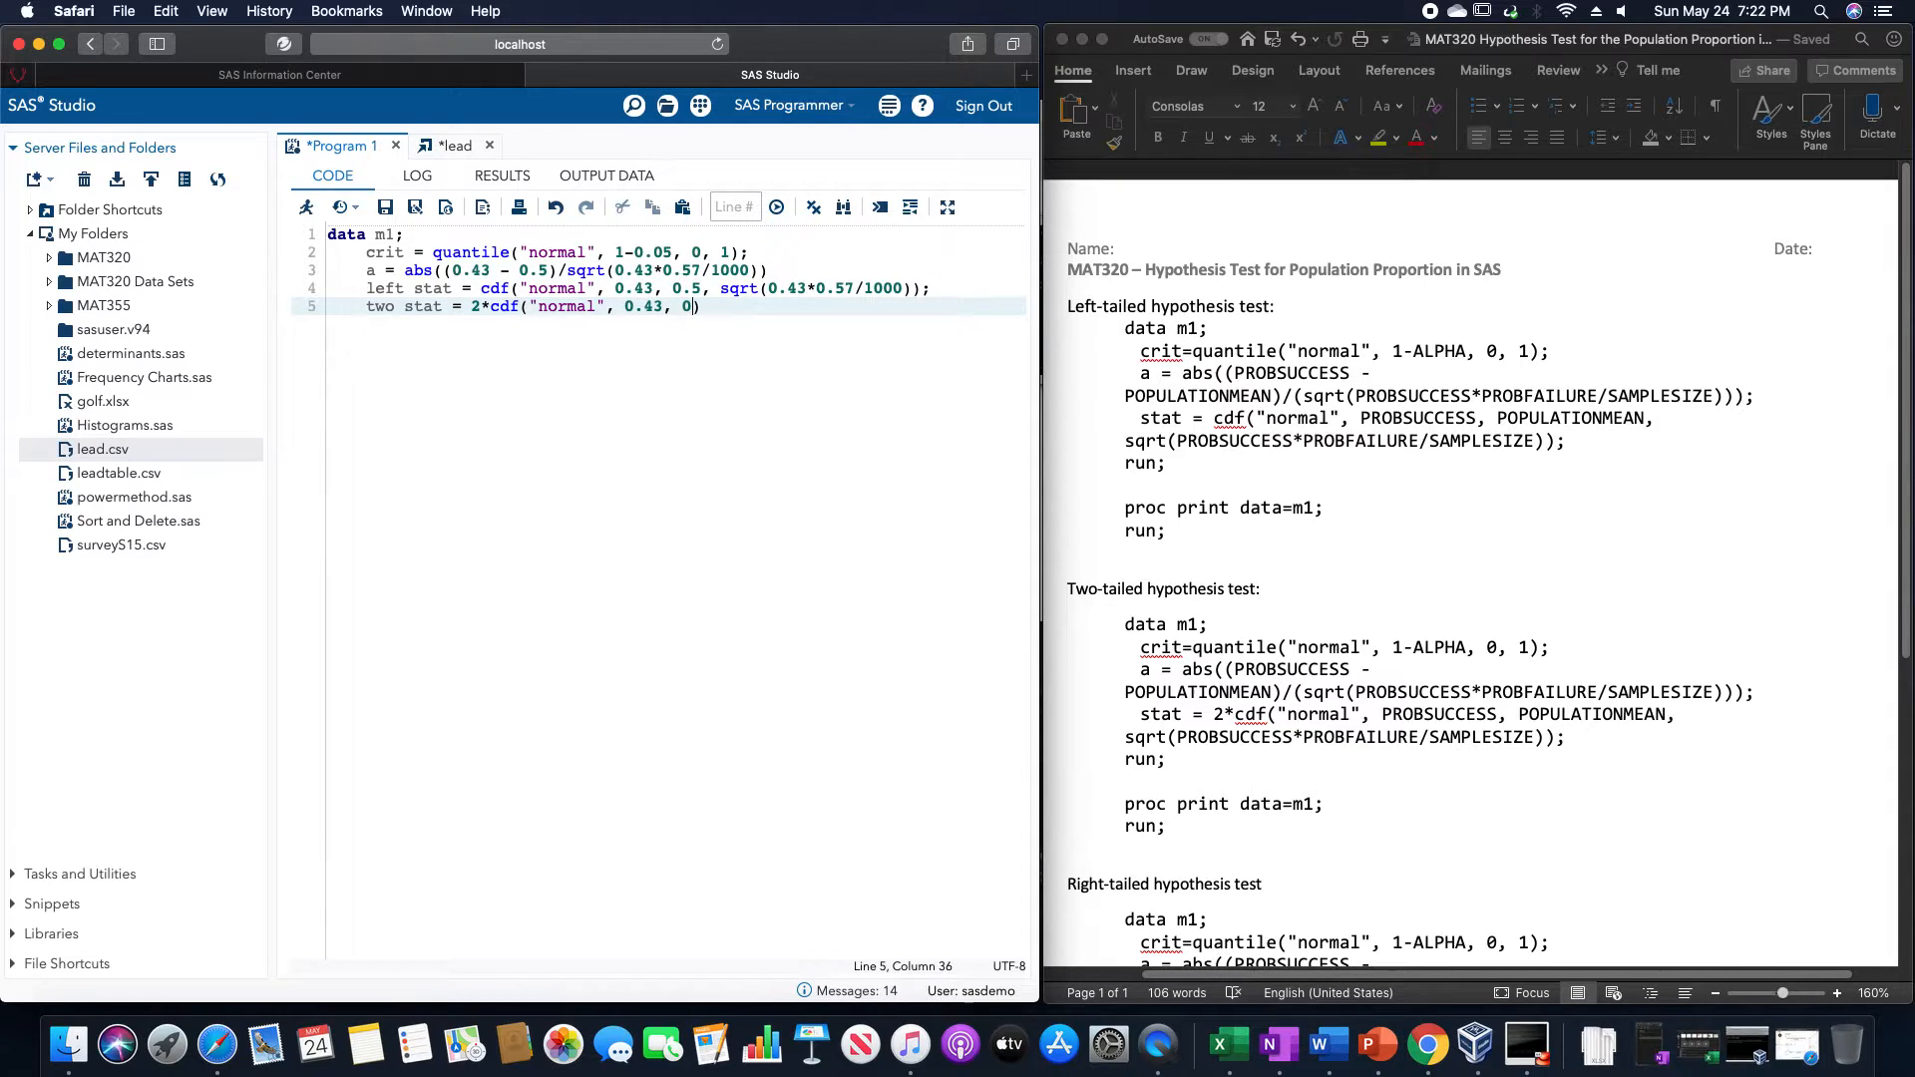
{"action": "type", "text": ".5, sqrt"}
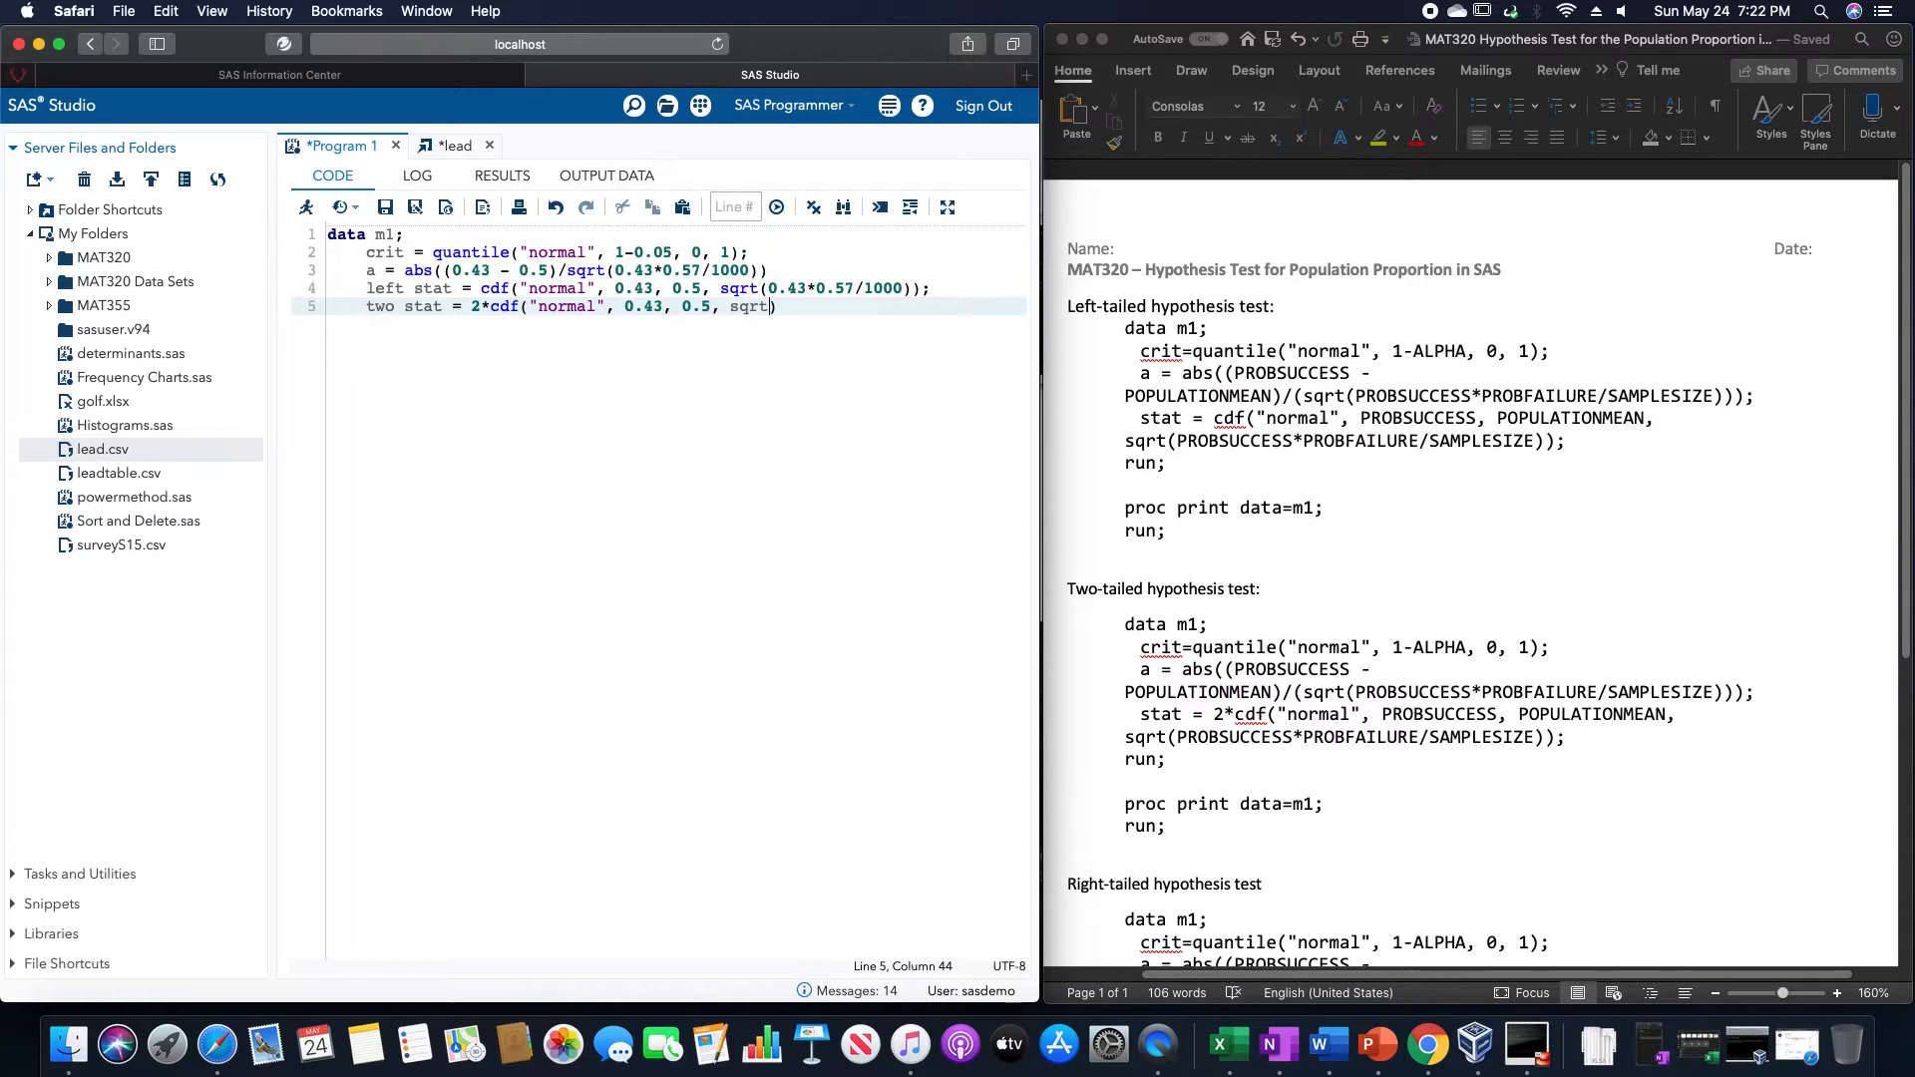
{"action": "type", "text": "(0.43*0.57"}
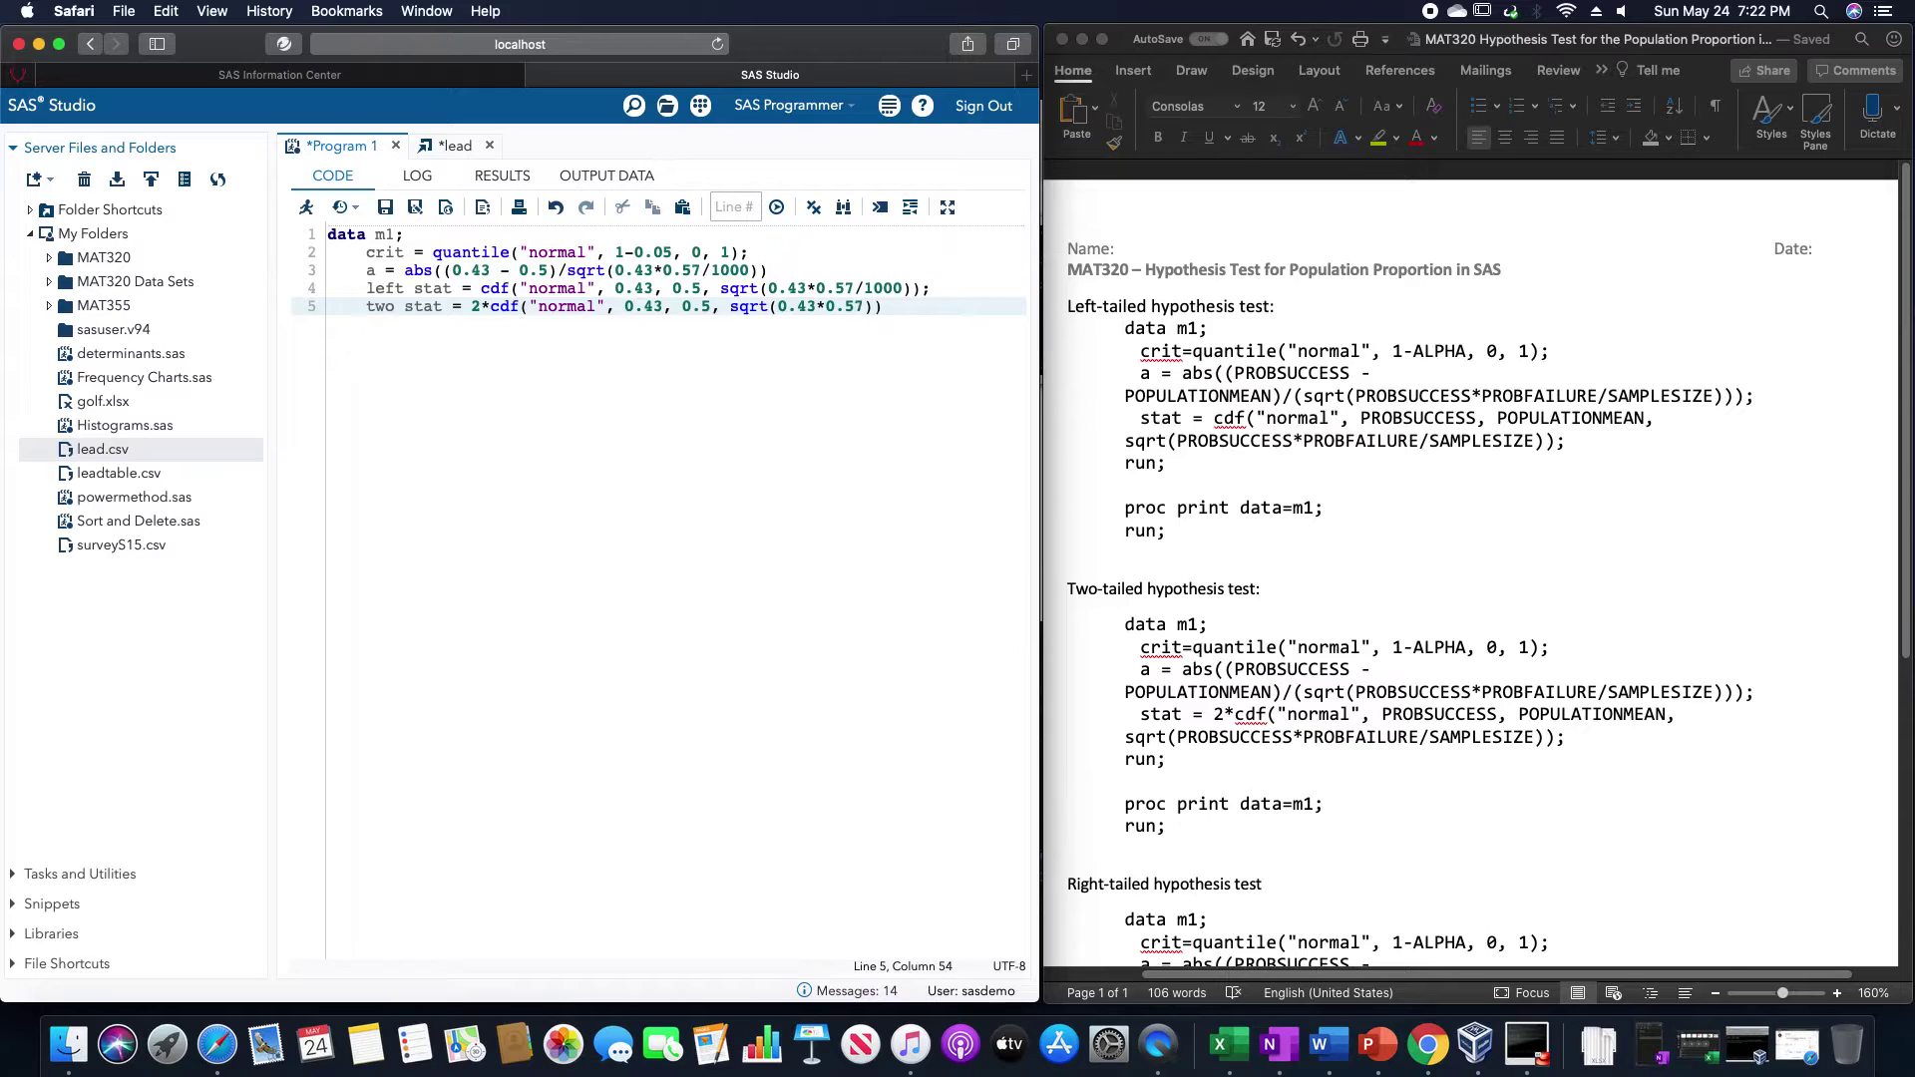
{"action": "type", "text": "/1000"}
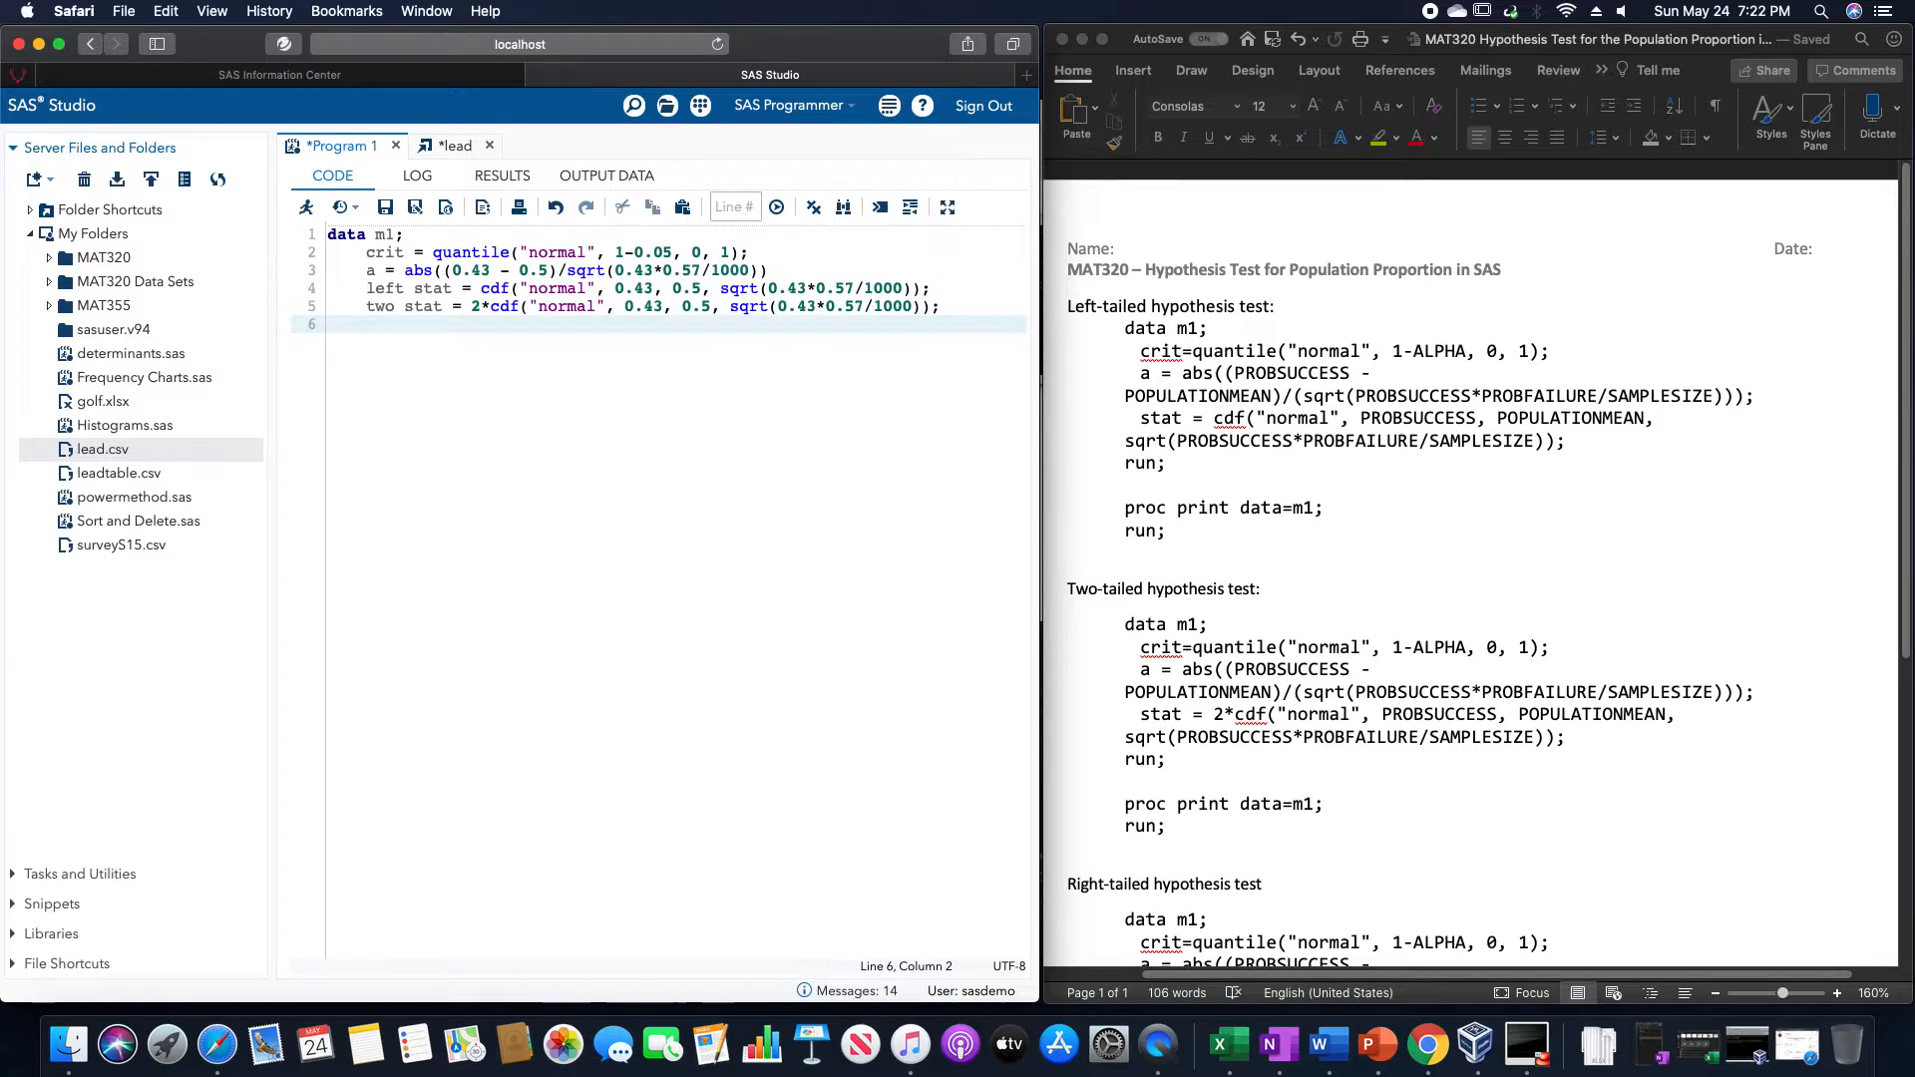
- Type right stat = 1 - cdf("normal", 0.43, 0.5, sqrt(0.43*0.57/1000))
{"action": "type", "text": "right stat = 1 -"}
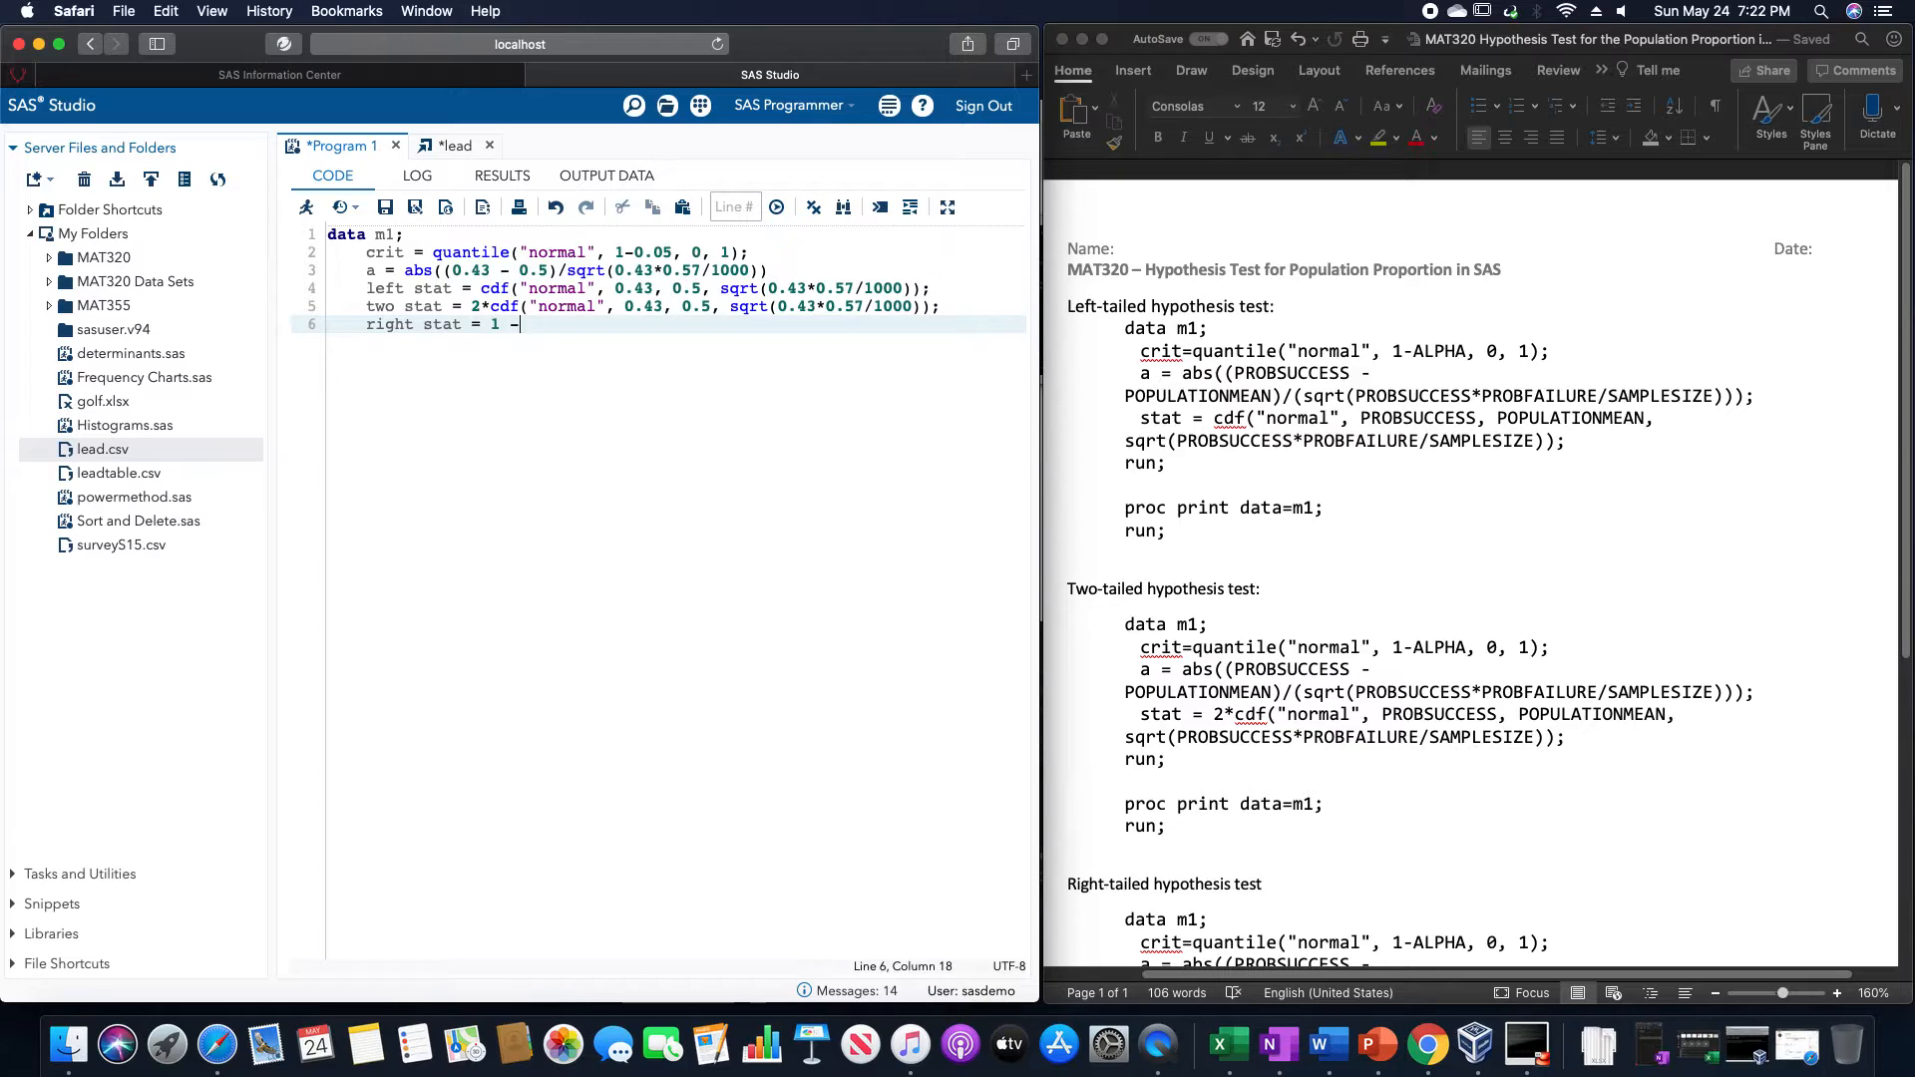
{"action": "type", "text": "cdf"}
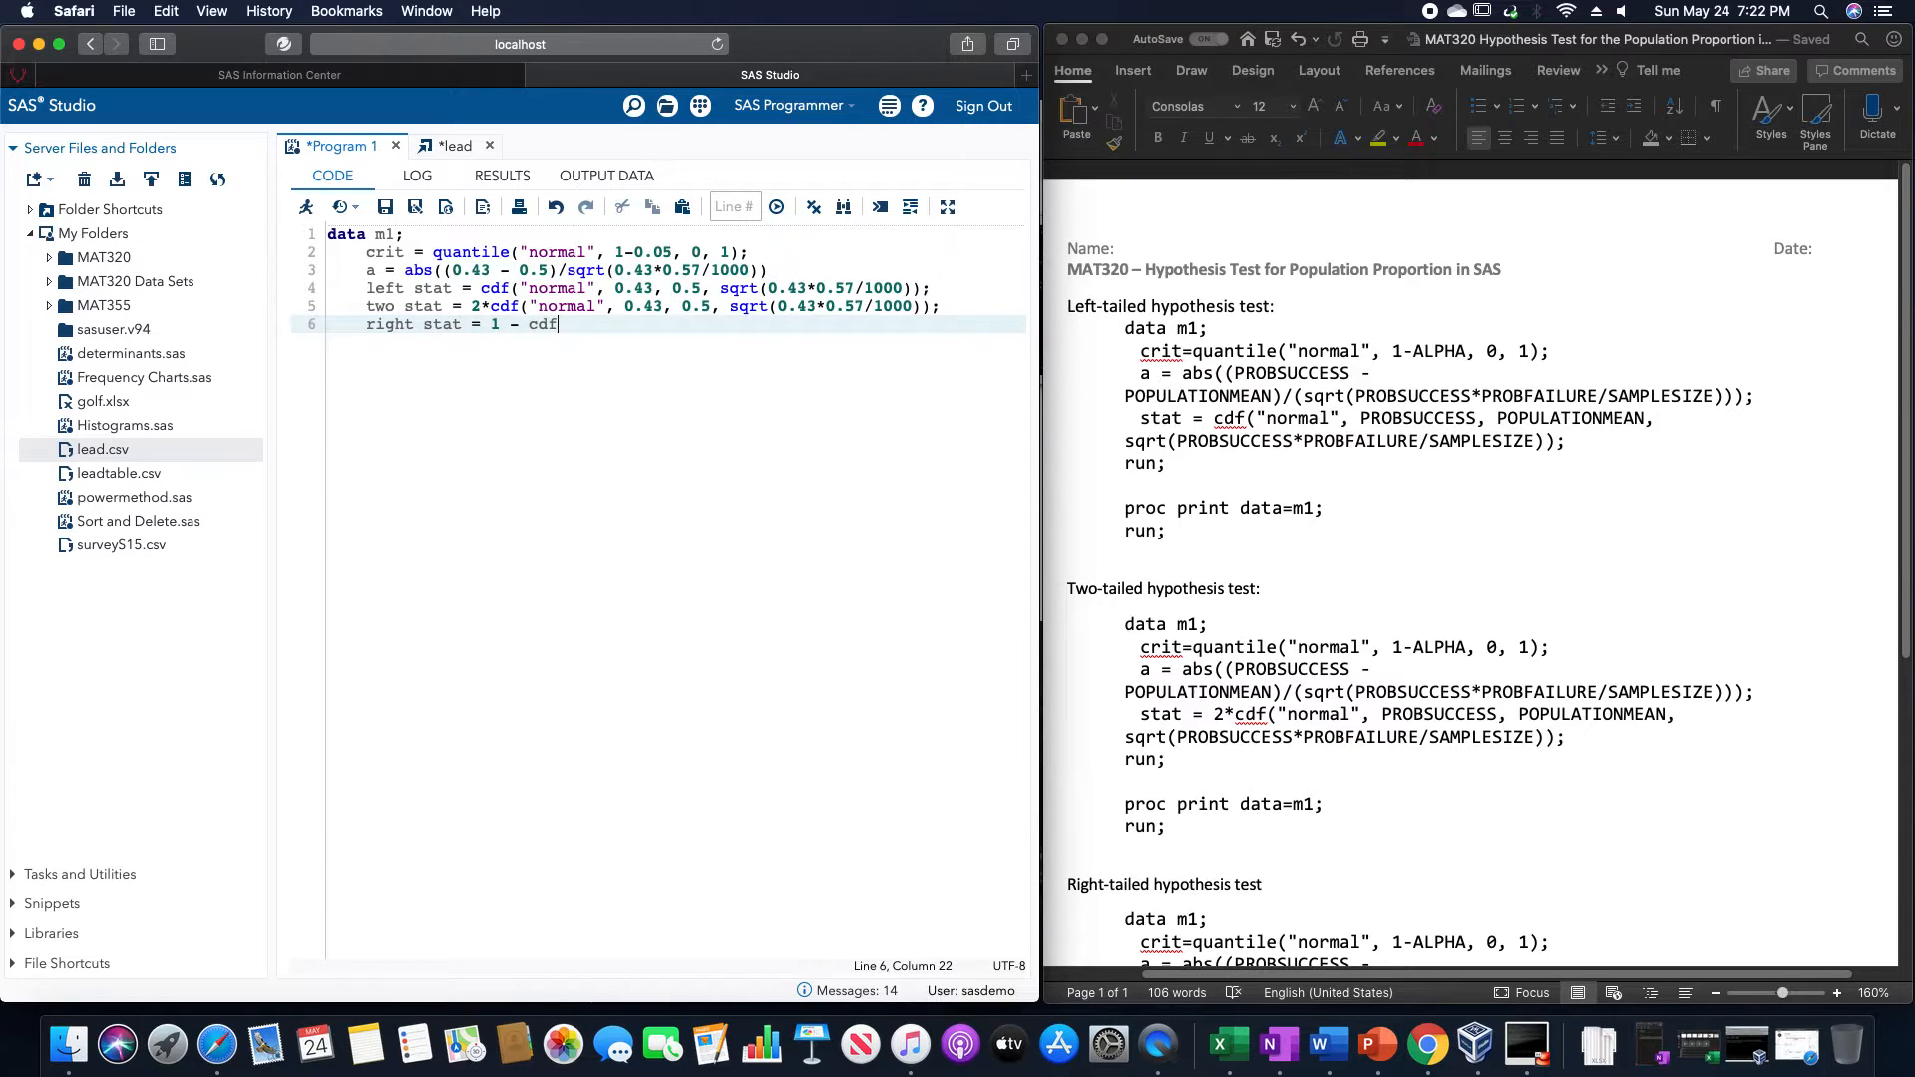
{"action": "type", "text": "(\"normal\""}
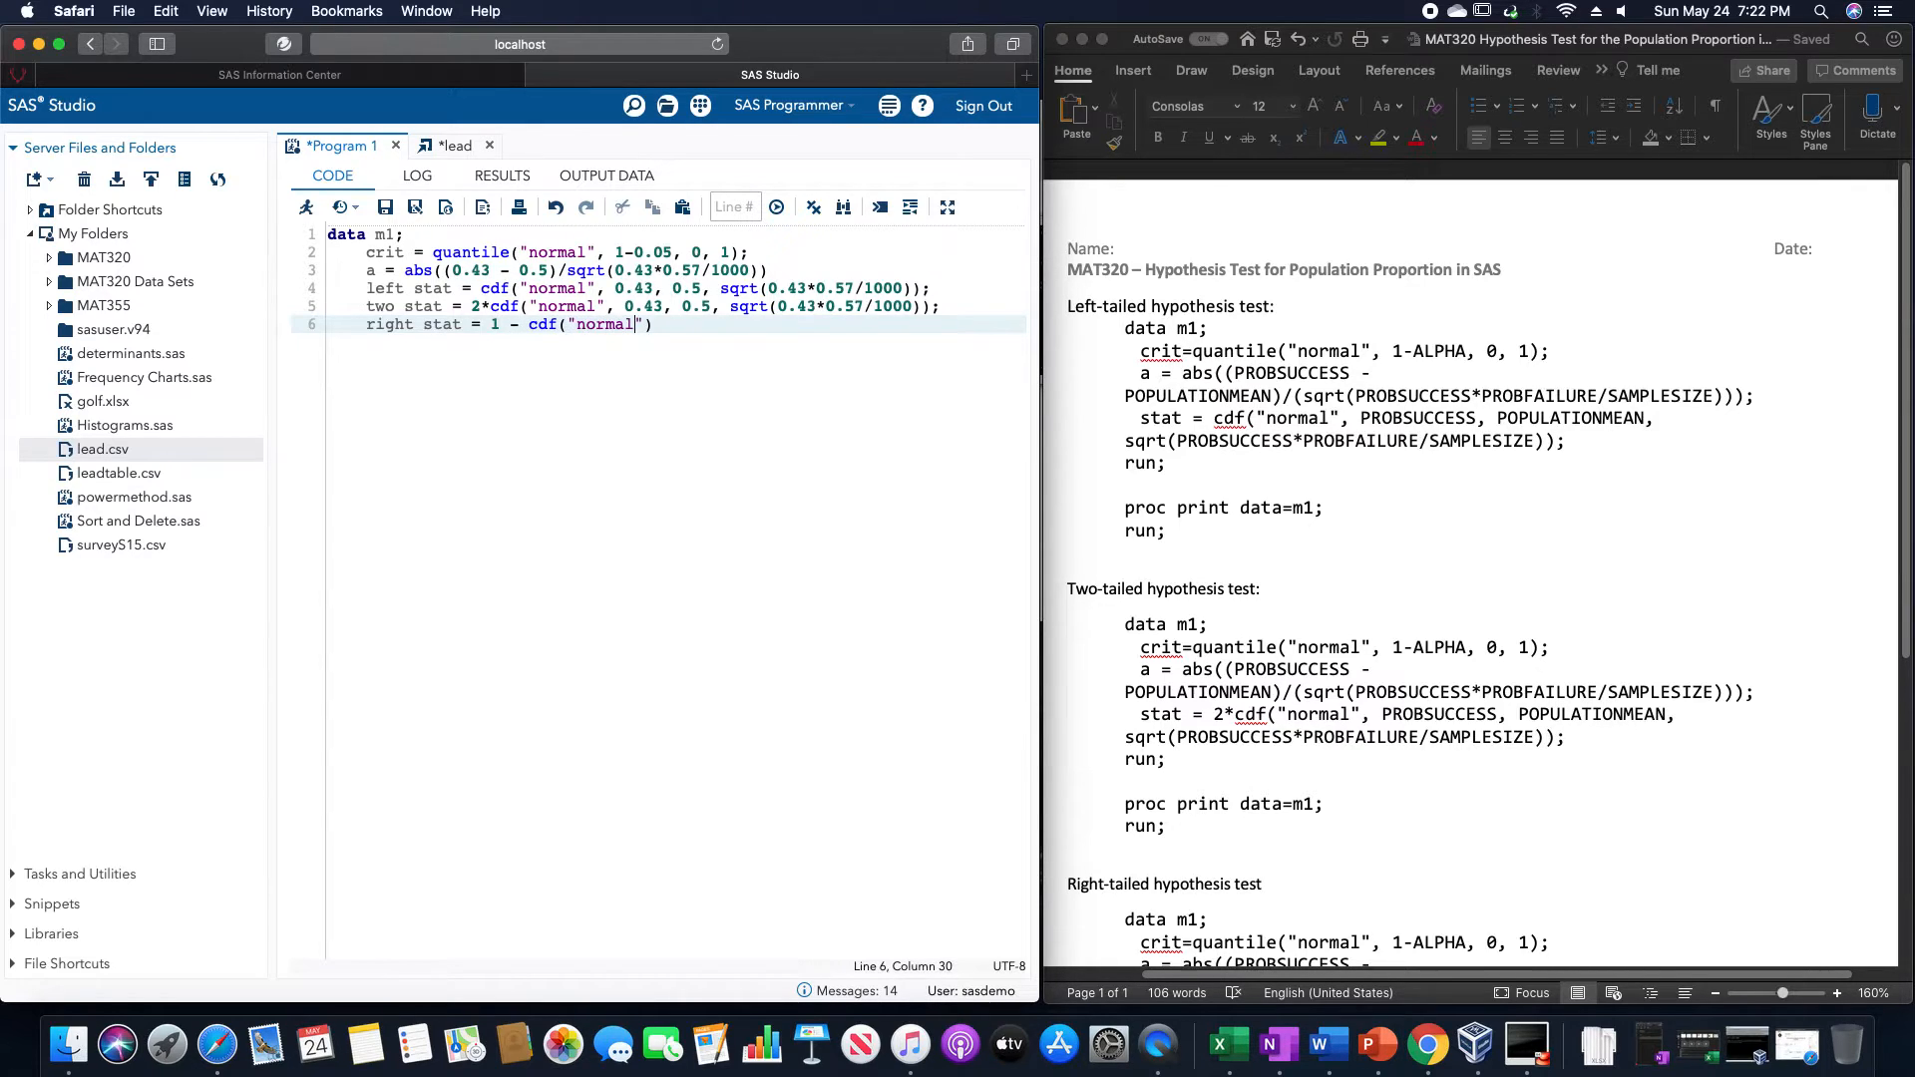
{"action": "type", "text": ", 0.43,"}
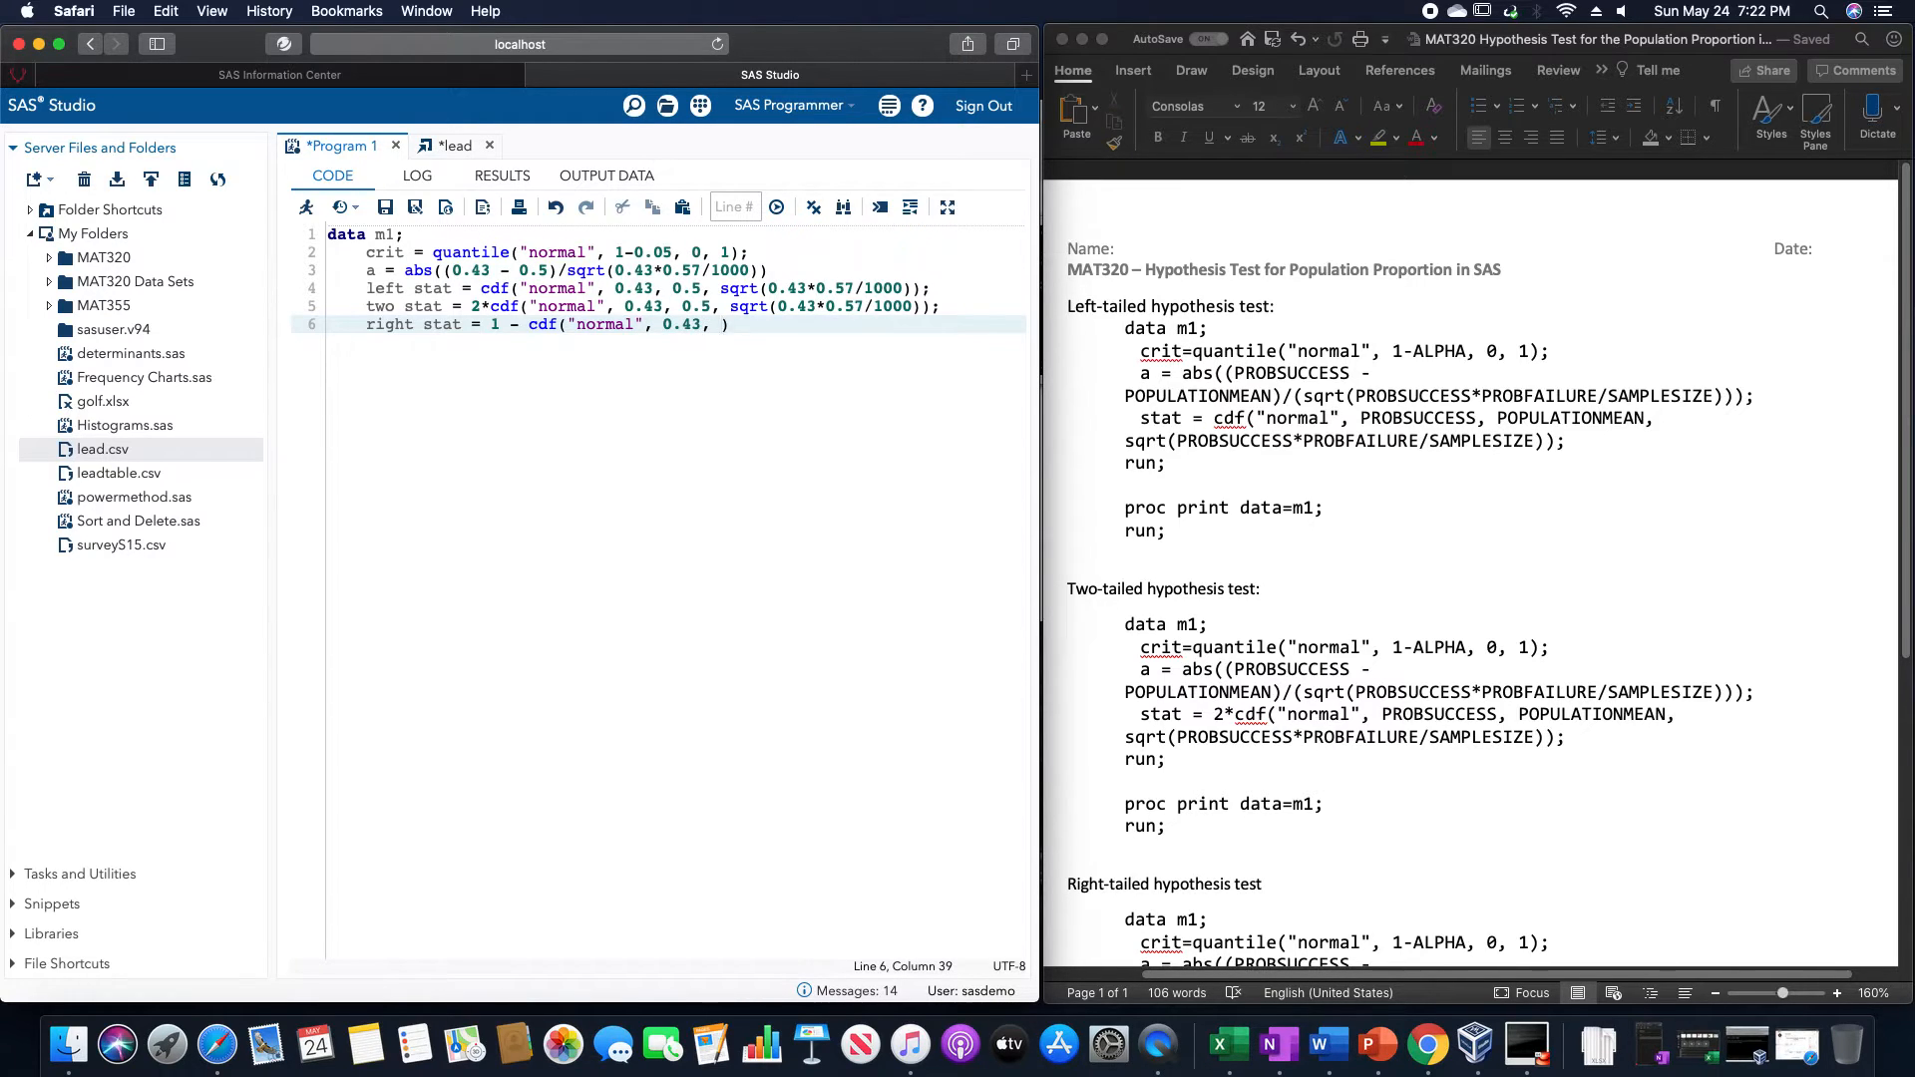
{"action": "type", "text": "0.5,"}
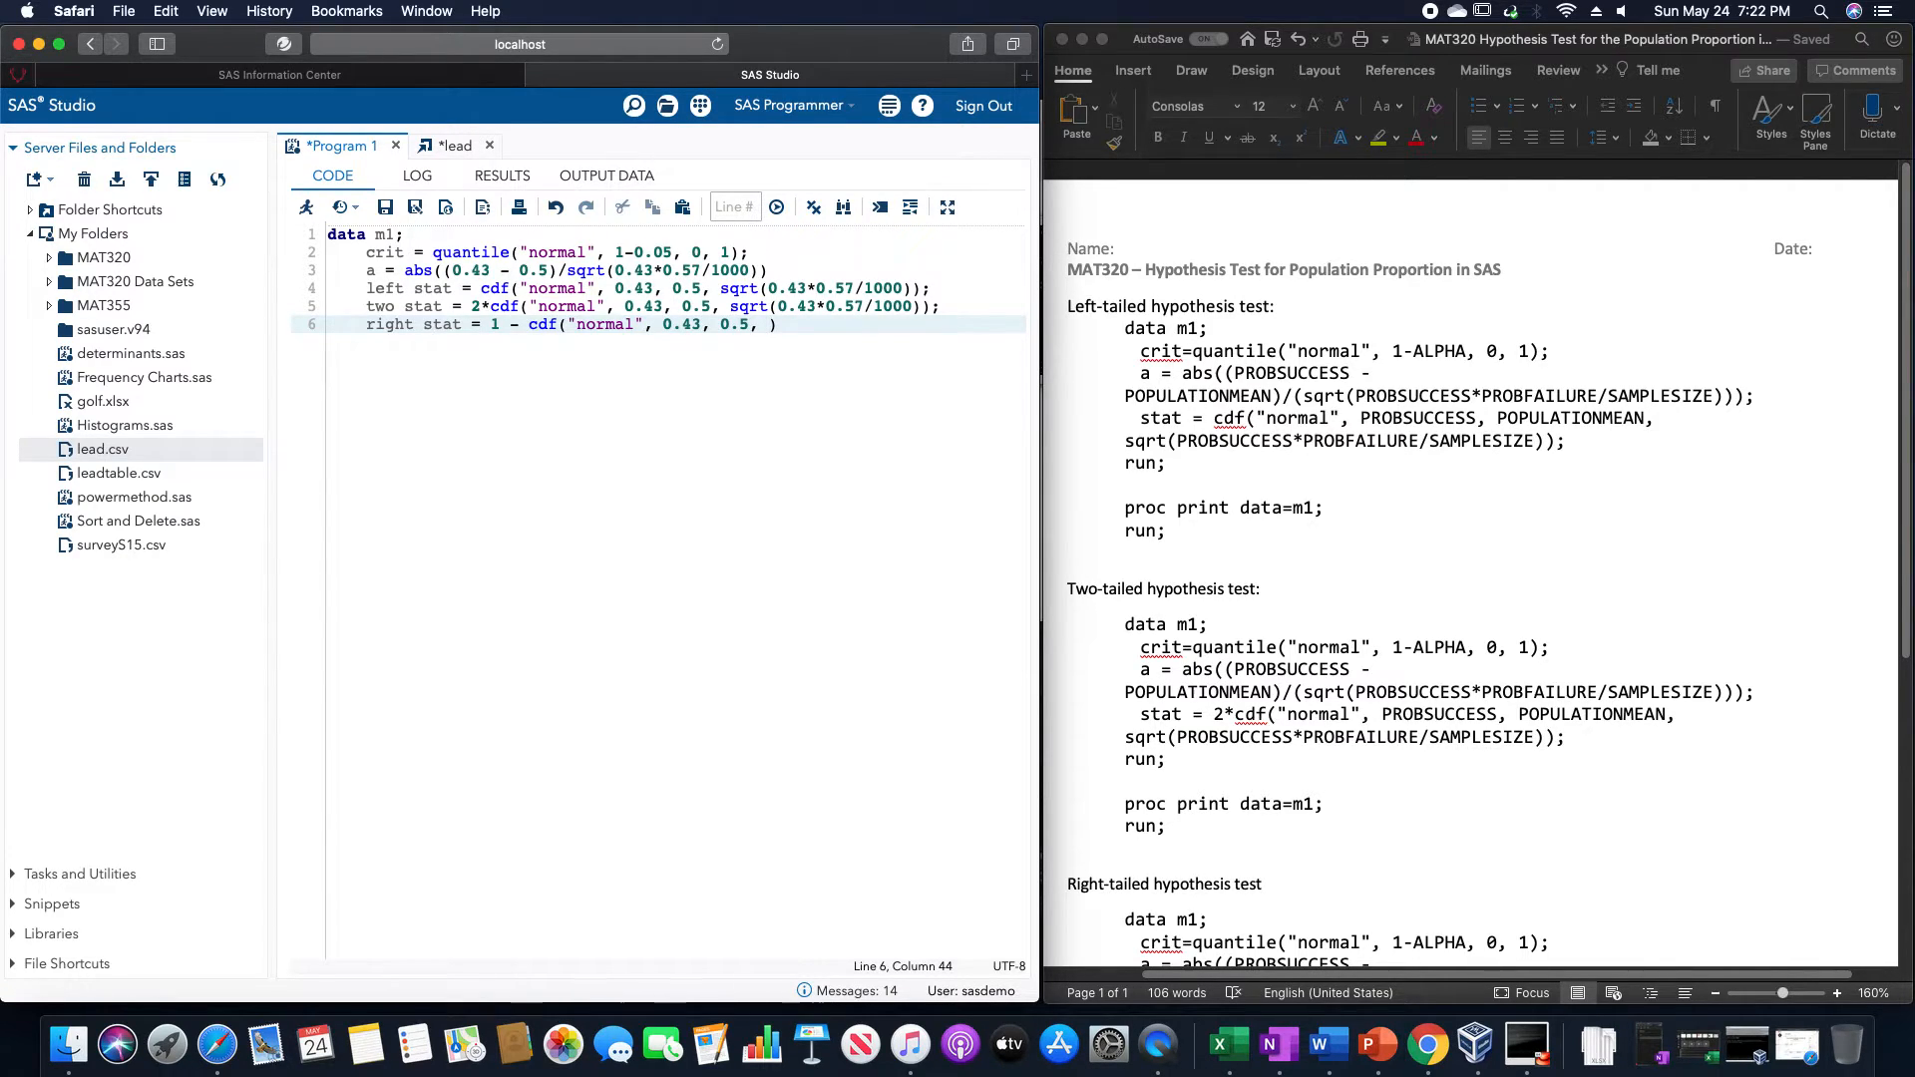
{"action": "type", "text": "sqrt"}
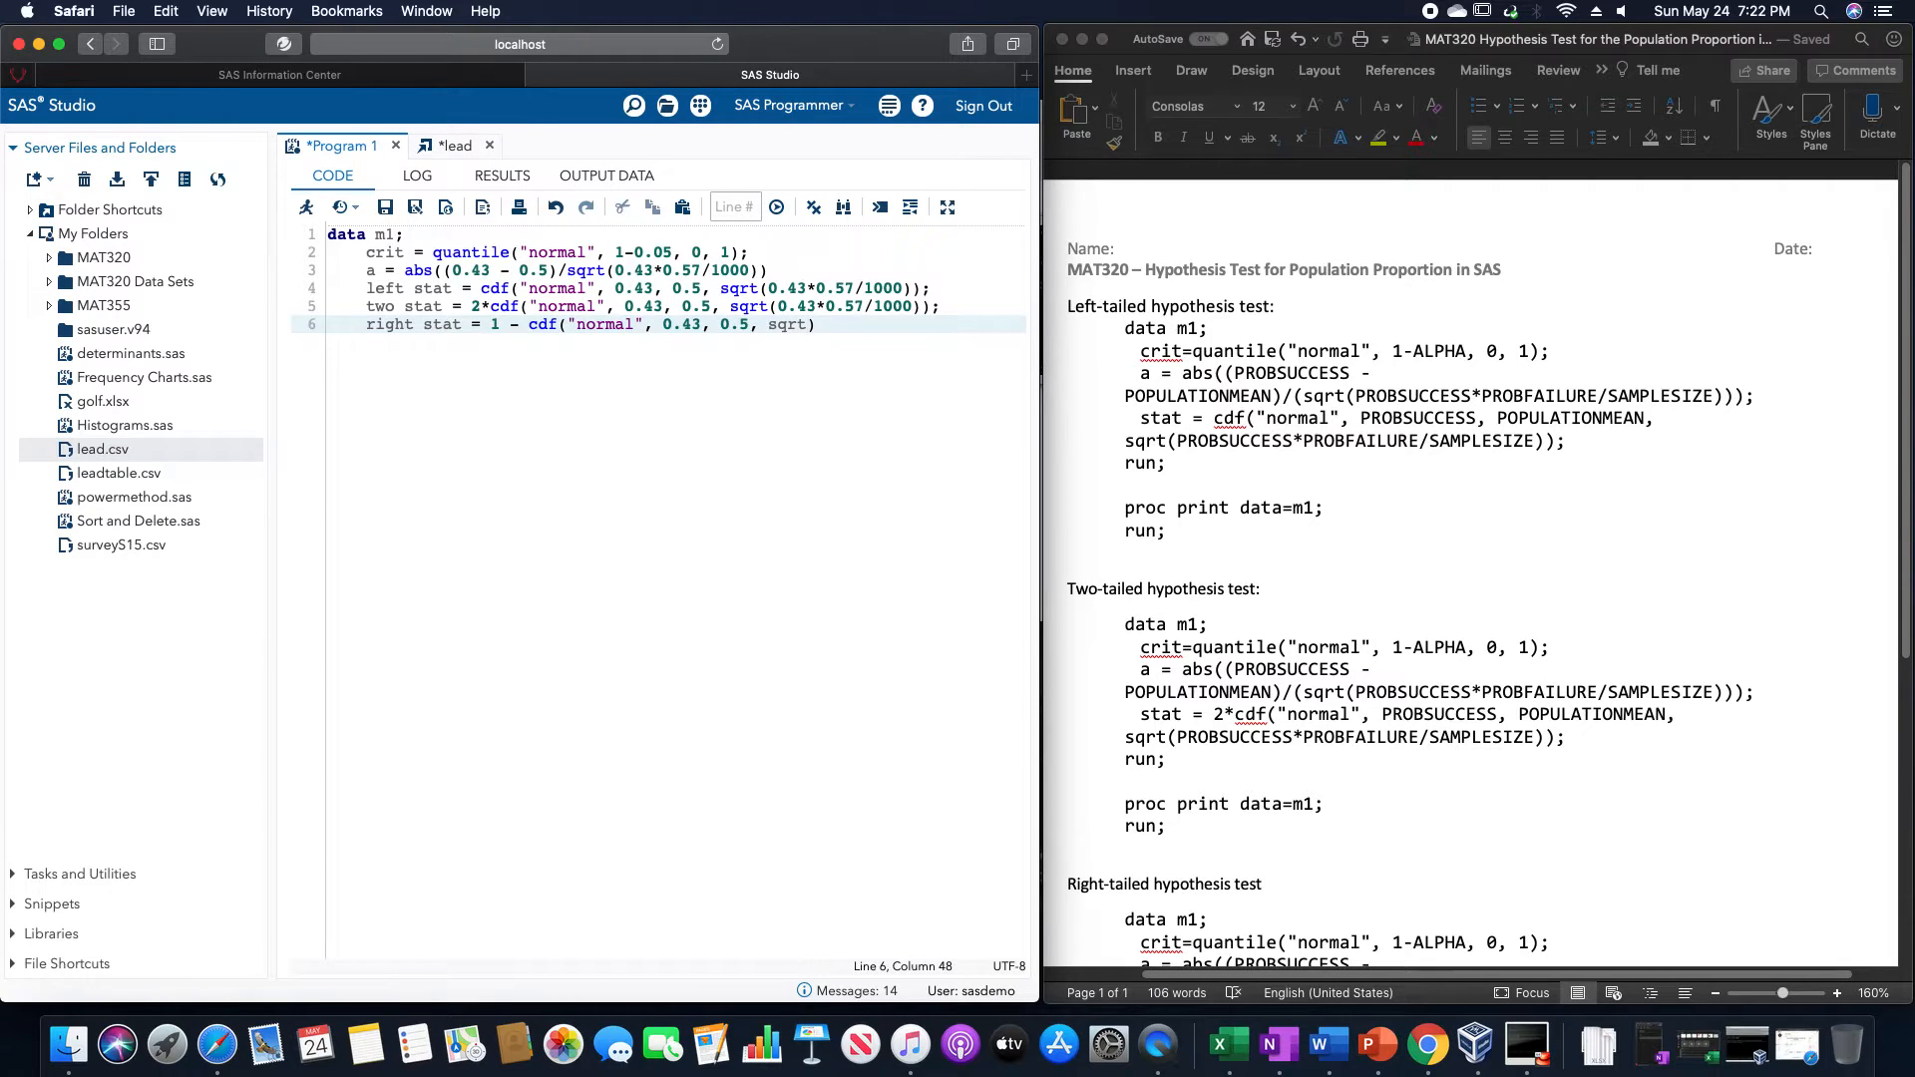
{"action": "type", "text": "("}
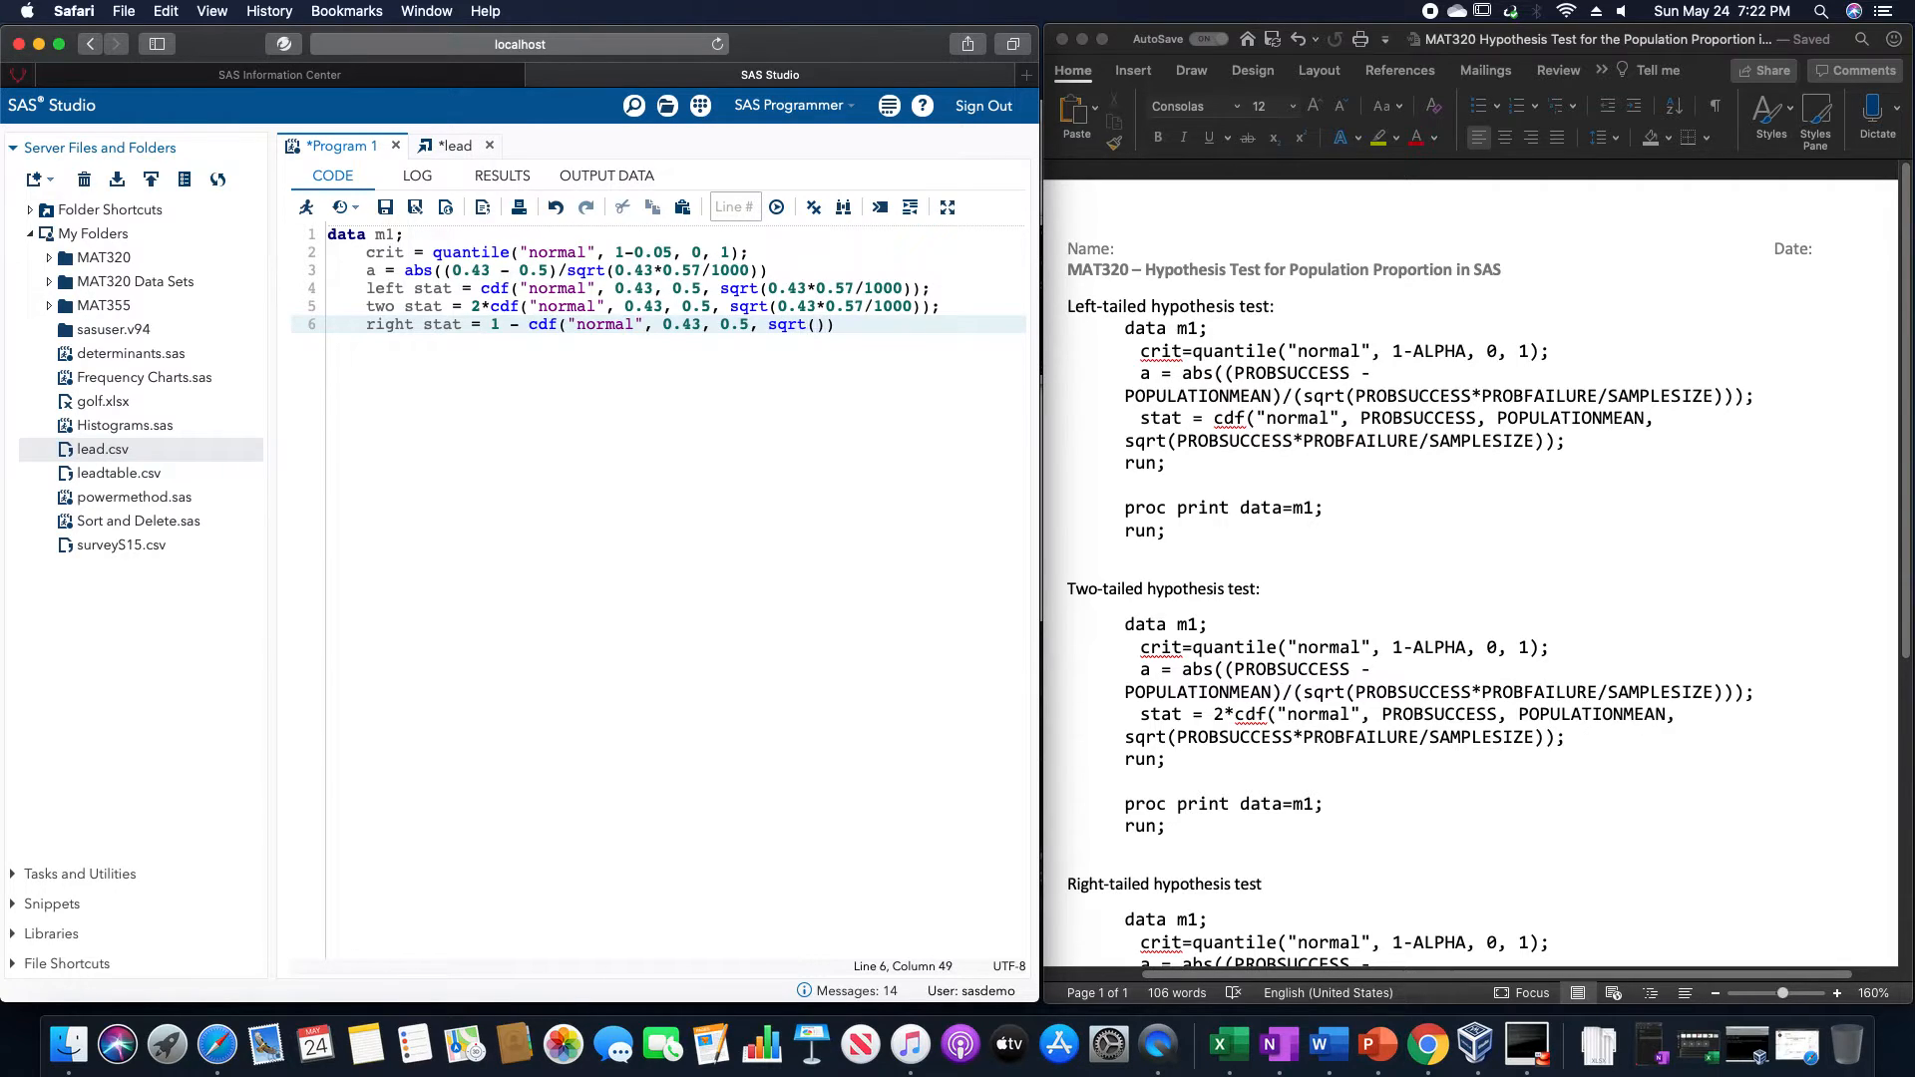
{"action": "type", "text": "0.43*"}
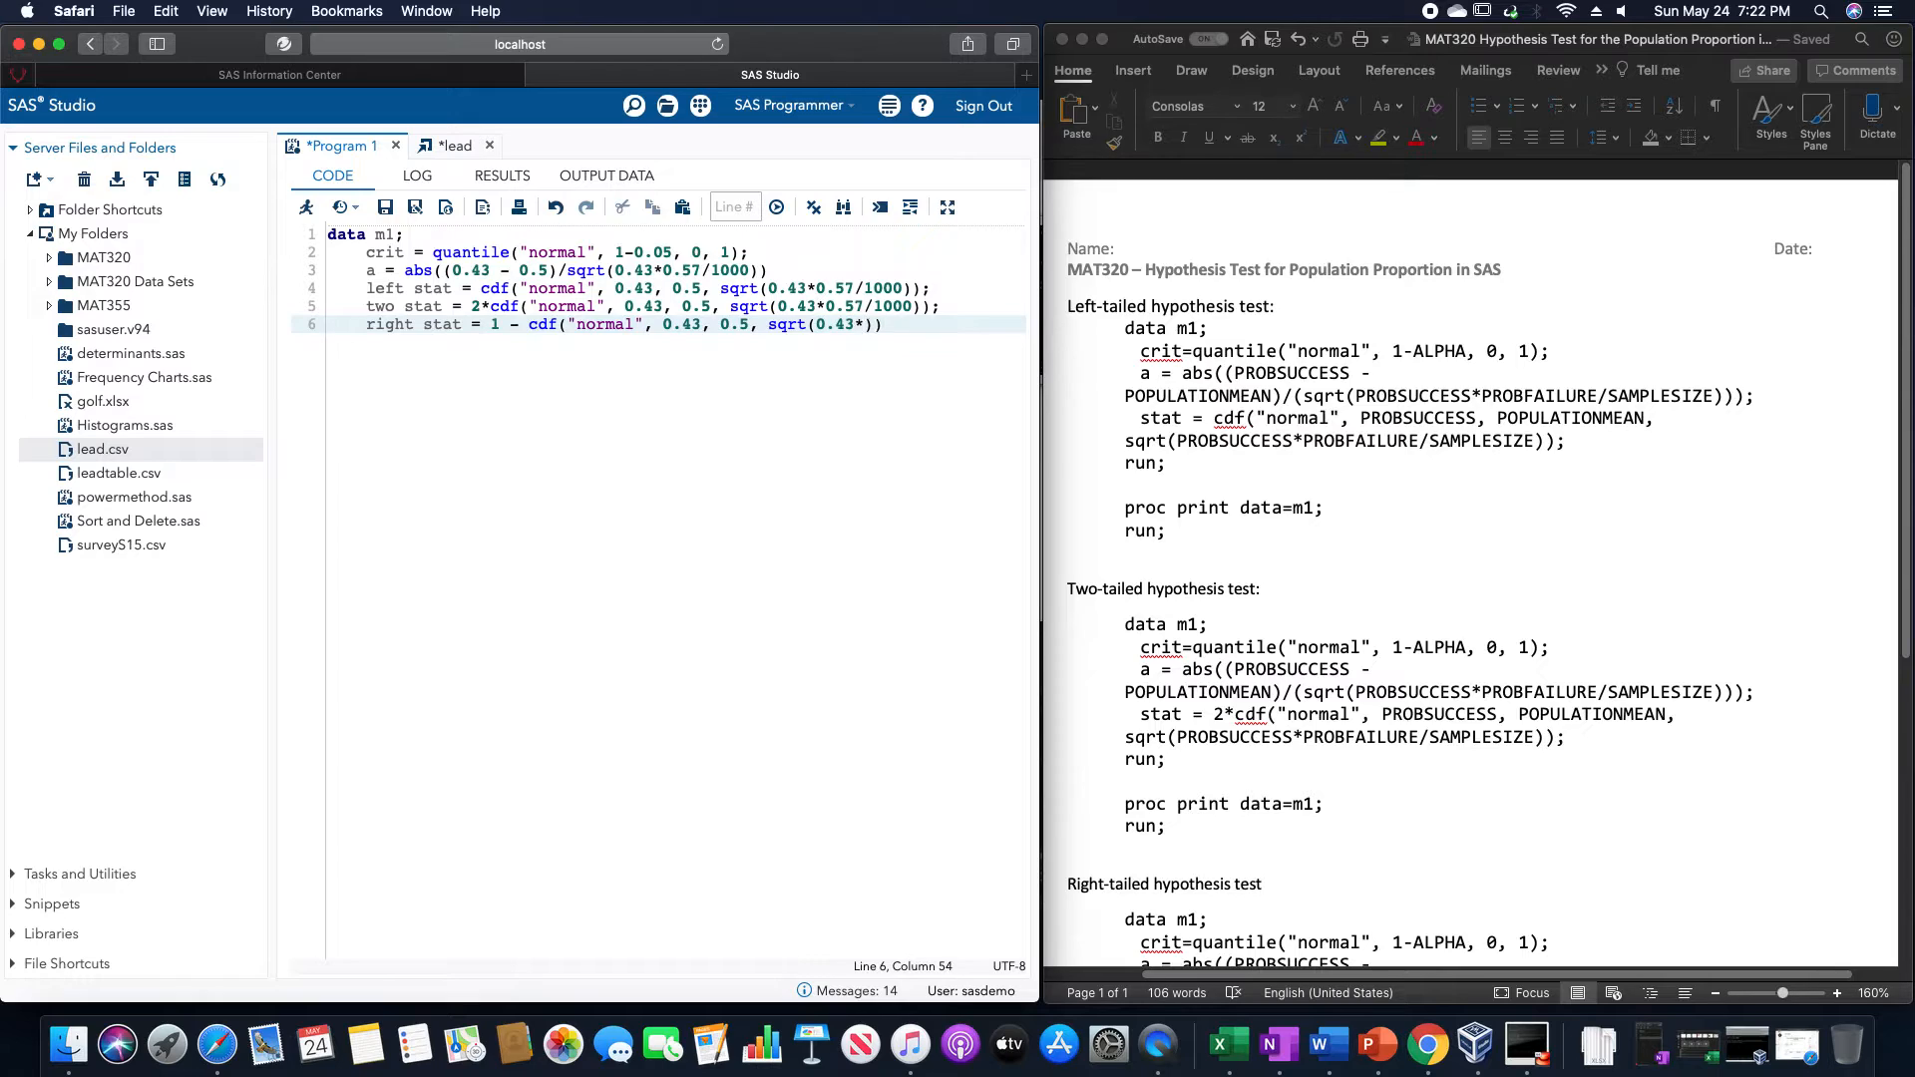
{"action": "type", "text": "01.57/1000"}
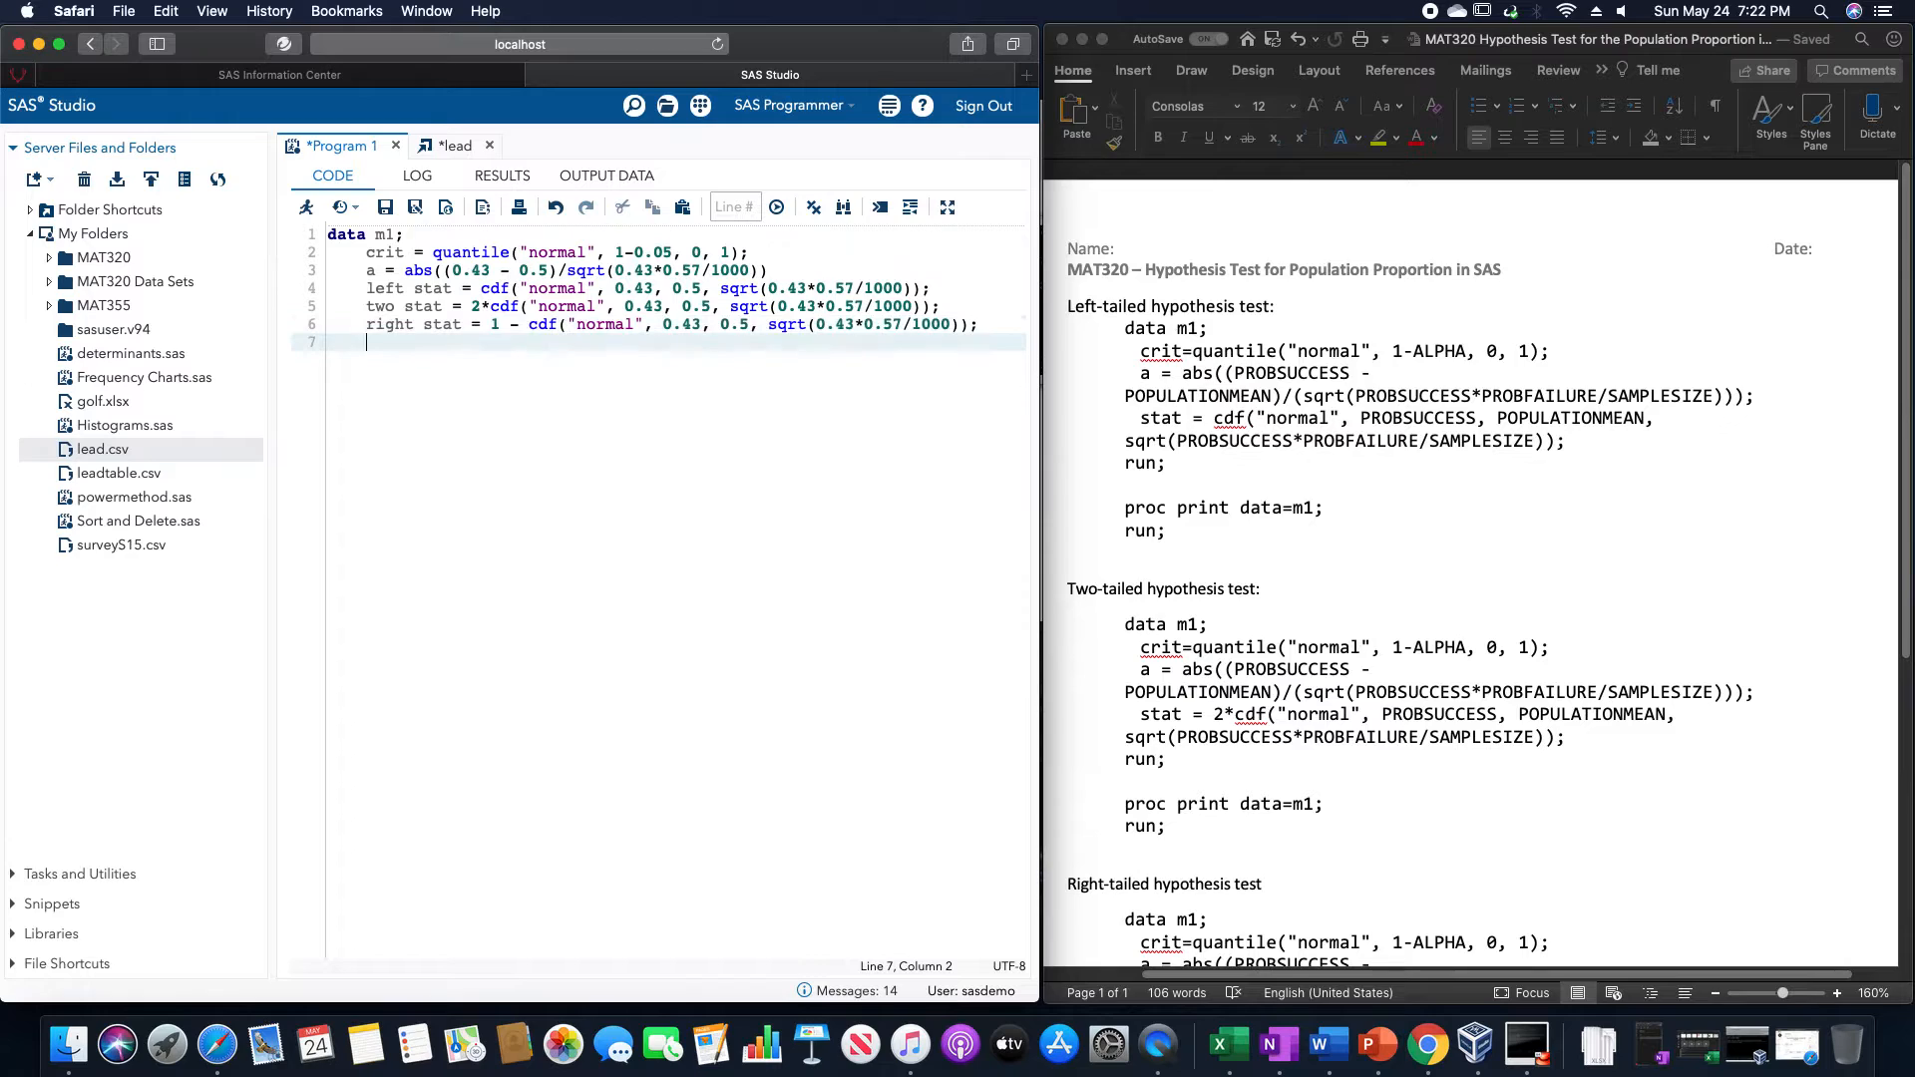
- End the data step with run and add proc print data = m1; run
{"action": "type", "text": "ry"}
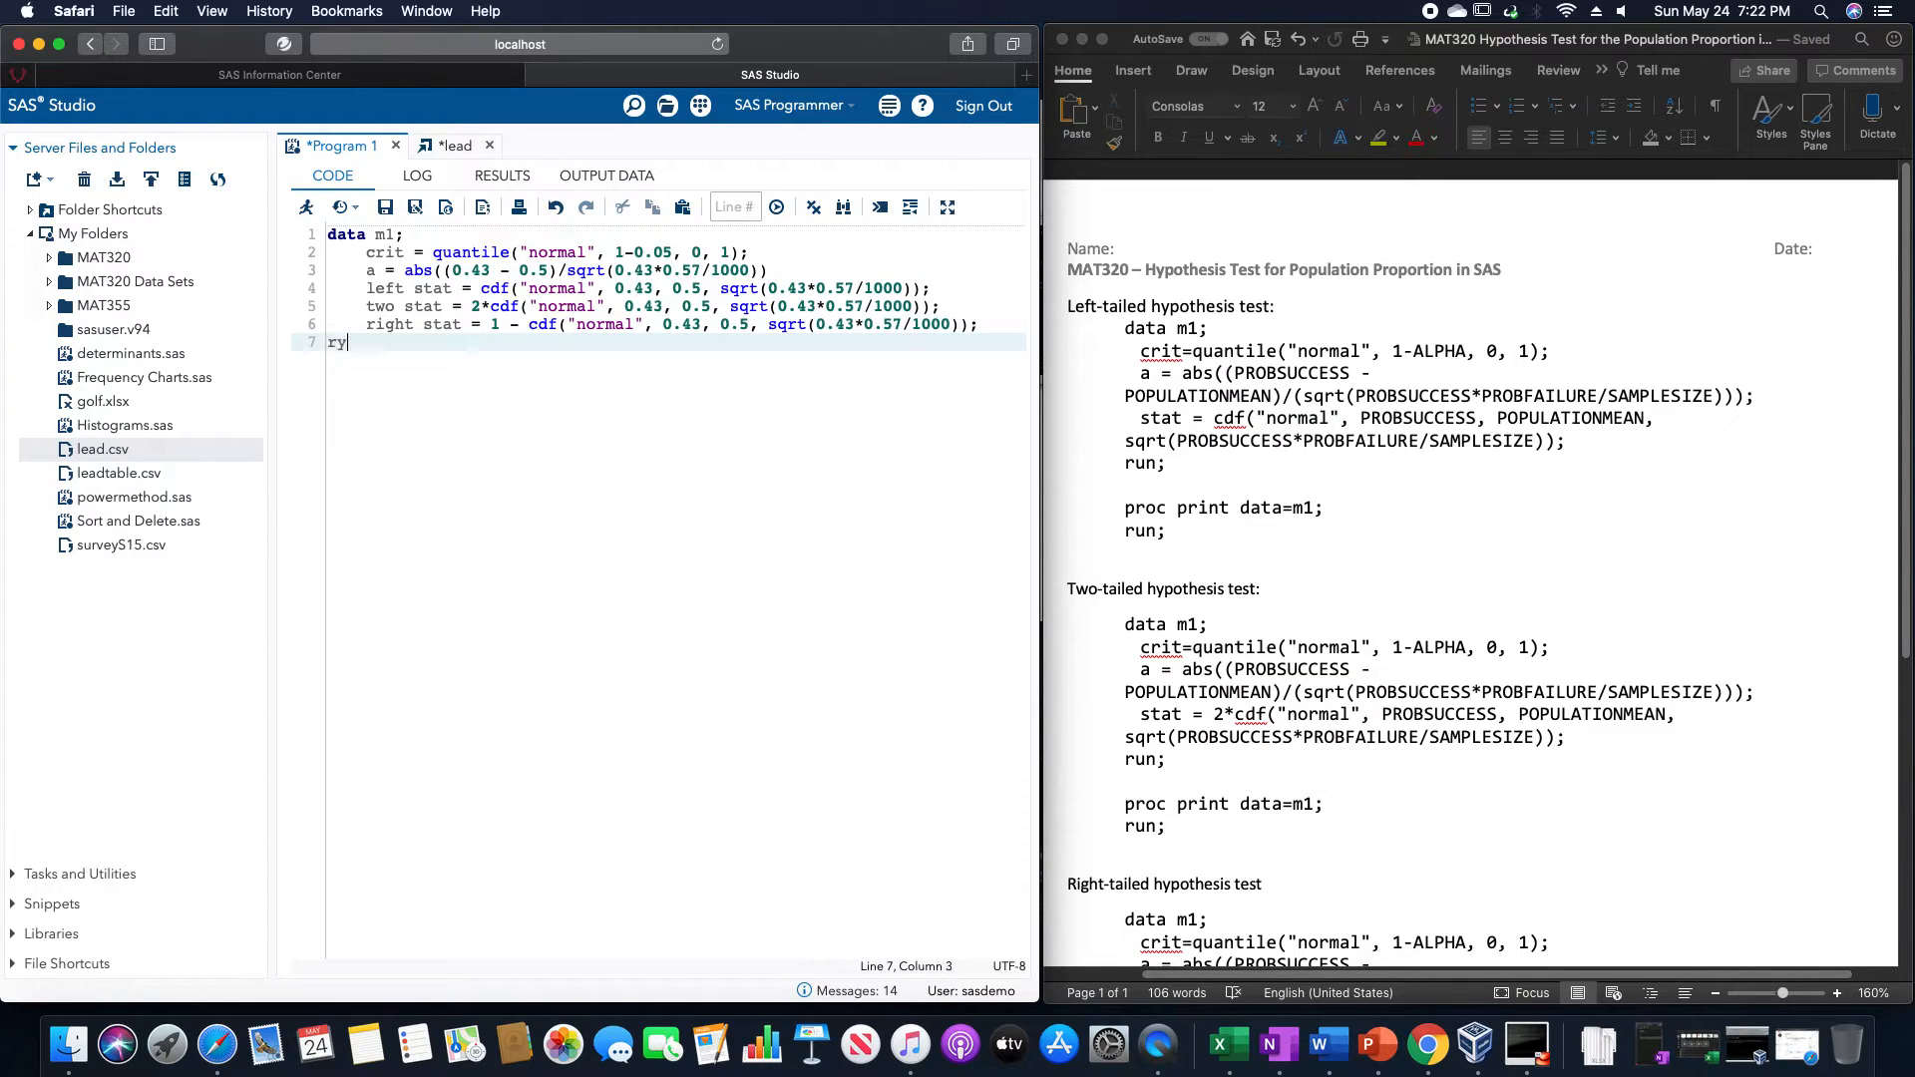
{"action": "type", "text": "ru"}
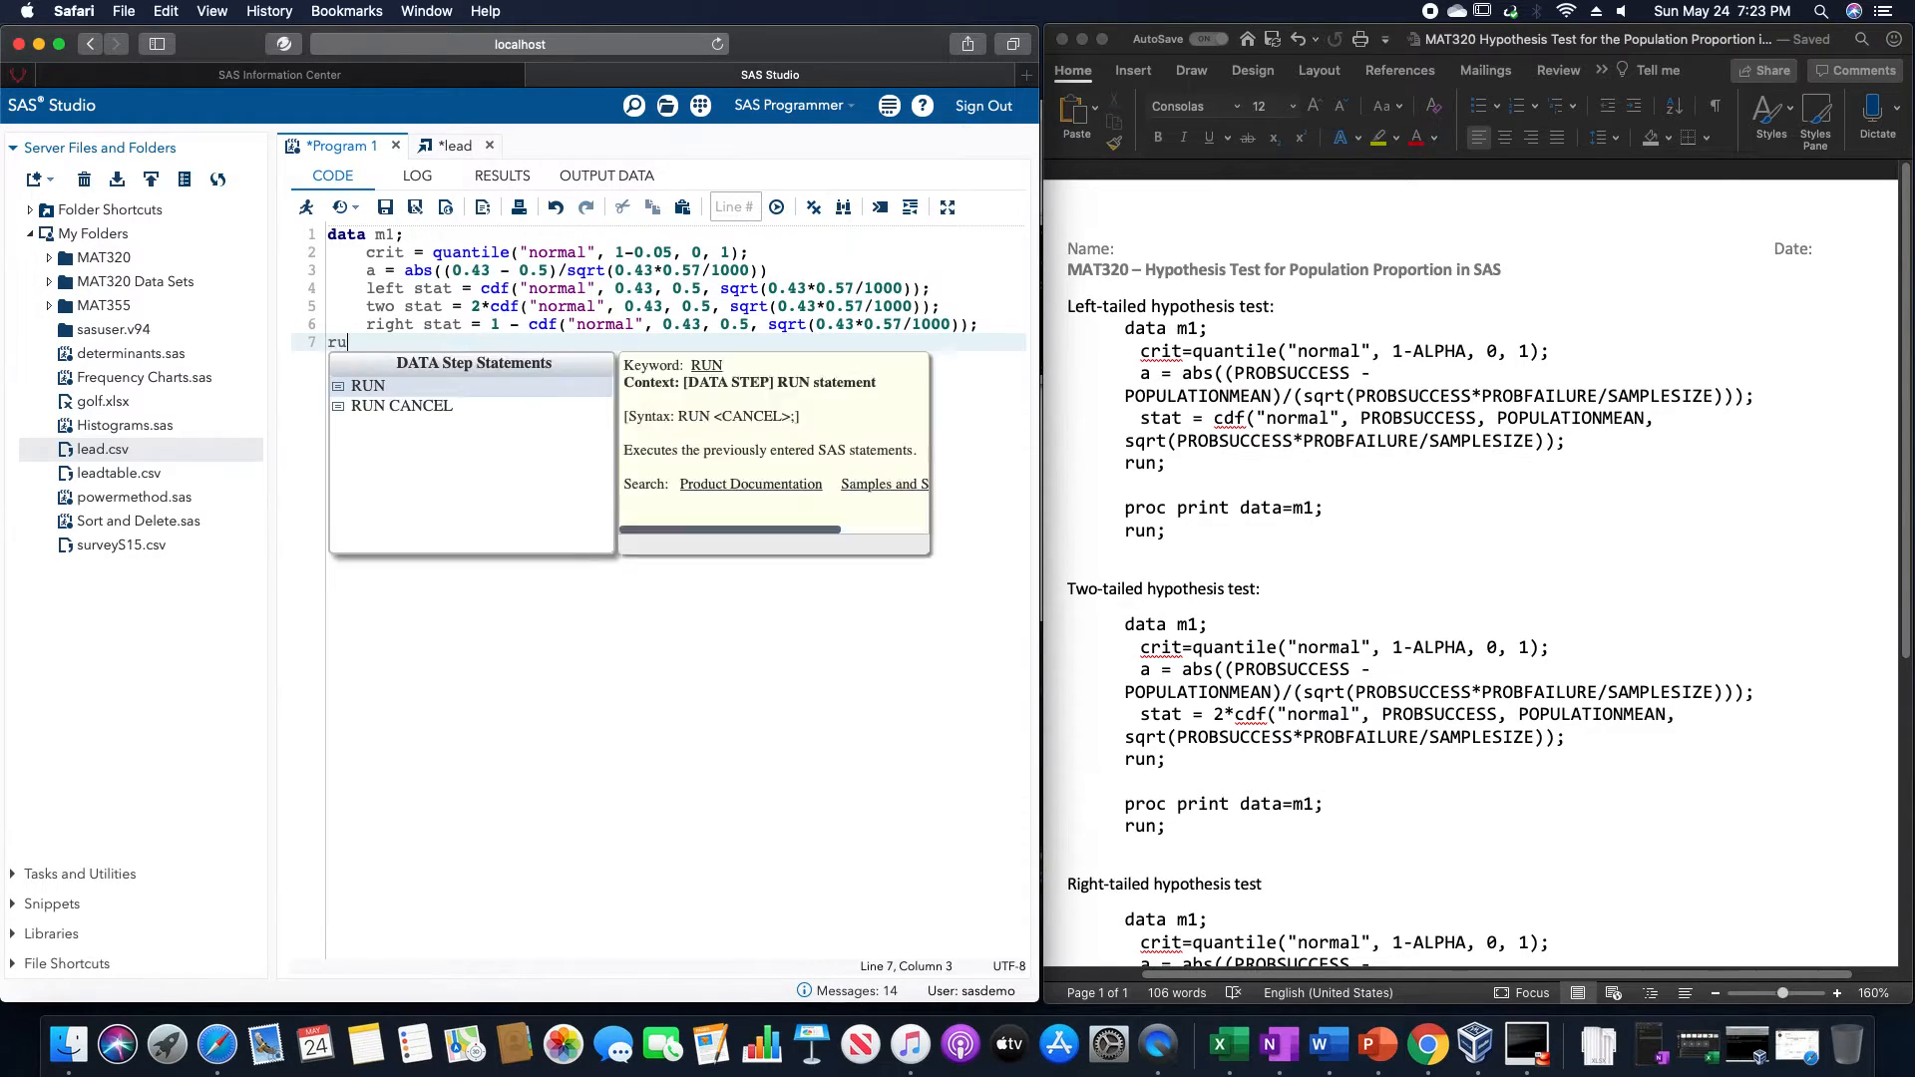
{"action": "type", "text": "n;"}
{"action": "type", "text": "proc print data"}
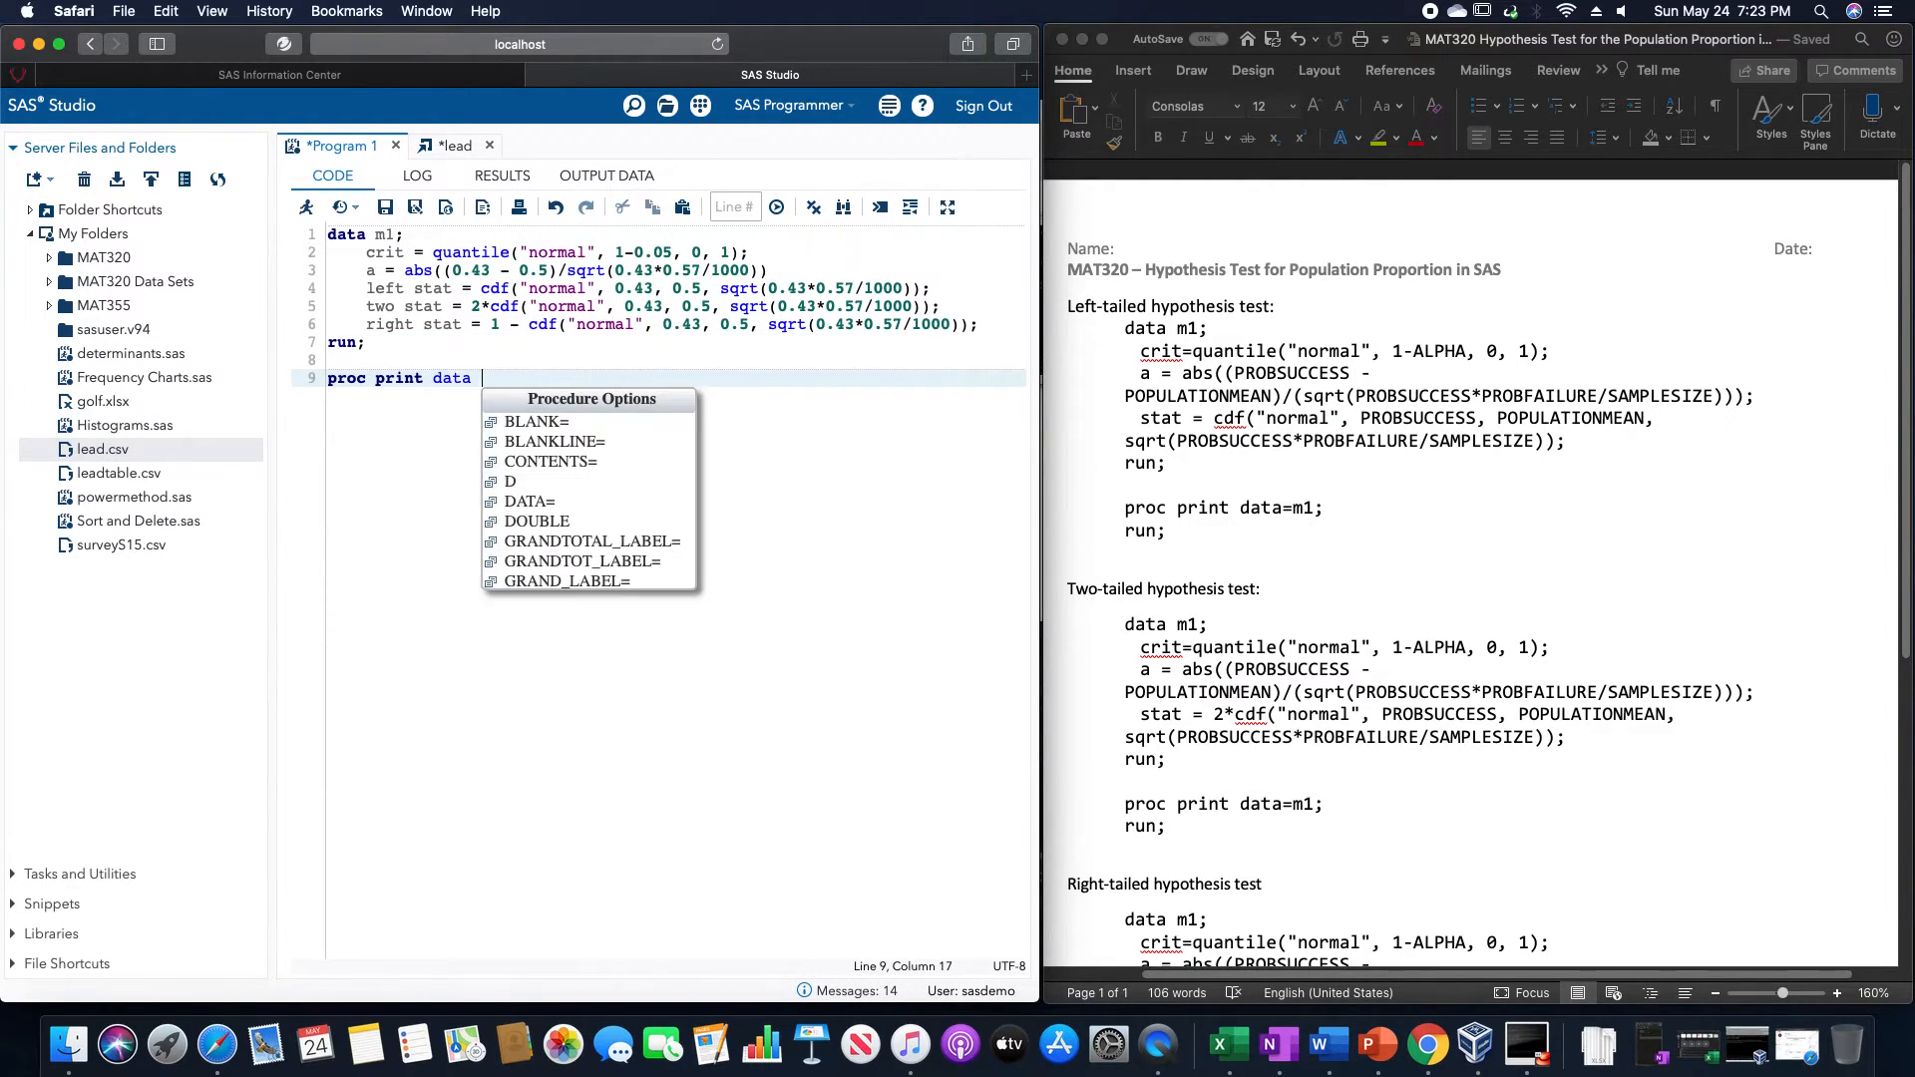
{"action": "type", "text": "="}
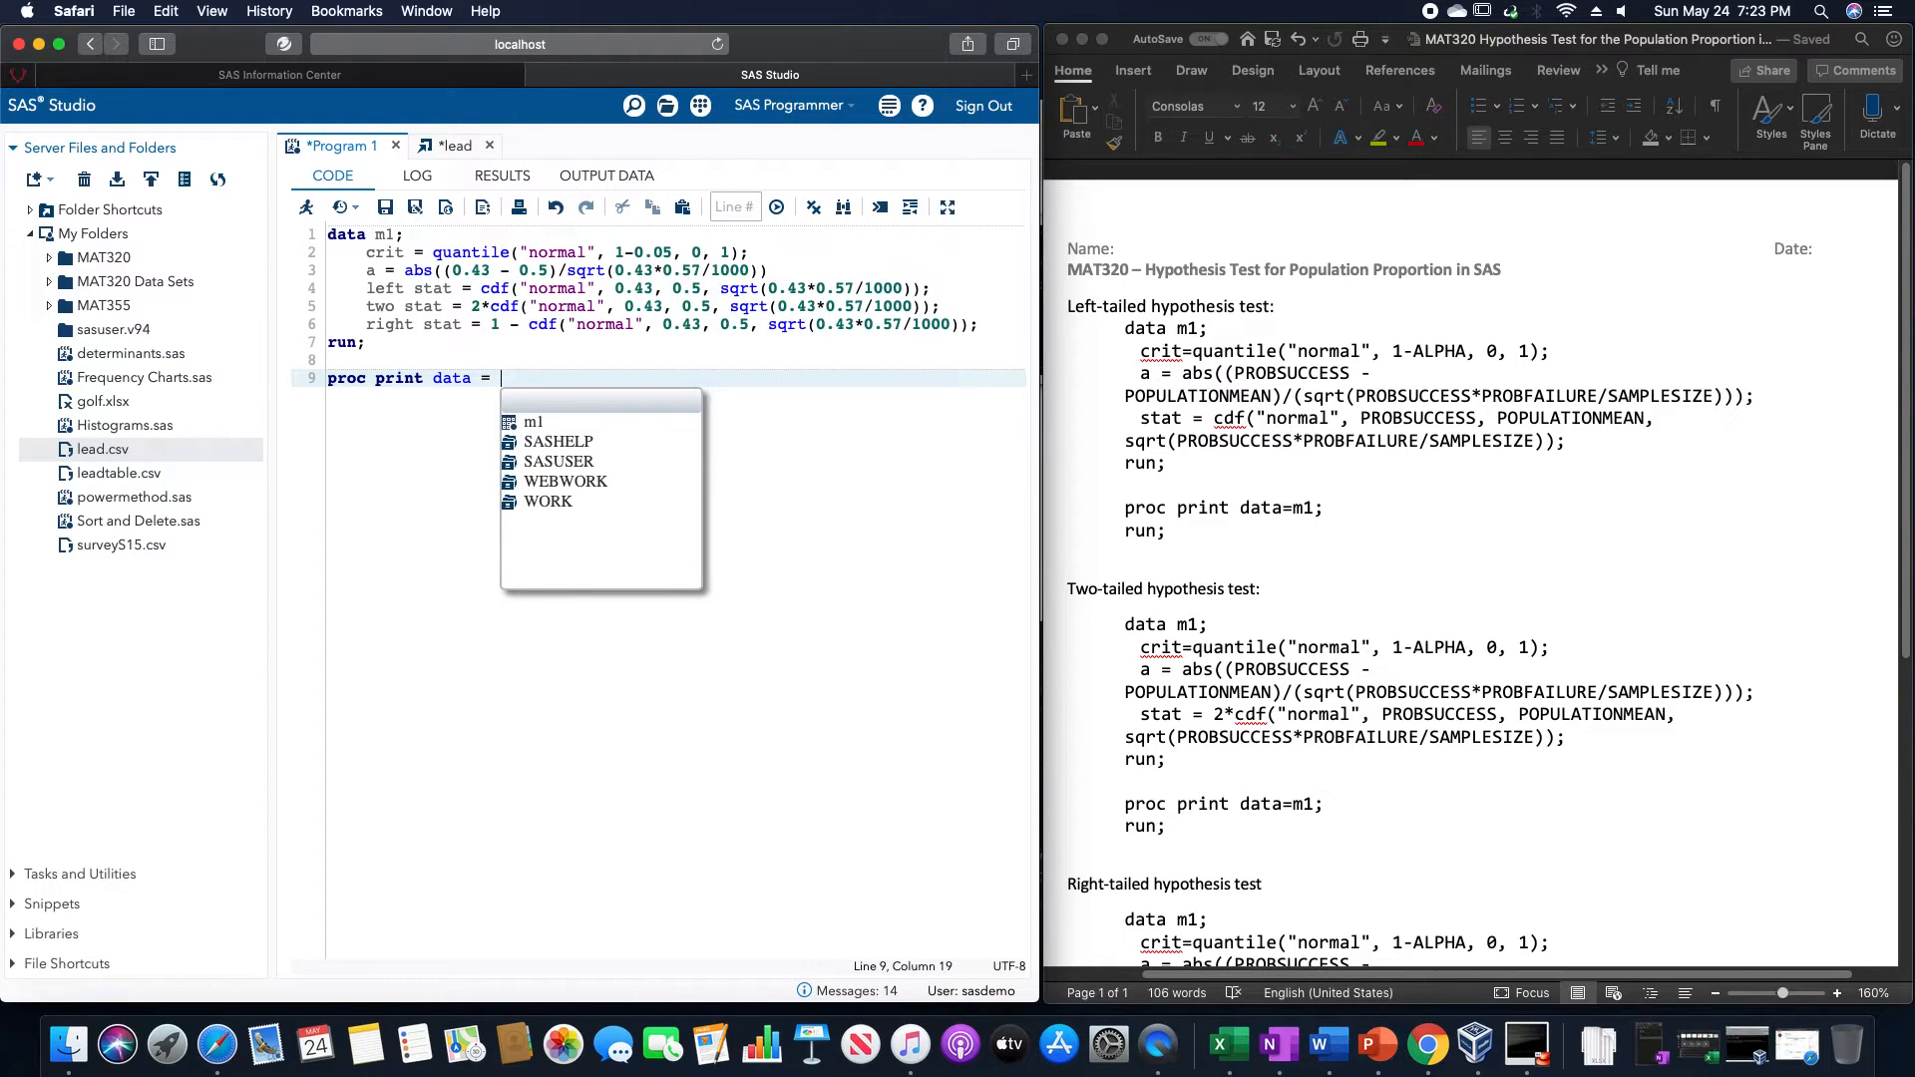
{"action": "type", "text": "m1;"}
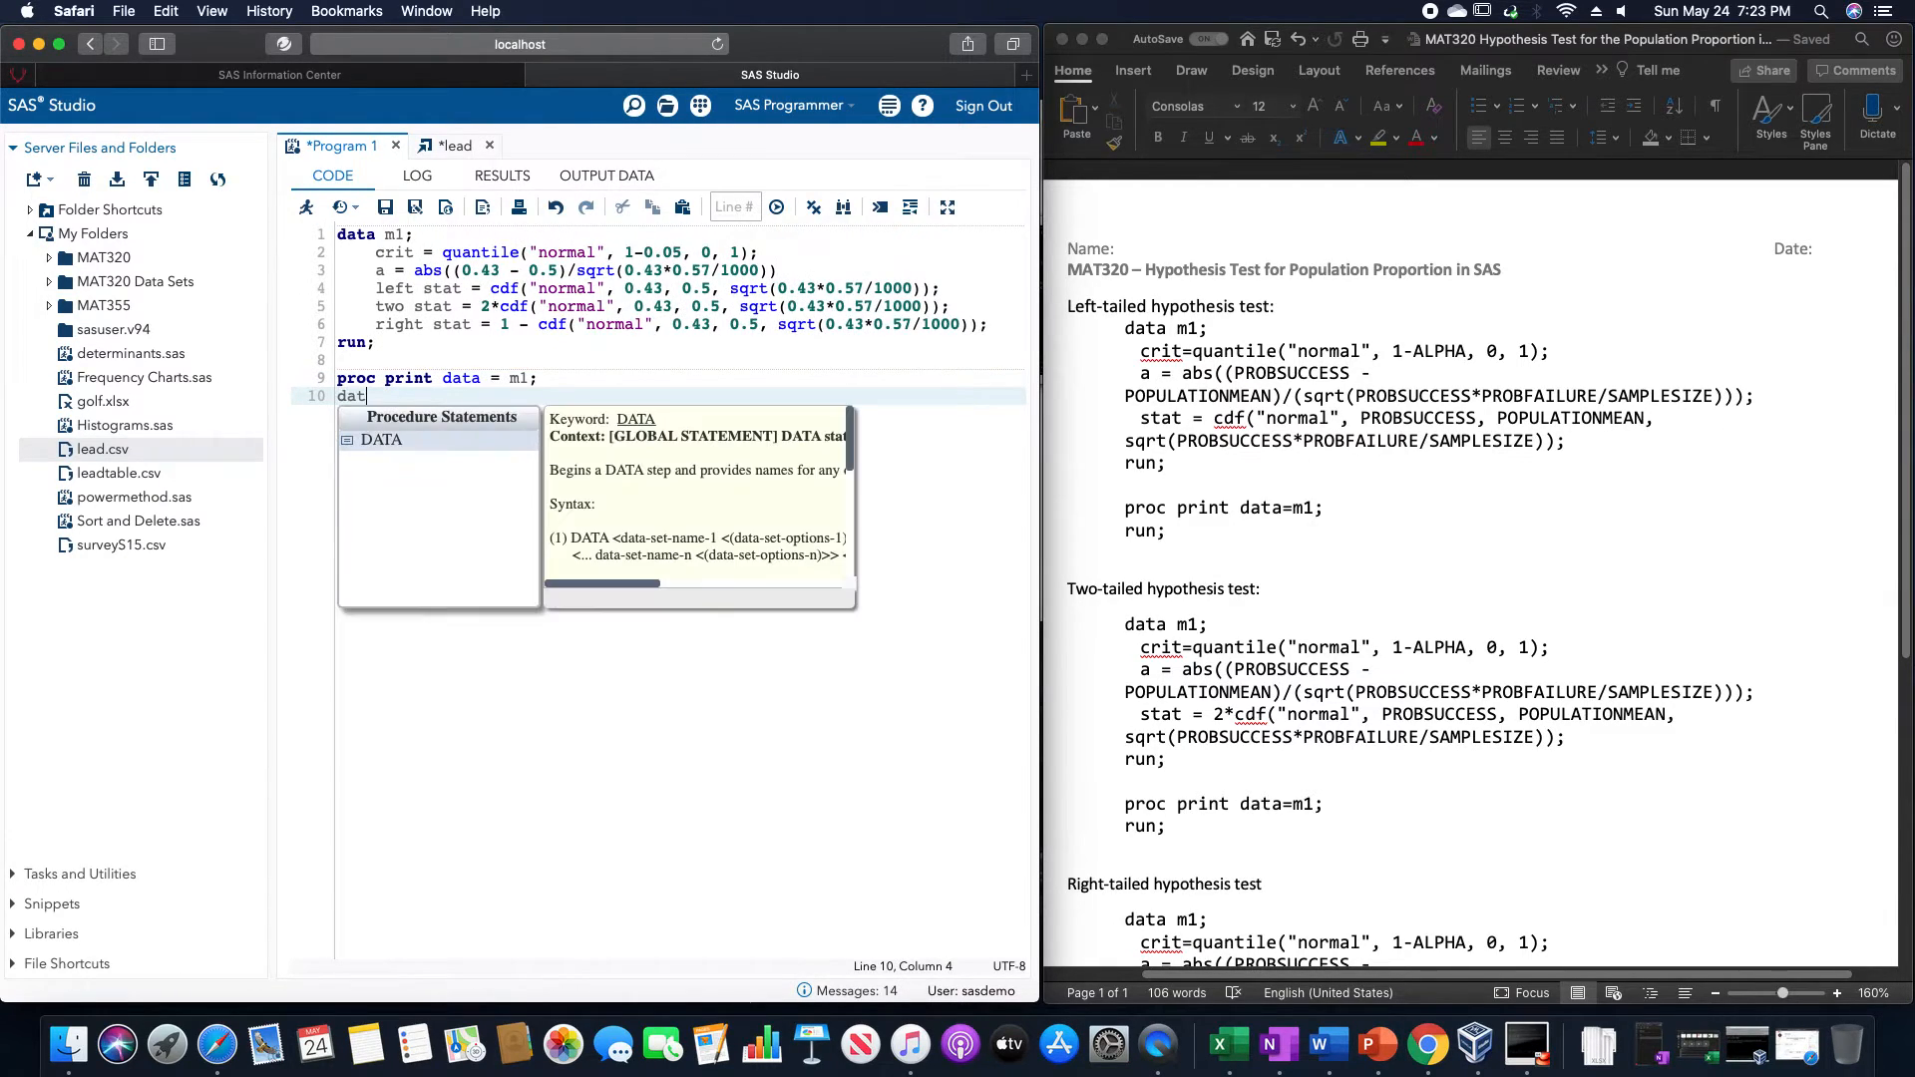
{"action": "type", "text": "run;"}
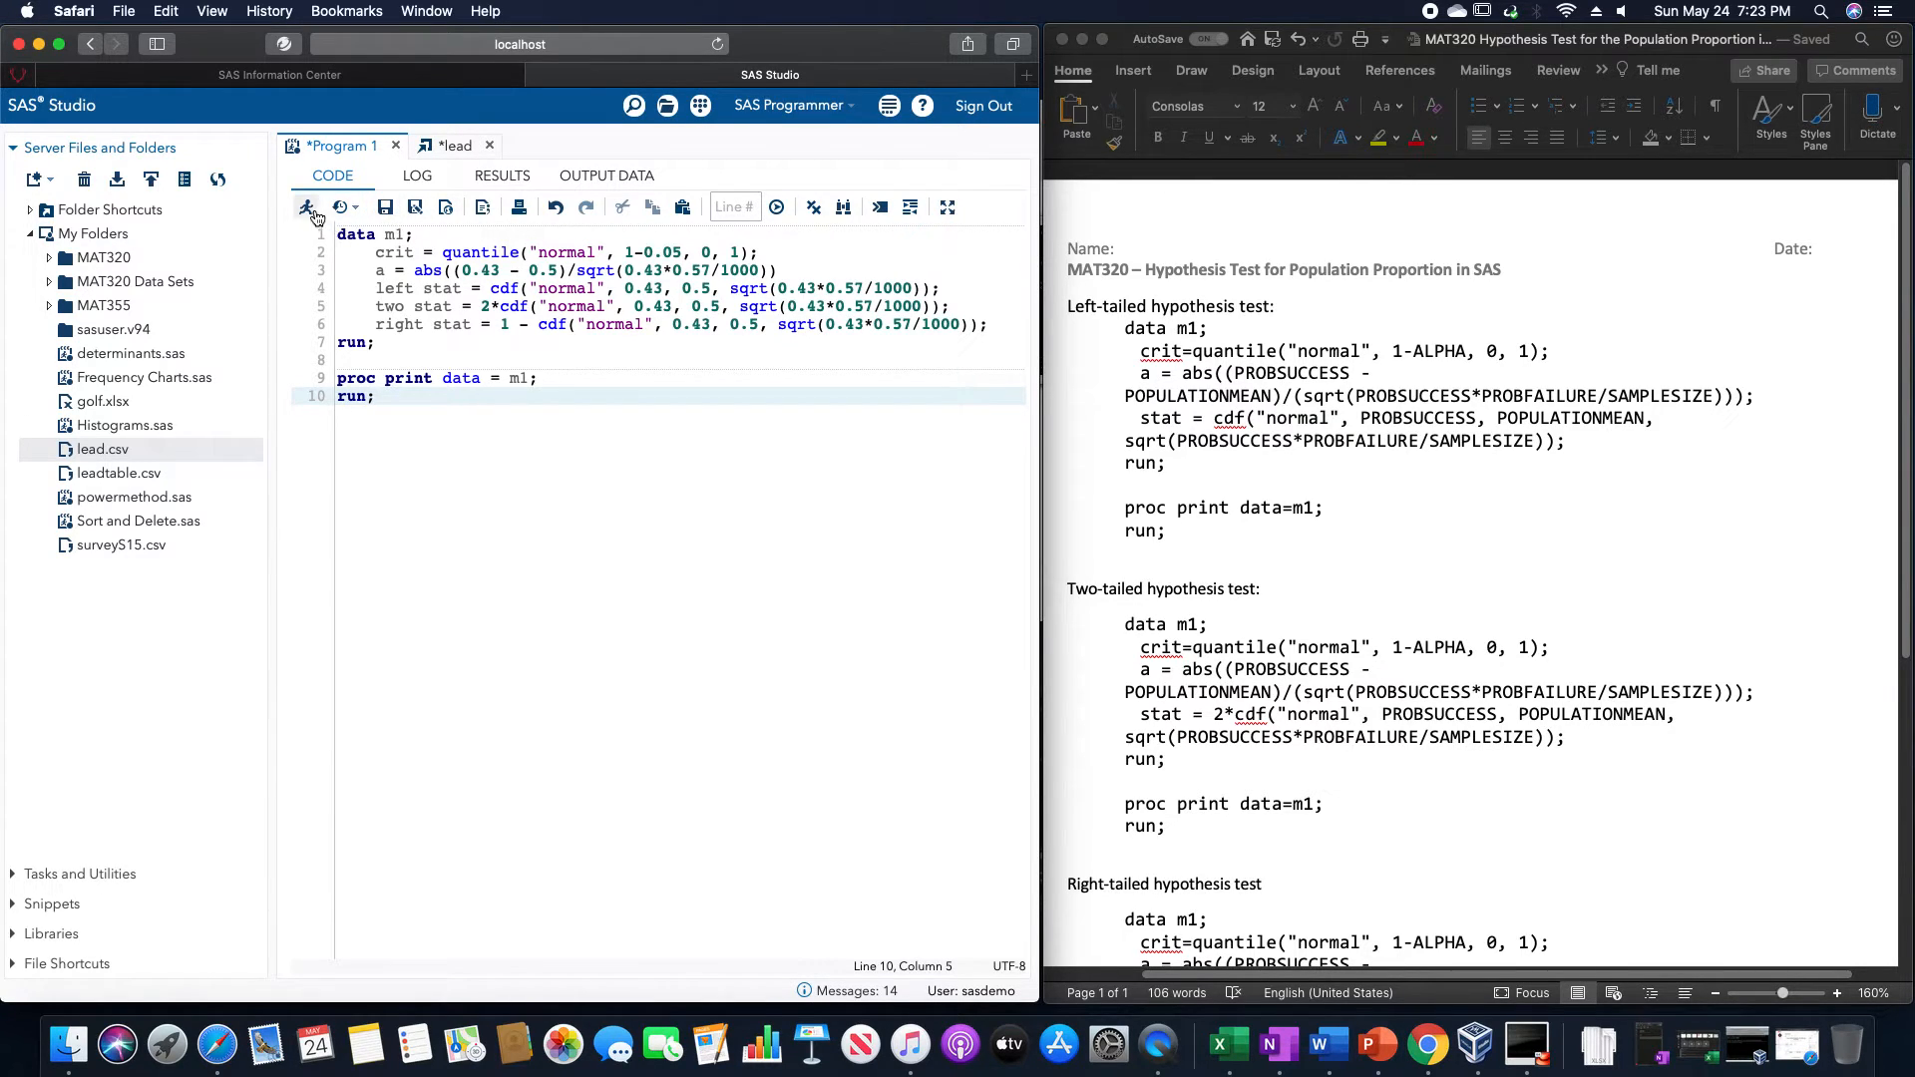
- Run the program, read the syntax errors in the LOG, then return to RESULTS
{"action": "left_click", "coordinate": [312, 207]}
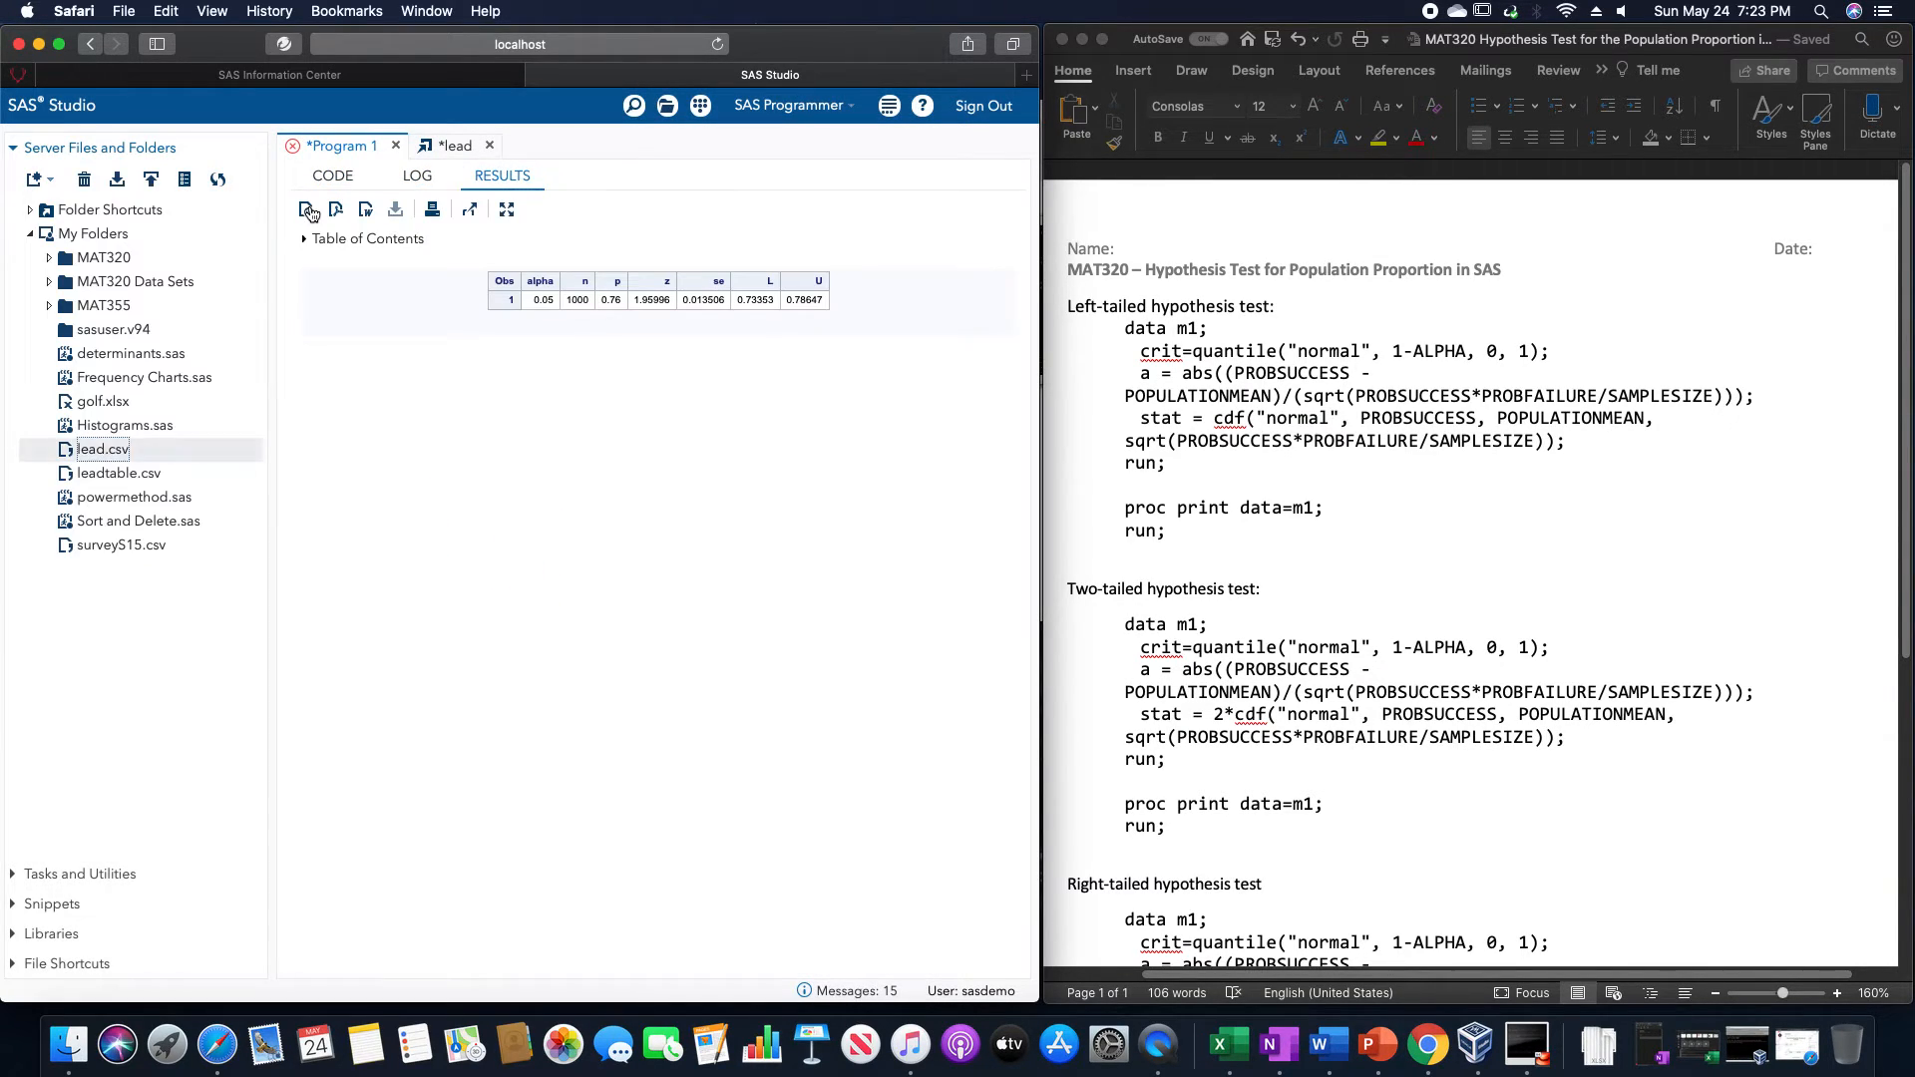
{"action": "mouse_move", "coordinate": [309, 209]}
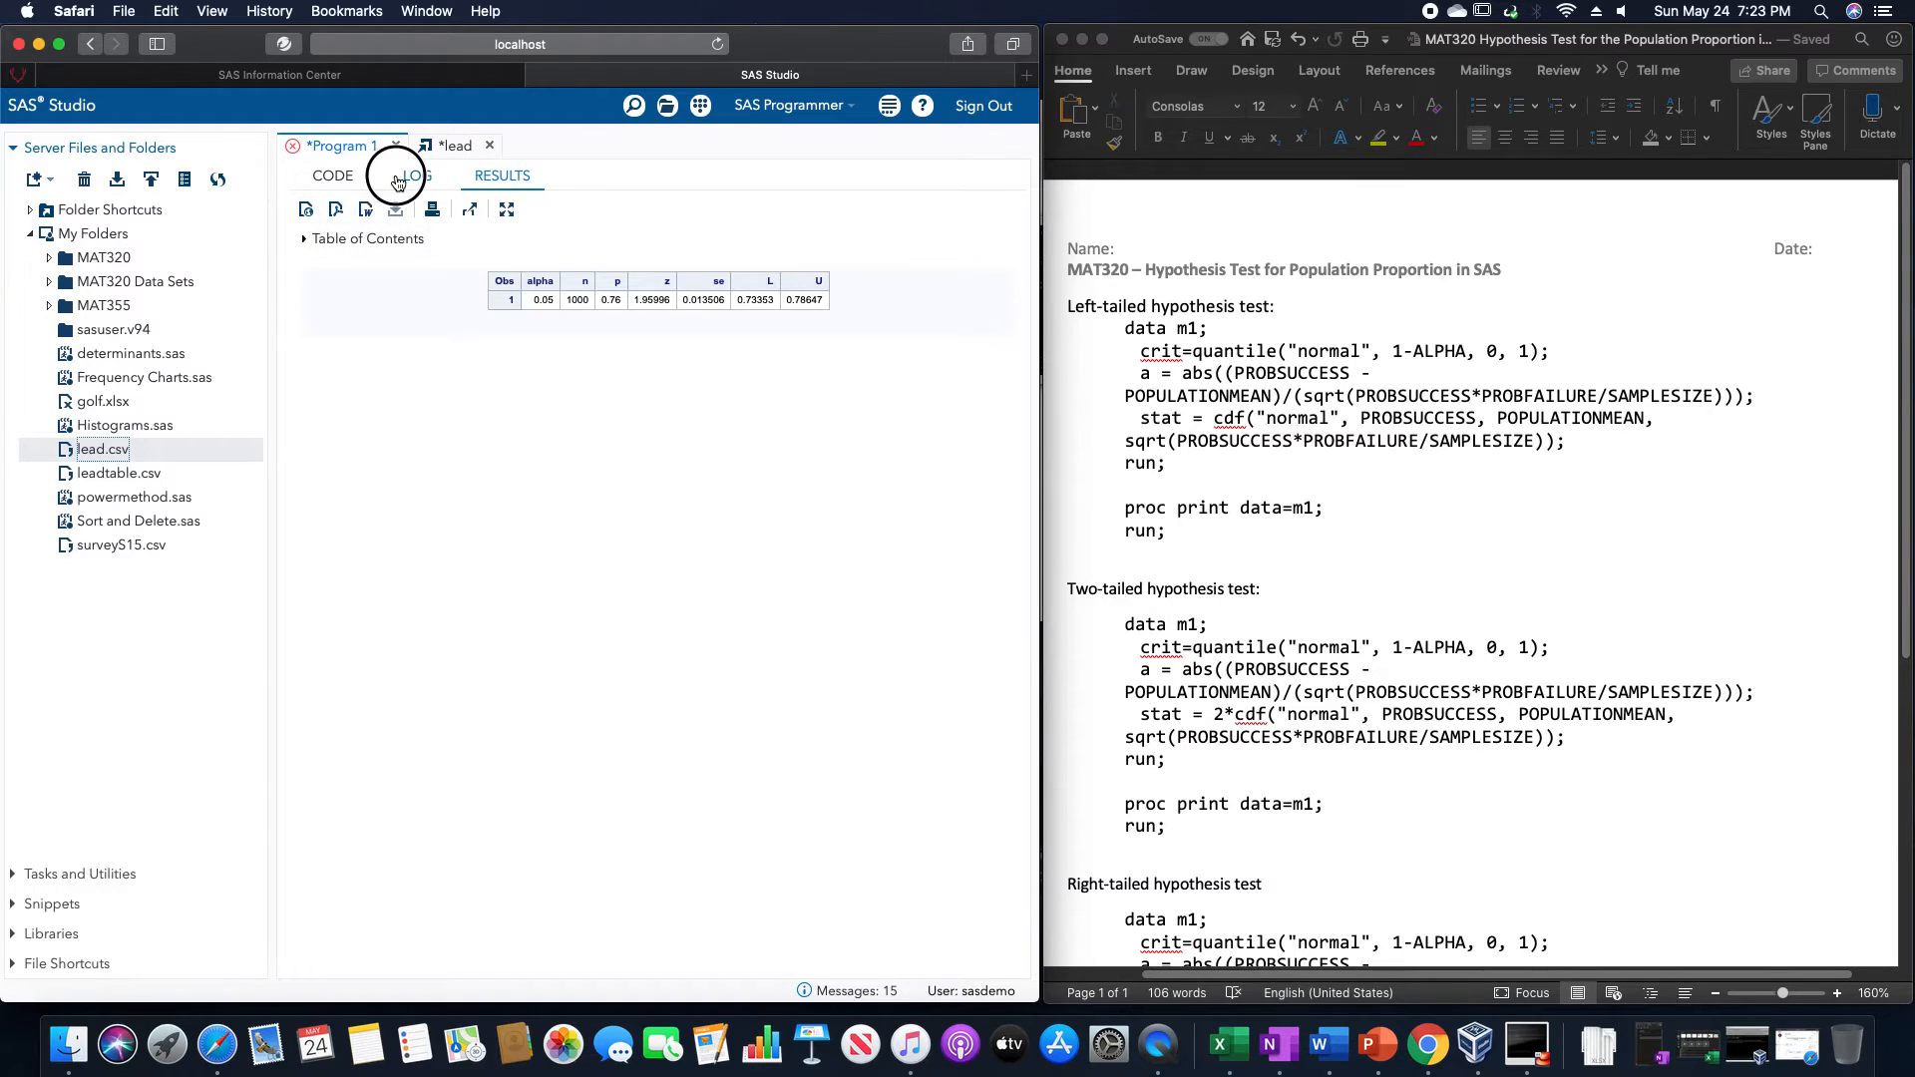
{"action": "left_click", "coordinate": [397, 179]}
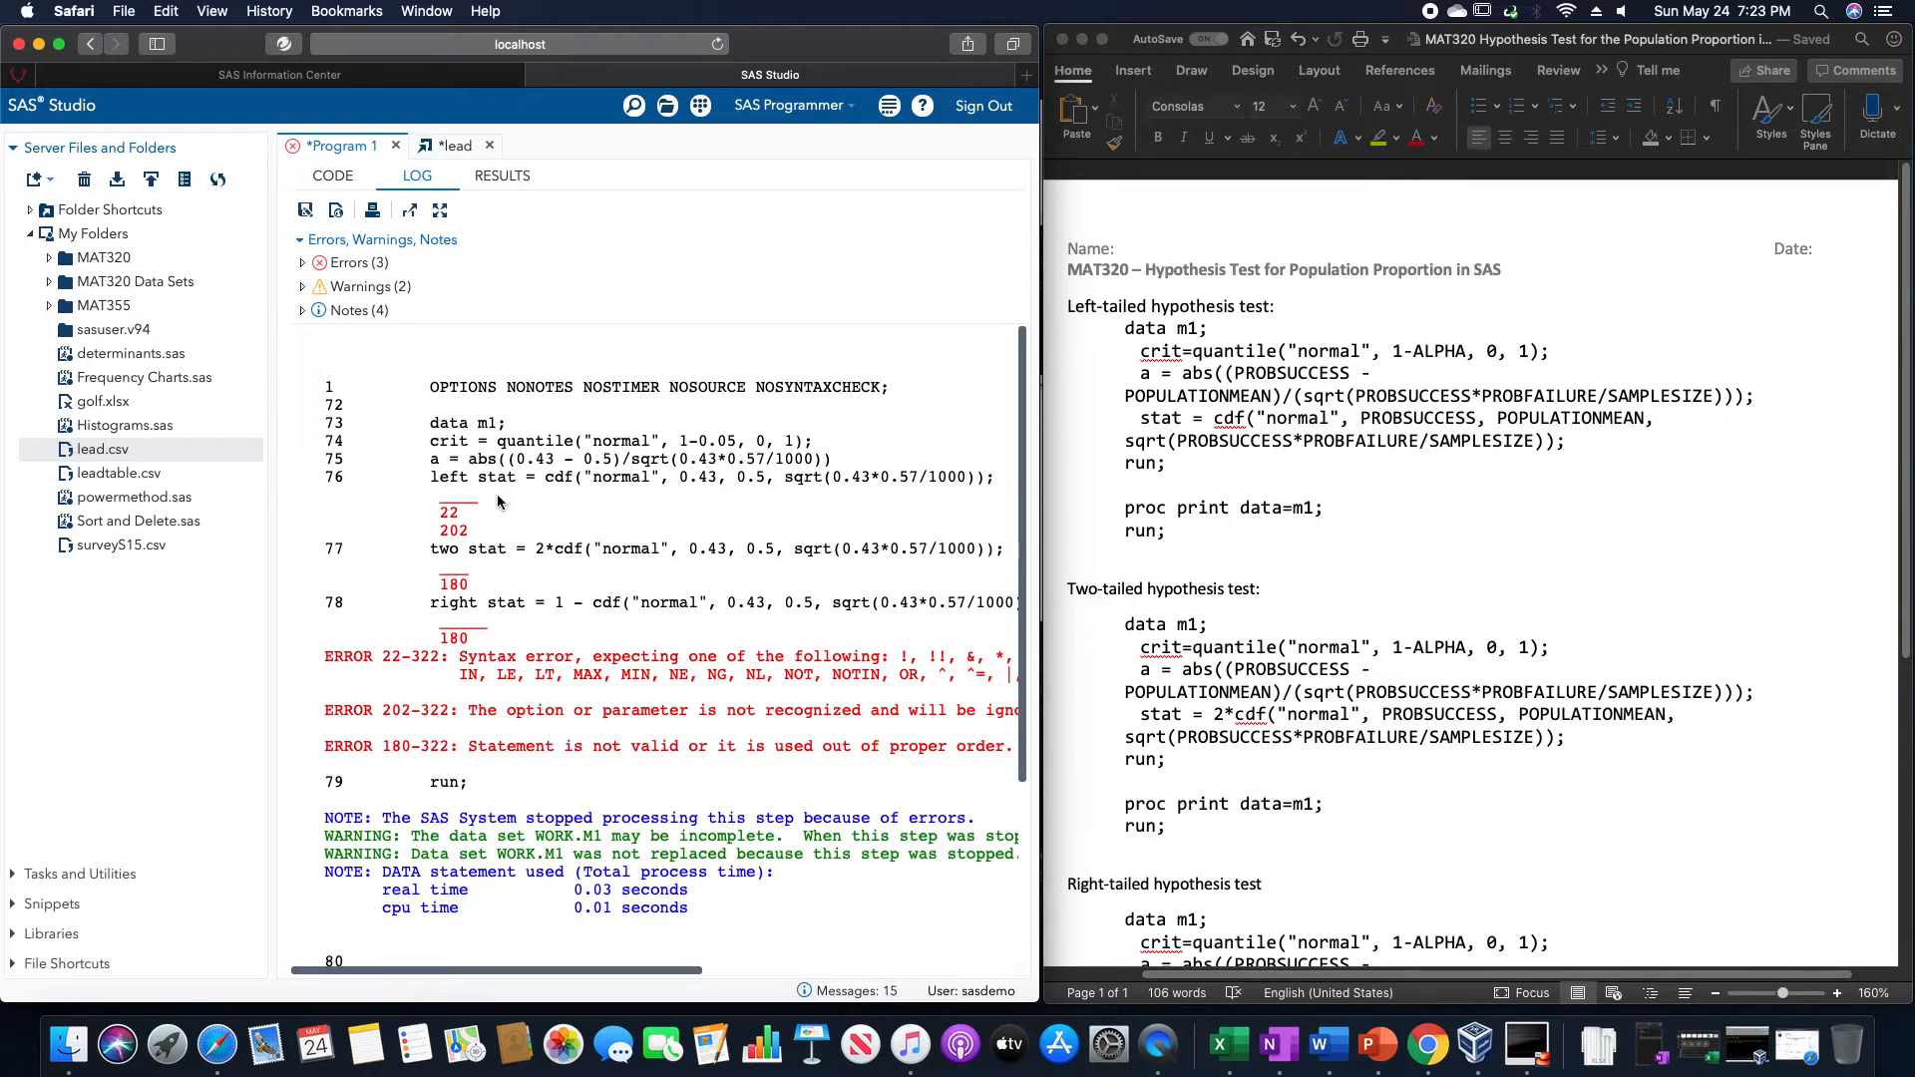
{"action": "mouse_move", "coordinate": [505, 516]}
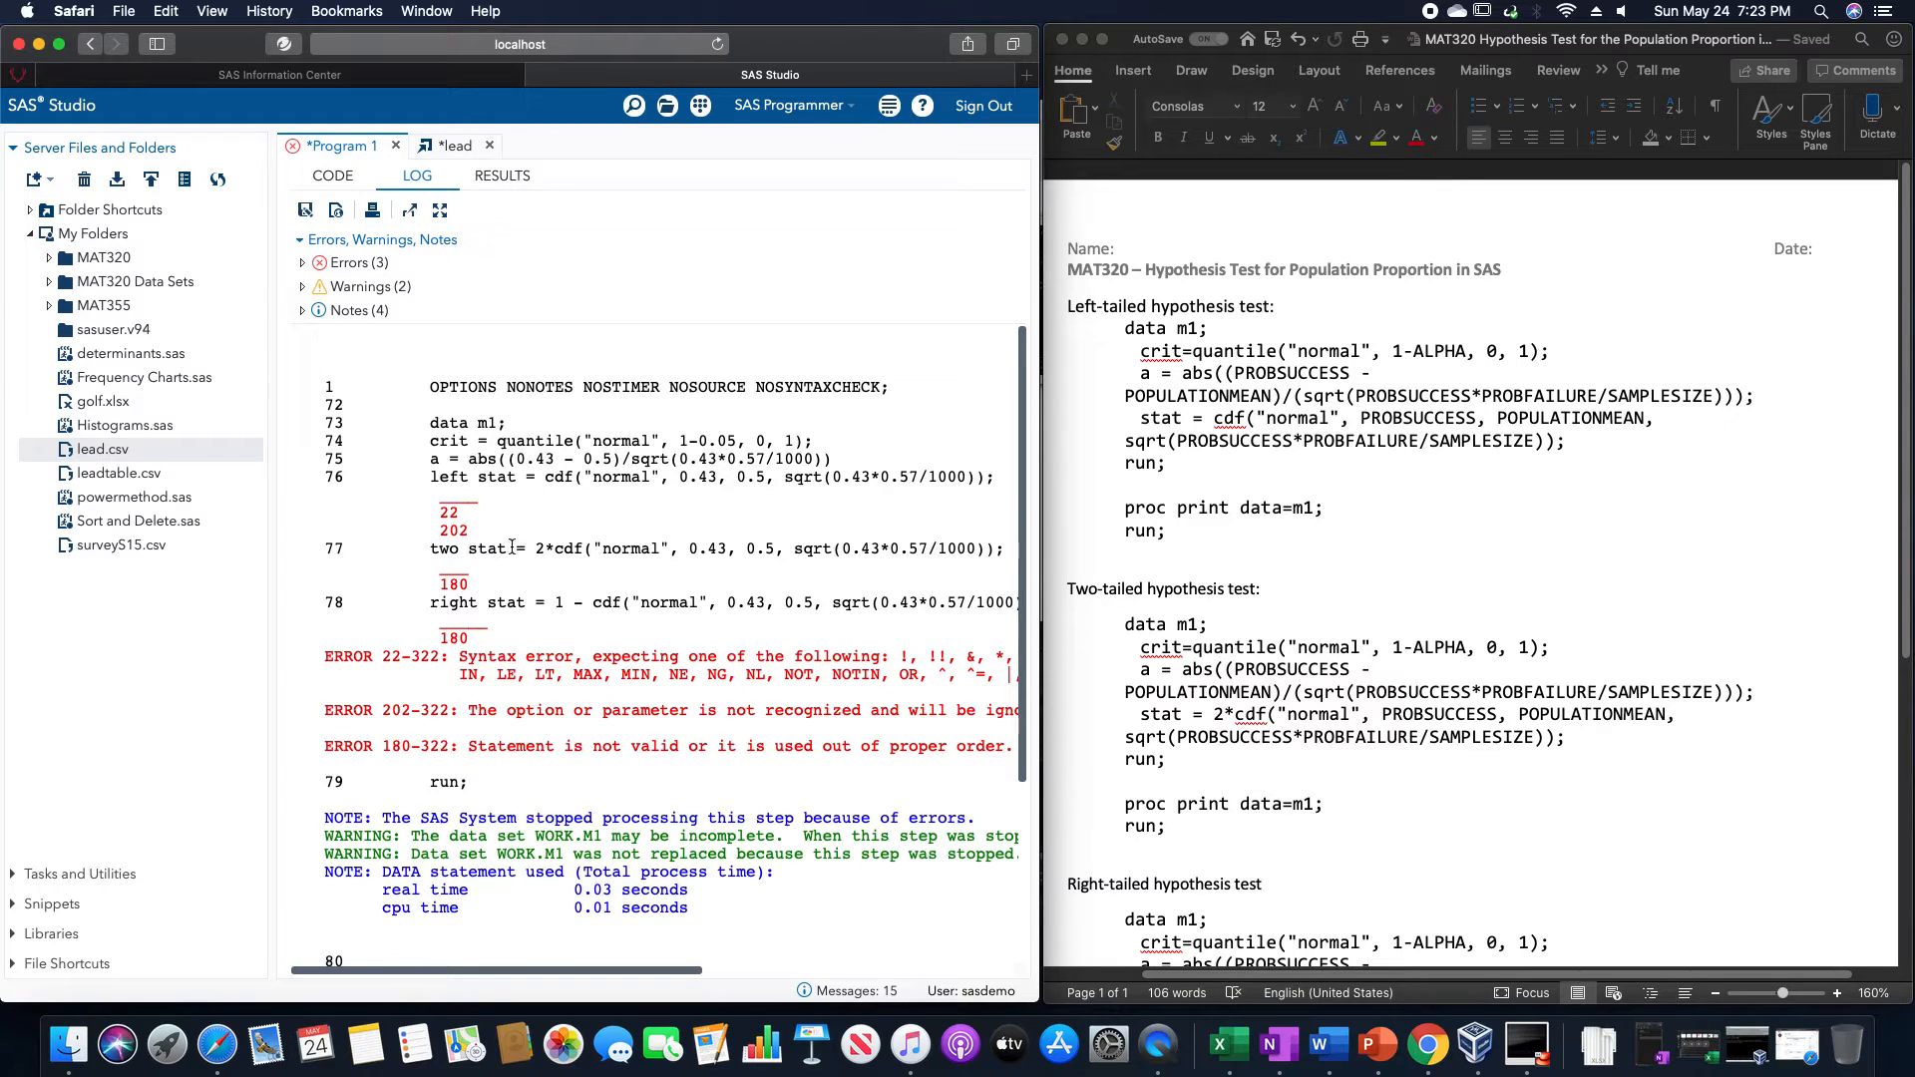
{"action": "left_click", "coordinate": [332, 175]}
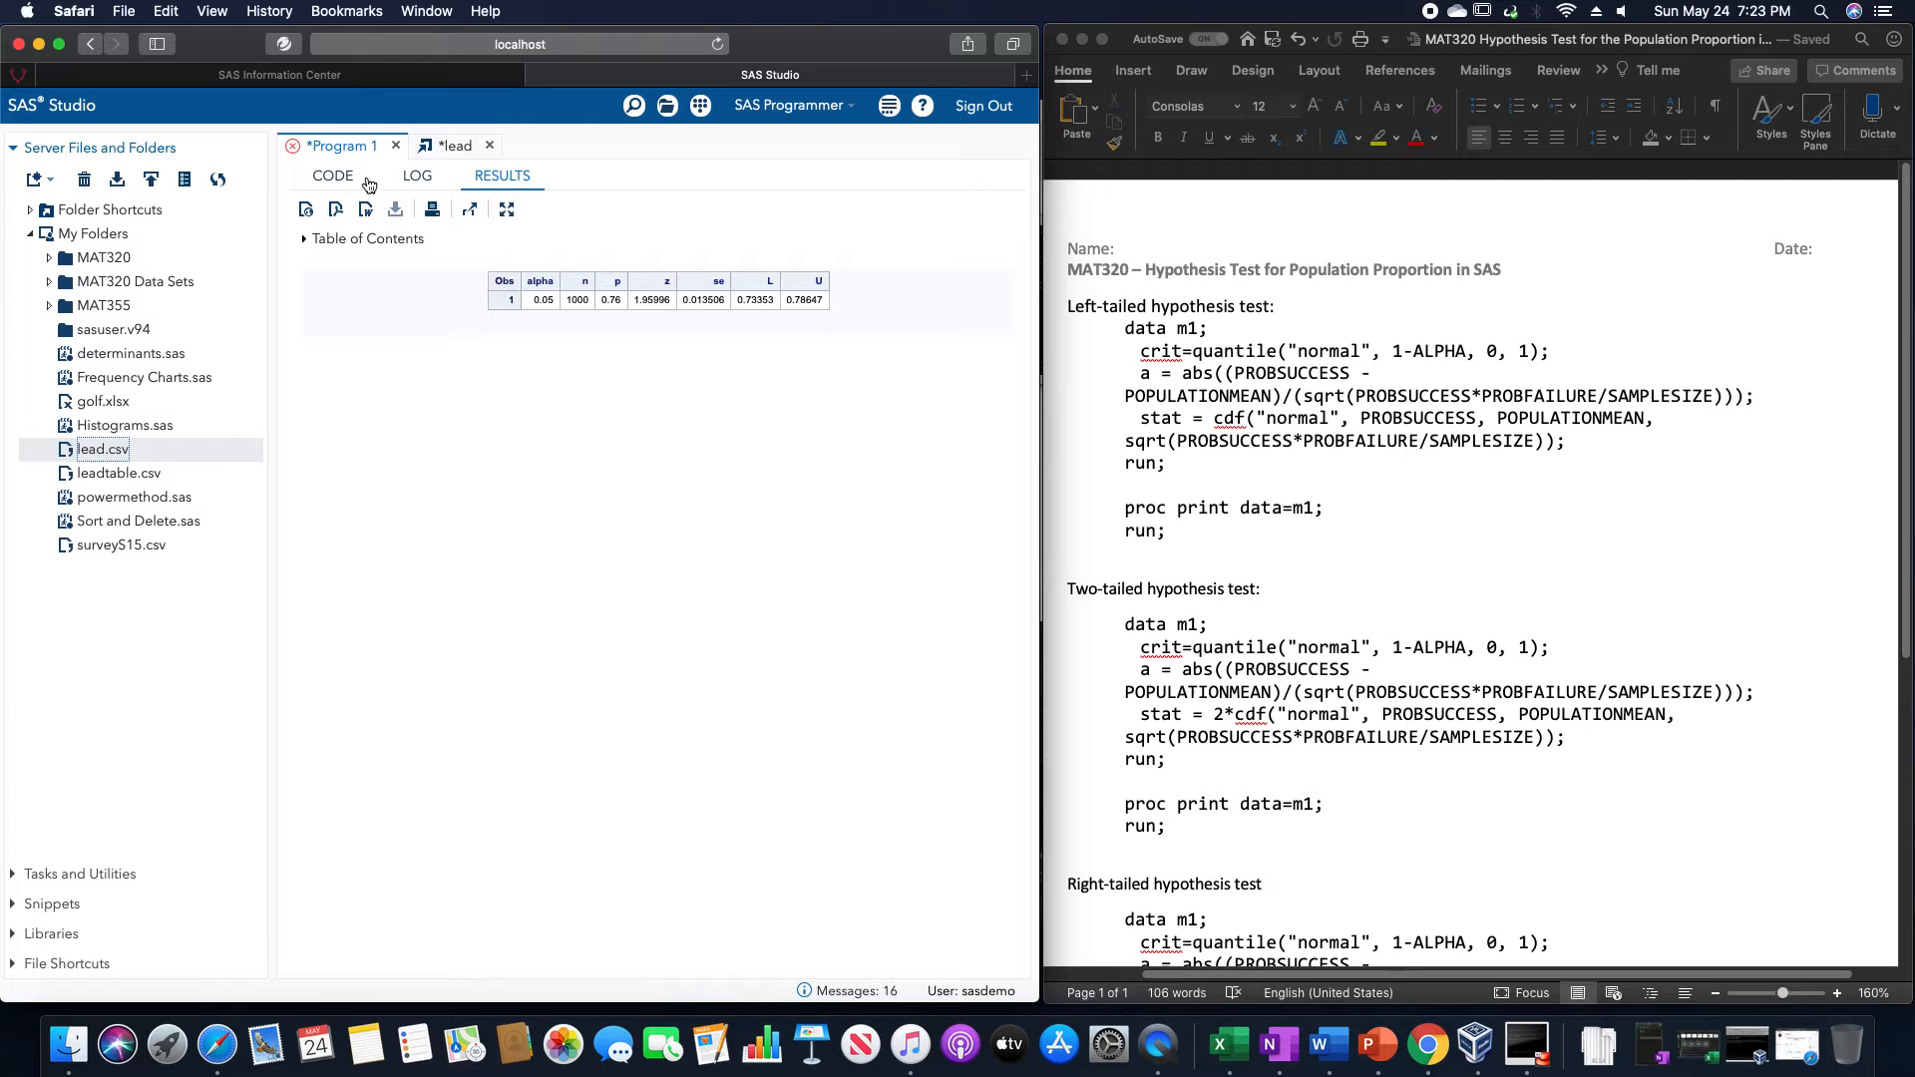
- Back in the program, add the missing semicolon at the end of the a calculation line
{"action": "left_click", "coordinate": [417, 176]}
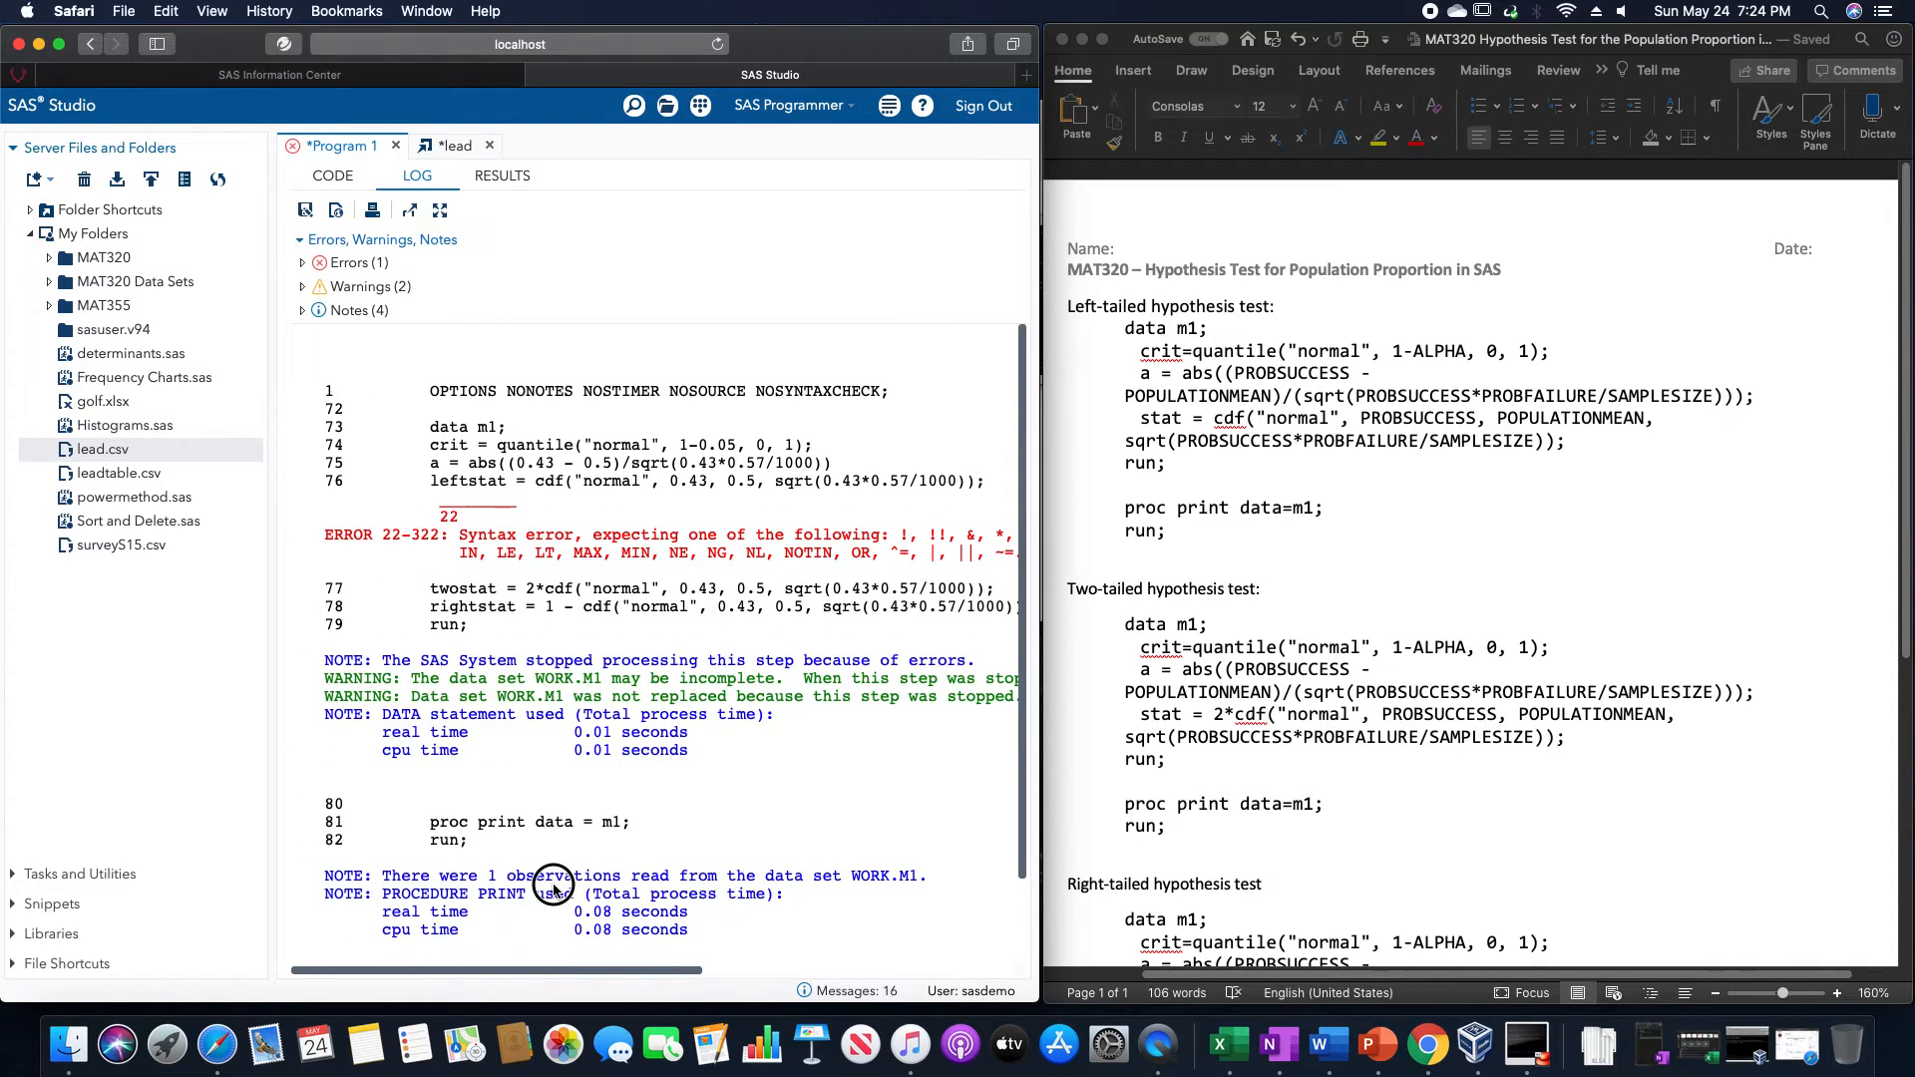
{"action": "mouse_move", "coordinate": [533, 879]}
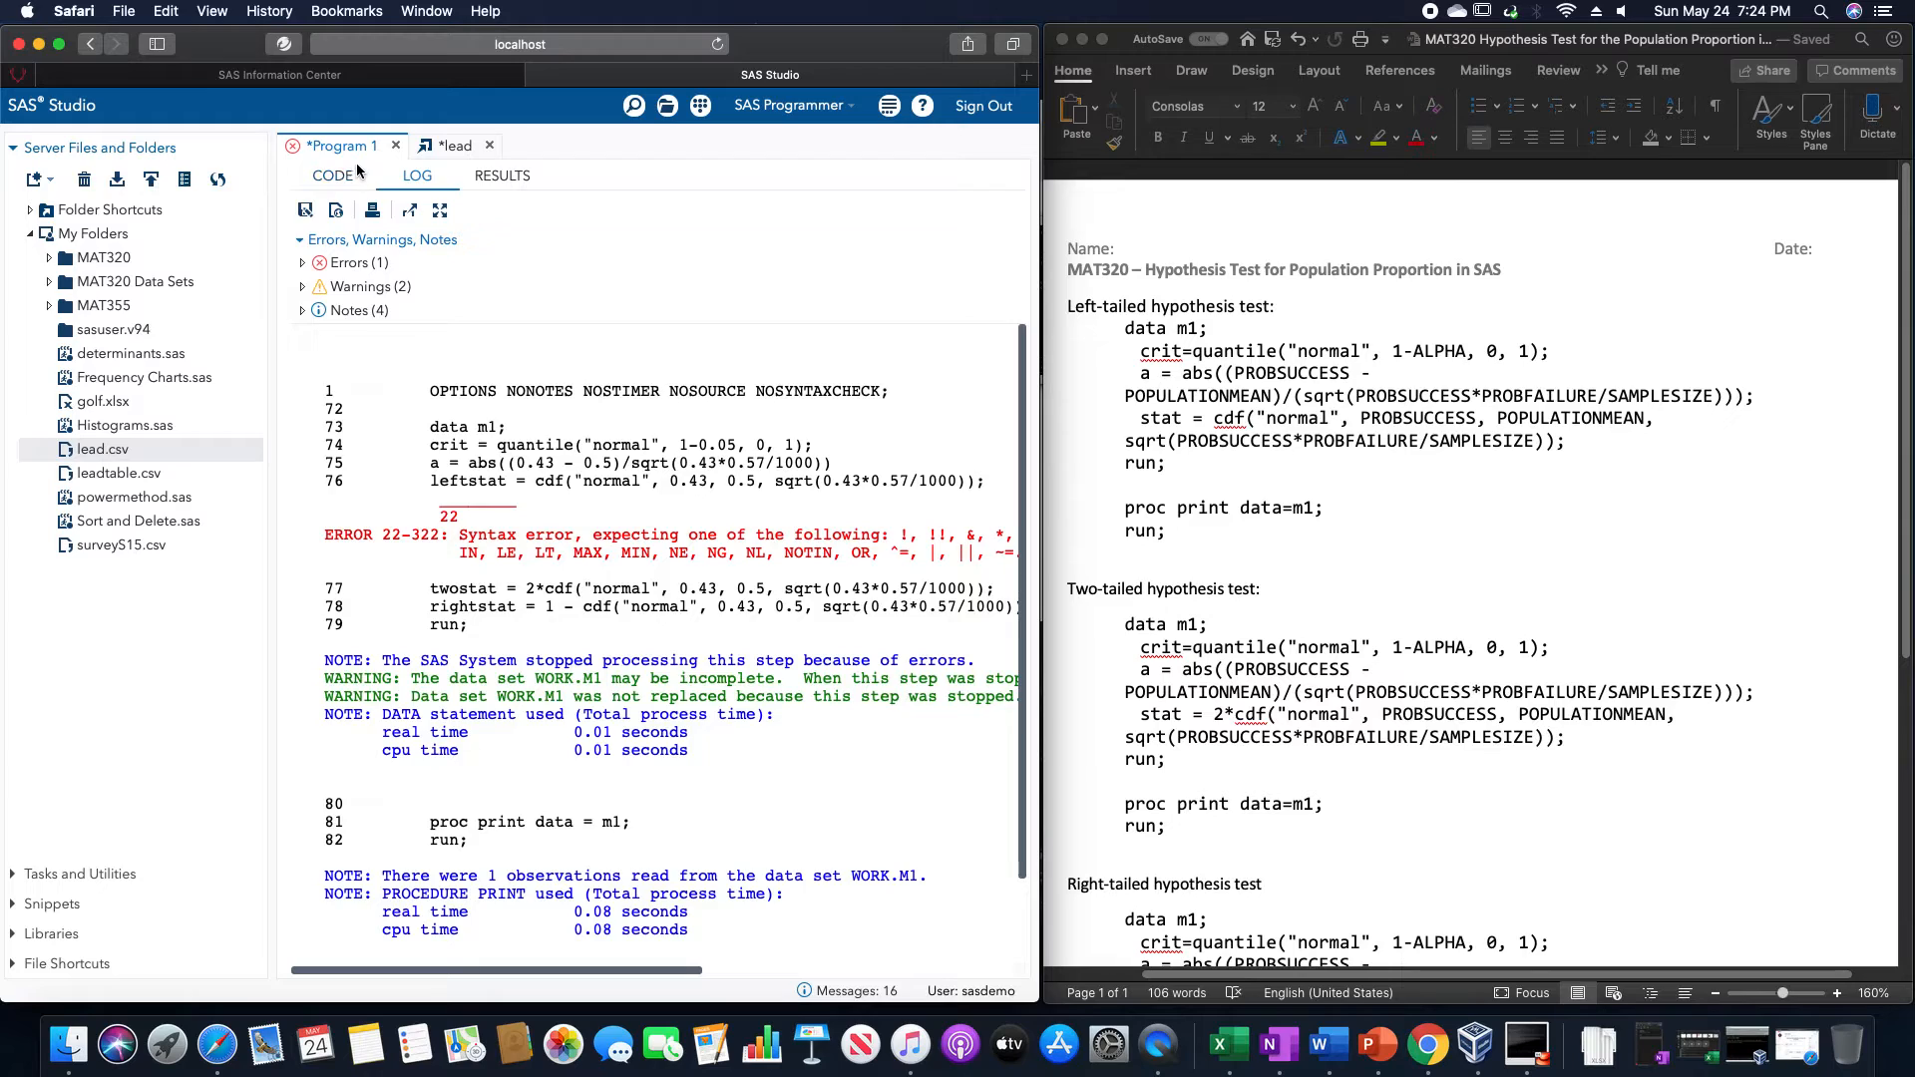
{"action": "left_click", "coordinate": [333, 175]}
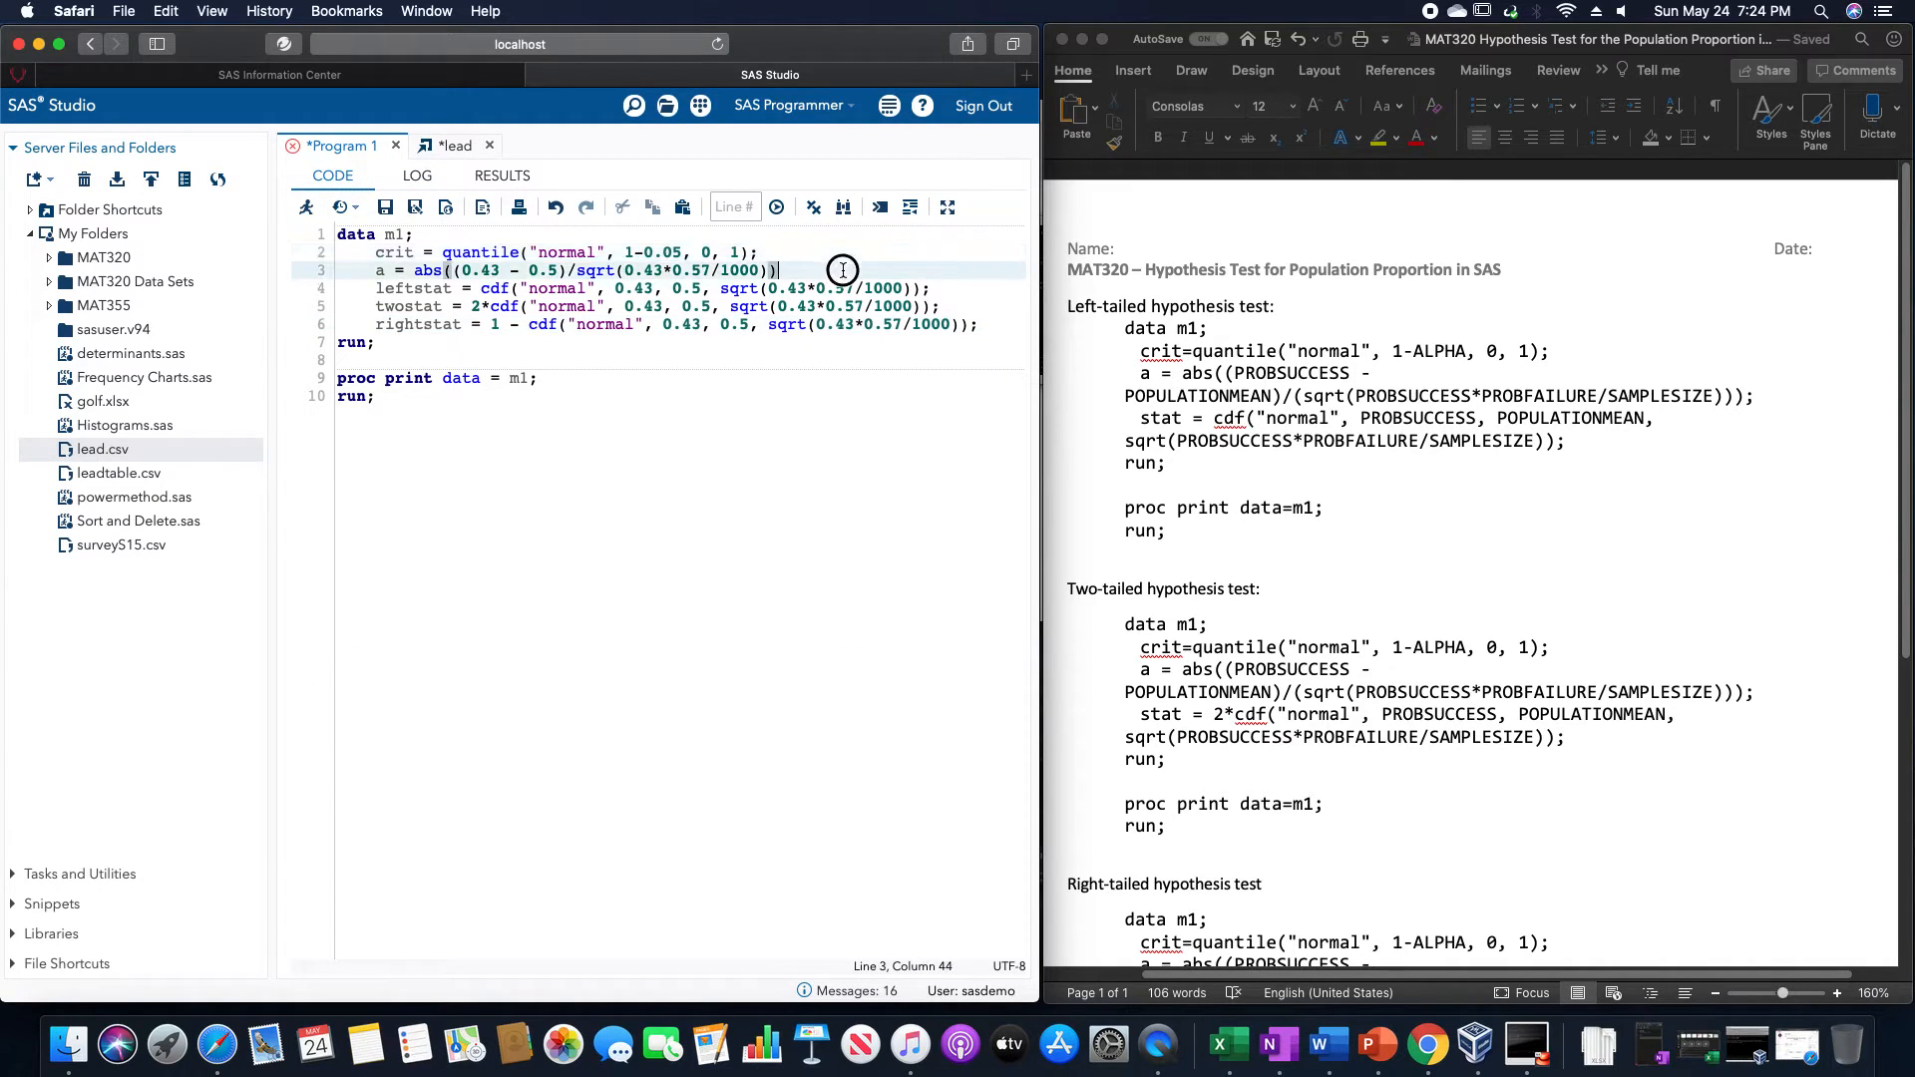
{"action": "type", "text": ";"}
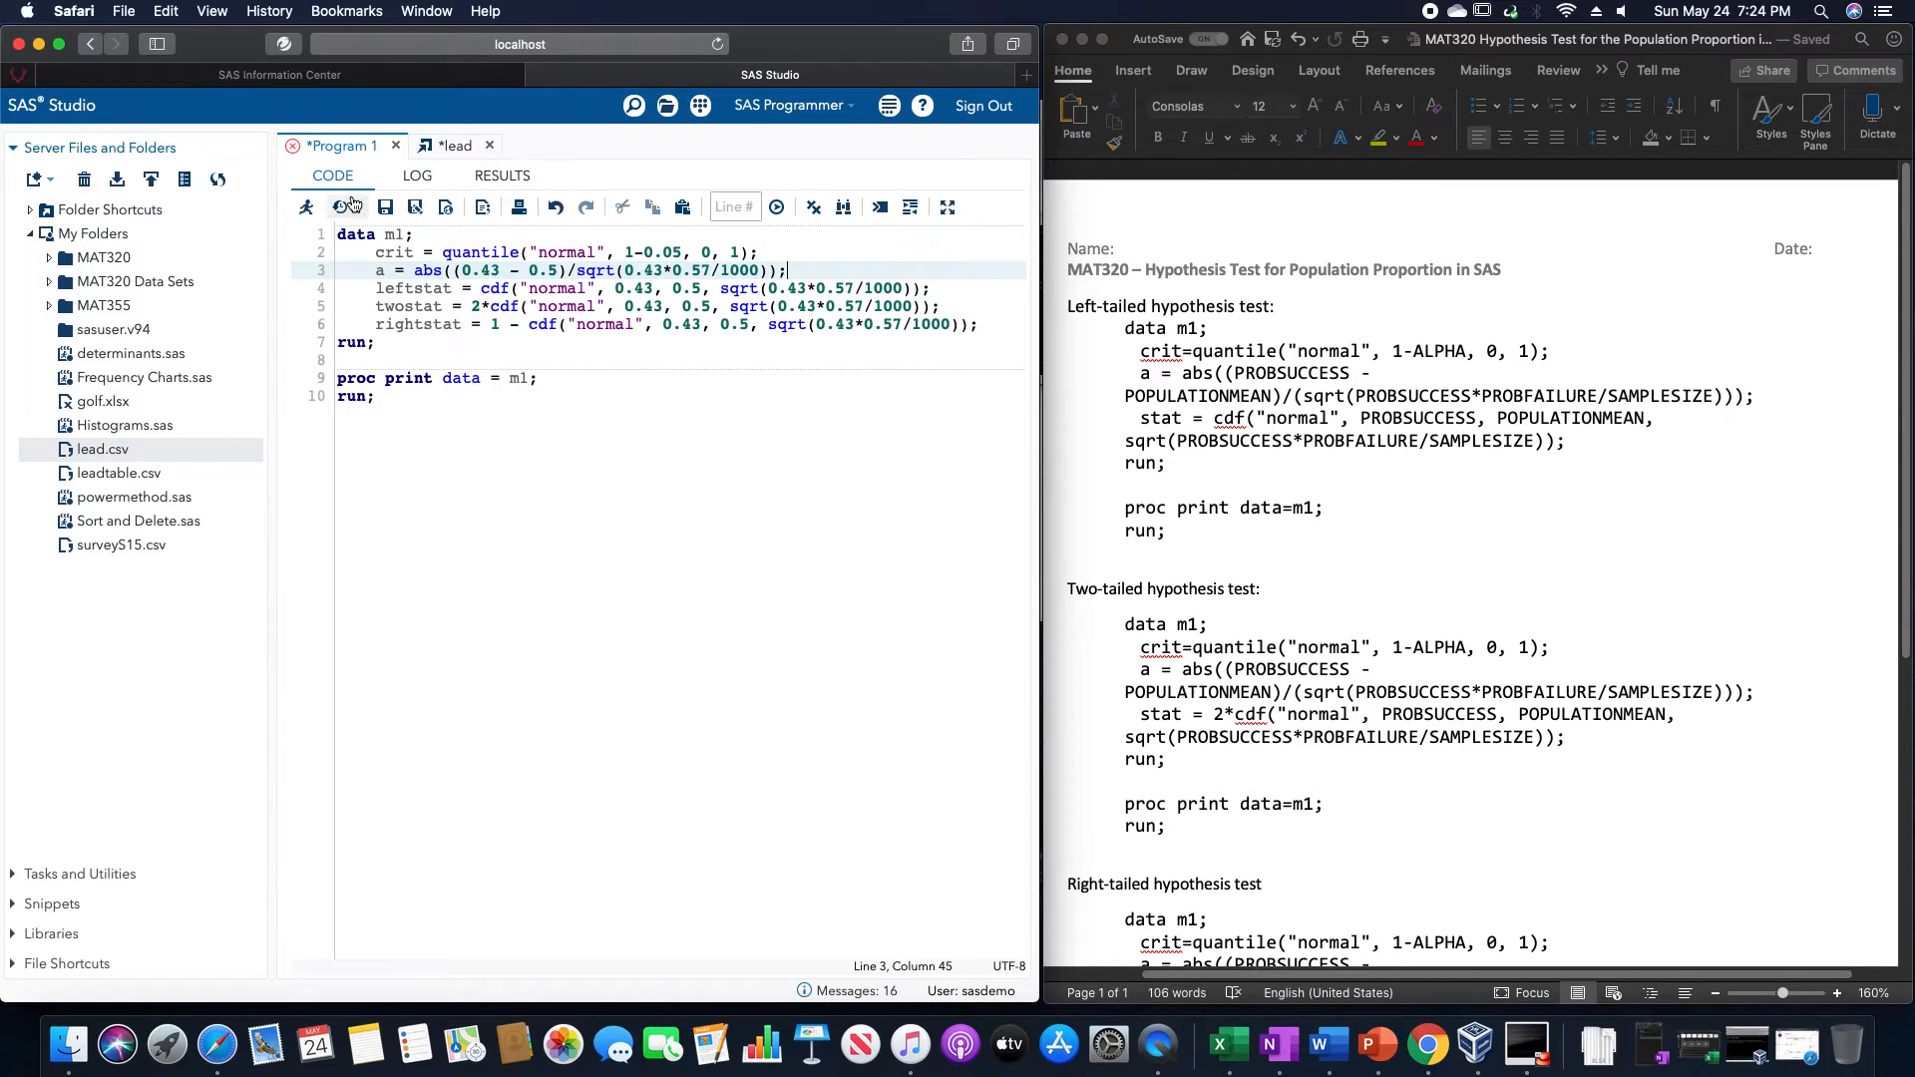
- Run the program and check crit 1.64485, a 4.47122, leftstat .0000039, twostat .0000078, rightstat 1
{"action": "left_click", "coordinate": [306, 207]}
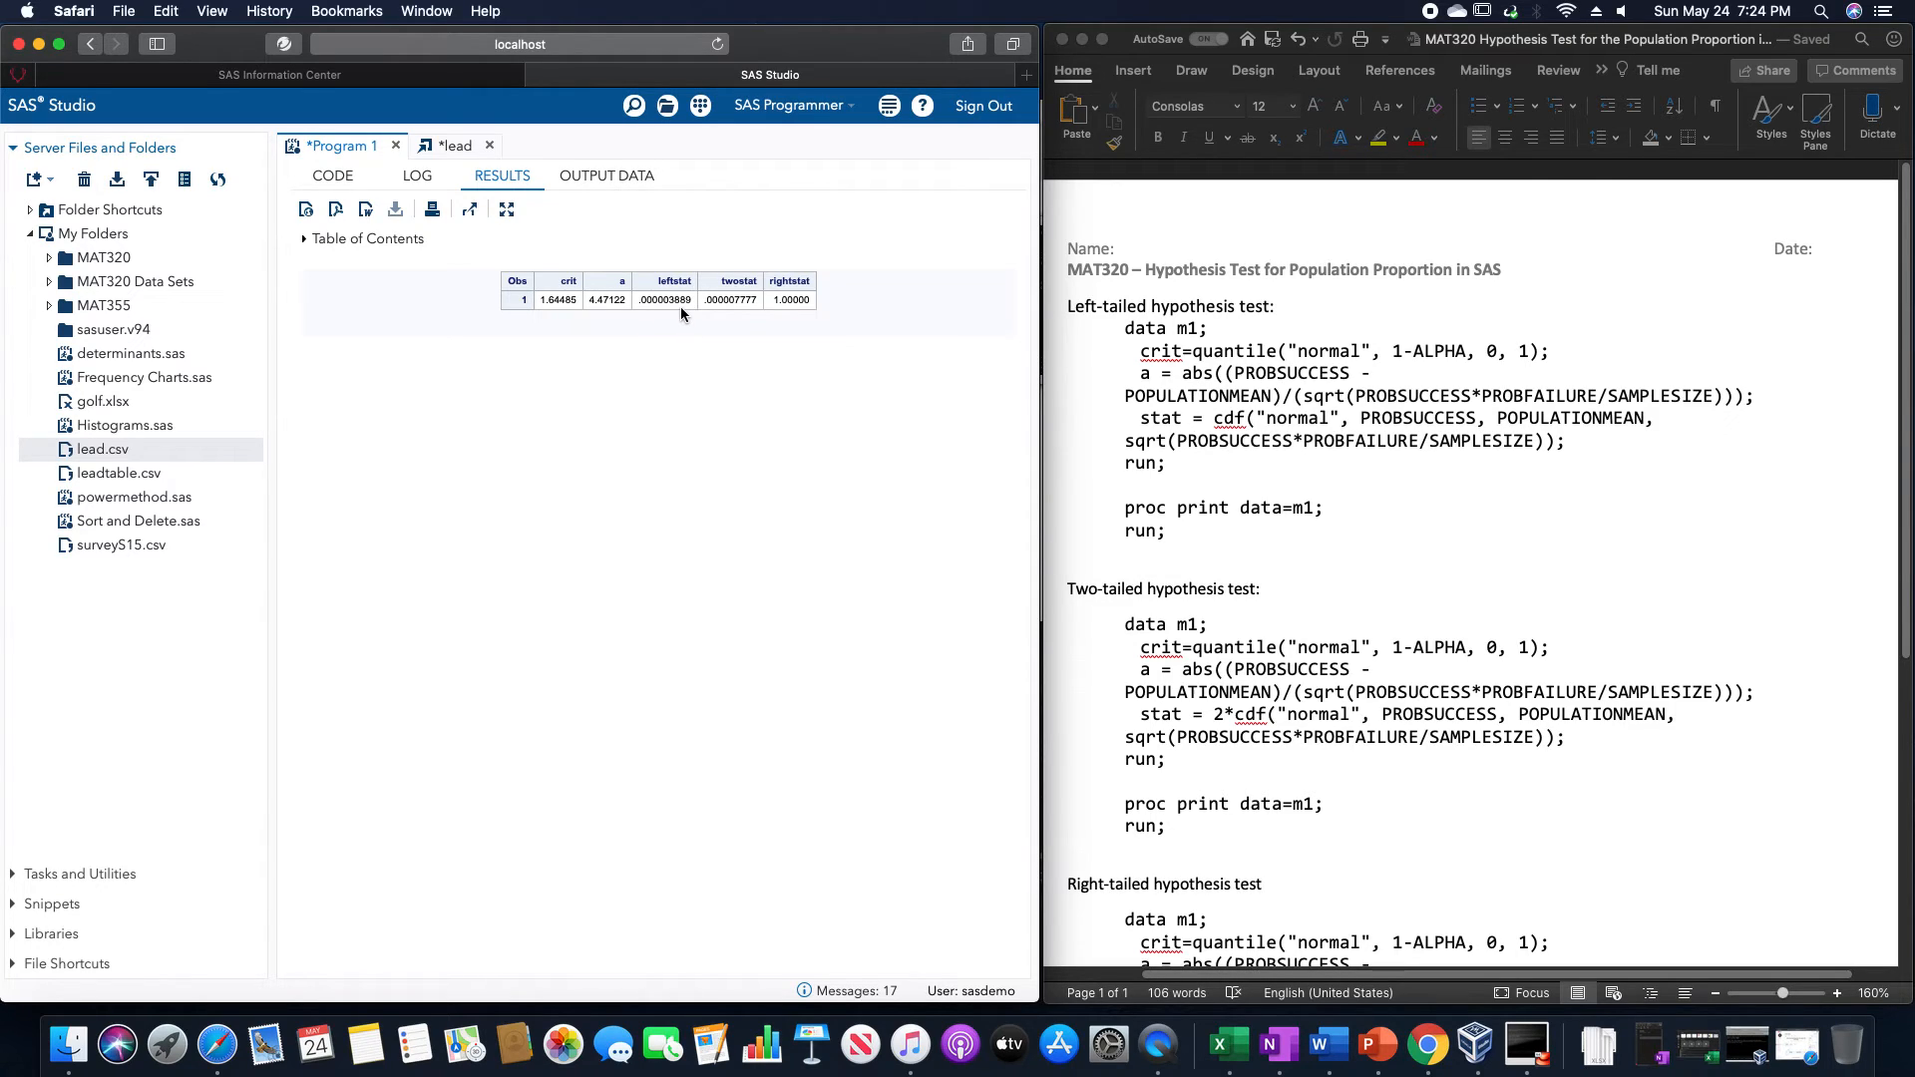
{"action": "mouse_move", "coordinate": [749, 326]}
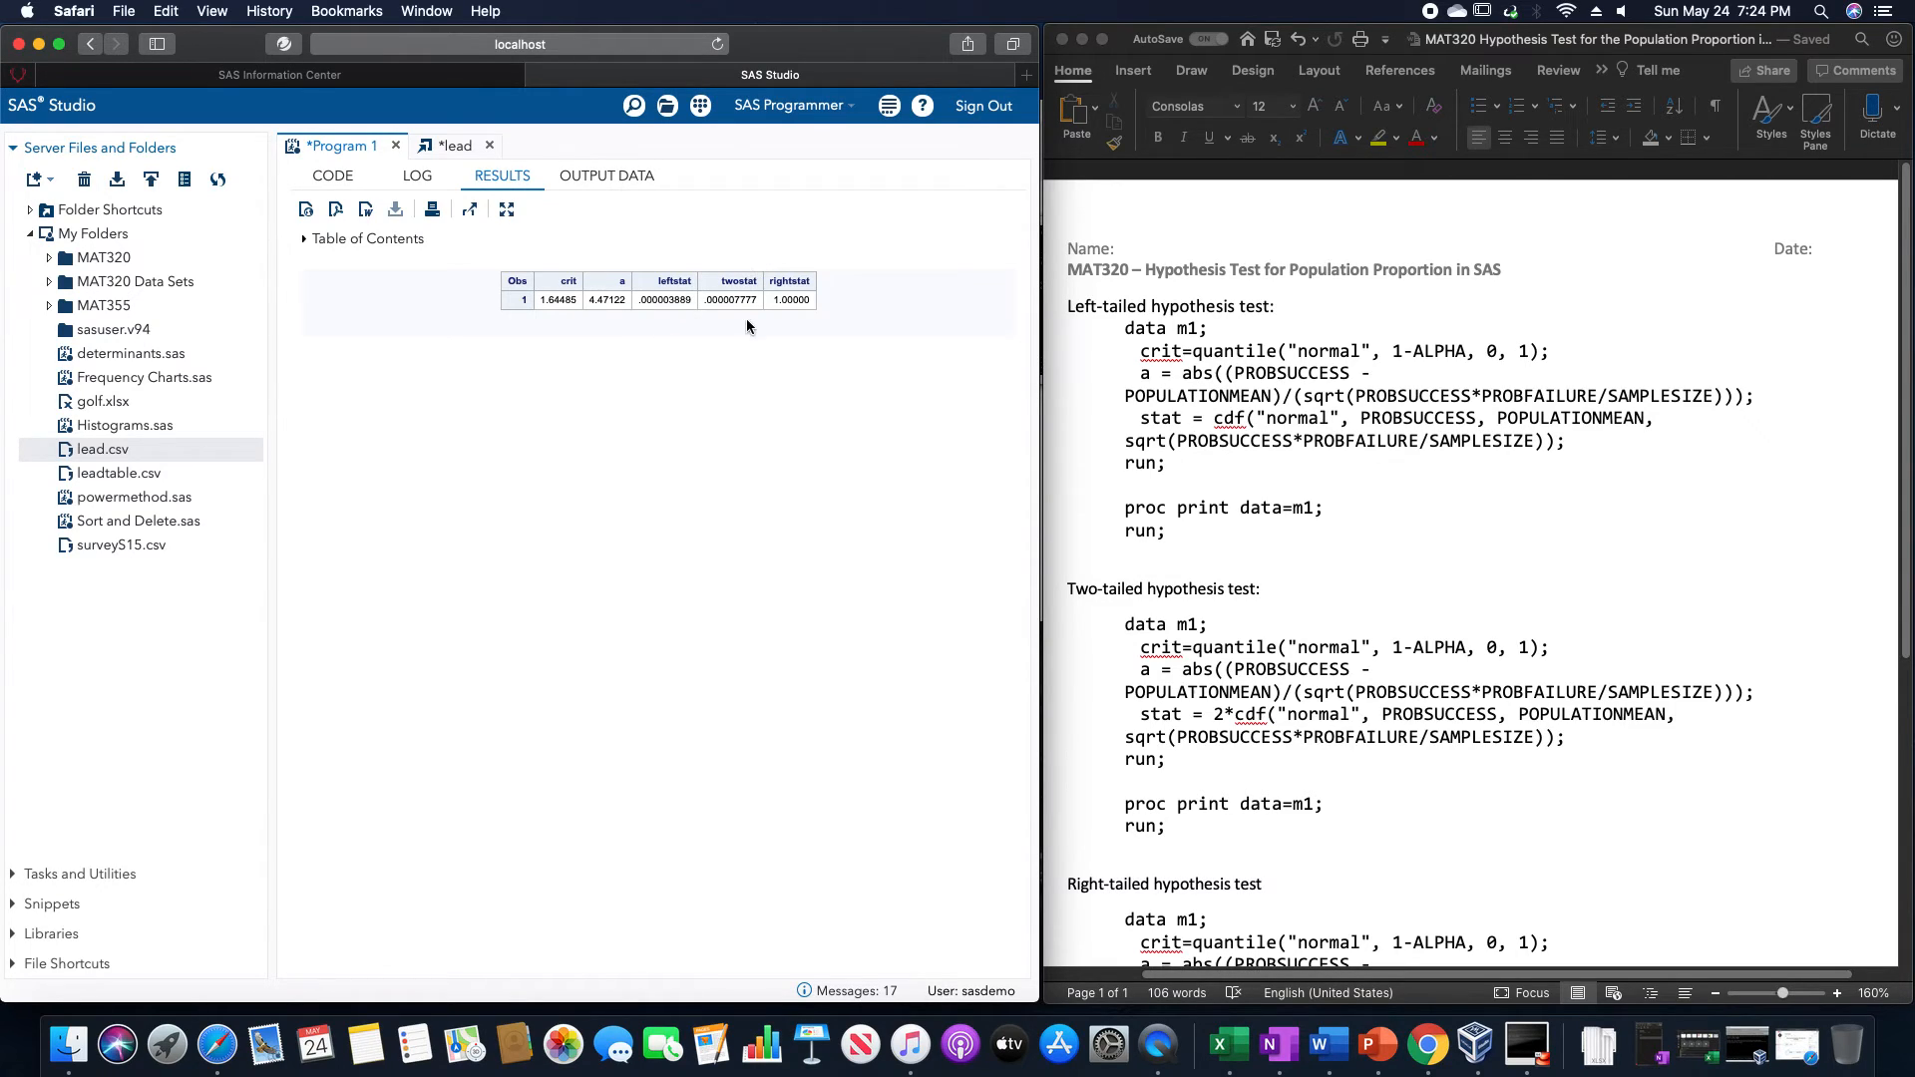
{"action": "mouse_move", "coordinate": [724, 313]}
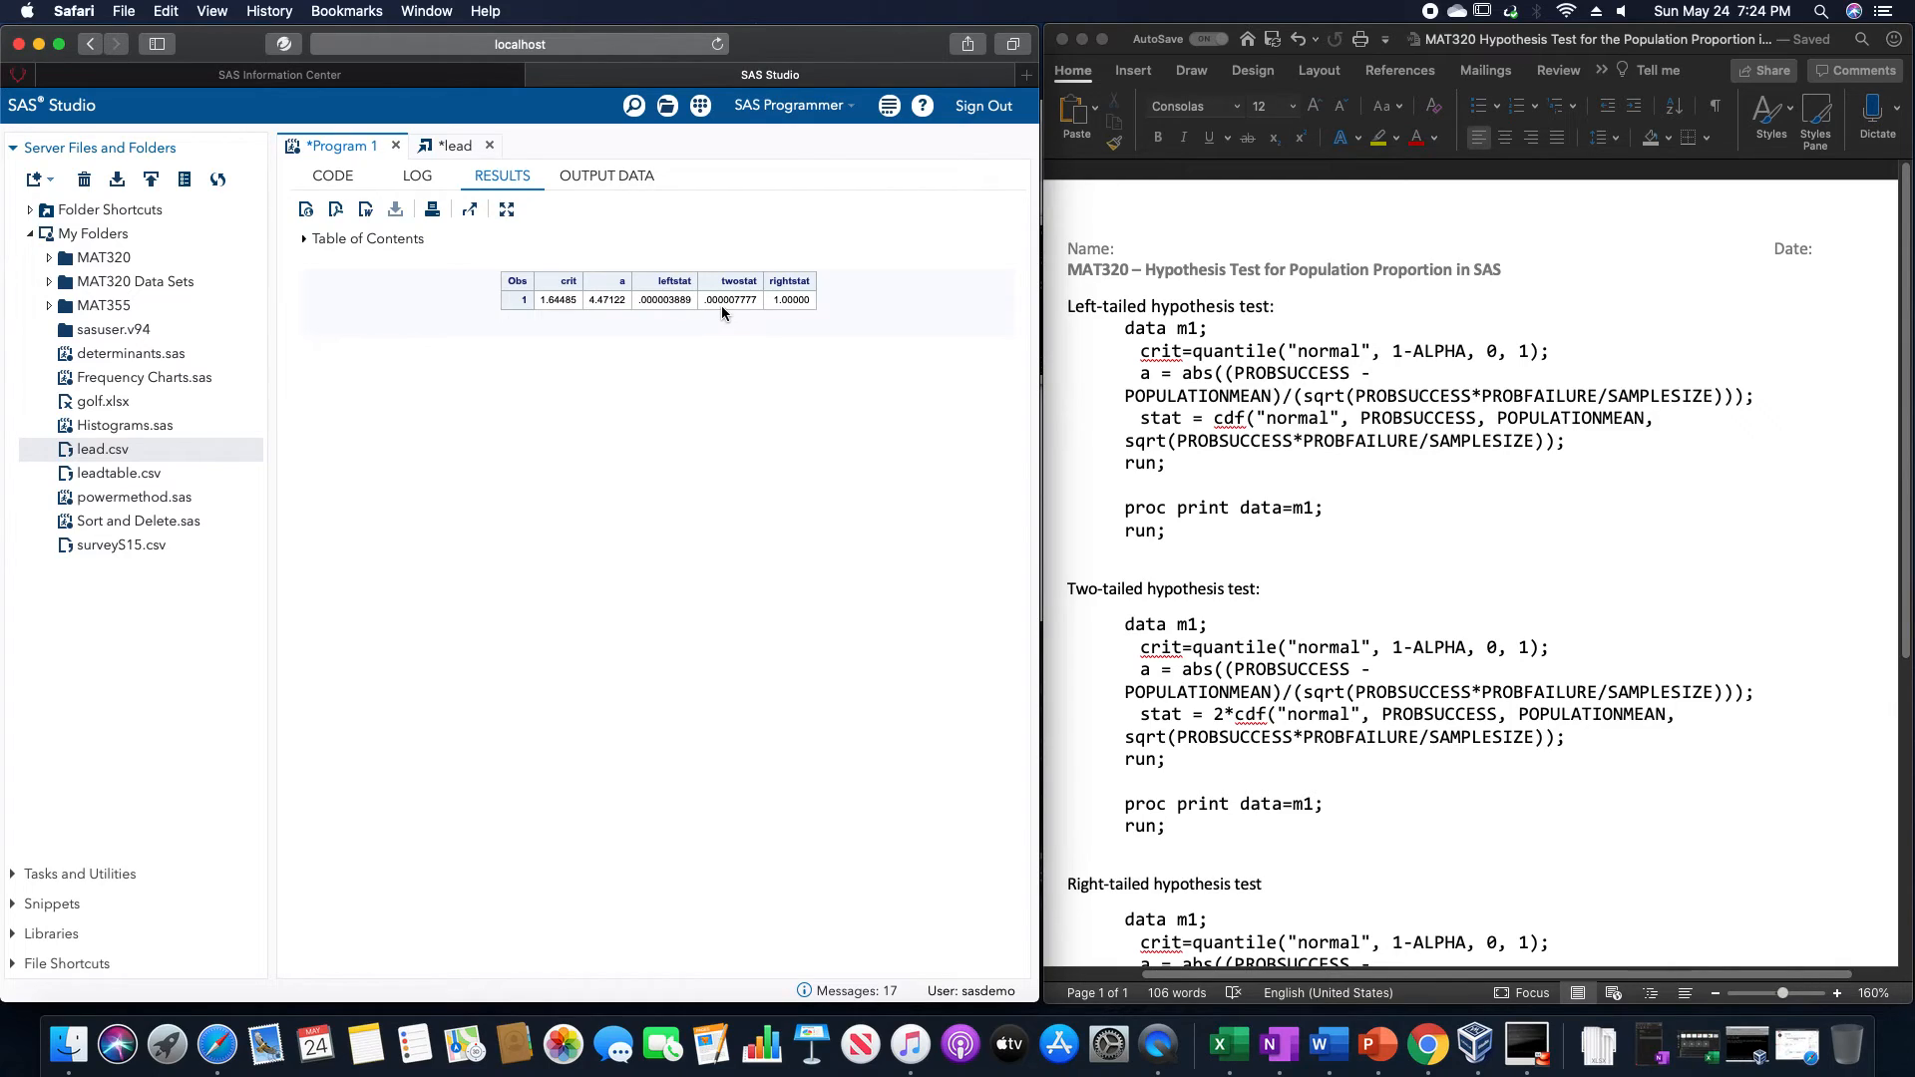
{"action": "mouse_move", "coordinate": [756, 312]}
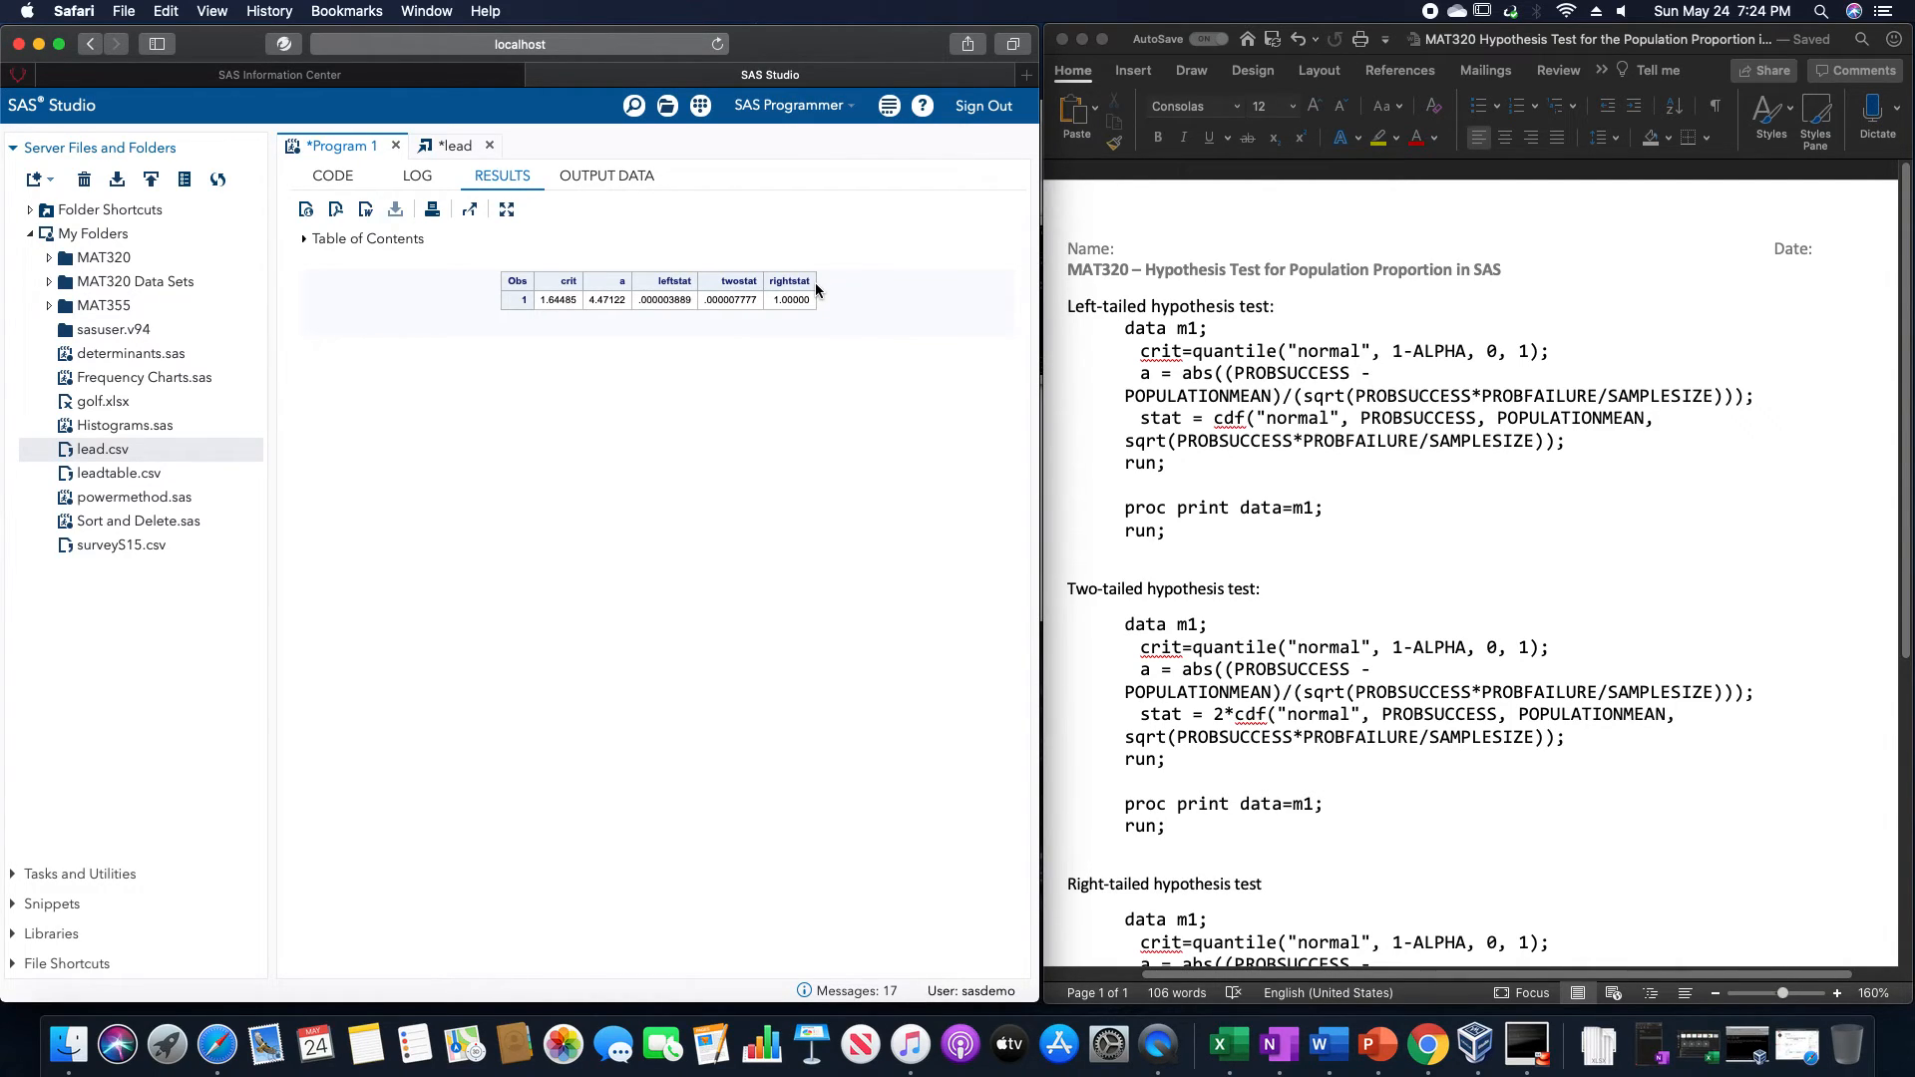
{"action": "mouse_move", "coordinate": [811, 295]}
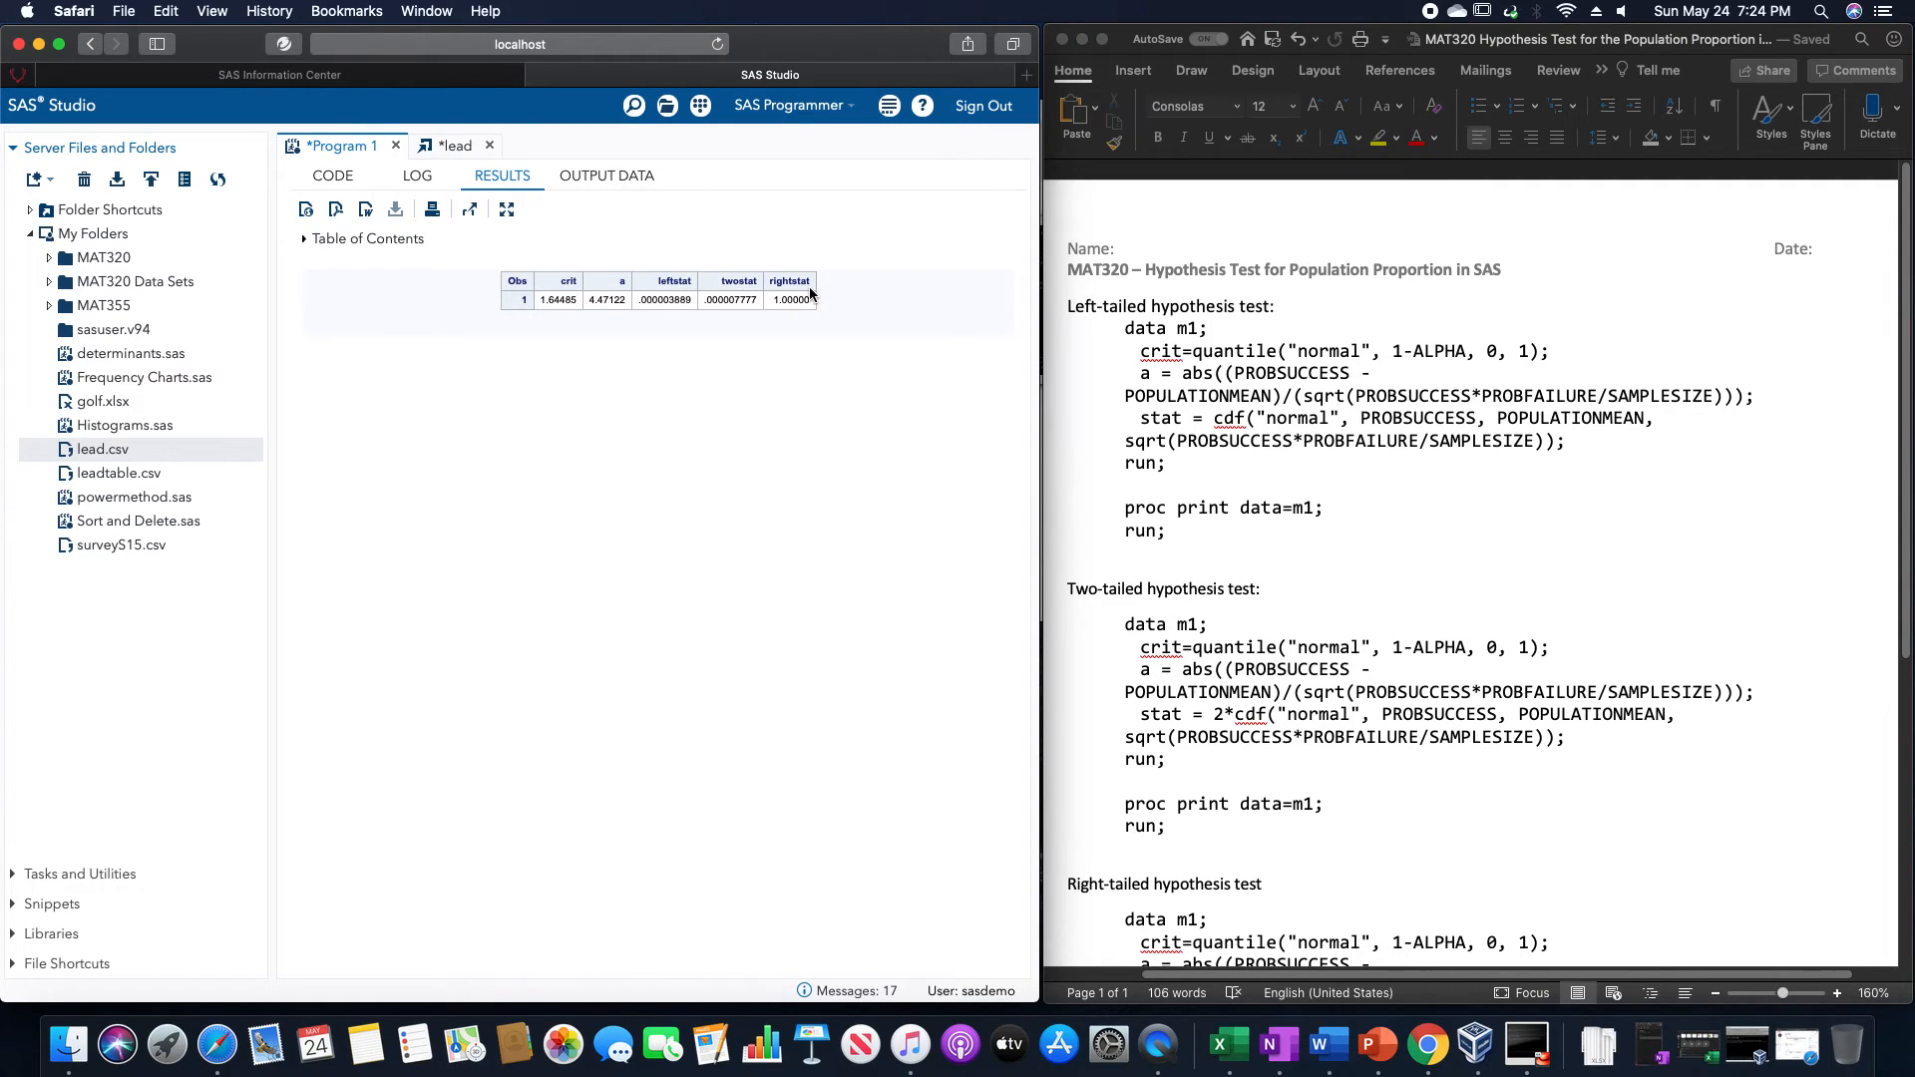
{"action": "mouse_move", "coordinate": [796, 314]}
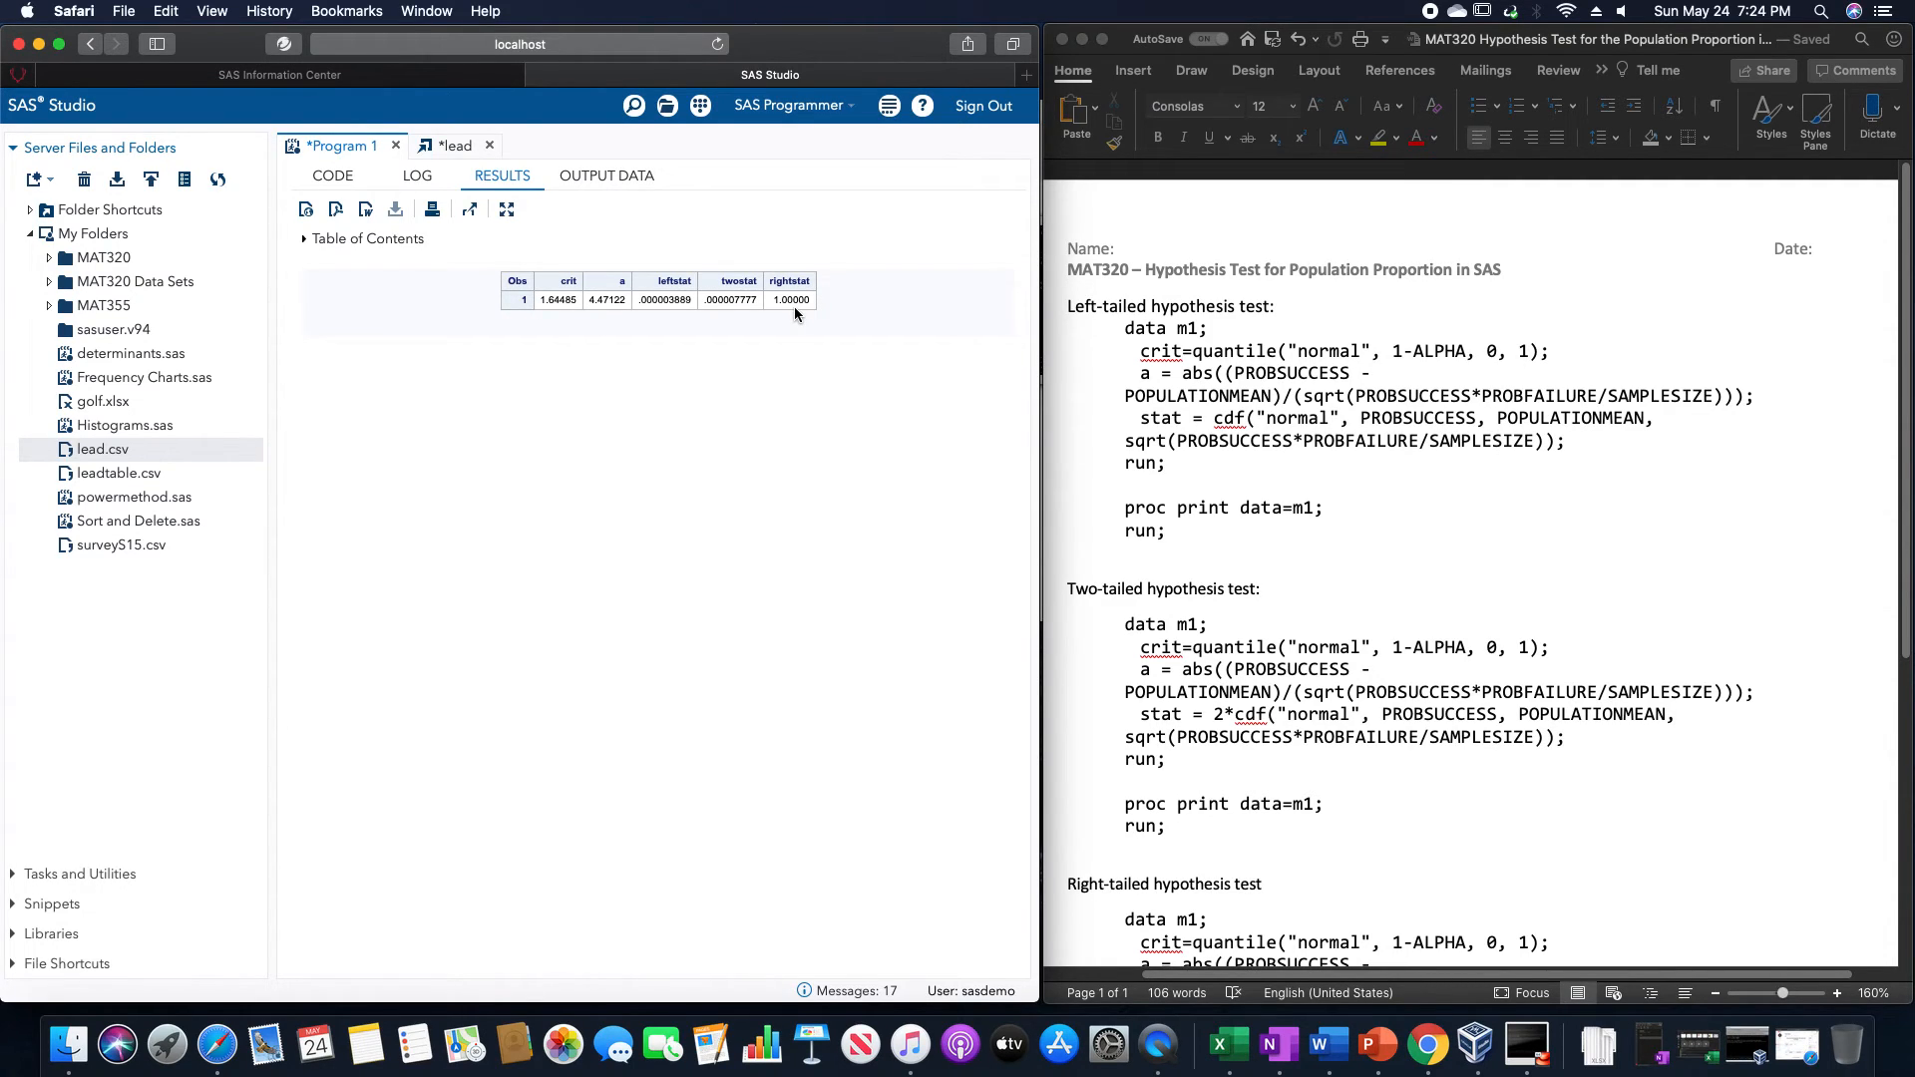
{"action": "mouse_move", "coordinate": [811, 307]}
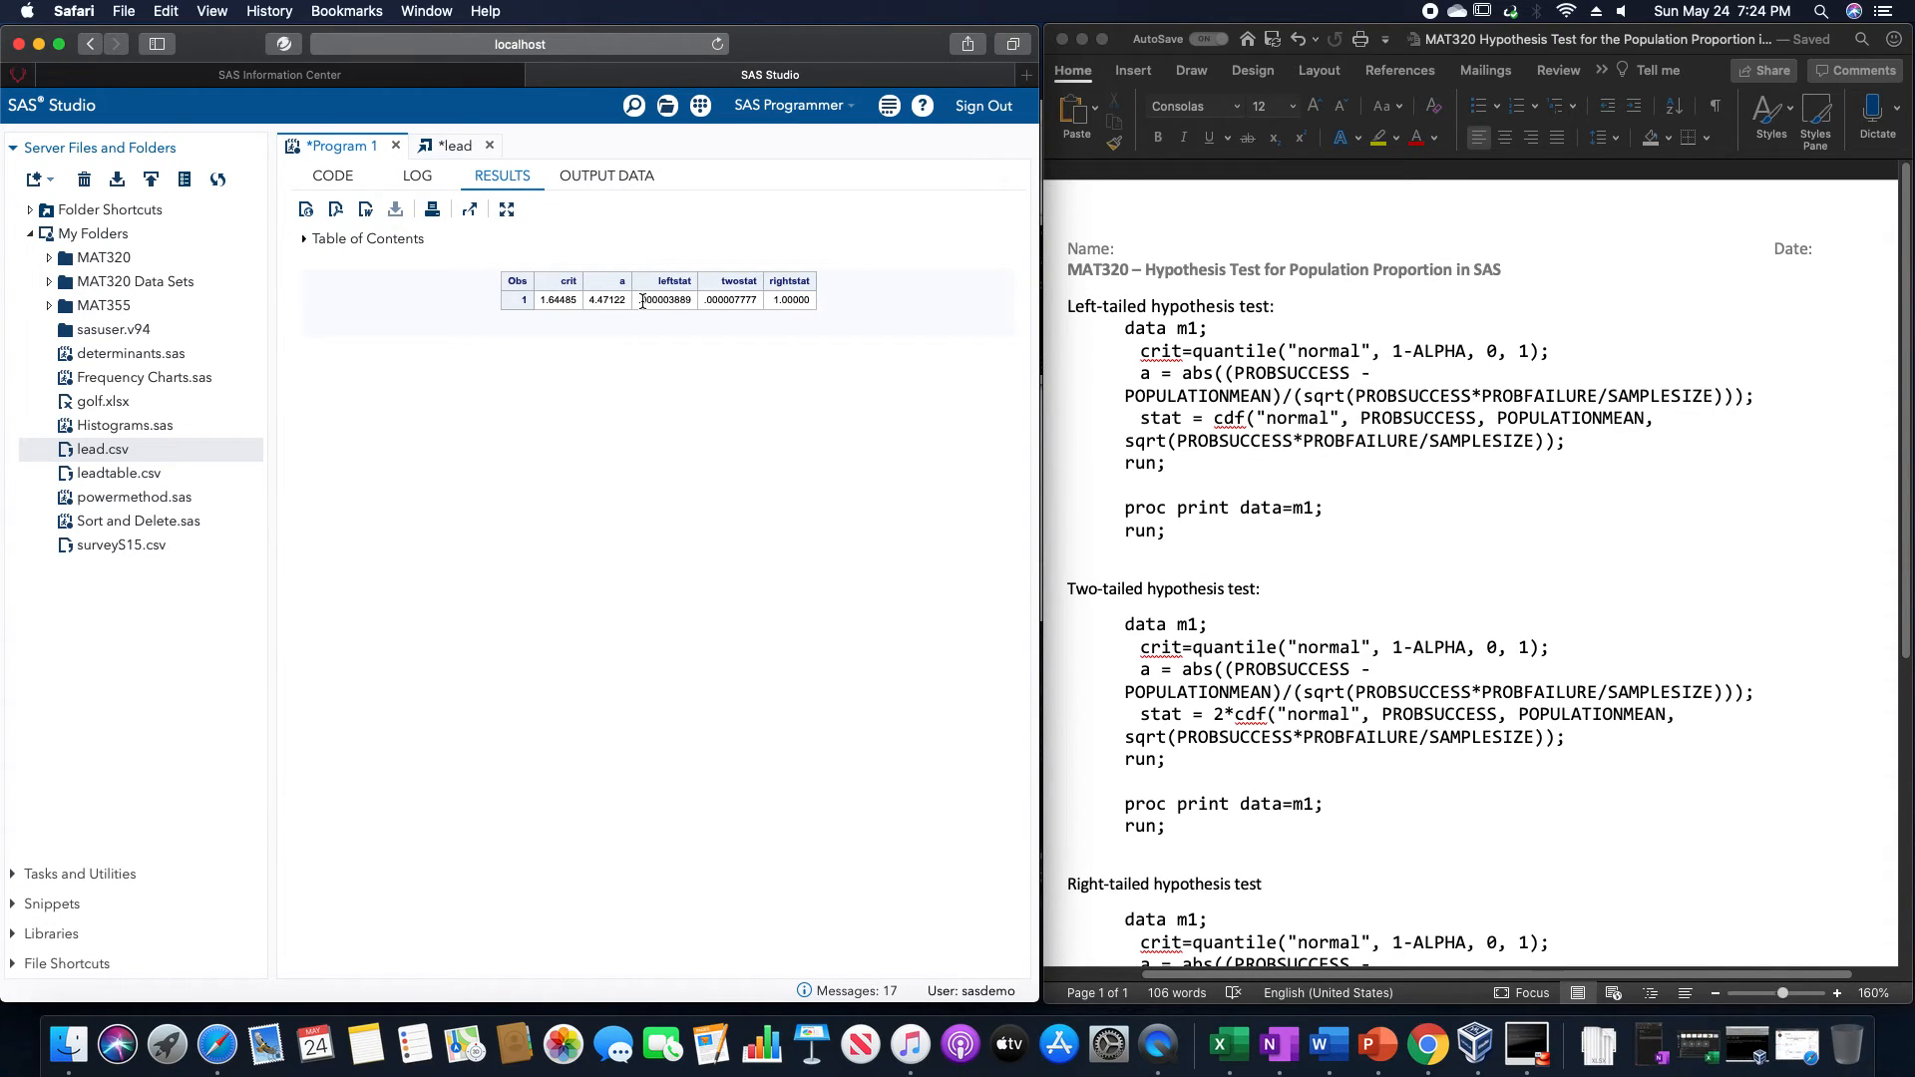
{"action": "left_click", "coordinate": [699, 300]}
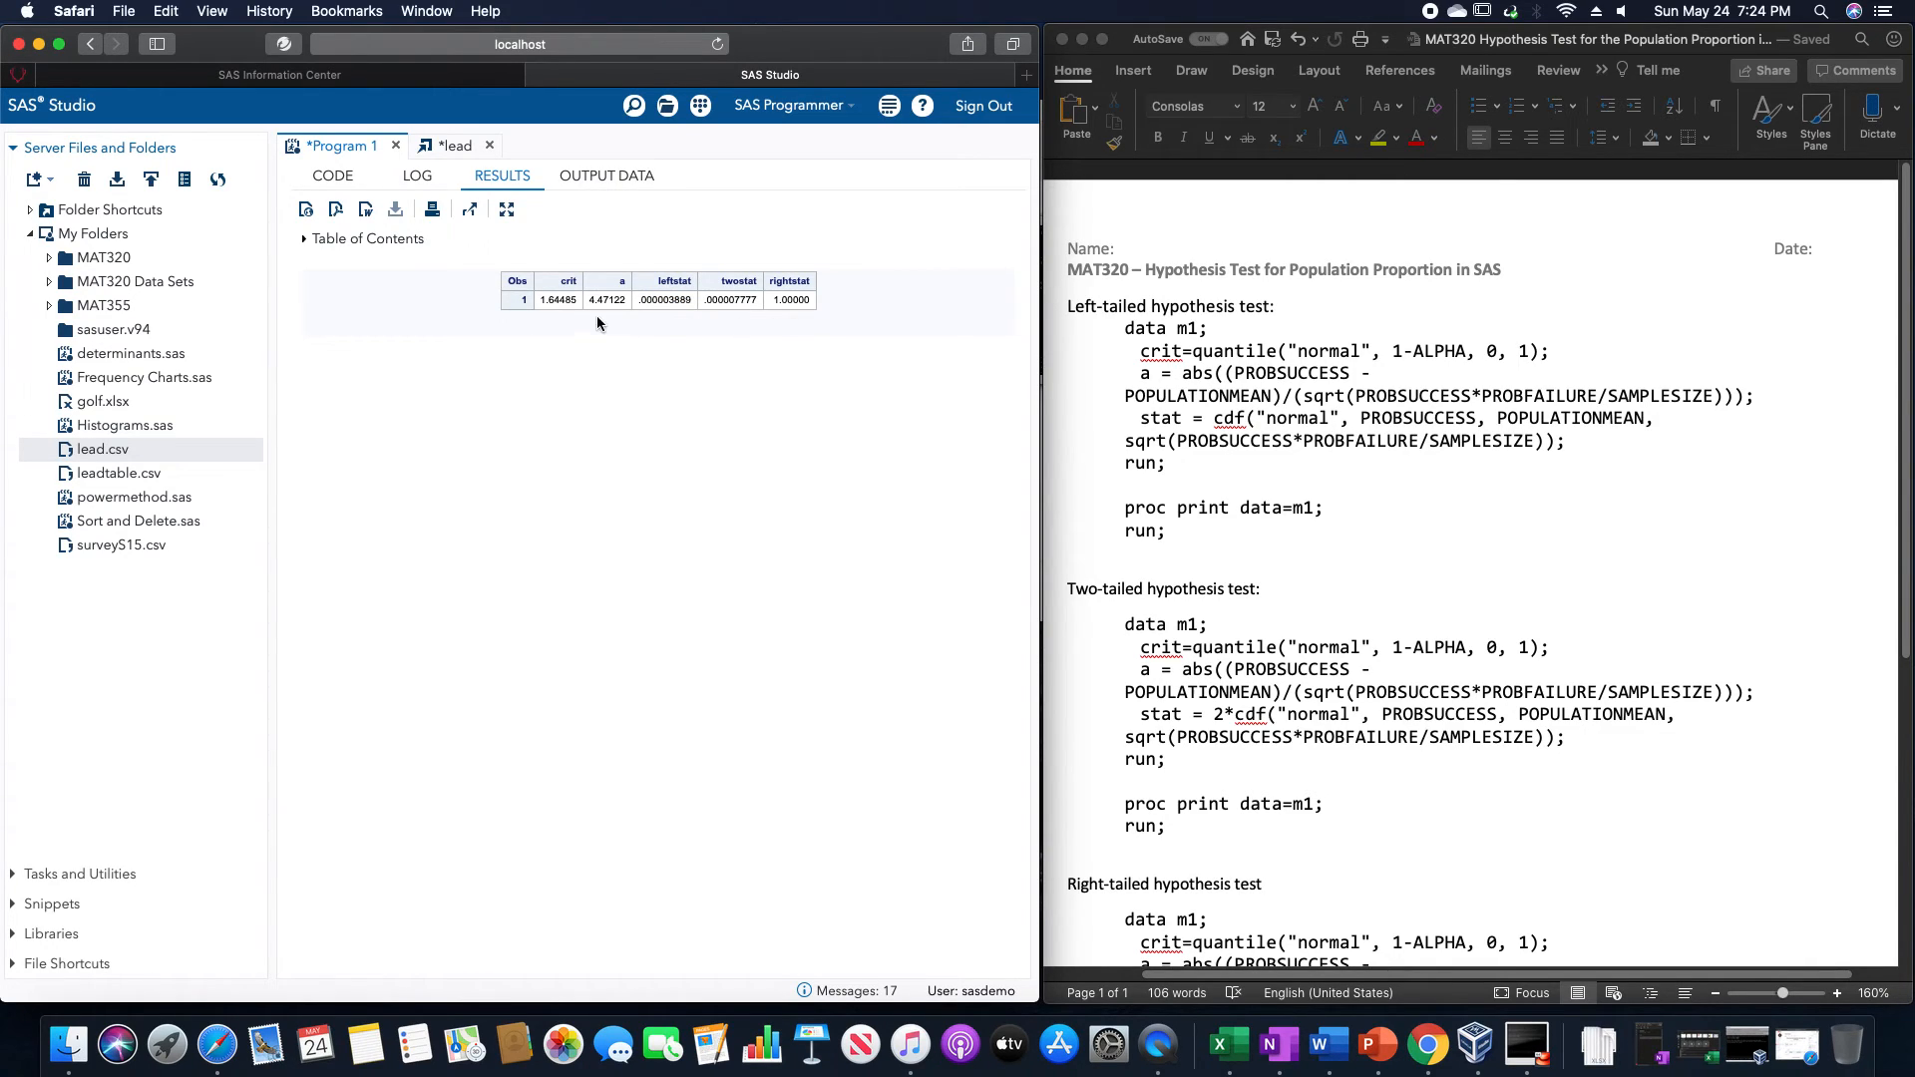
{"action": "mouse_move", "coordinate": [700, 310]}
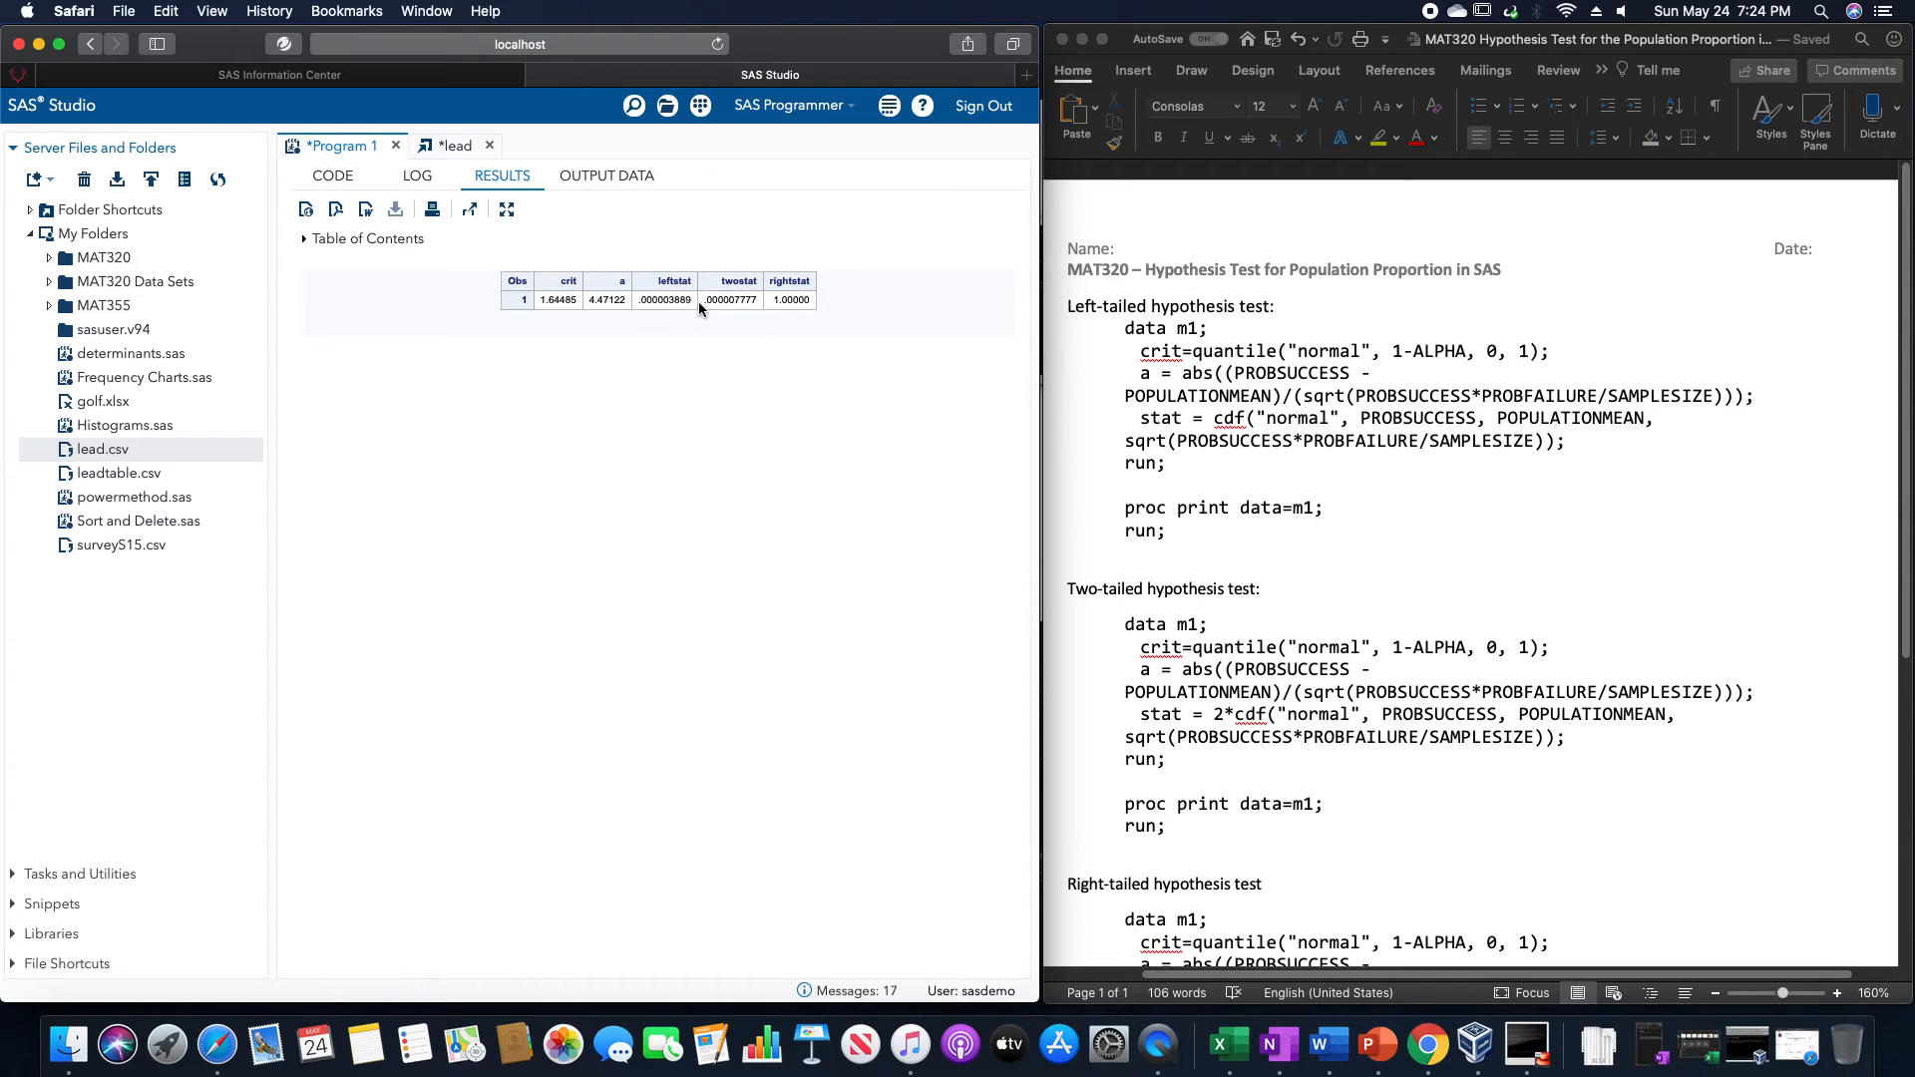
{"action": "mouse_move", "coordinate": [812, 318]}
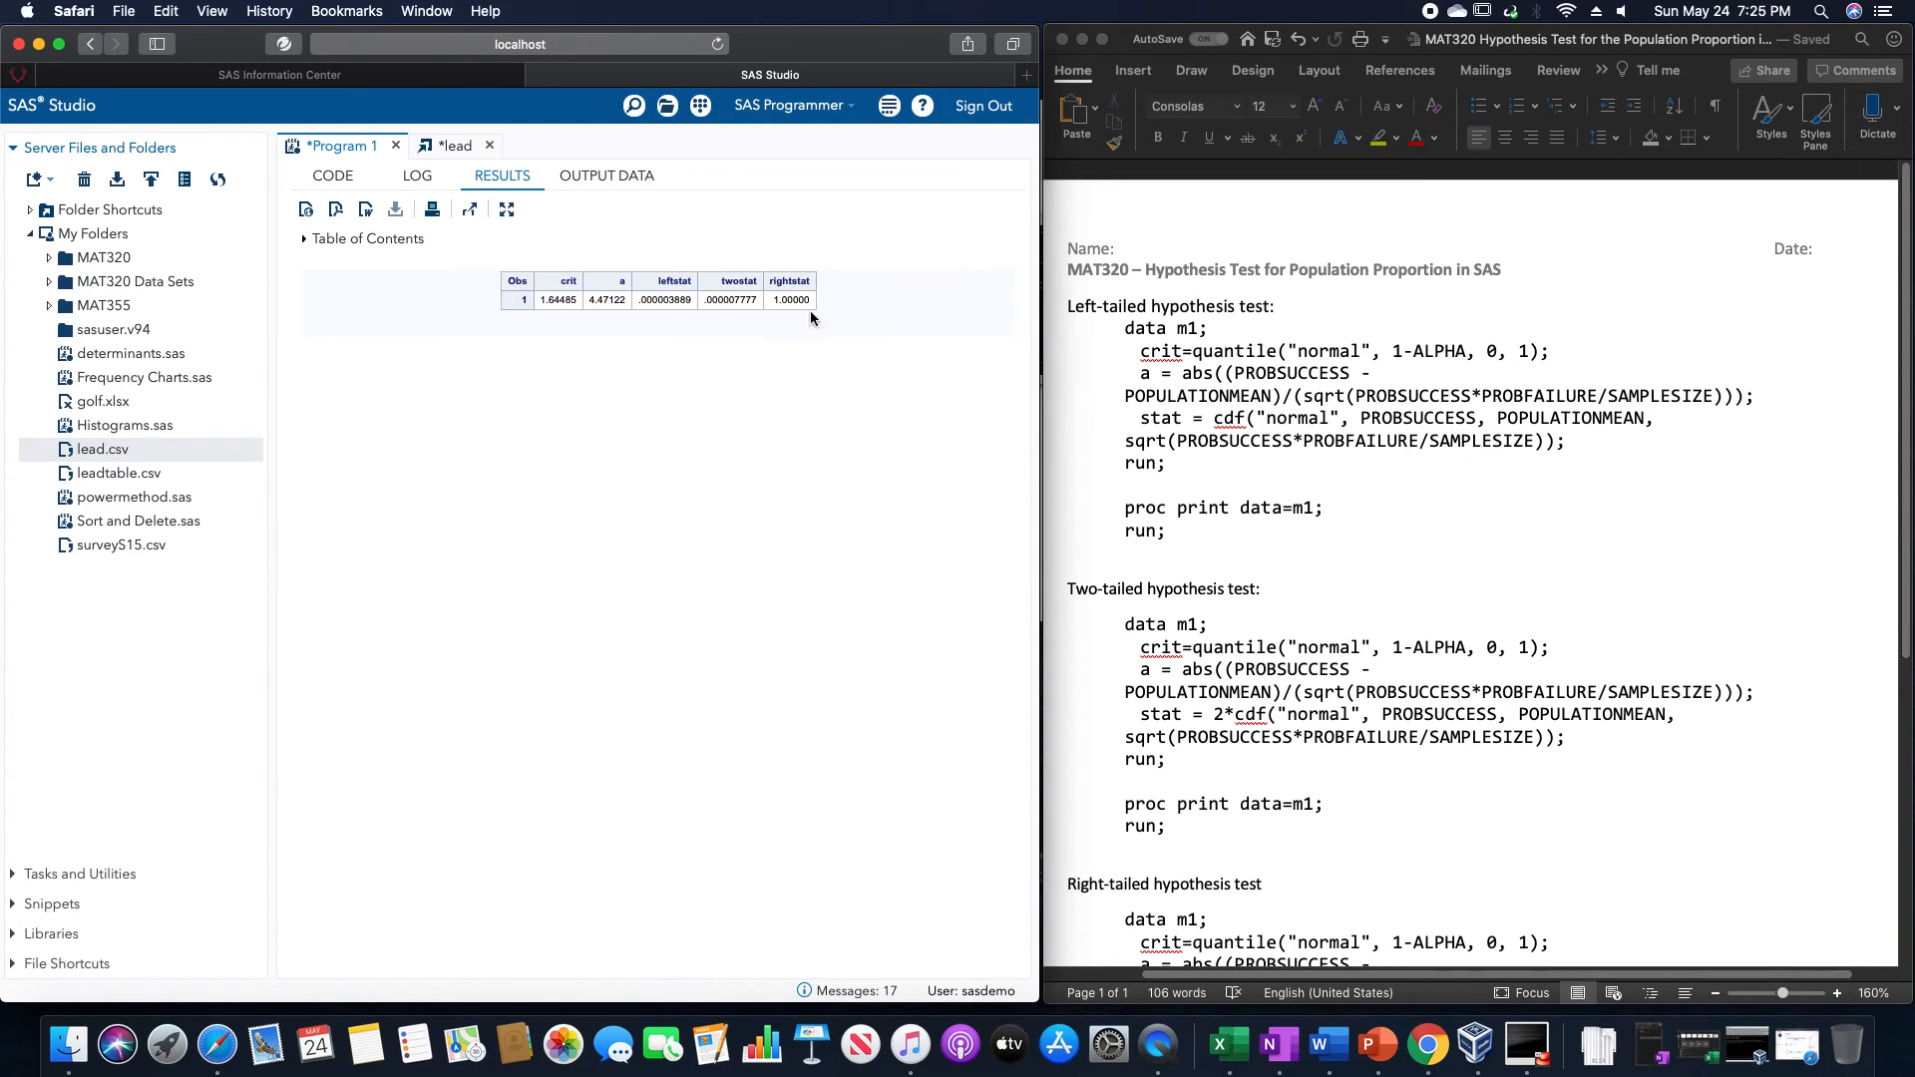
{"action": "mouse_move", "coordinate": [817, 315]}
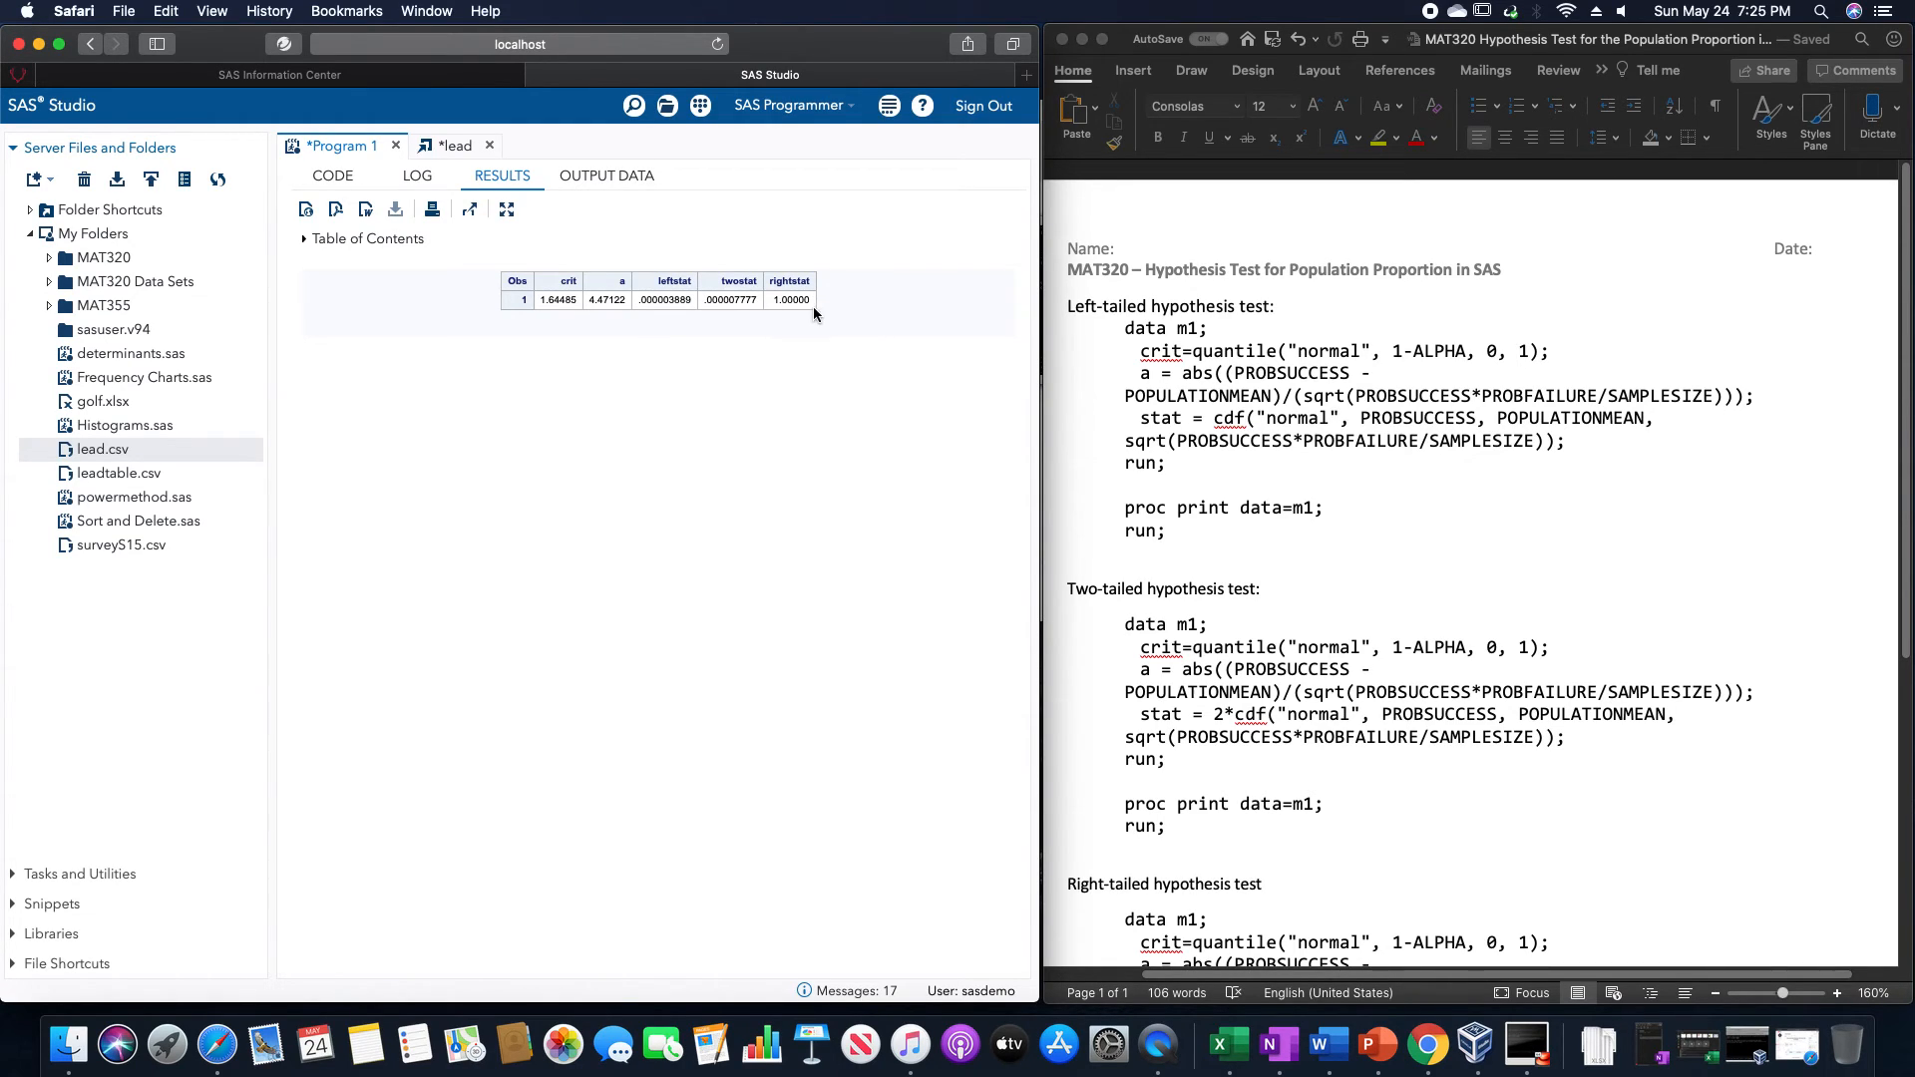
- Show WORK.M1 and scroll right to full-precision leftstat, twostat and rightstat values
{"action": "left_click", "coordinate": [606, 175]}
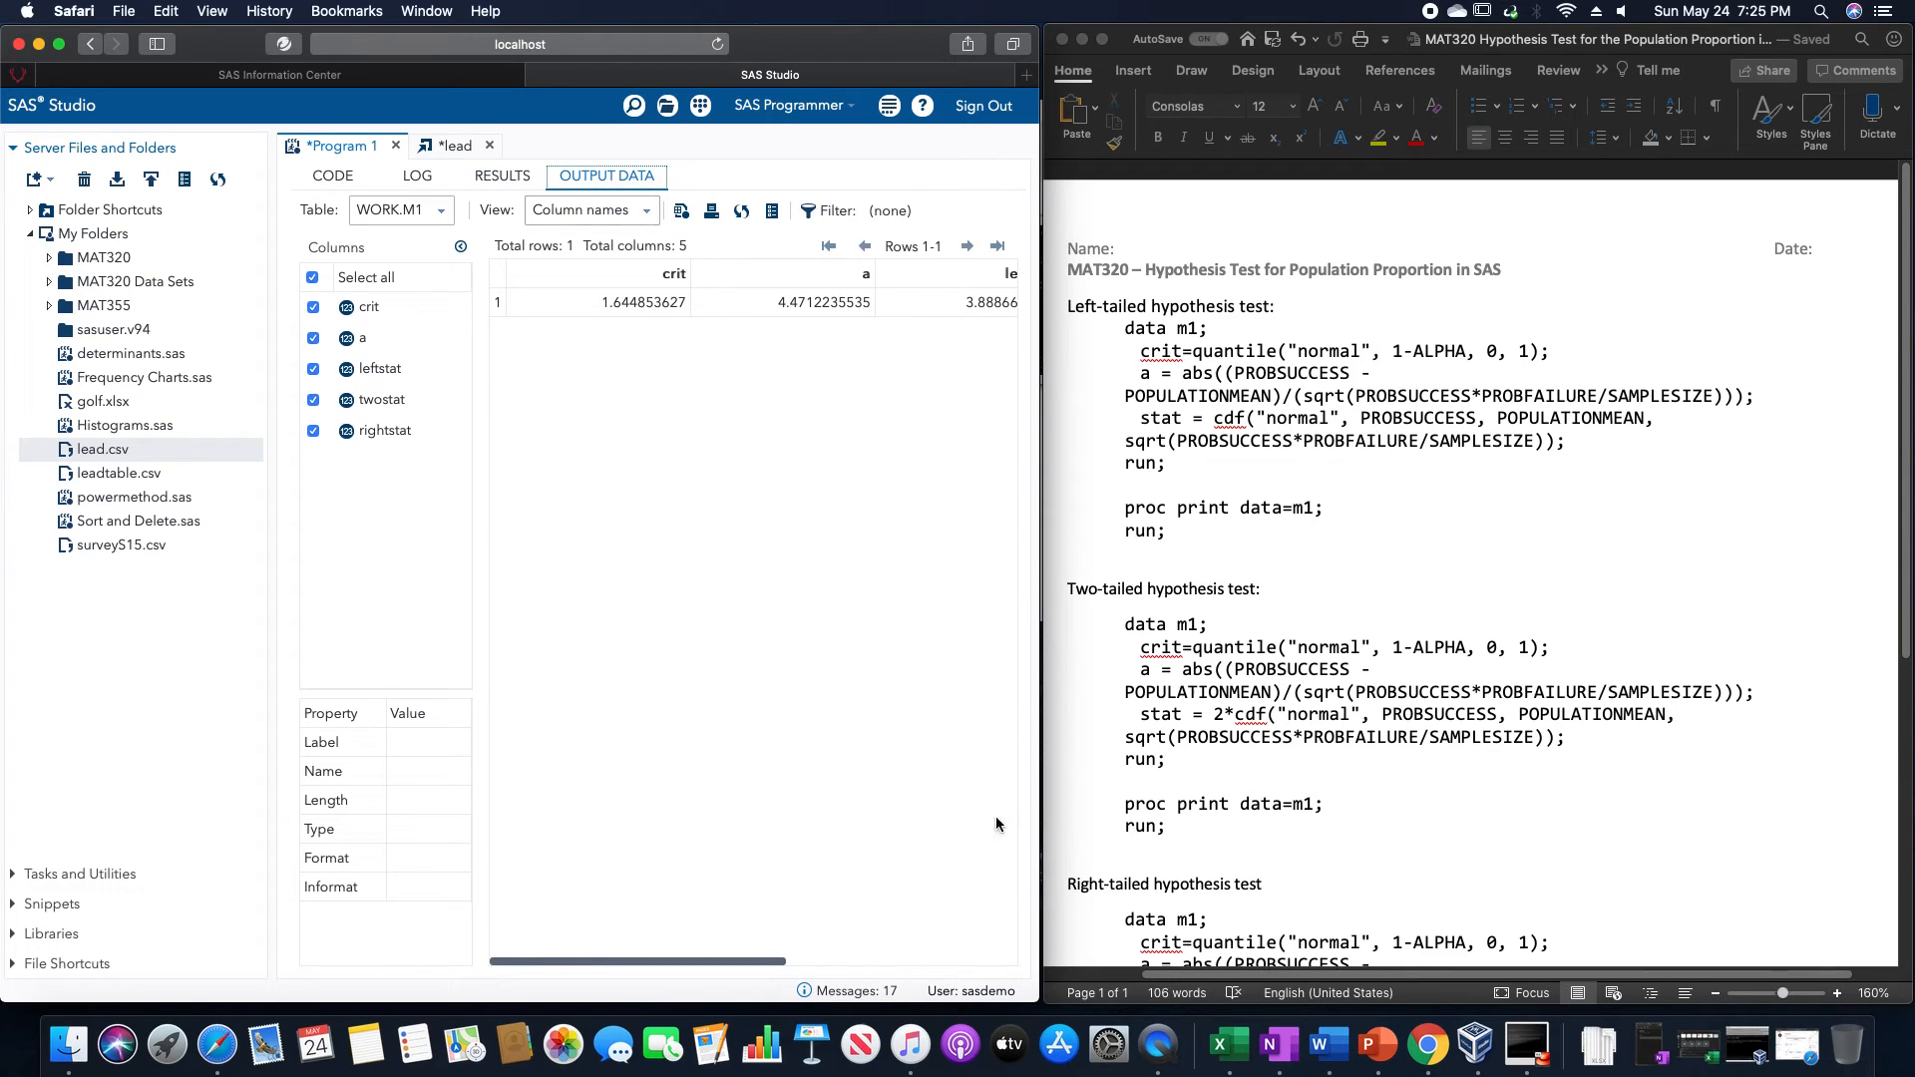
{"action": "left_click_drag", "start_coordinate": [636, 961], "coordinate": [831, 961]}
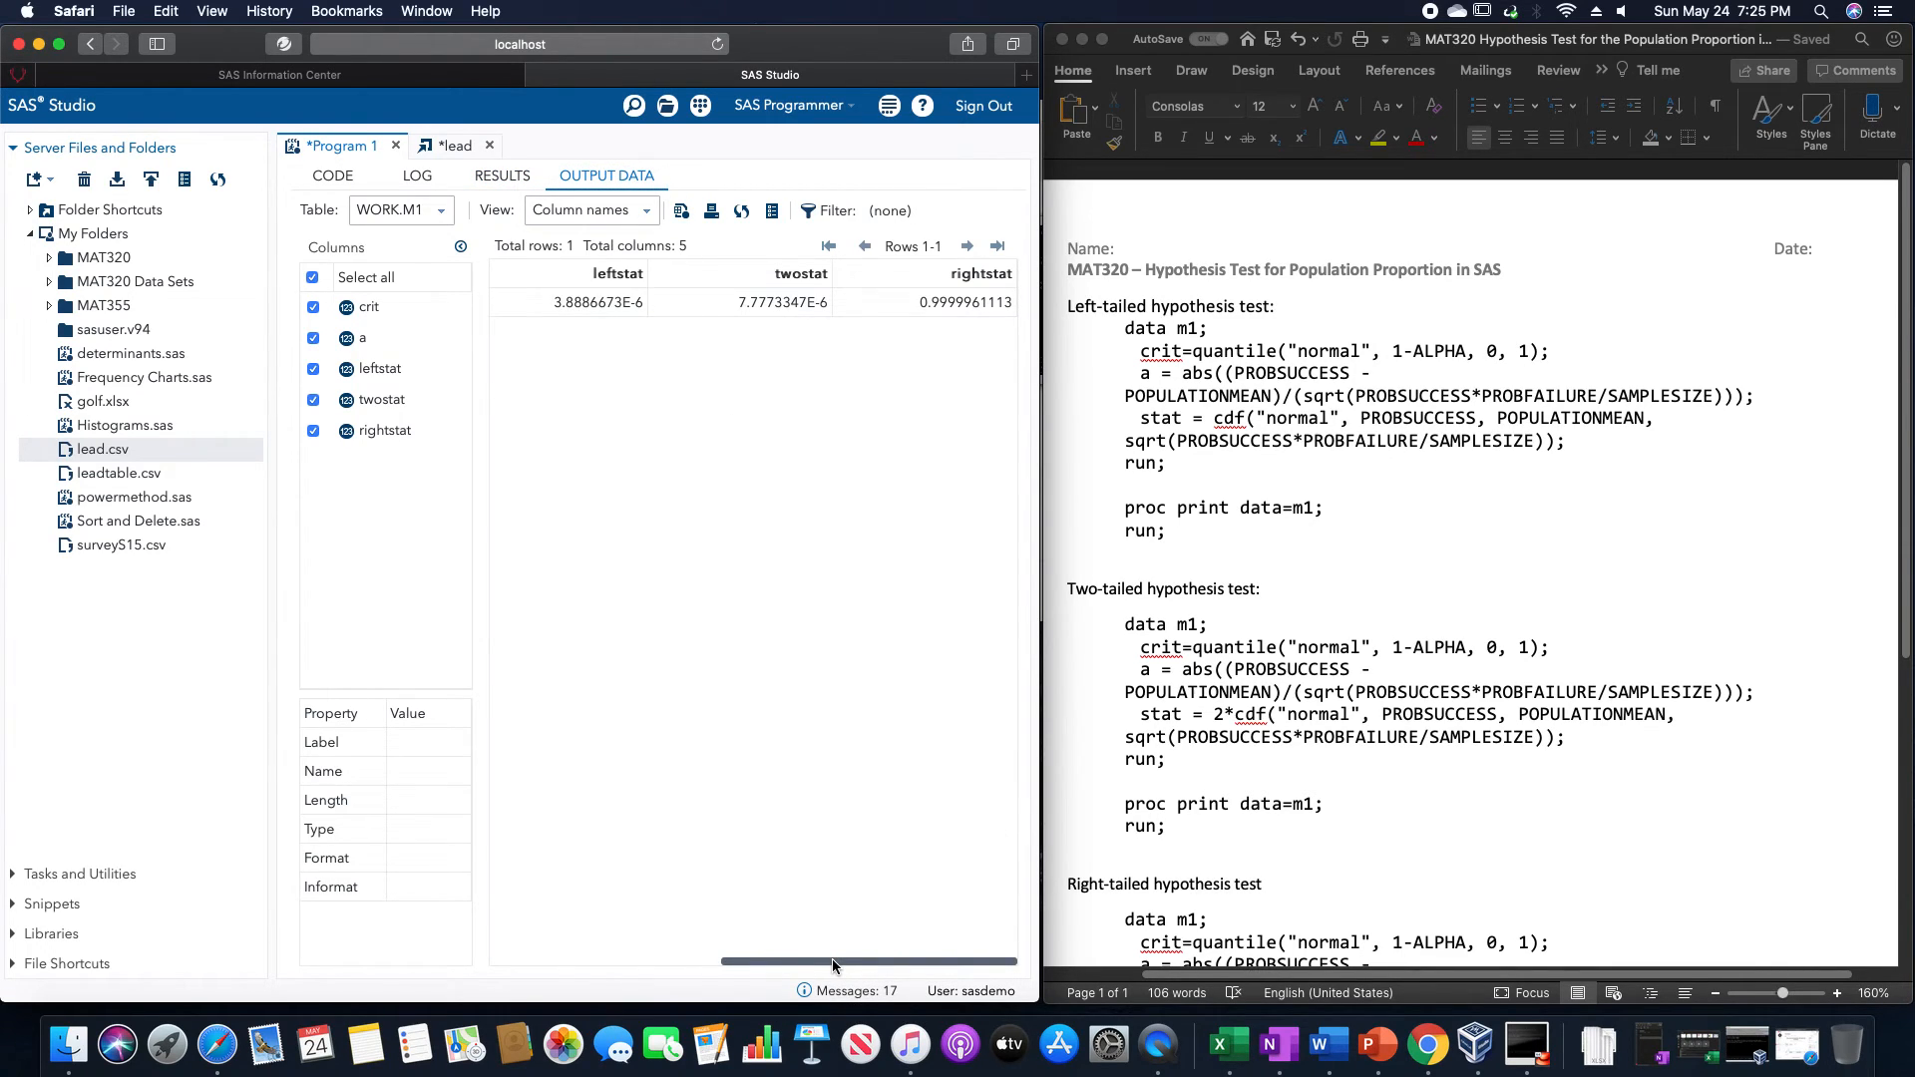
{"action": "mouse_move", "coordinate": [890, 510]}
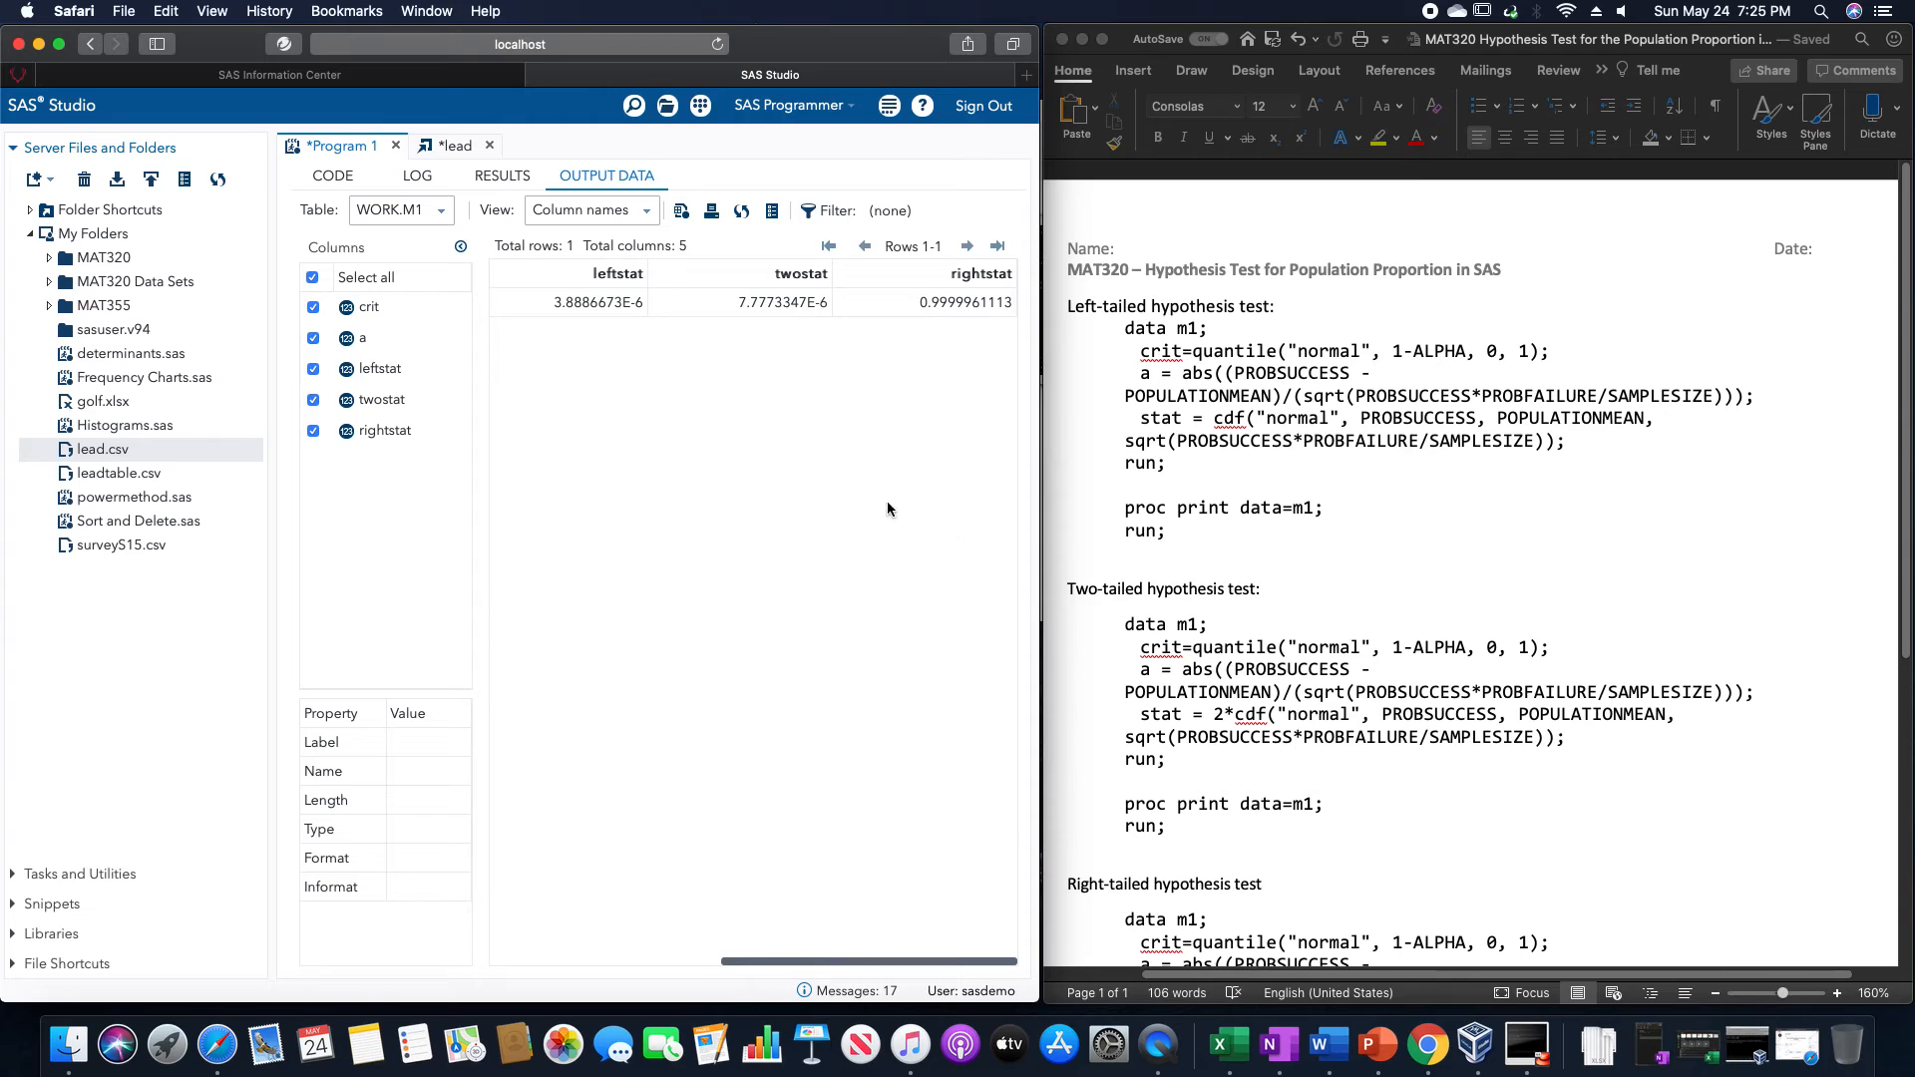
{"action": "mouse_move", "coordinate": [906, 277]}
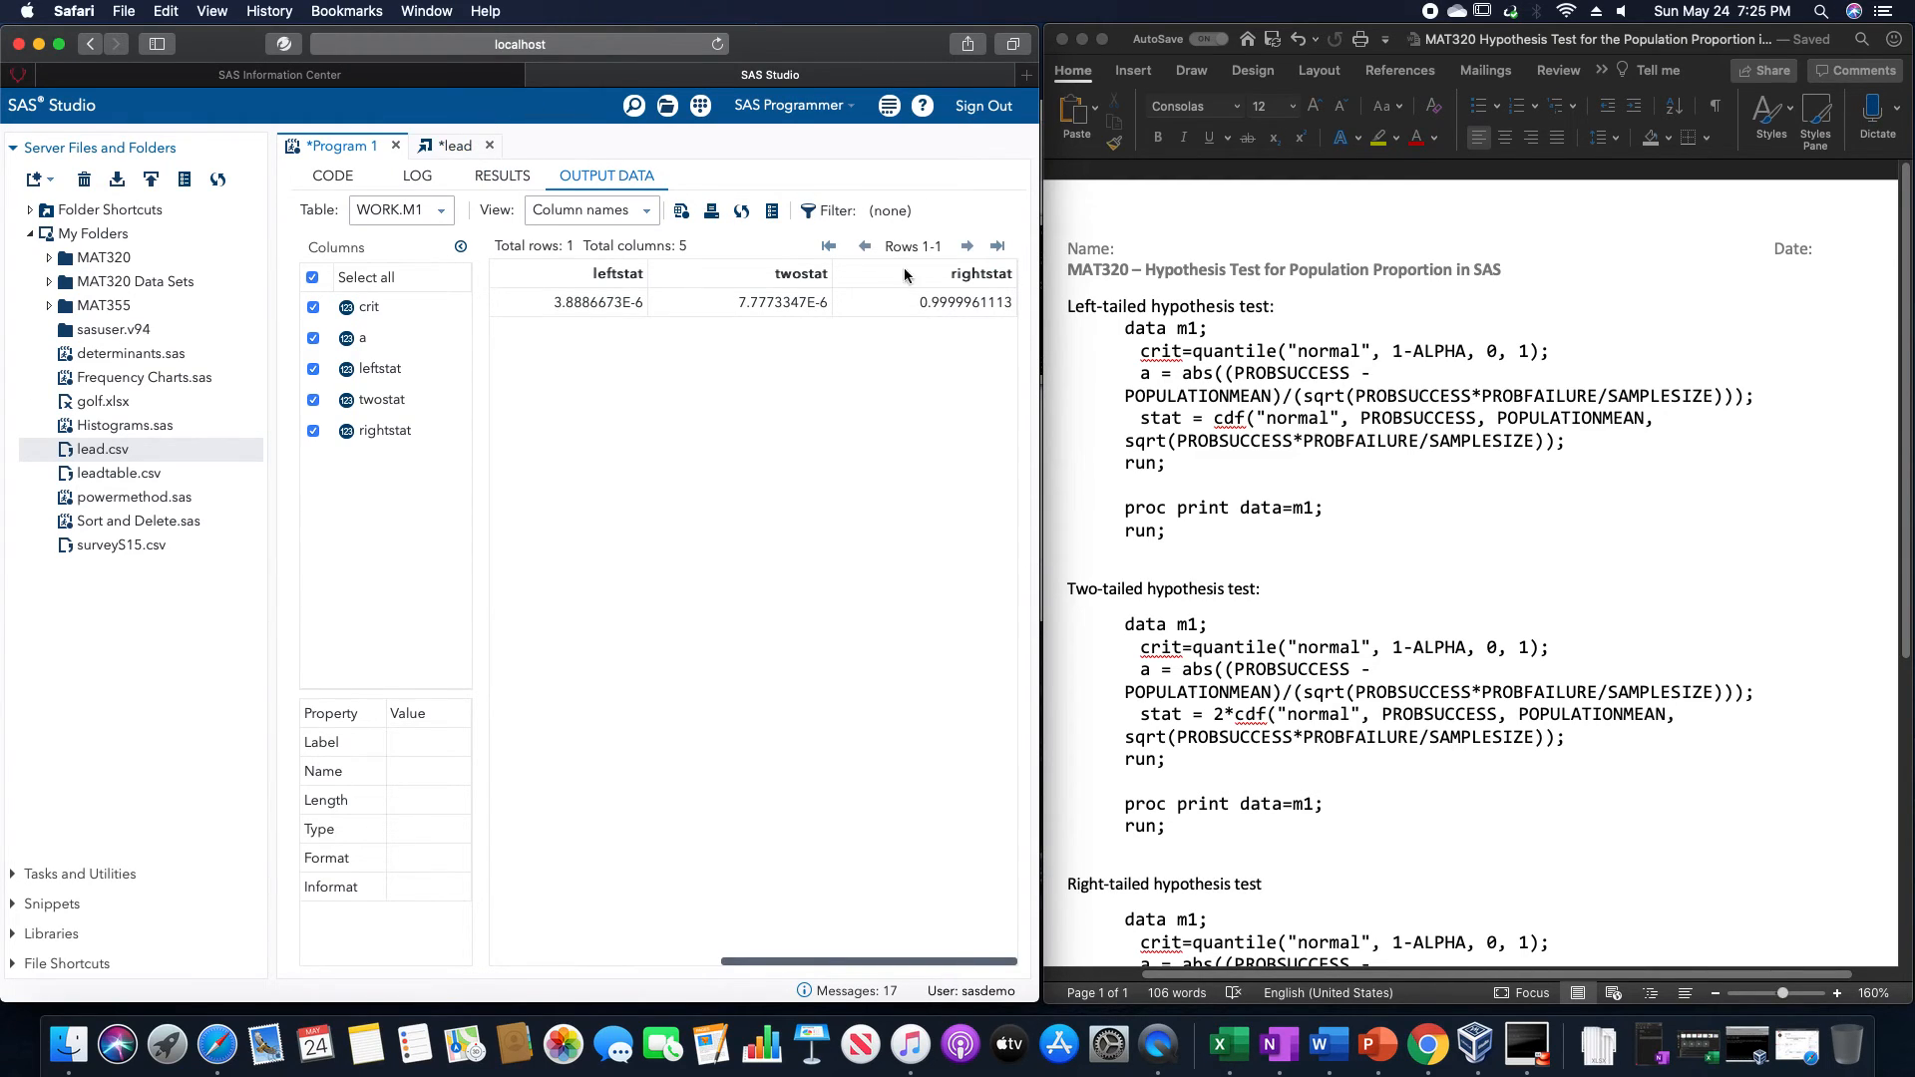
{"action": "mouse_move", "coordinate": [717, 240]}
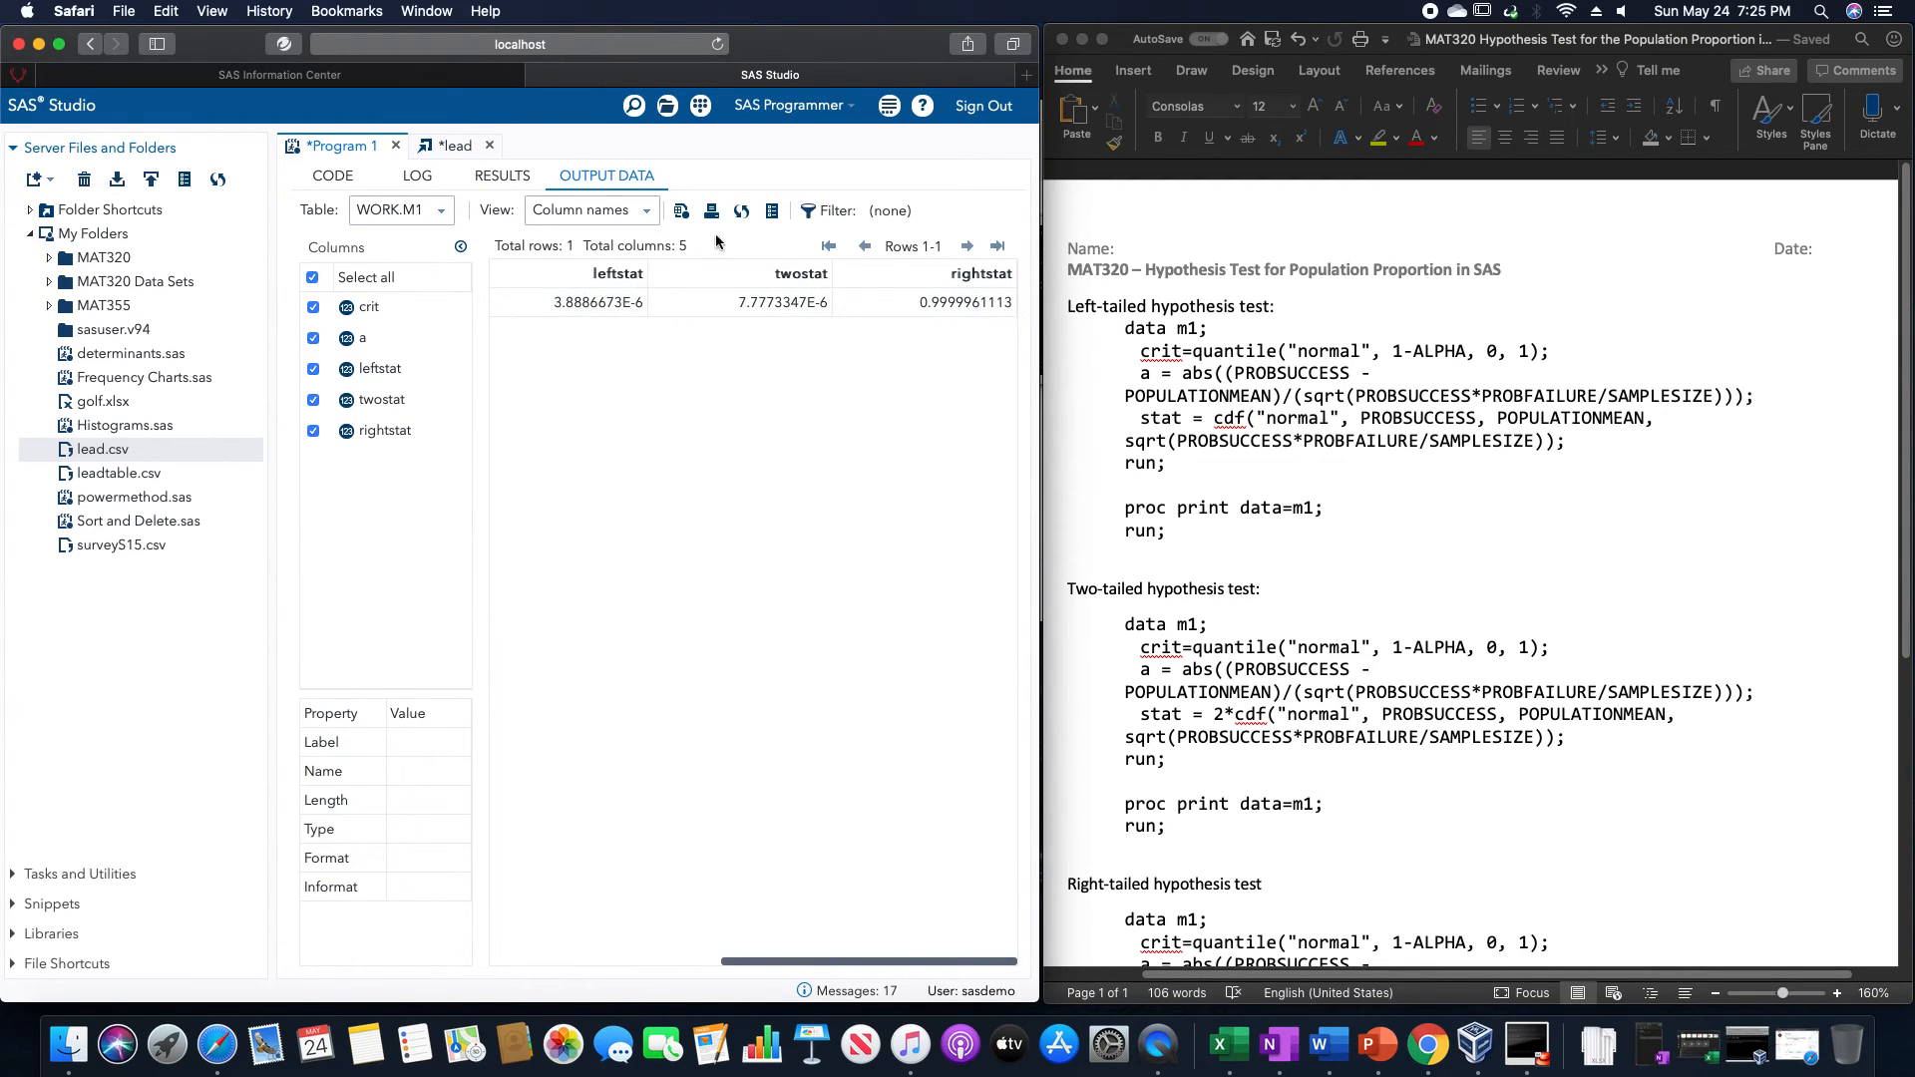
{"action": "mouse_move", "coordinate": [544, 324]}
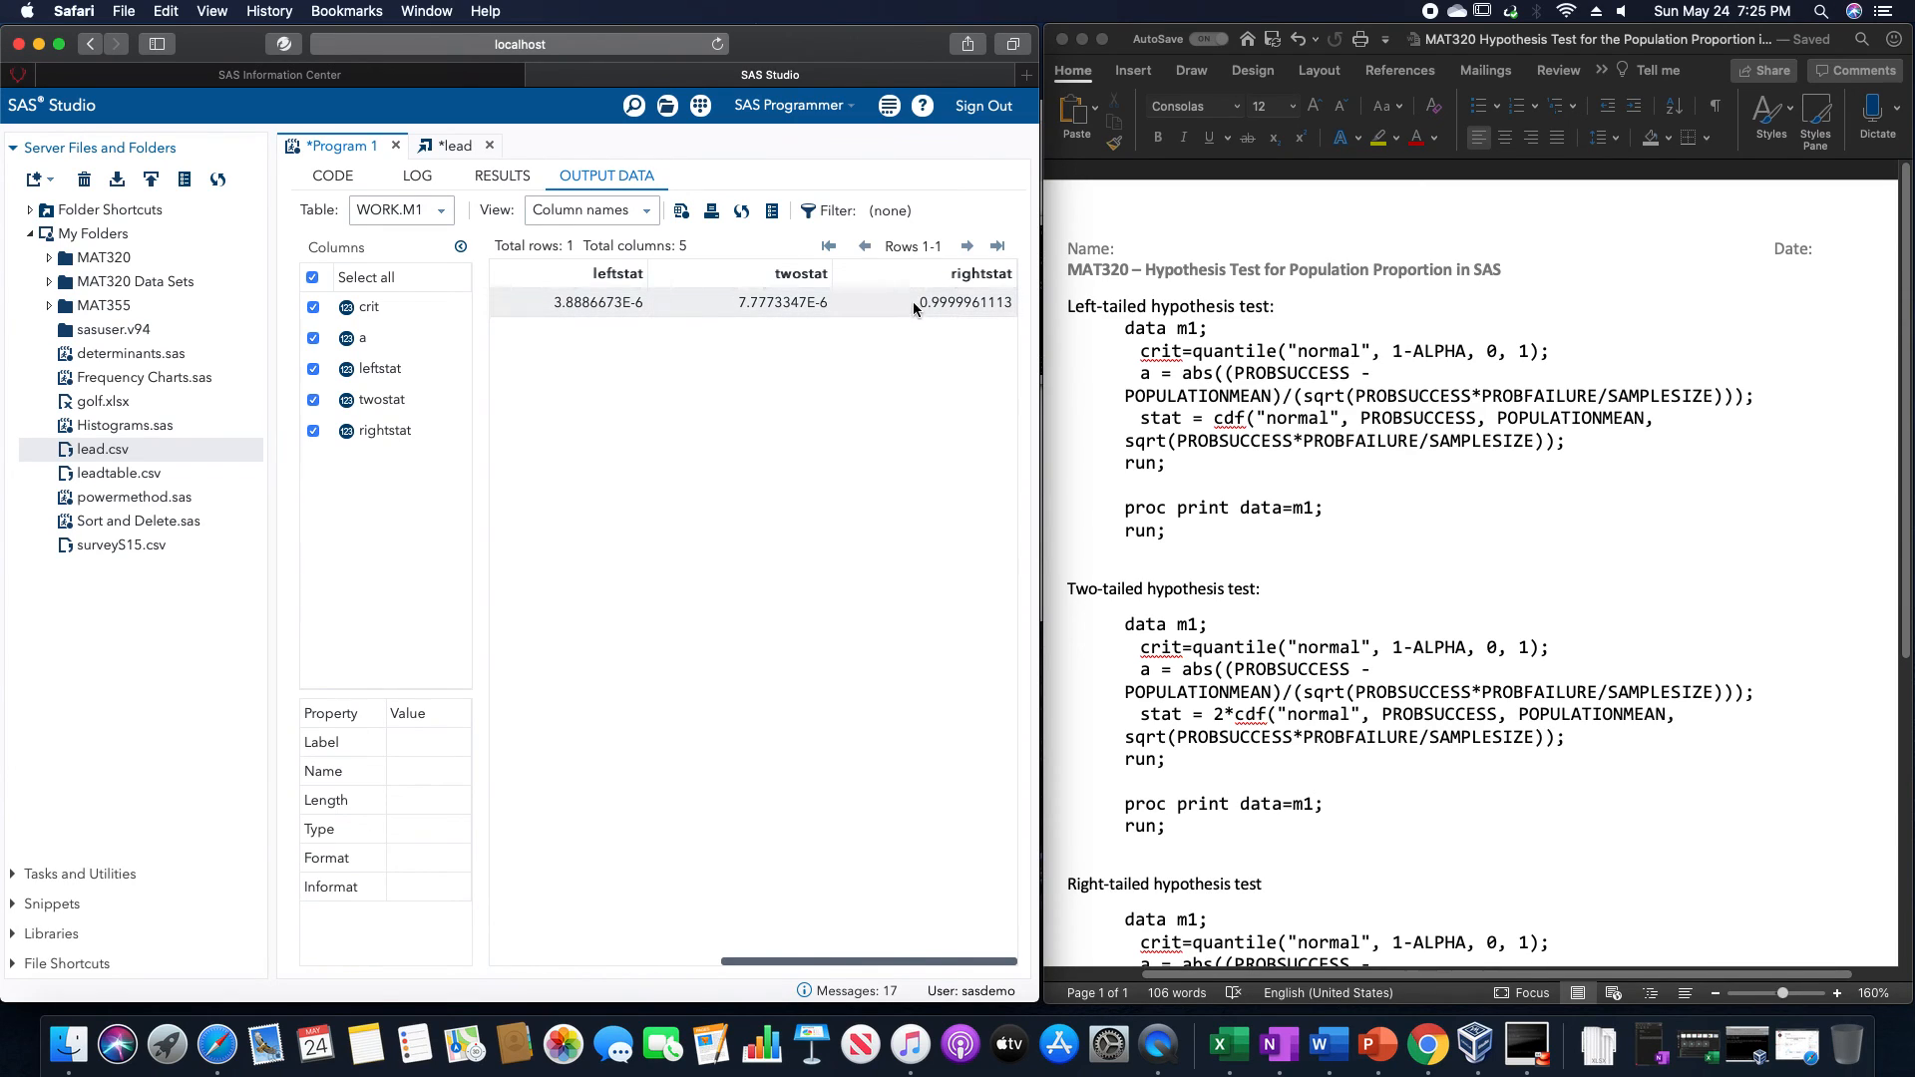
{"action": "mouse_move", "coordinate": [904, 303]}
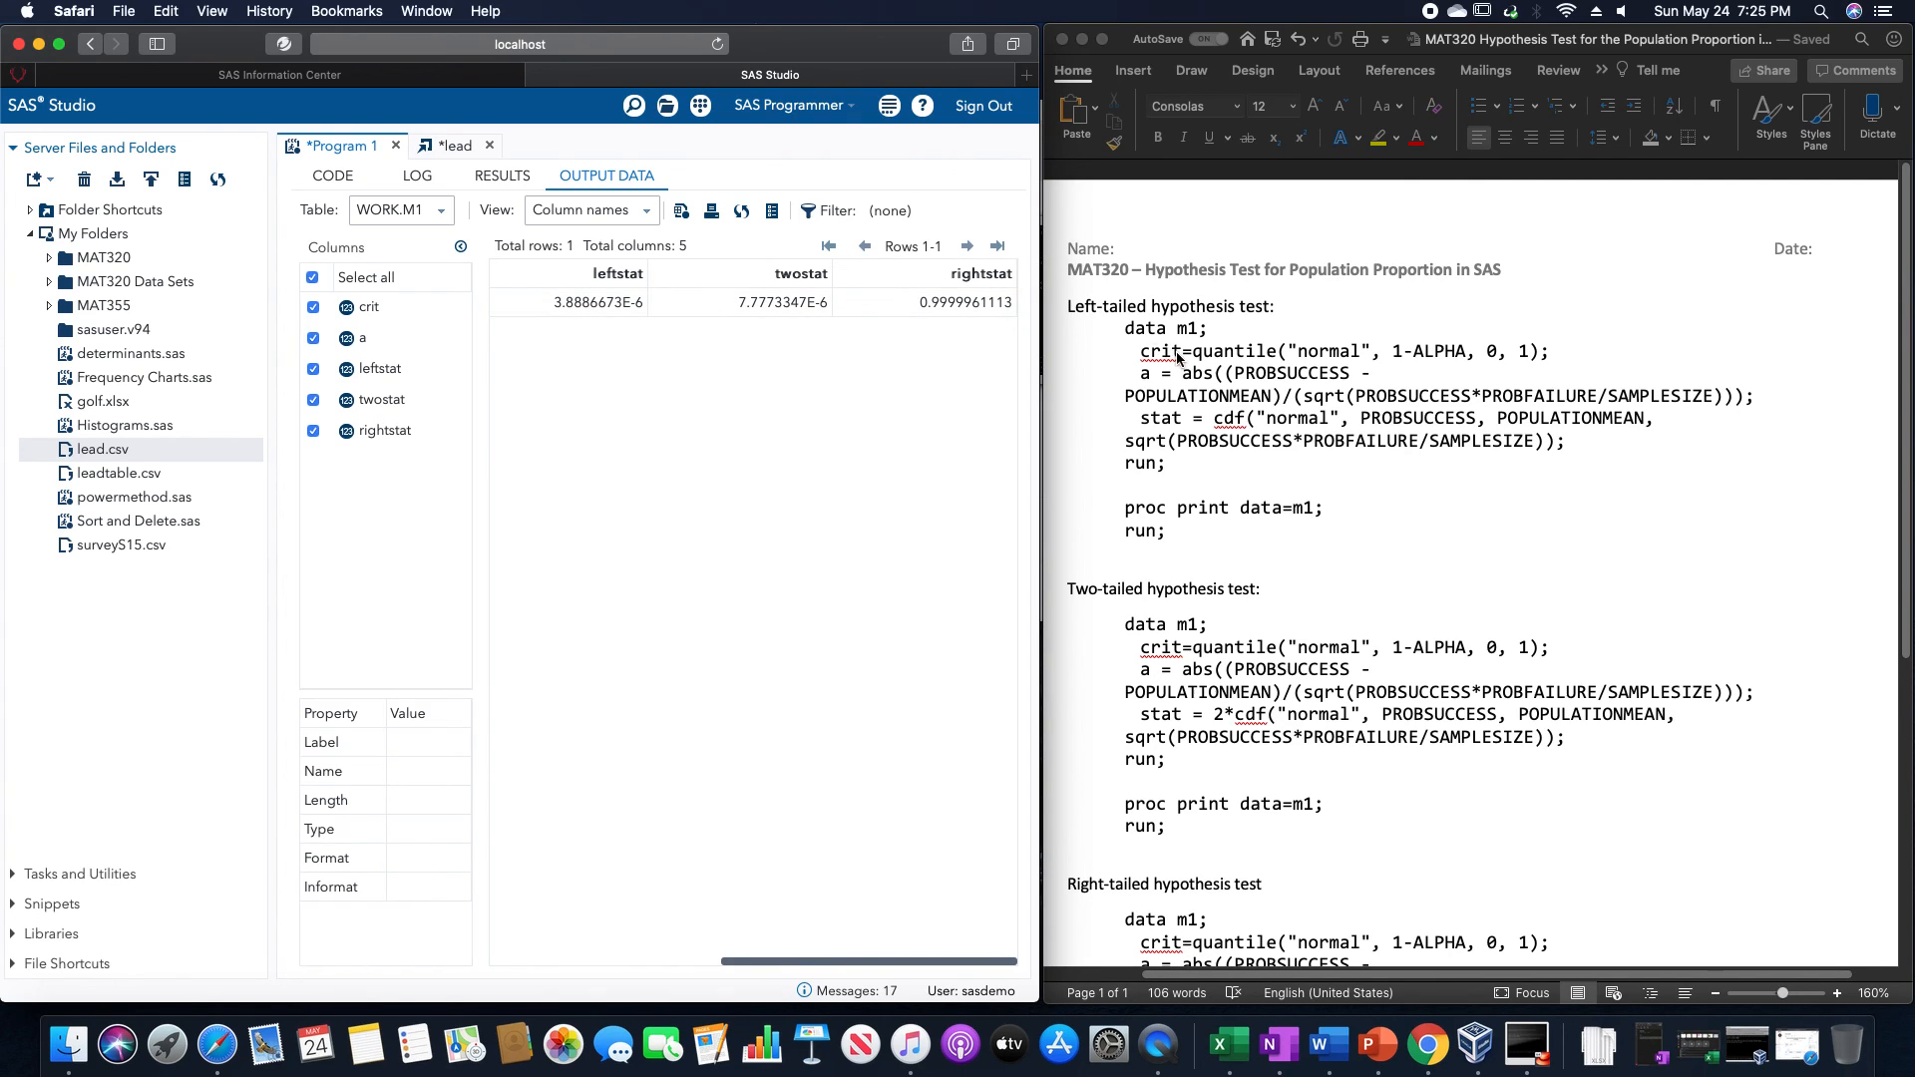
{"action": "mouse_move", "coordinate": [1316, 307]}
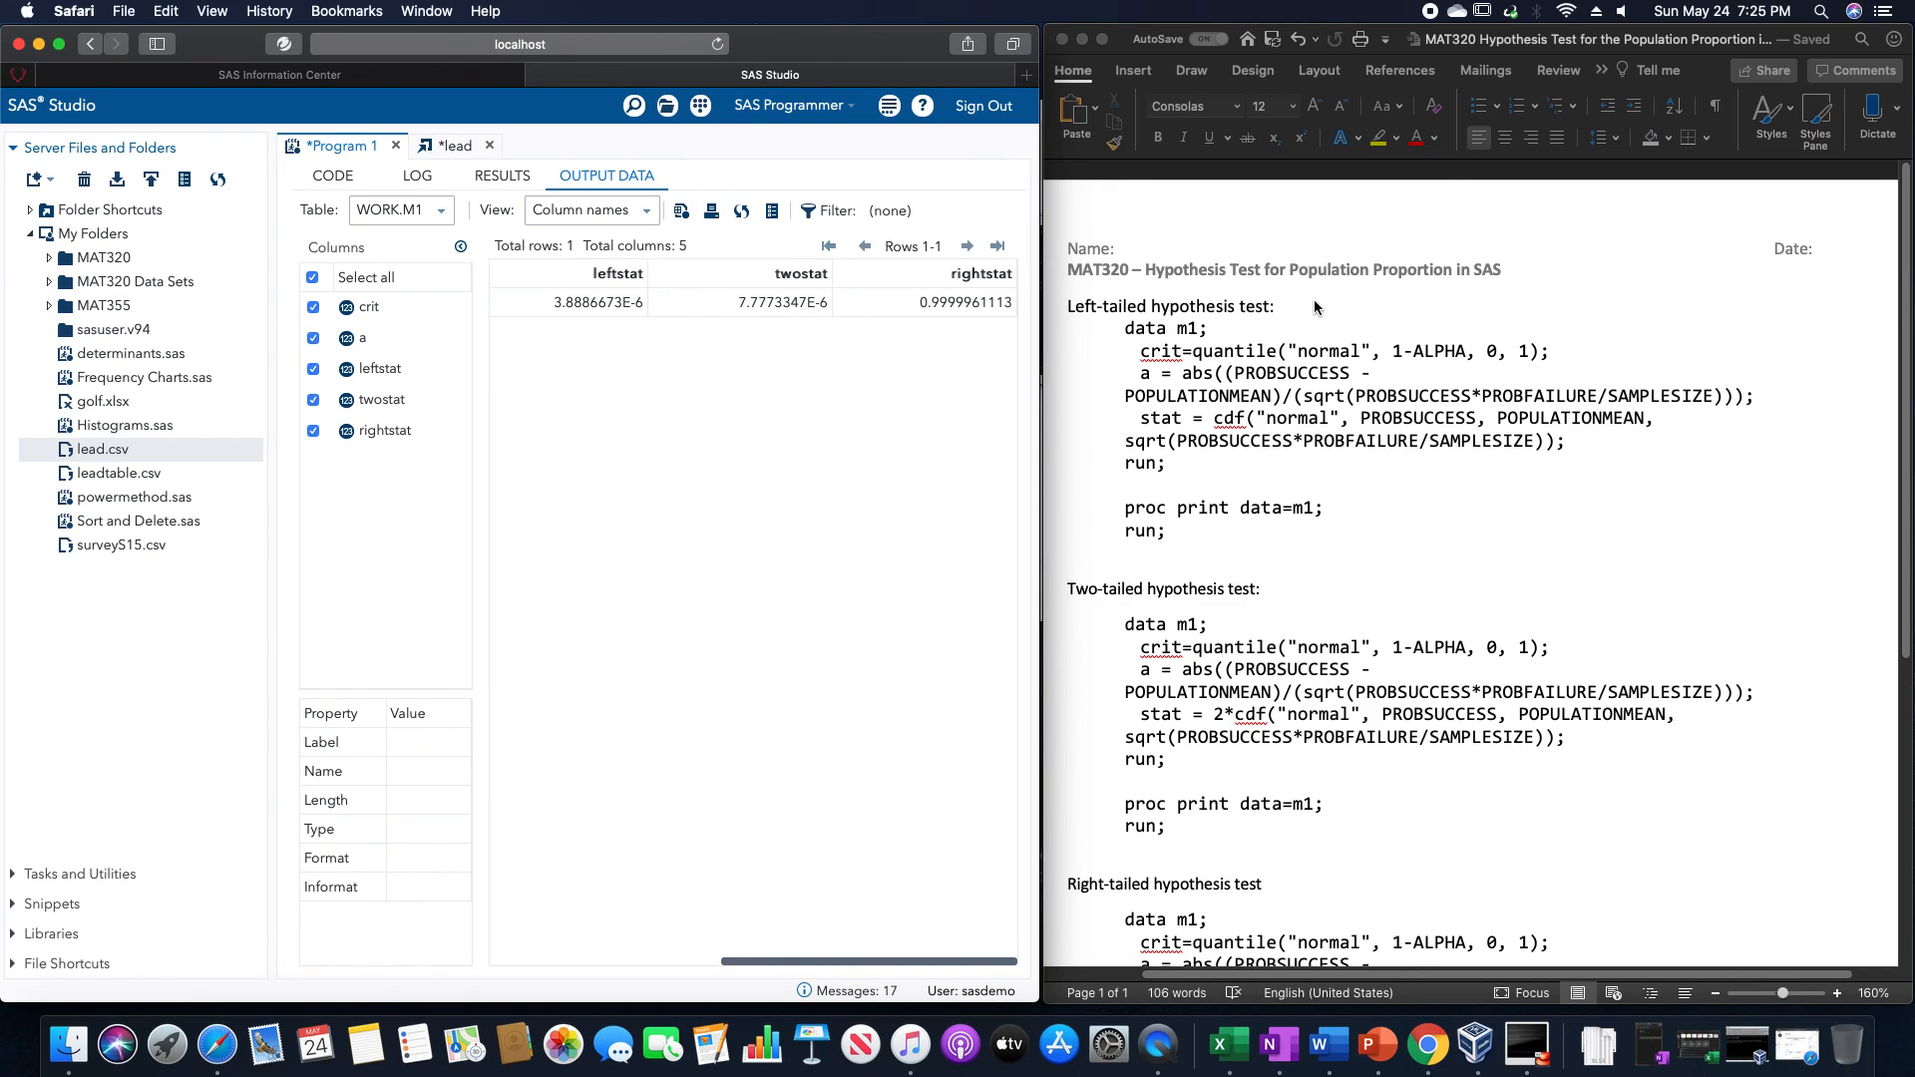